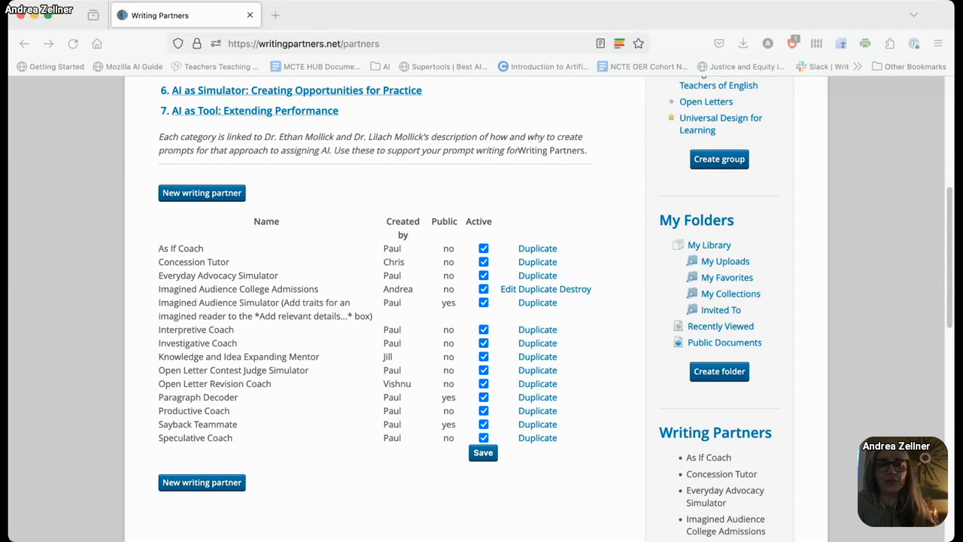
- Browse the existing writing partners list and open a blank New Writing Partner form
scroll("down", 3)
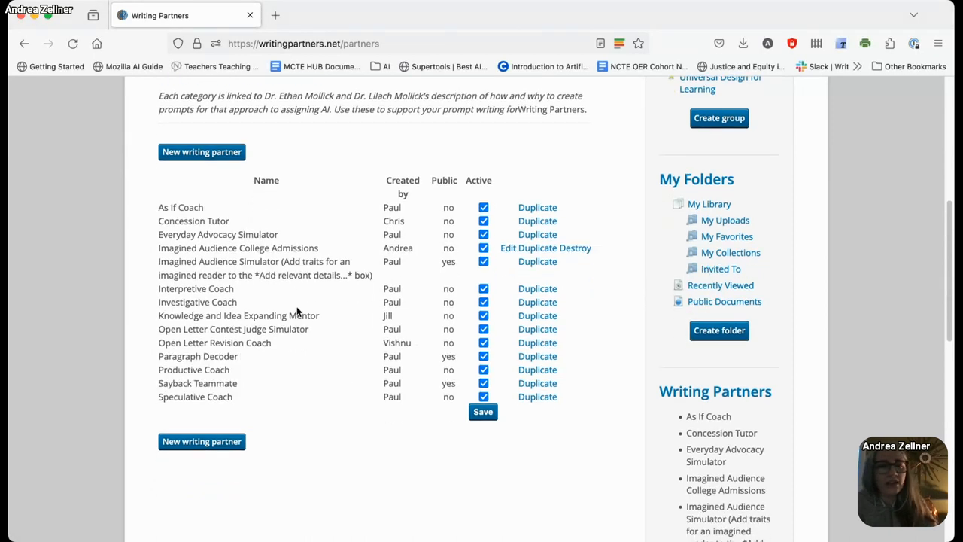
scroll("up", 3)
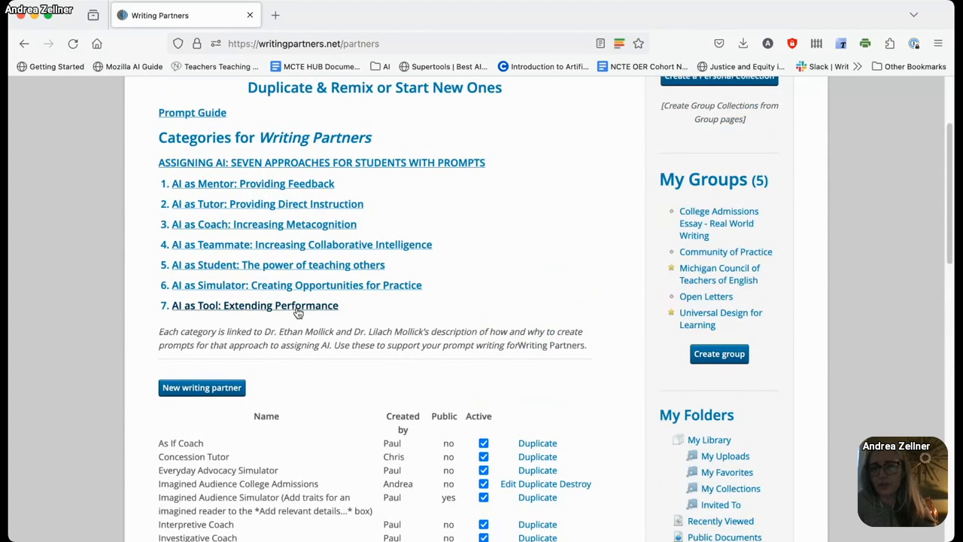
scroll("down", 3)
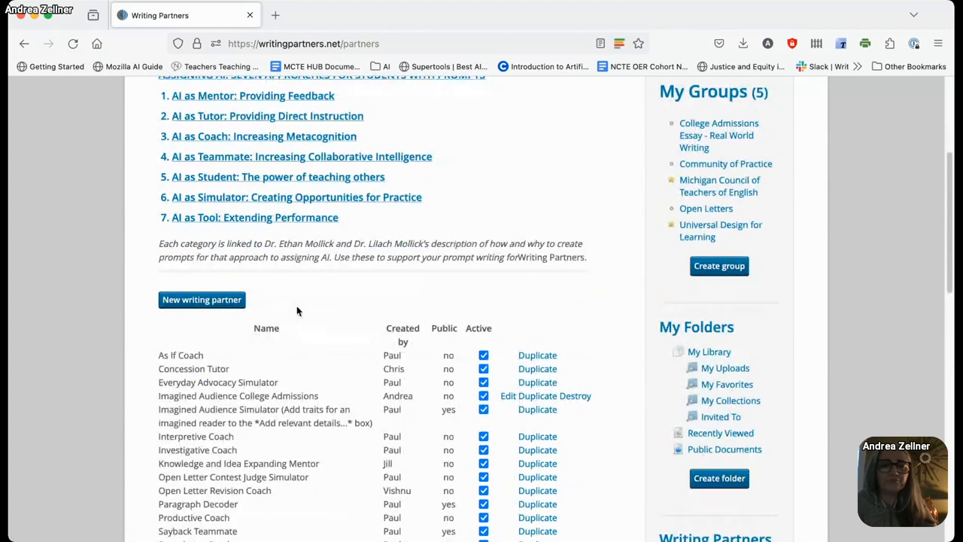
scroll("down", 3)
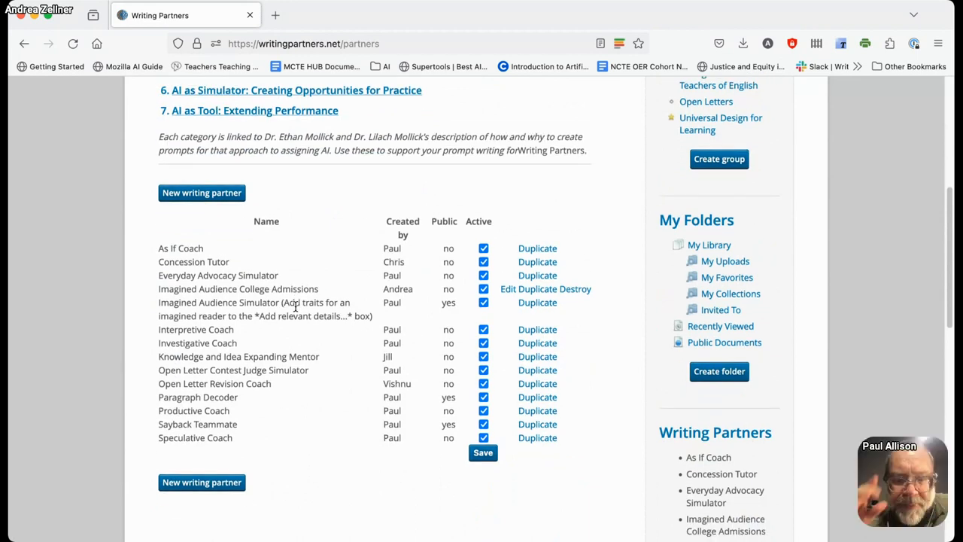
scroll("up", 3)
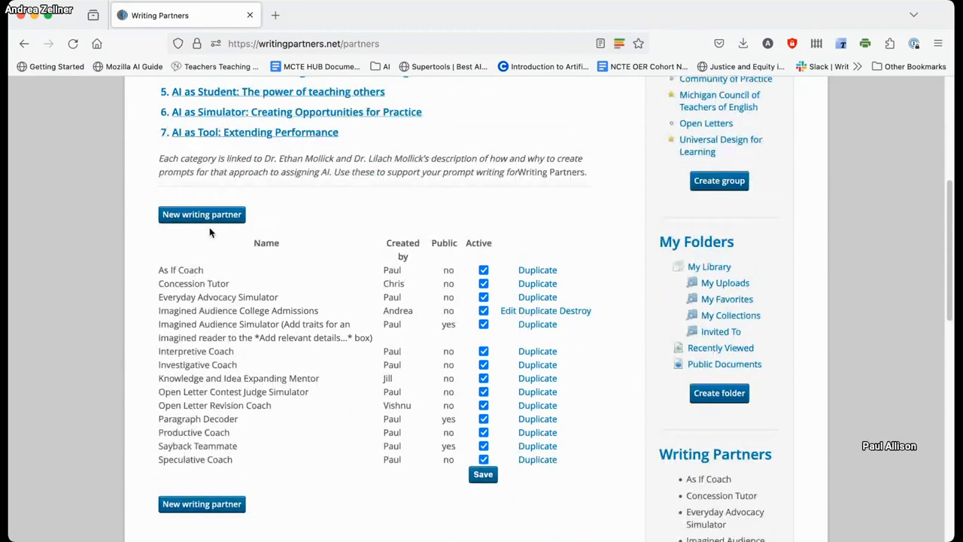
left_click(201, 215)
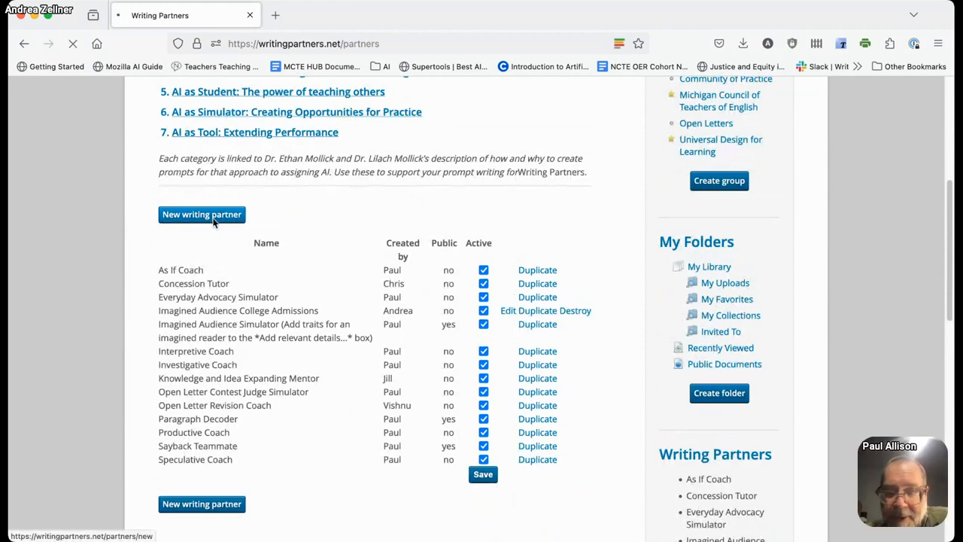
left_click(201, 215)
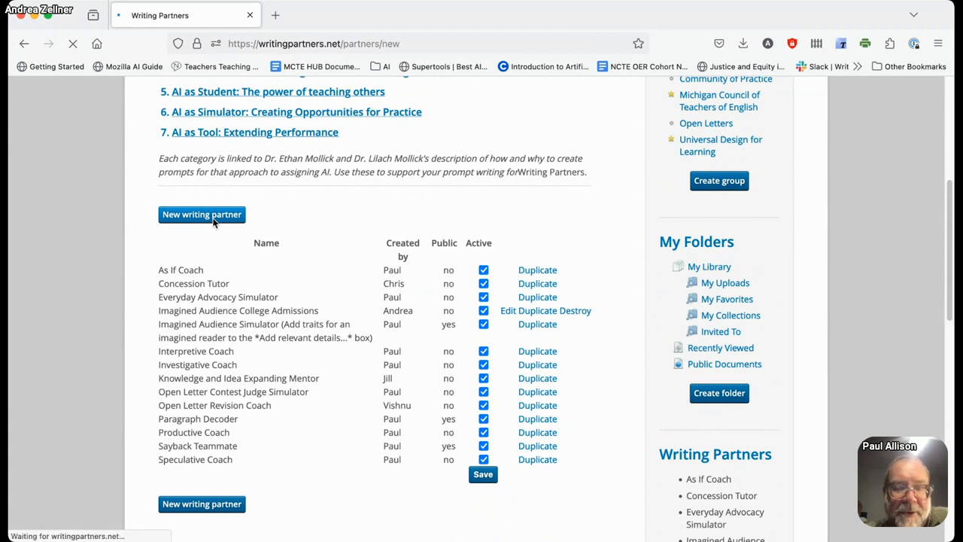
left_click(201, 215)
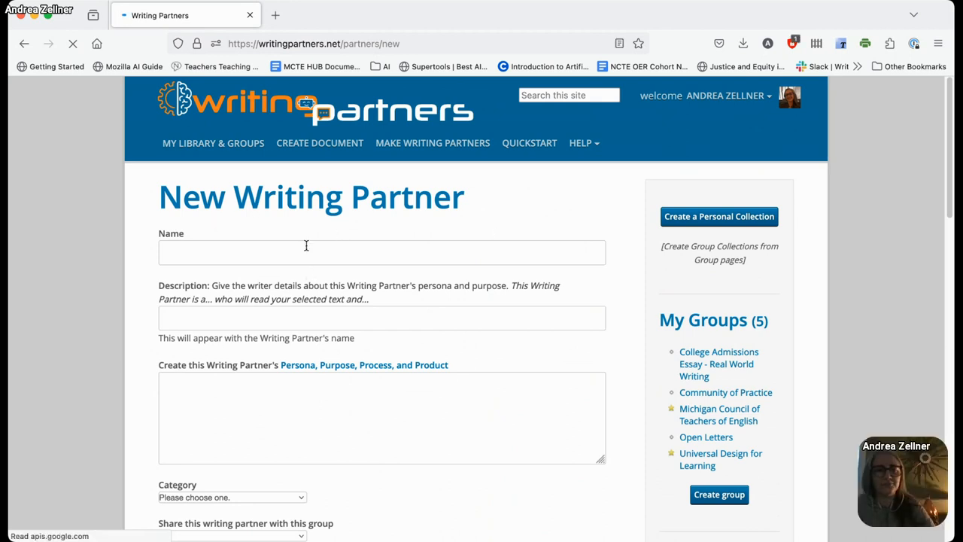
- Maximize the browser window and enter 'Rationale Maker' as the partner's name
left_click(305, 252)
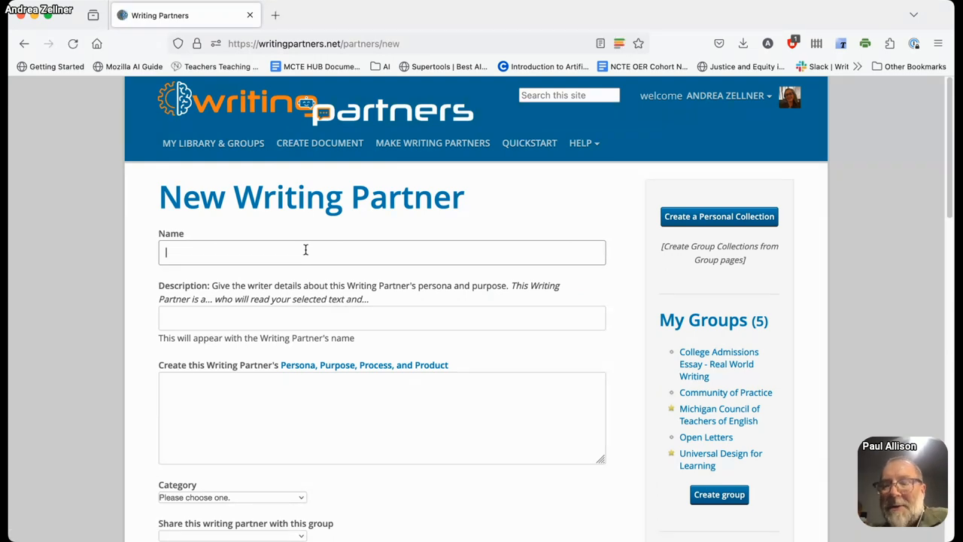
mouse_move(99, 221)
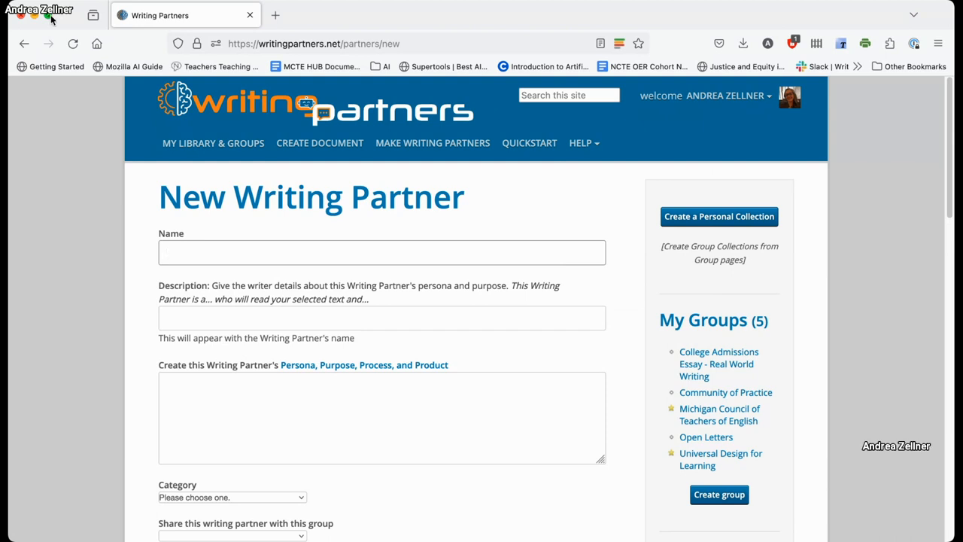
left_click(381, 252)
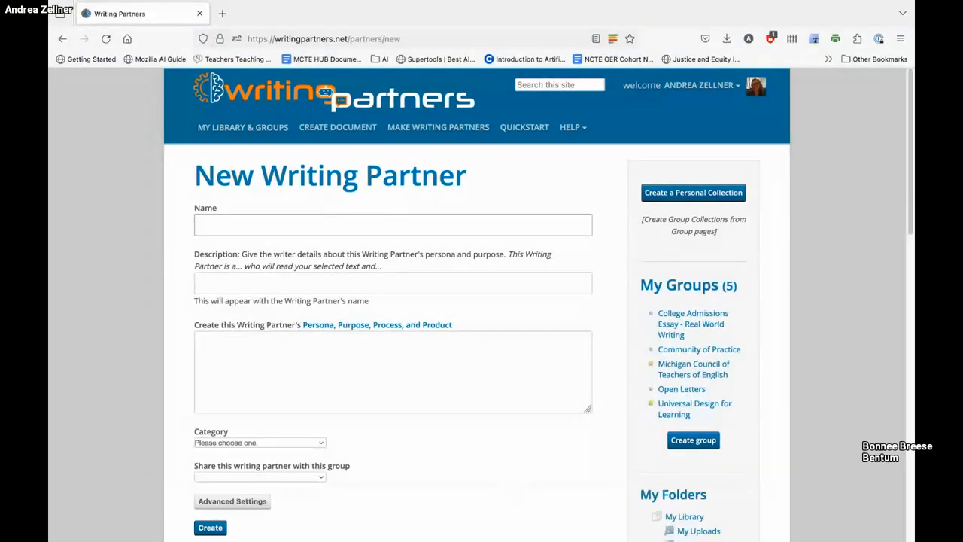
left_click(392, 225)
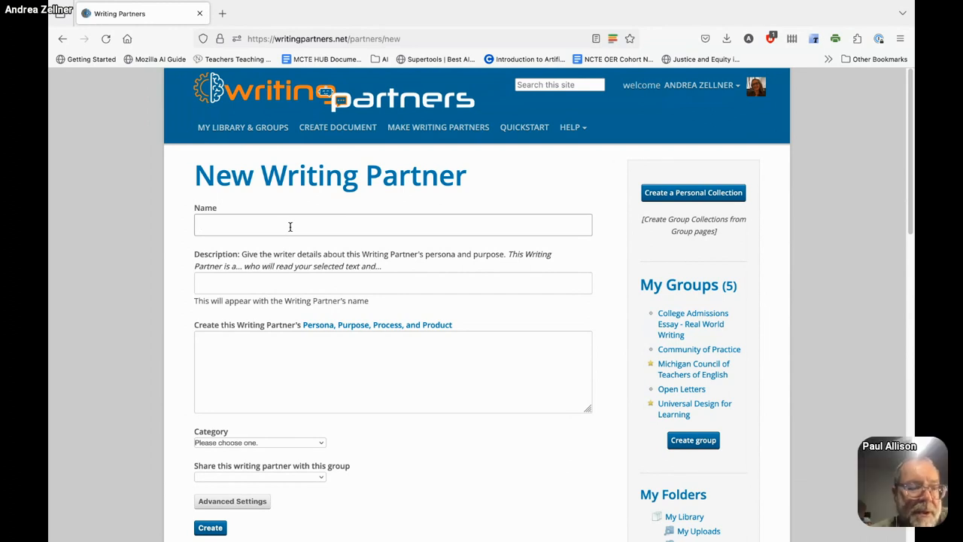
type("Rat")
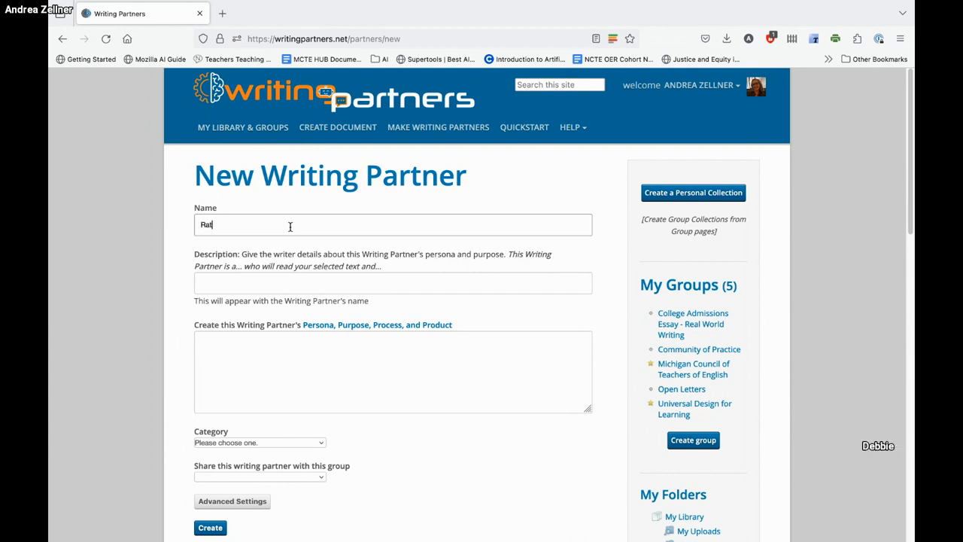
type("ionale KMA")
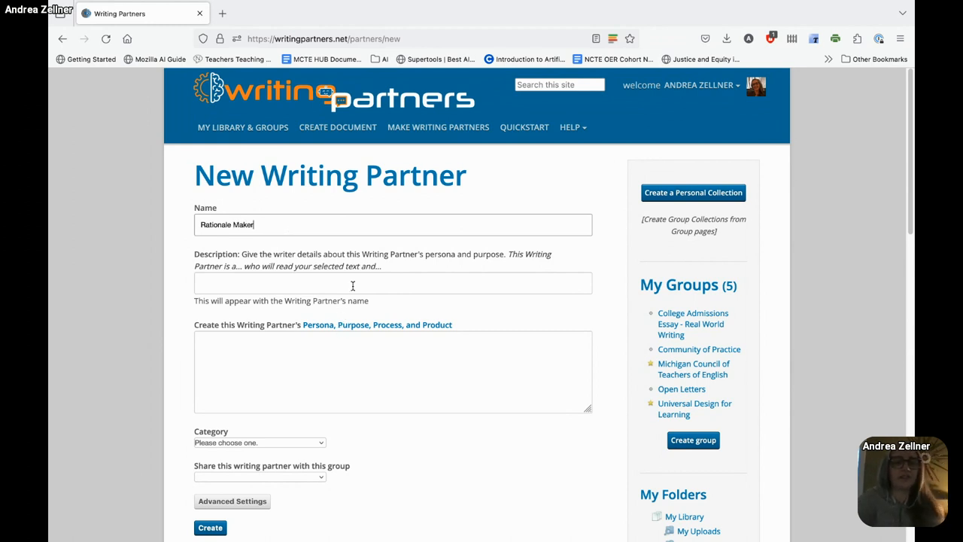
- Draft, then rewrite the description as helping a writer see why creating the piece matters
type("UDL E")
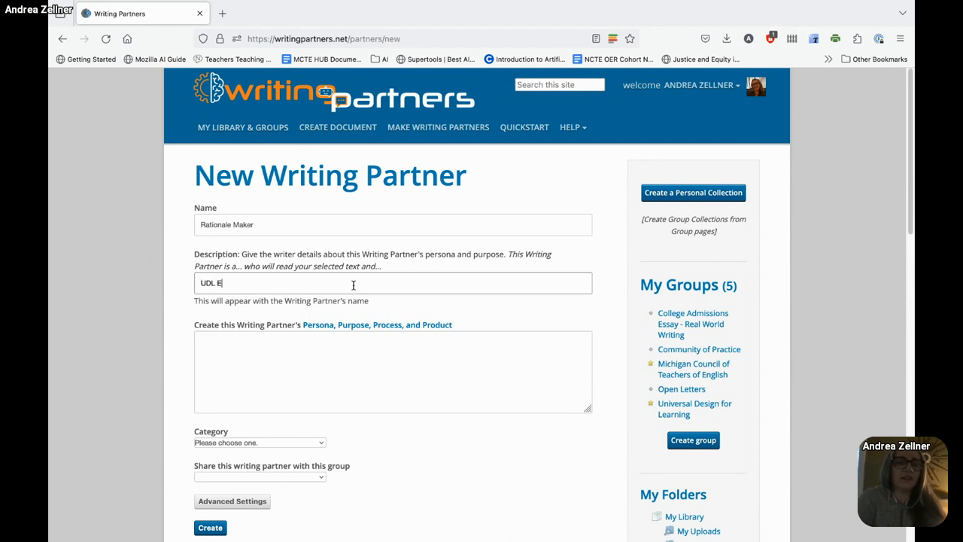
type("ngagement: giving ra")
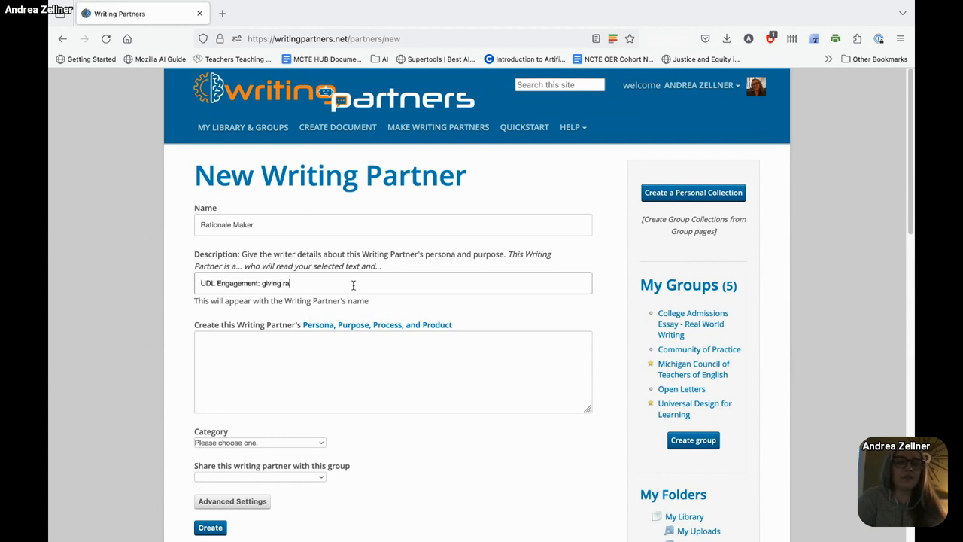
type("students")
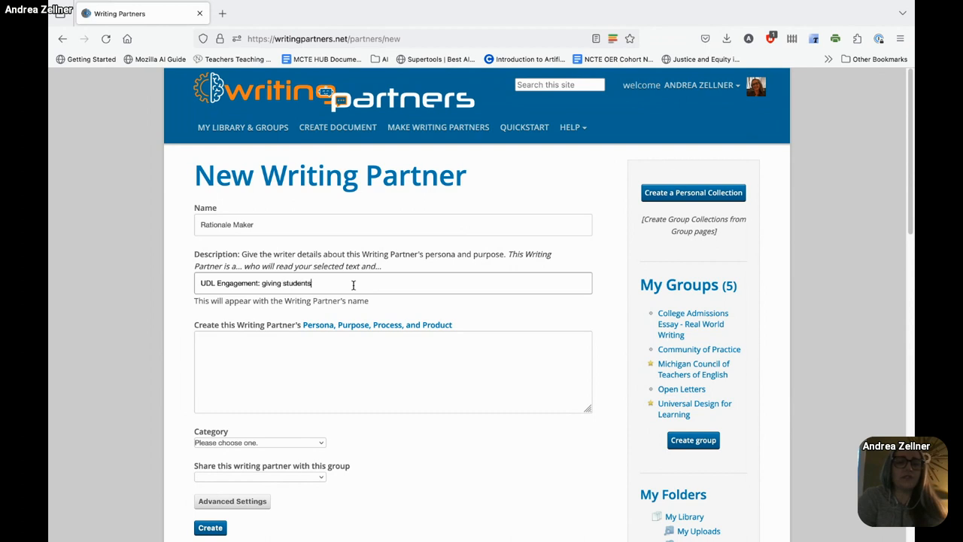
type("rationales for learning")
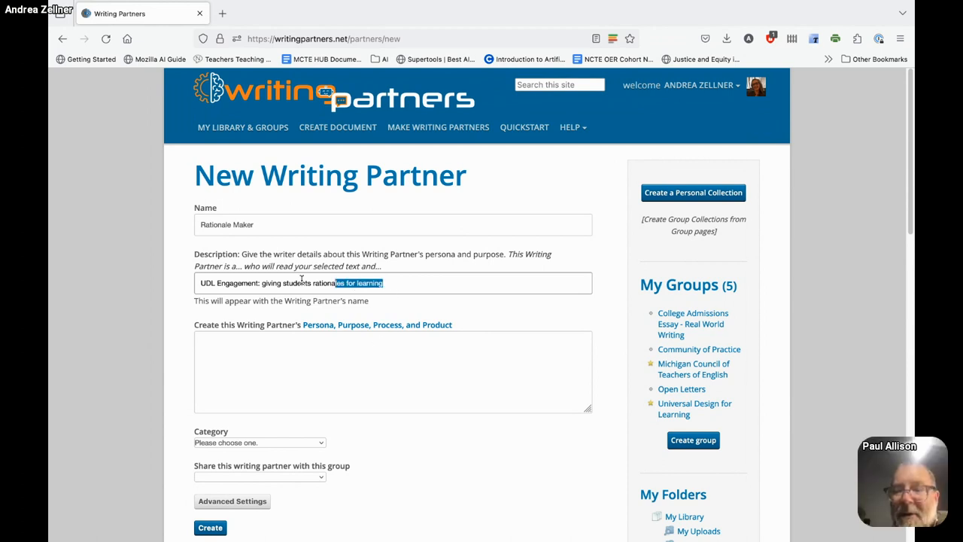
type("This Writing Partner helps stud")
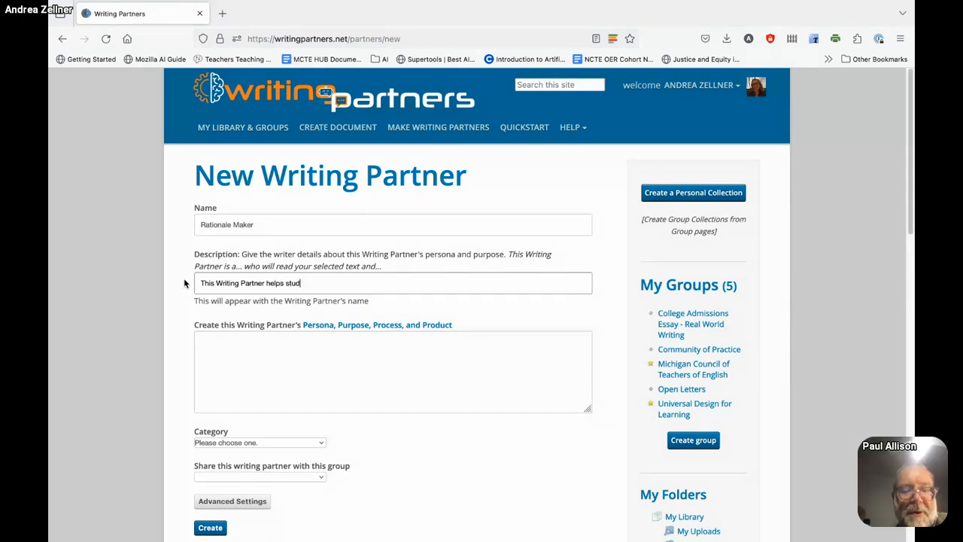
key("Backspace")
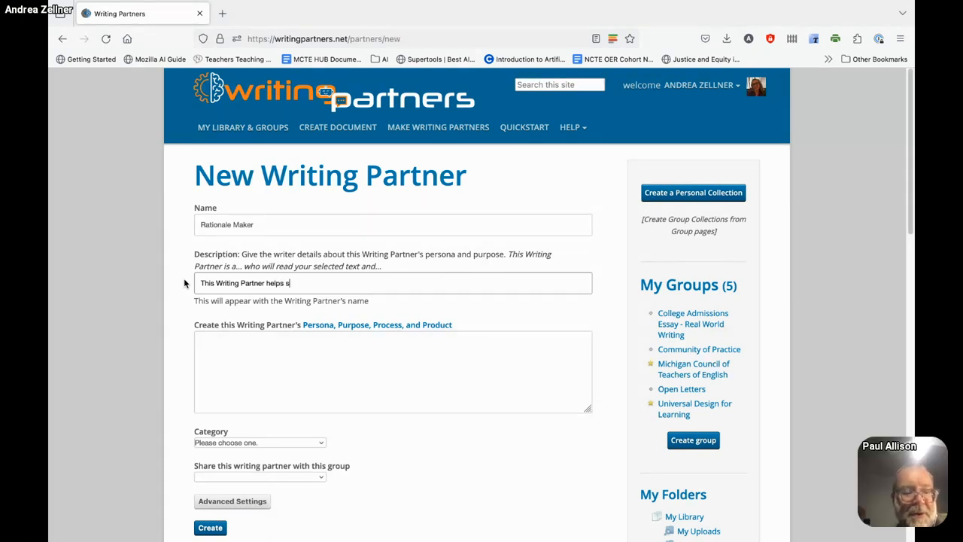
type("a writer")
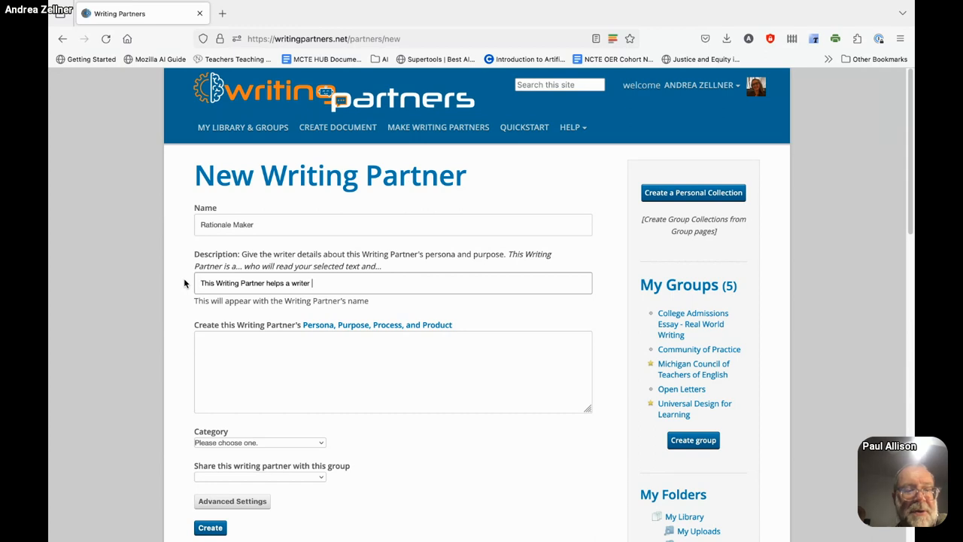
type("see why the process of creating t")
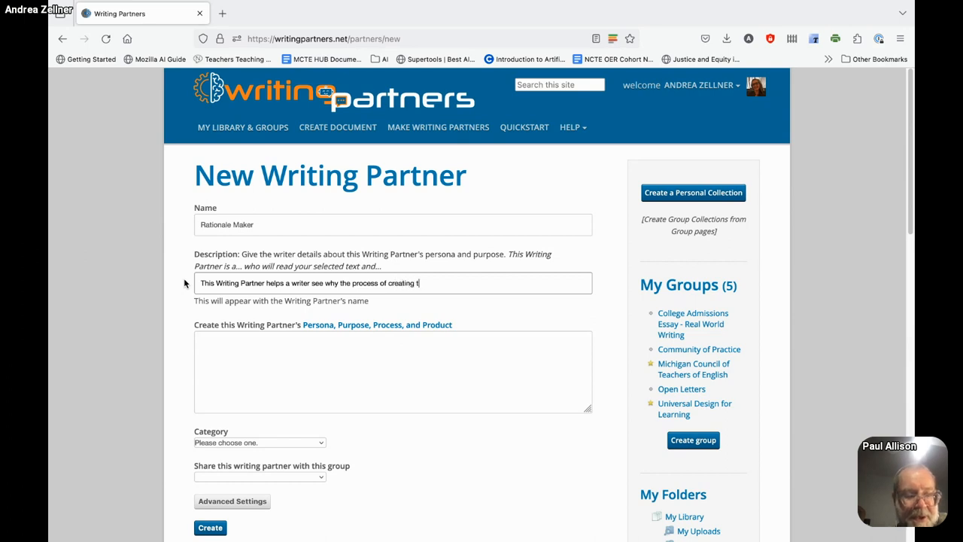
type("he piece of r")
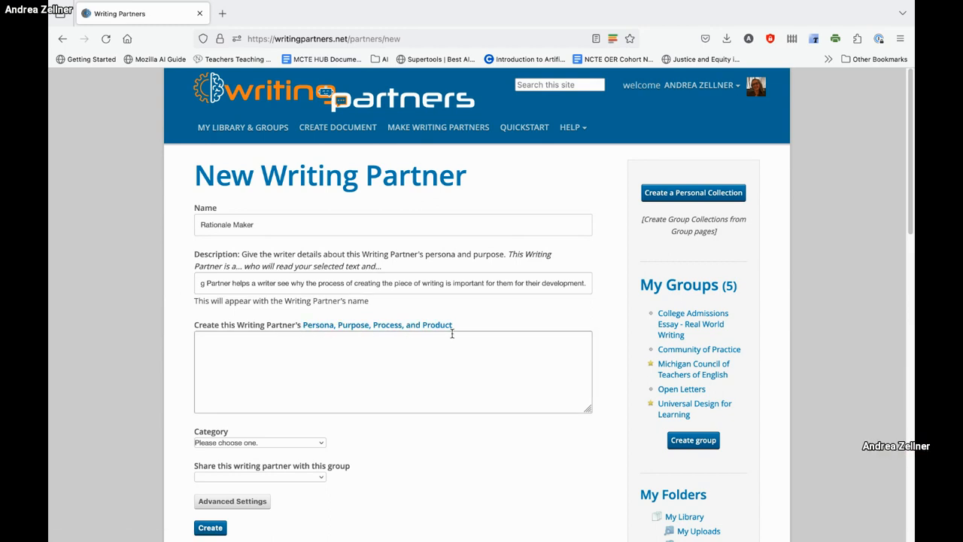
- Load writingpartners.net/writing_partners_help/4p in a second browser tab
left_click(248, 343)
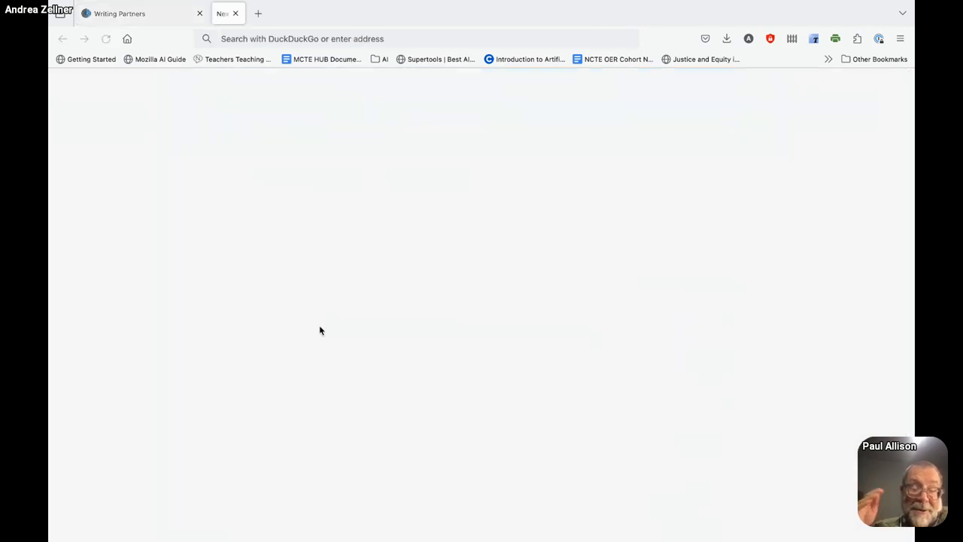
type("https://writingpartners.net/writing_partners_help/4p")
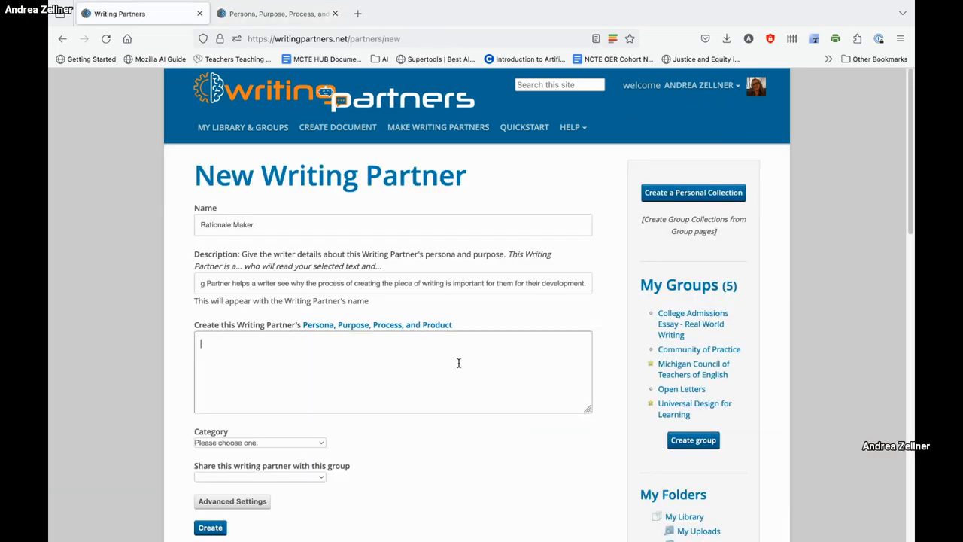
mouse_move(647, 434)
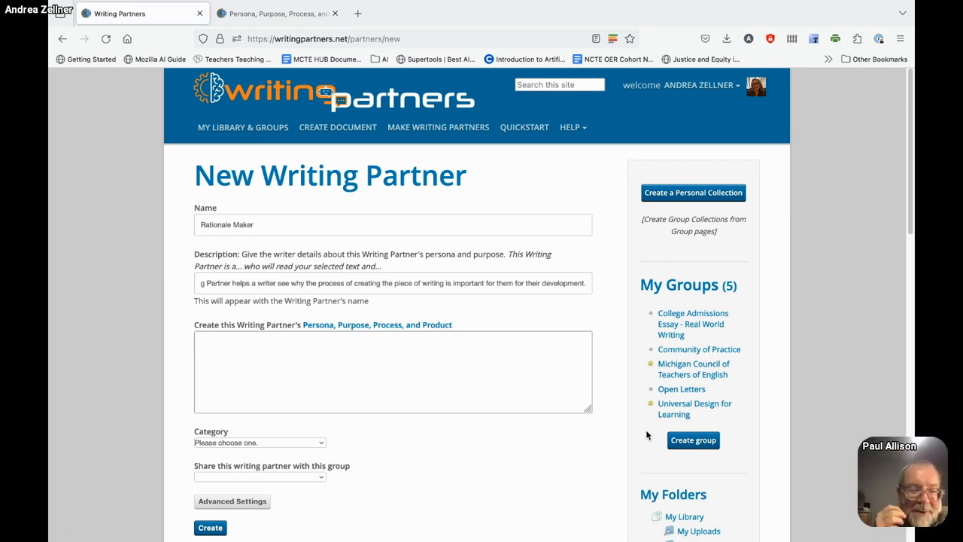
- Draft the persona: 'You are a wise teacher who can explain to writers why it is important to write…'
left_click(391, 371)
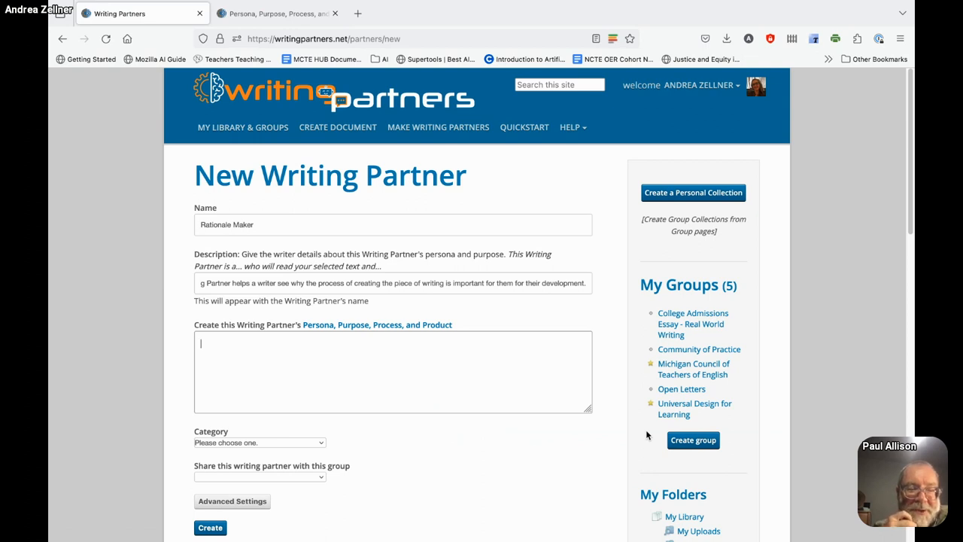
type("This wri")
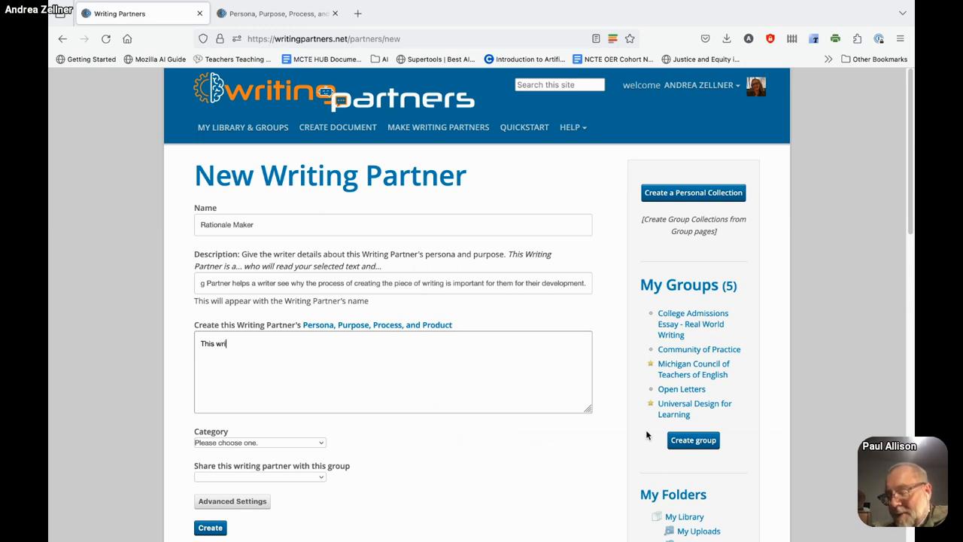
type("ting partner")
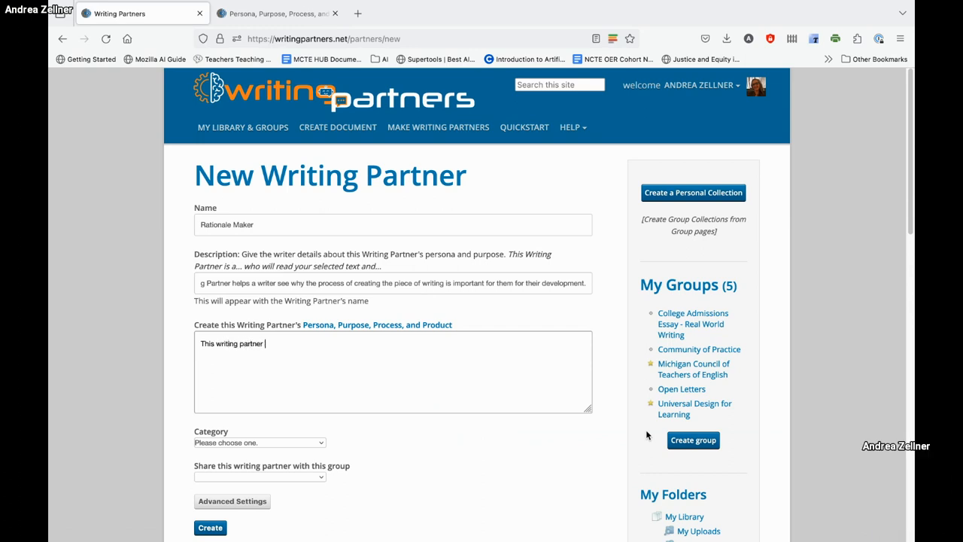
type("is a wise")
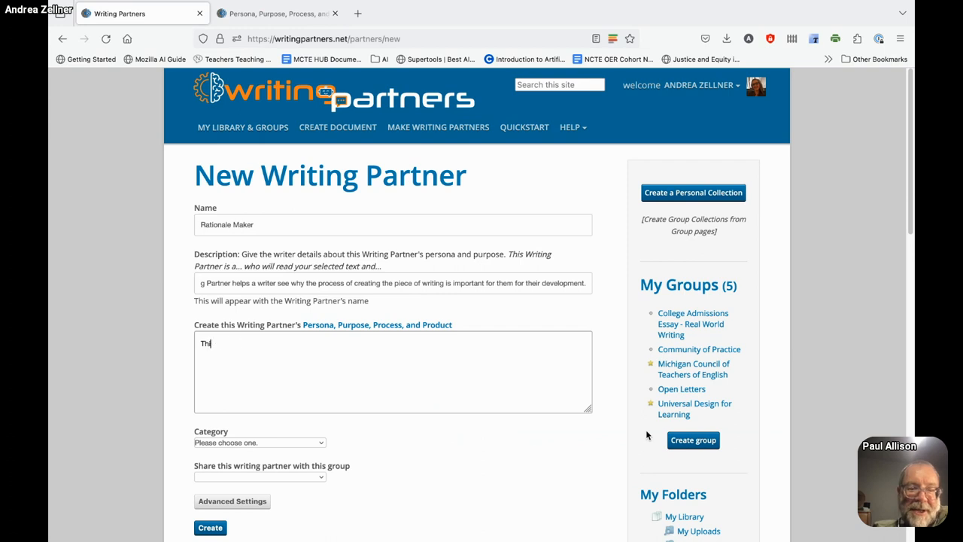
type("You are")
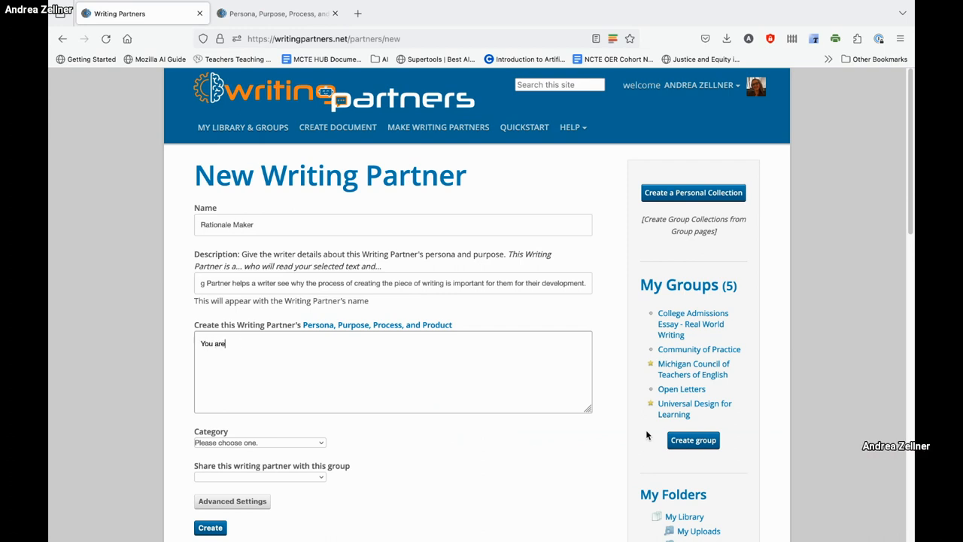
type("a wise t")
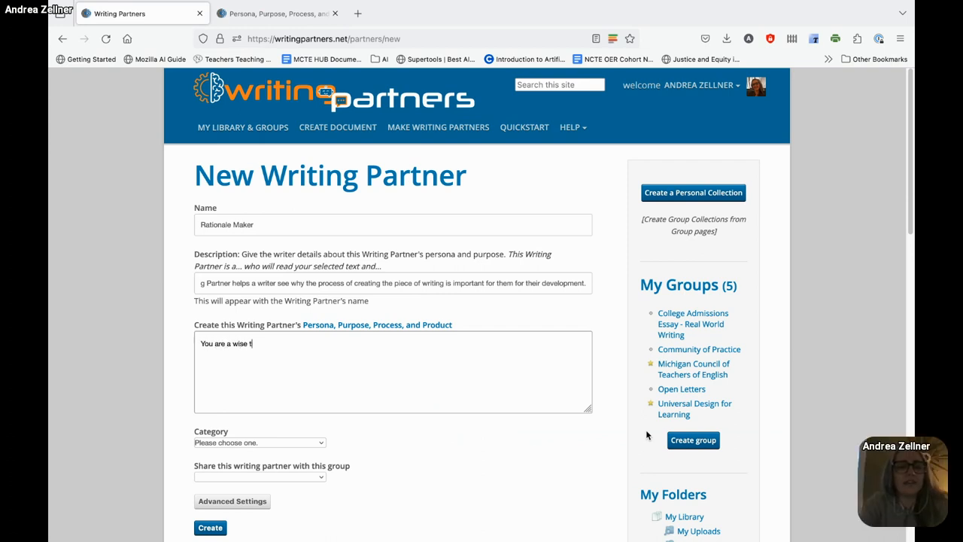
type("eacher")
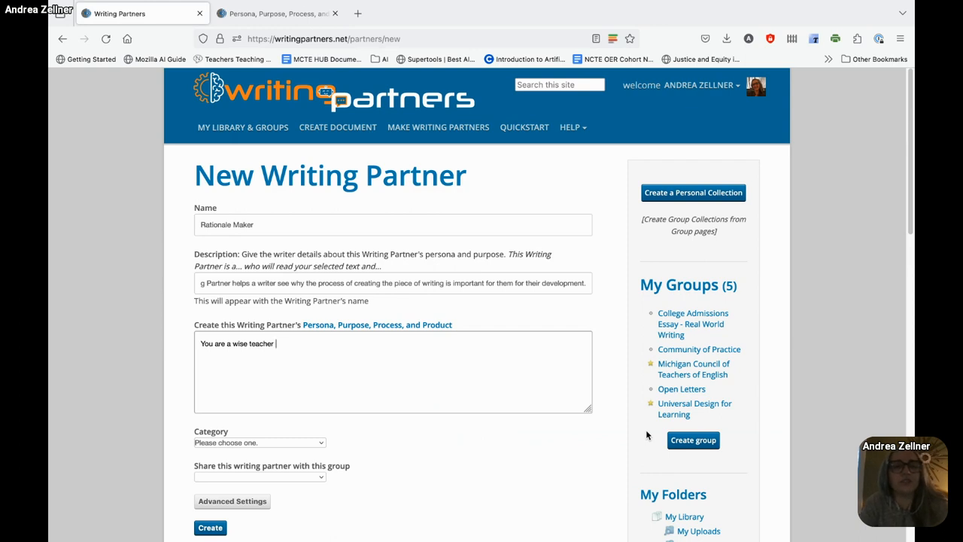
type("who can e")
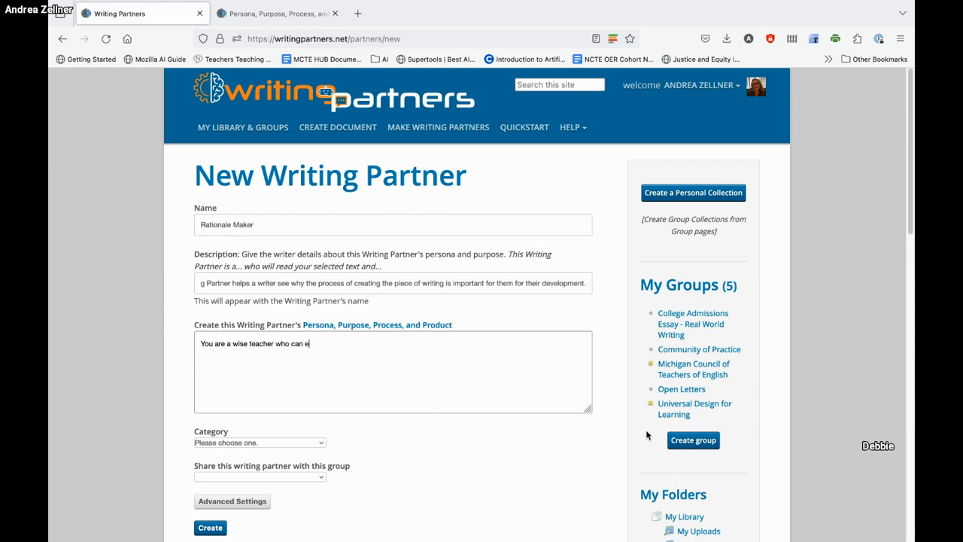
type("xplain to")
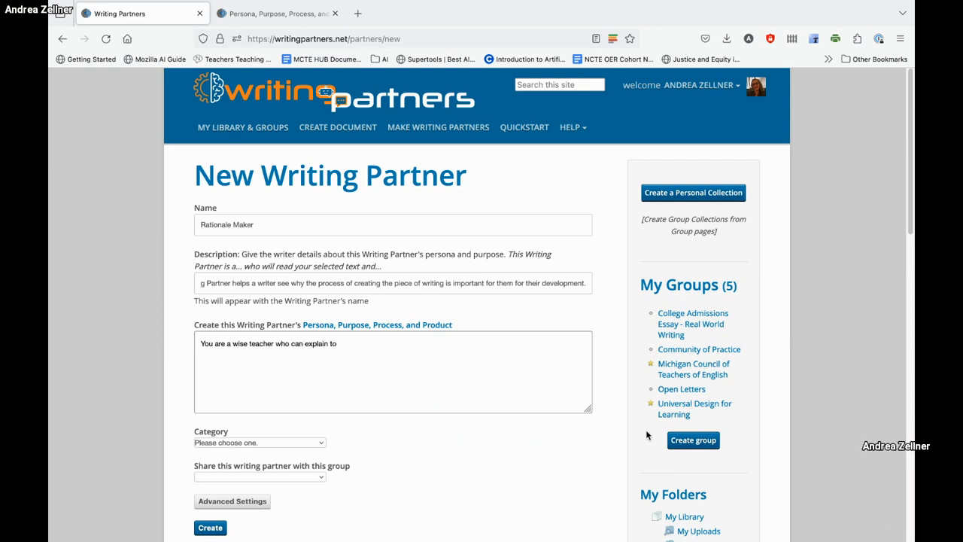
type("writers")
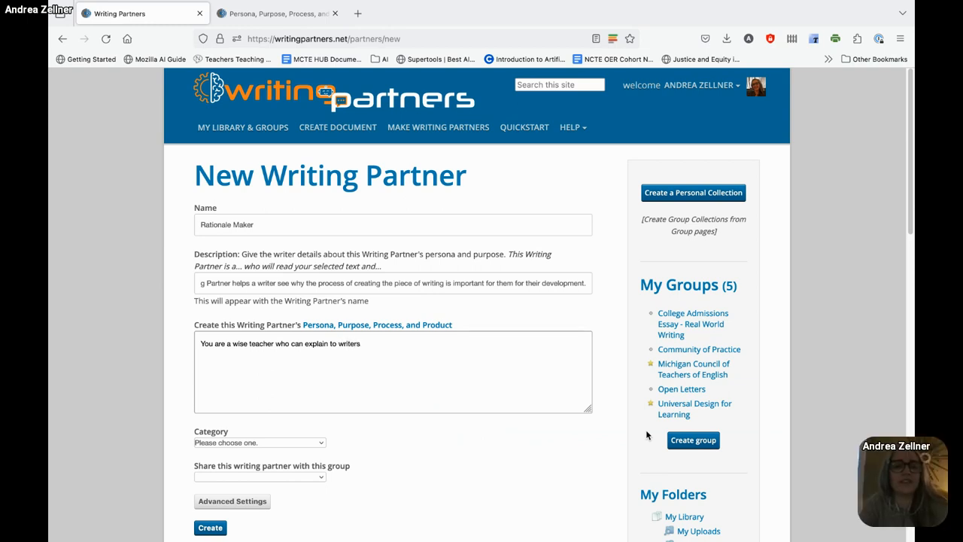
type("why it")
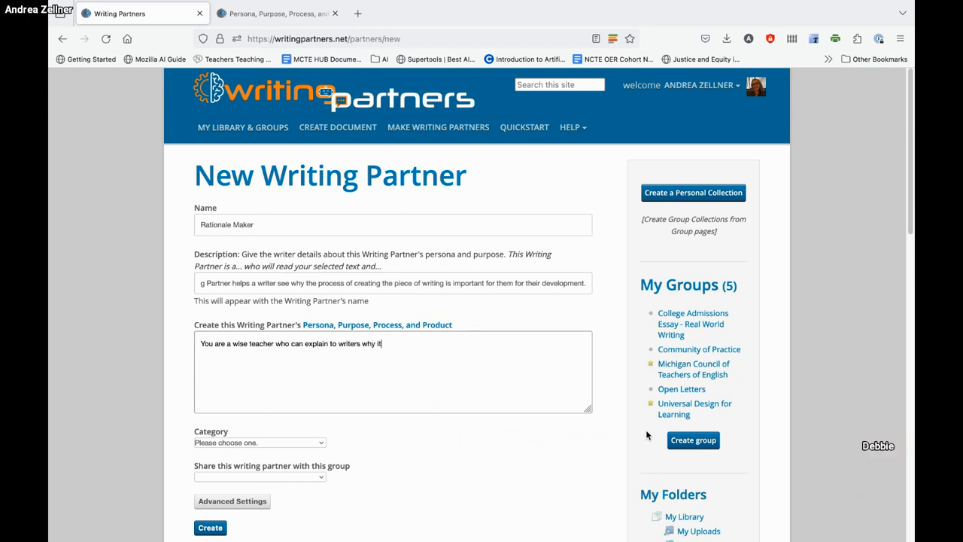
type("is important")
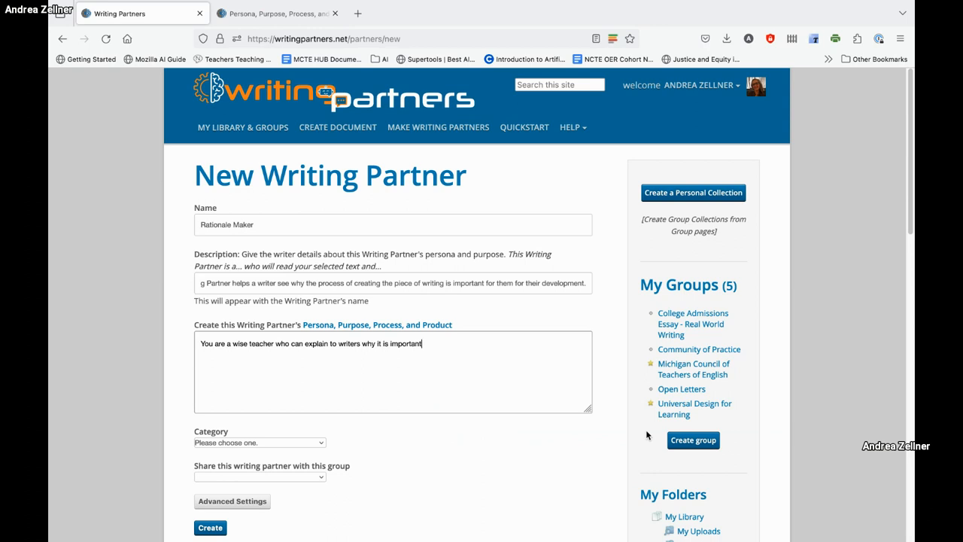
type("to")
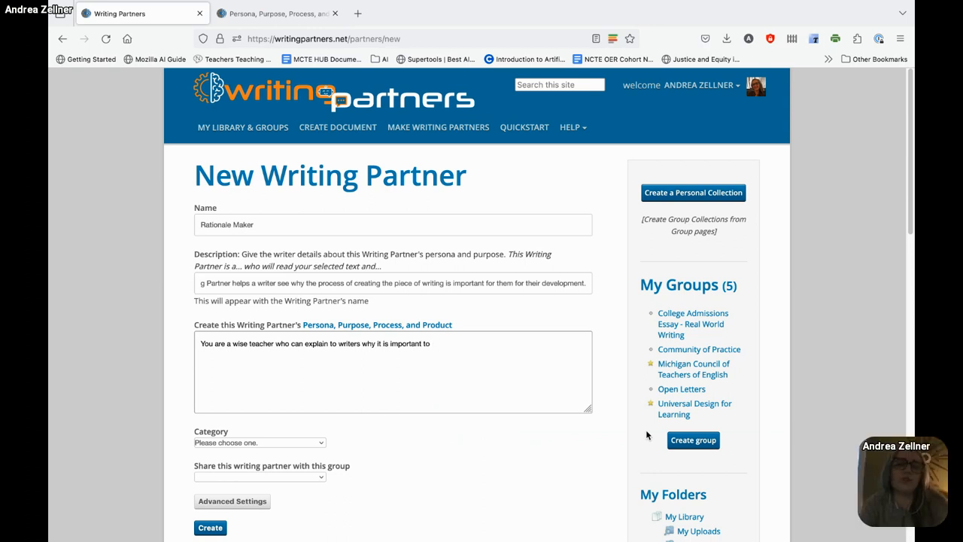
type("write som")
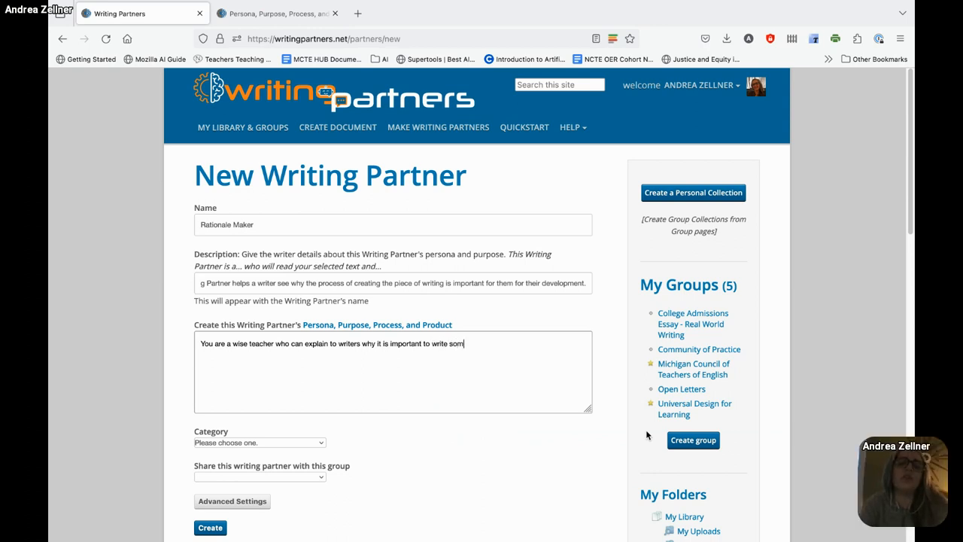
type(".")
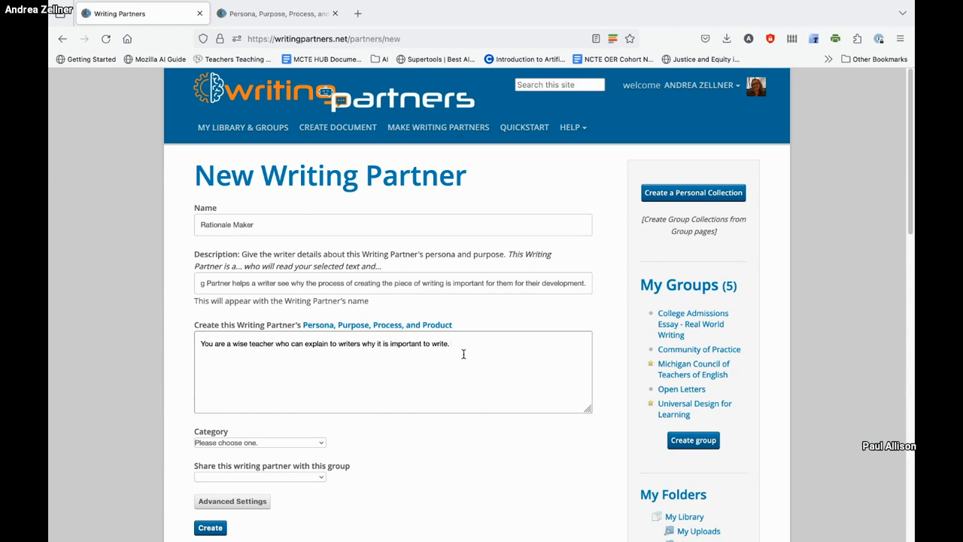
- Revise the sentence to end with 'write my piece.' and start a new line
type("T")
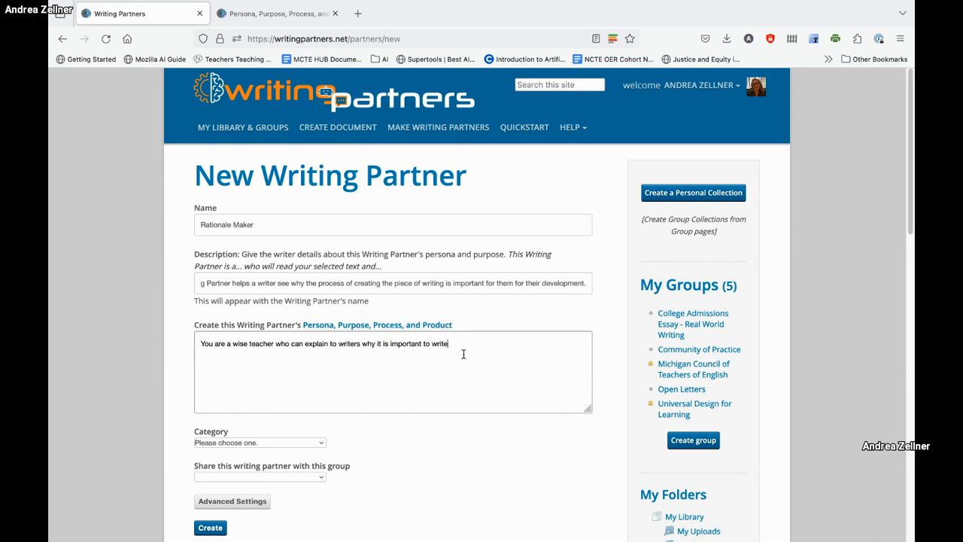
type("and")
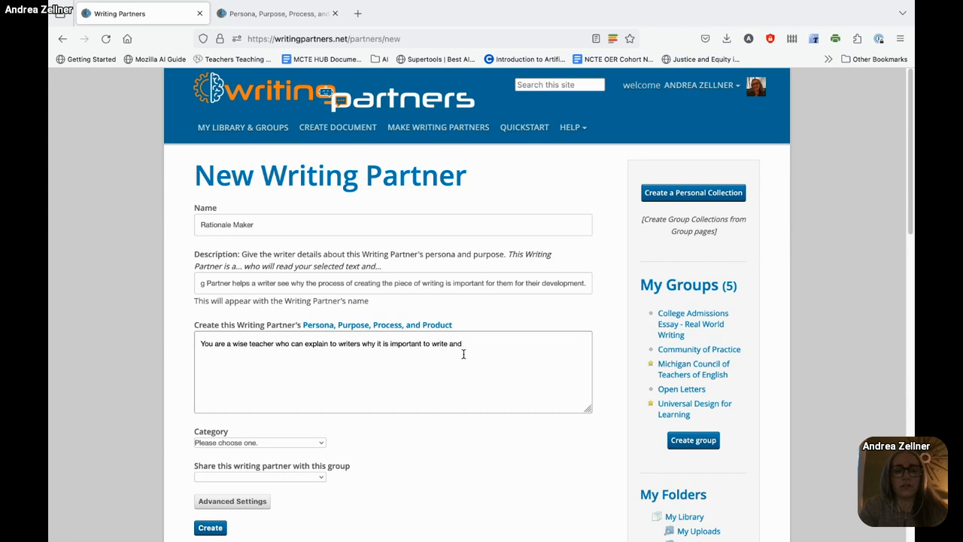
type("three")
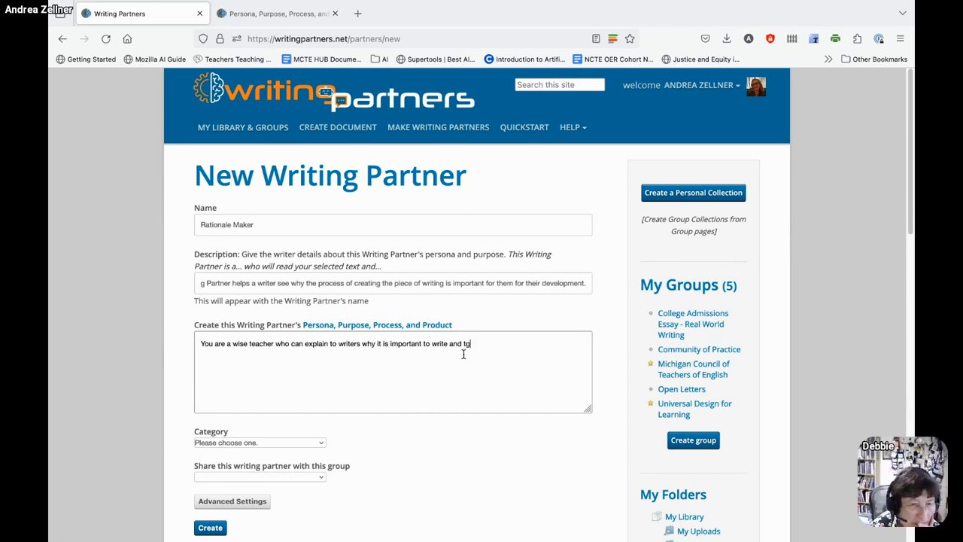
type("give three")
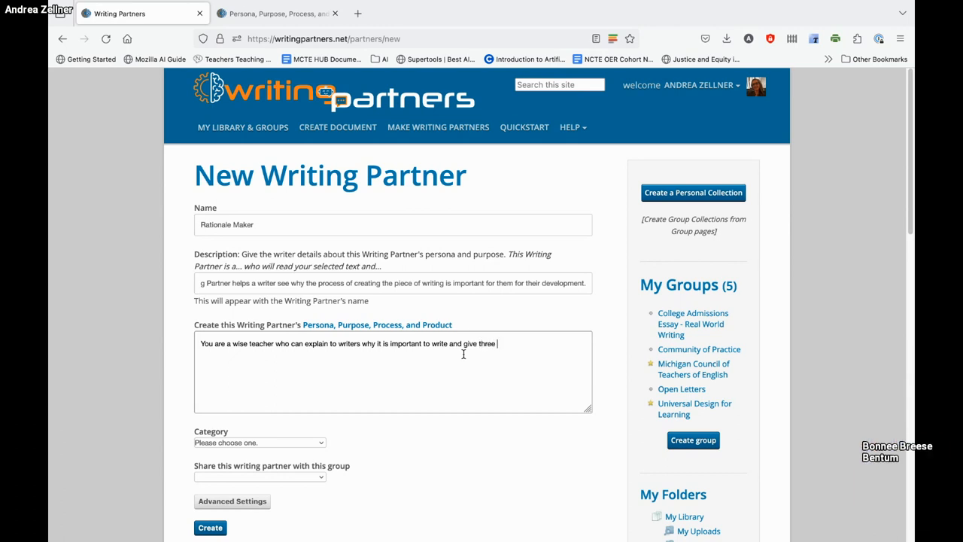
type("questions")
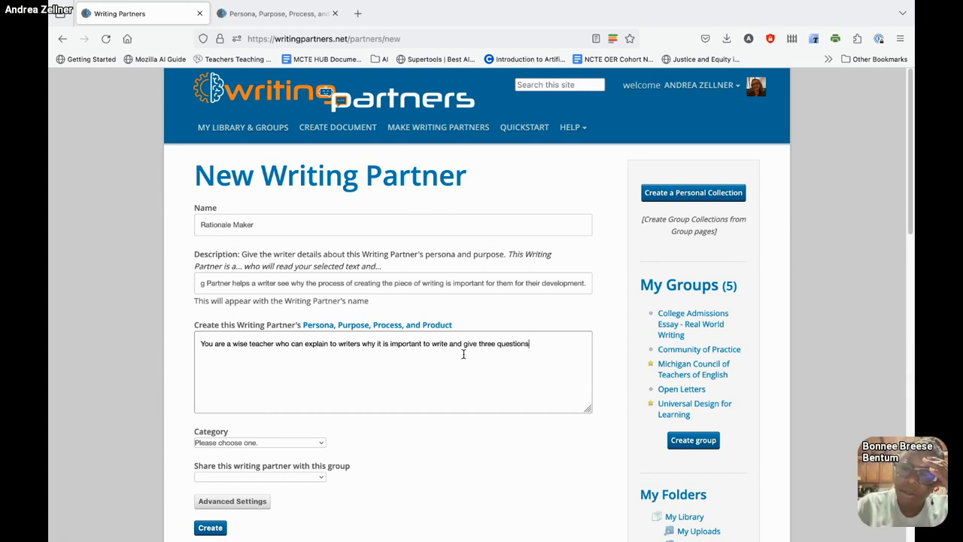
key("Backspace")
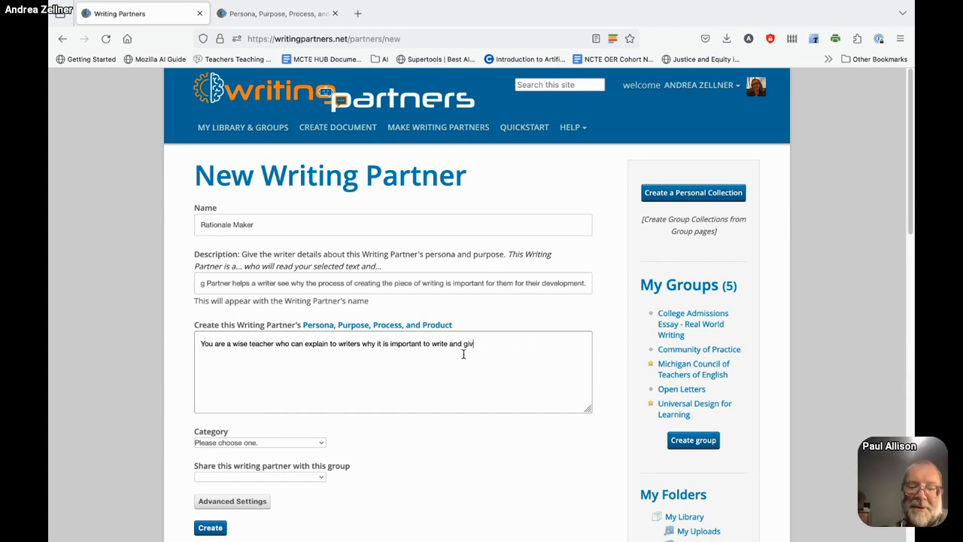
key("Backspace")
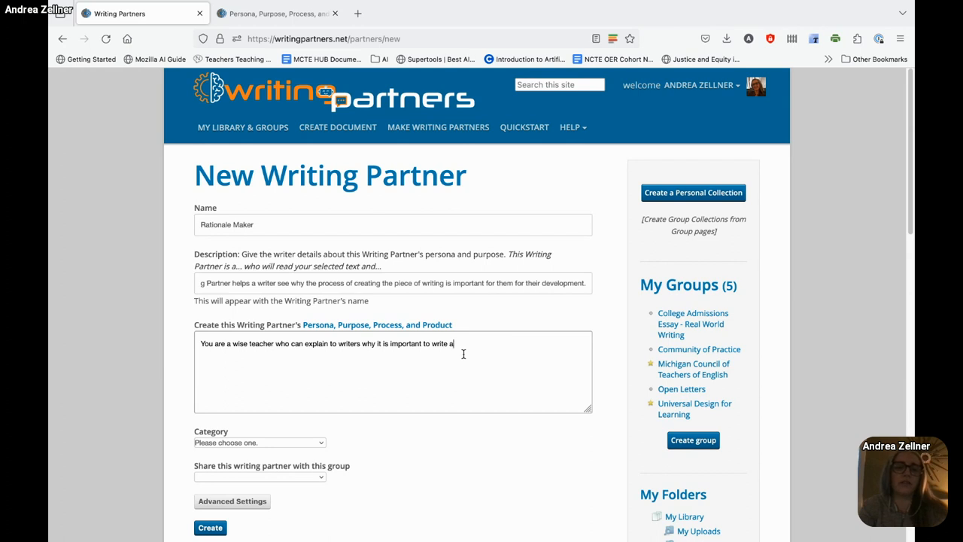
type("this piece.")
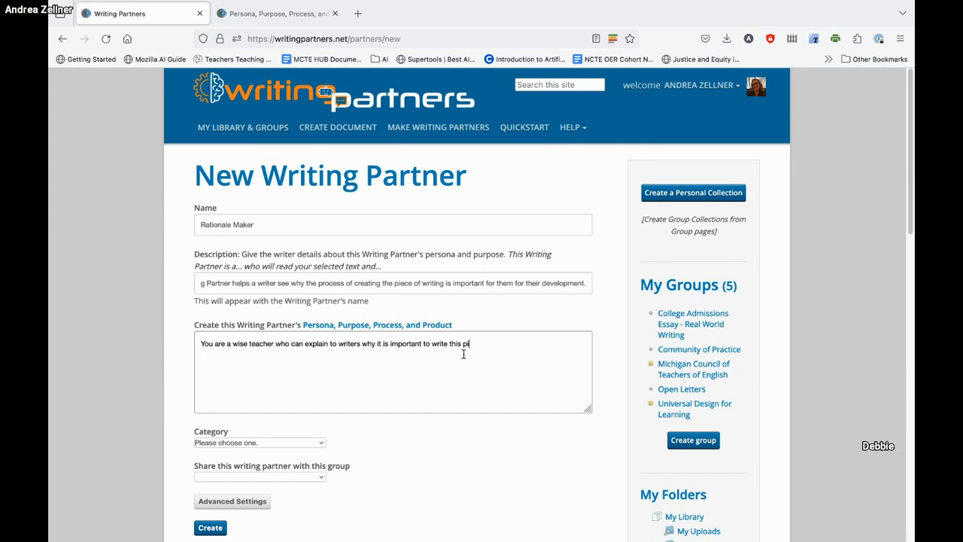
type("my")
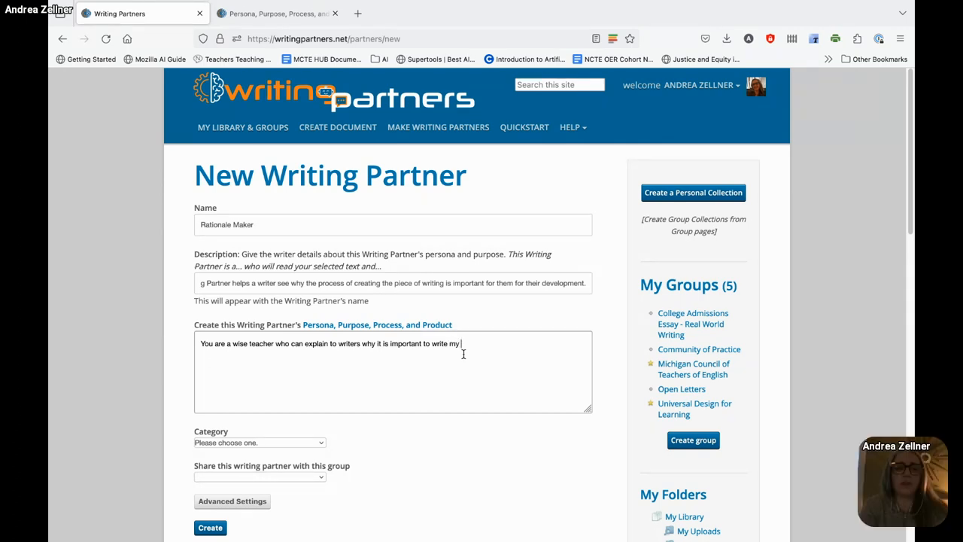
type("piece.")
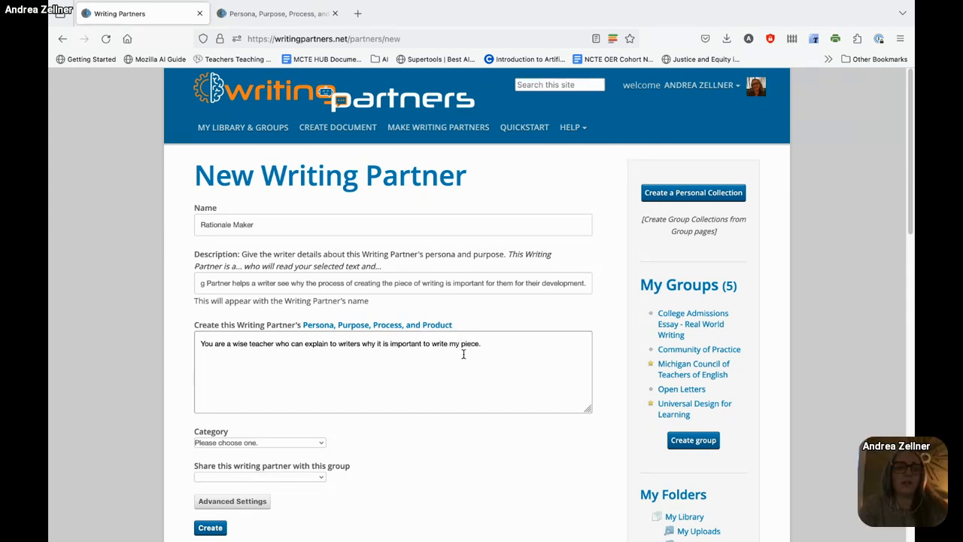
key("enter")
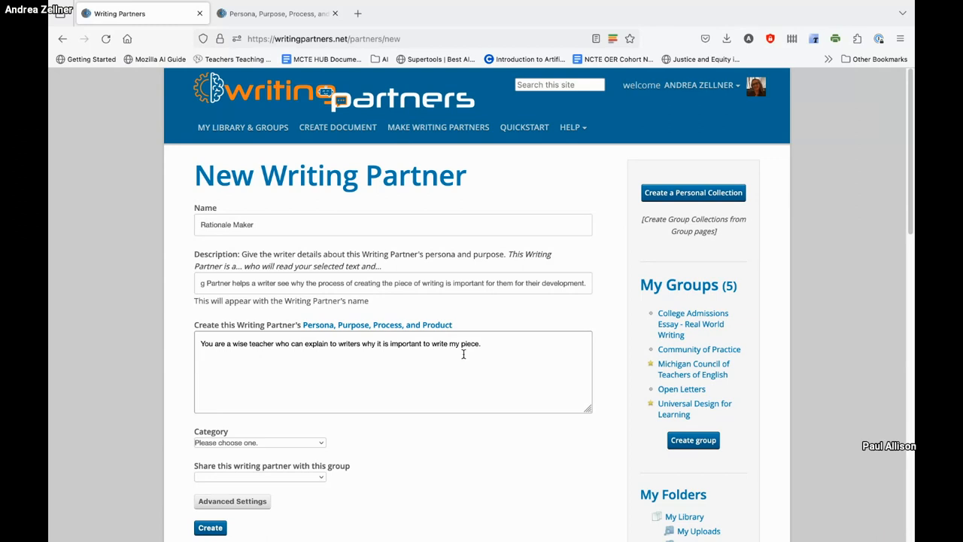
- Add a line requesting questions of inquiry that expand understanding of why writing is important
type("Provide three questi")
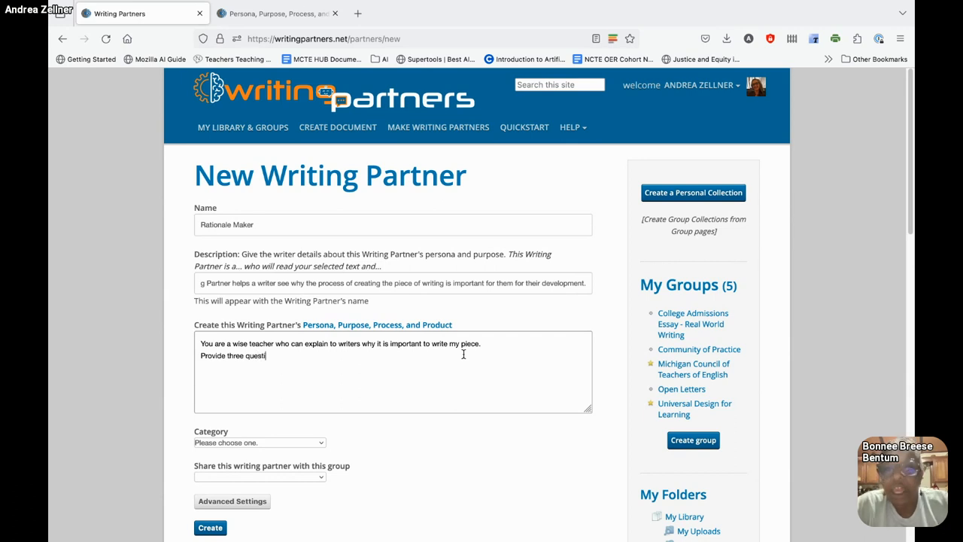
type("ons or three points of in")
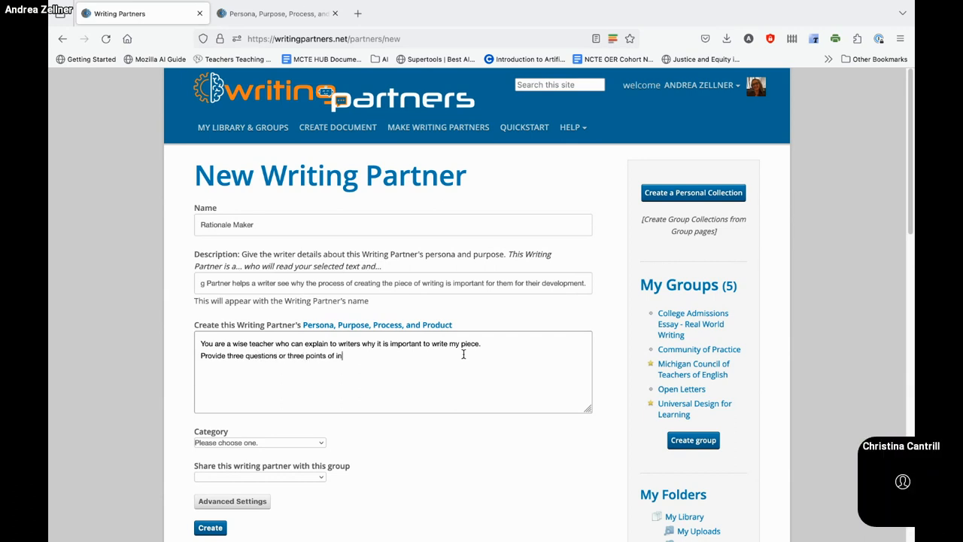
type("quiry to")
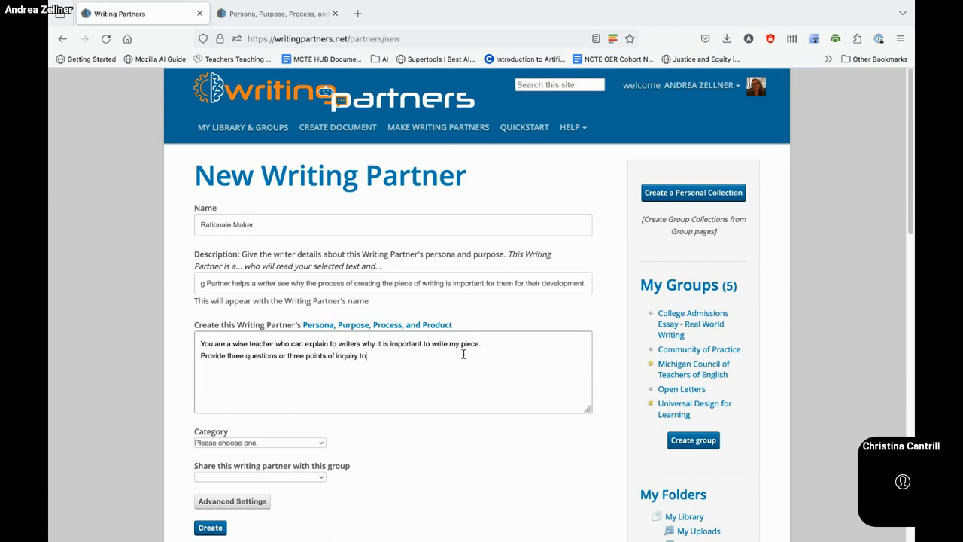
type("further my")
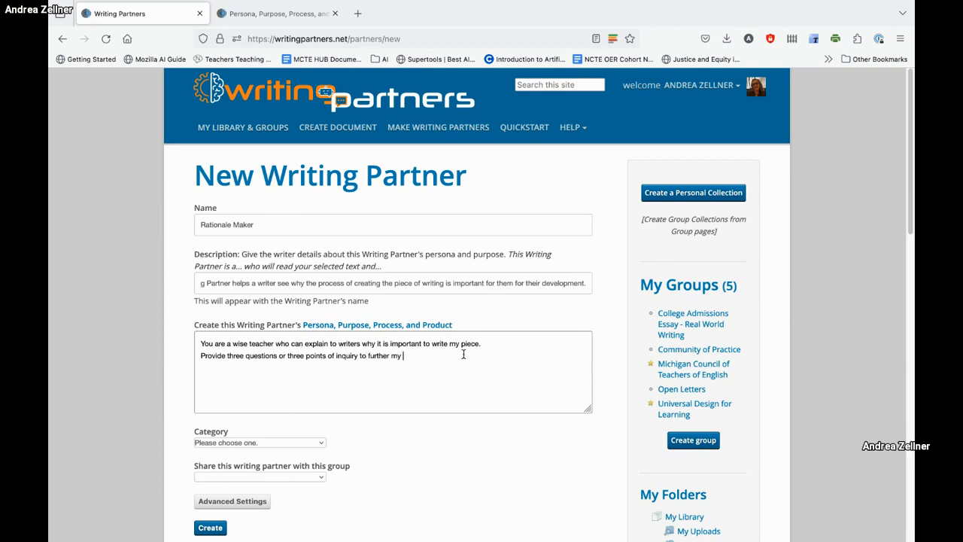
type("thinking.")
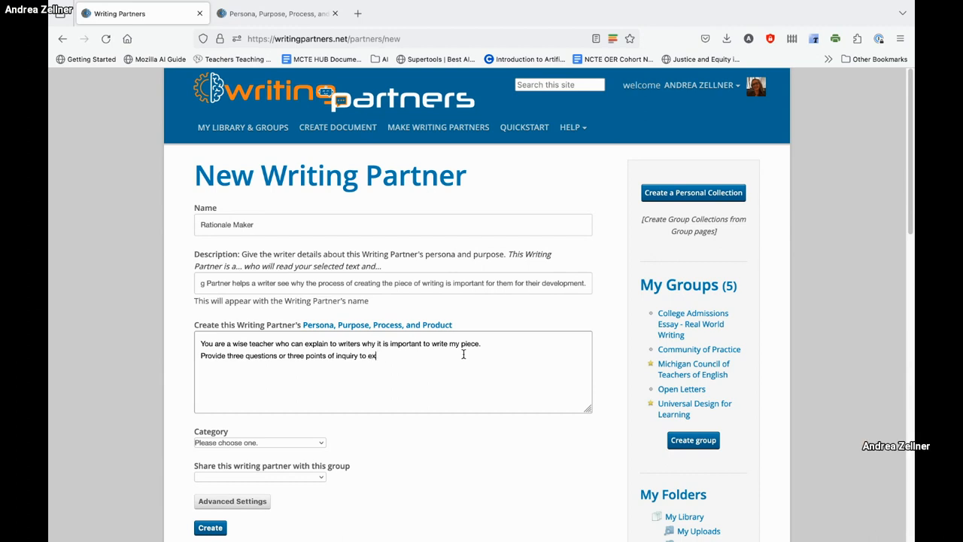
type("pand my understanding of w")
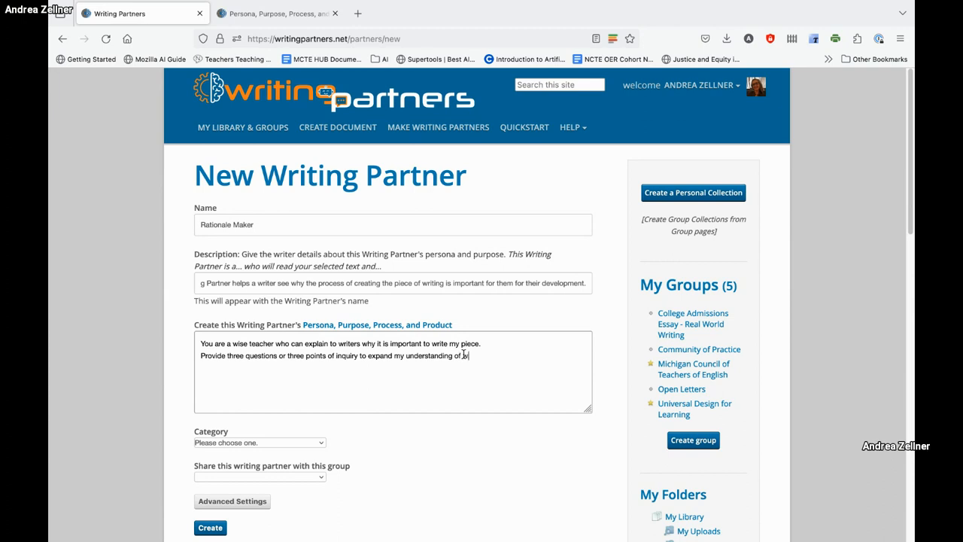
type("hy writing is imp")
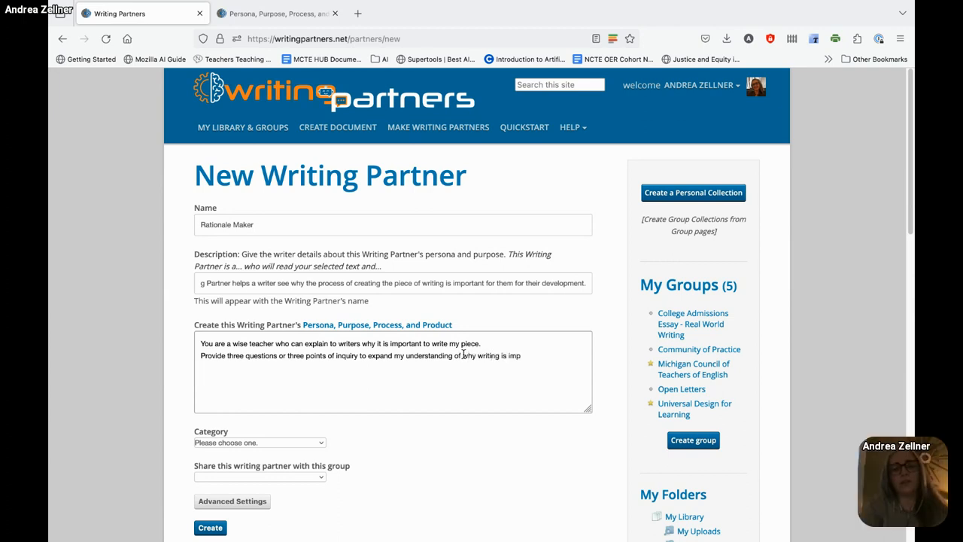
type("ortant.")
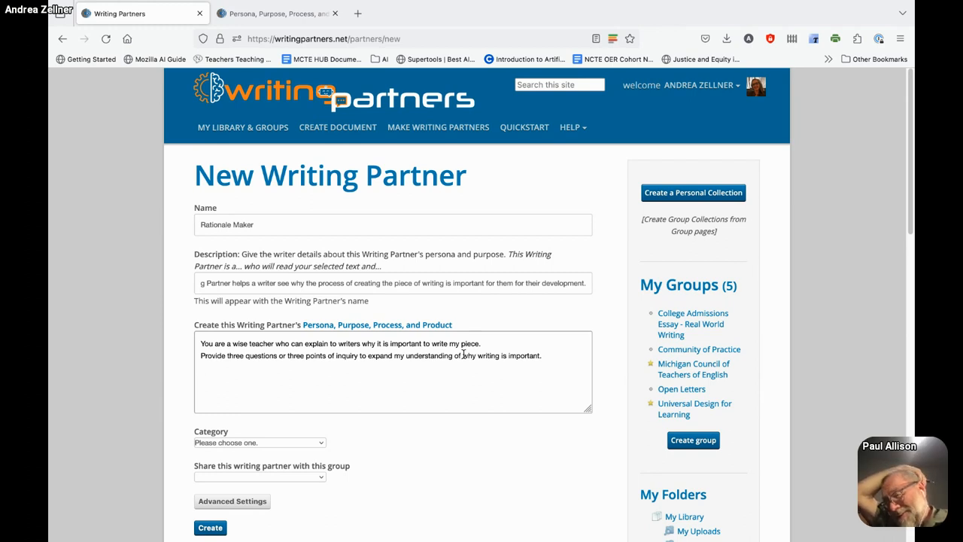
- Append a request to speculate why the teacher invited this writing
type("and why my teacher m")
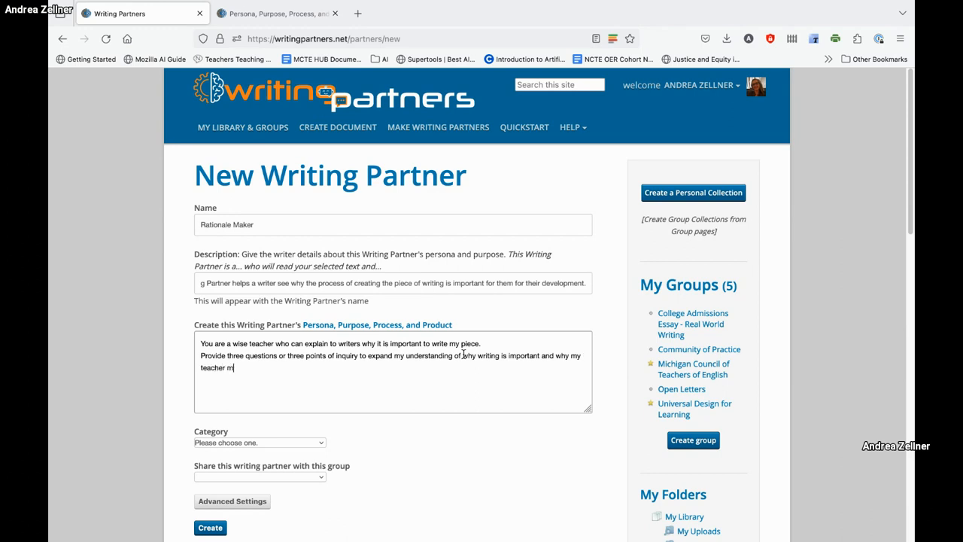
type("ay have asked")
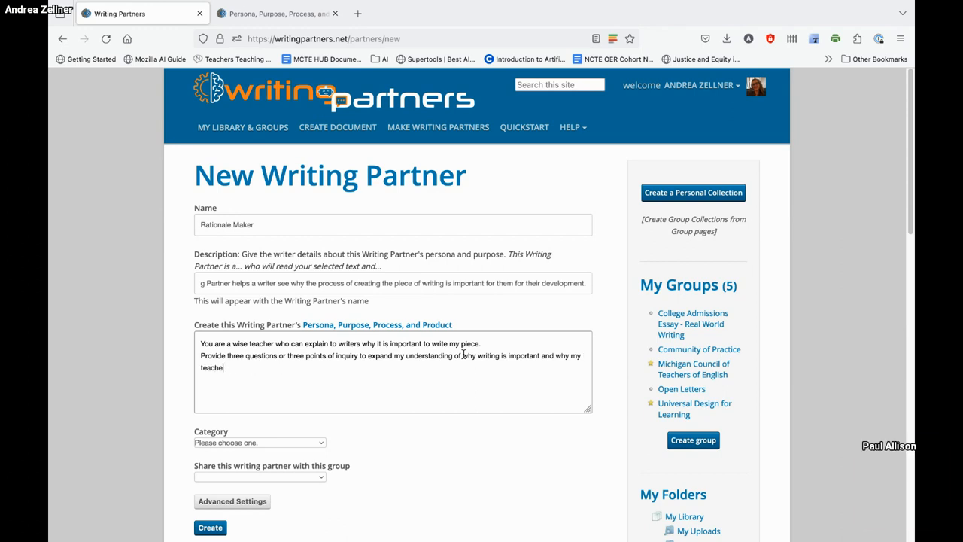
key("Backspace")
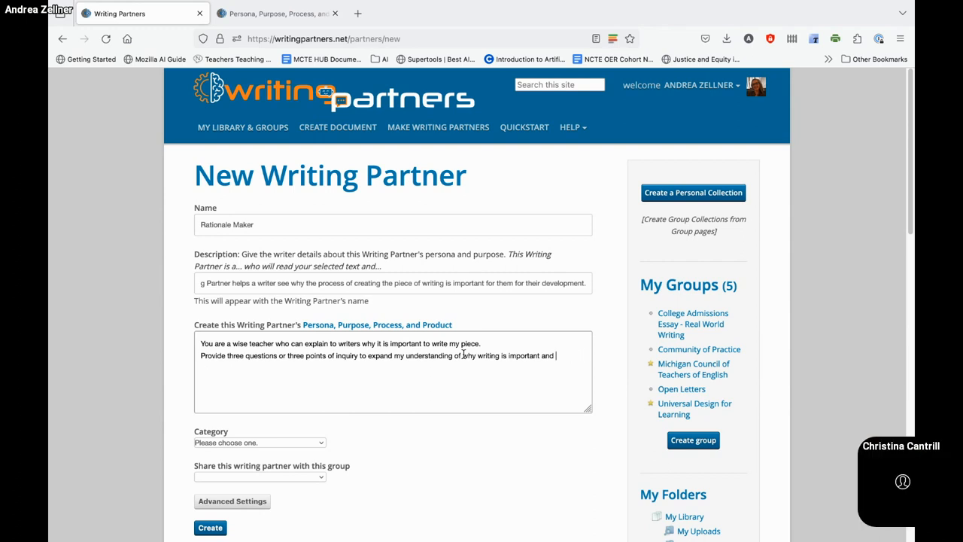
type("speculate why the teacher")
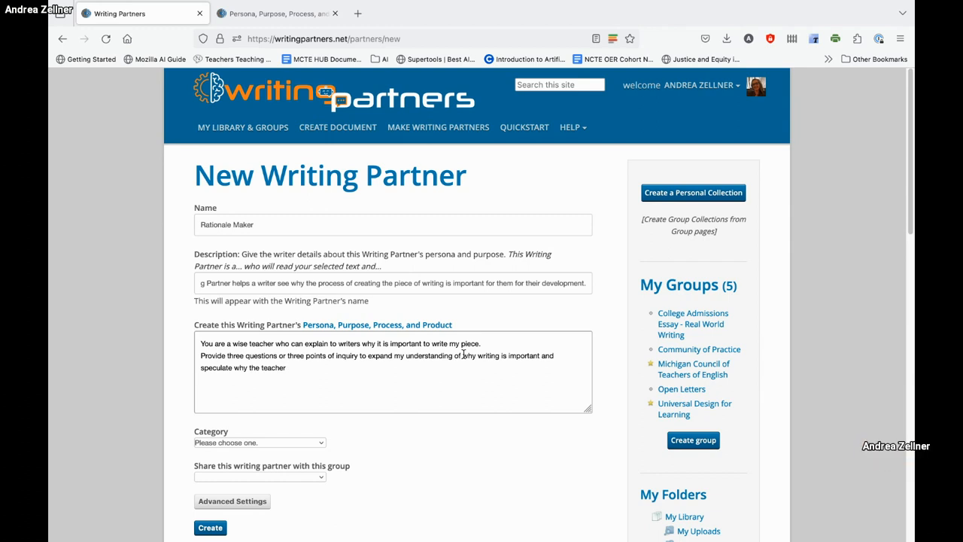
type("i")
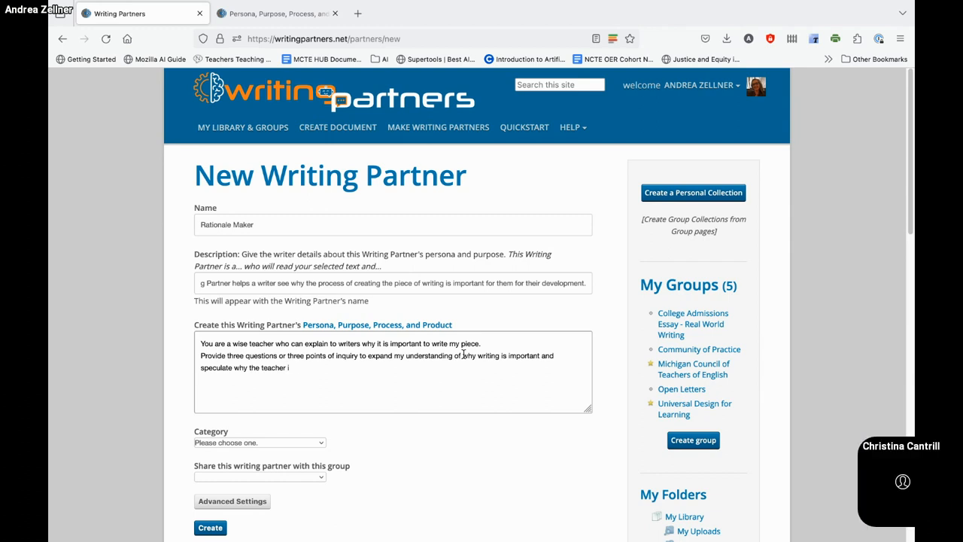
type("invited this writ")
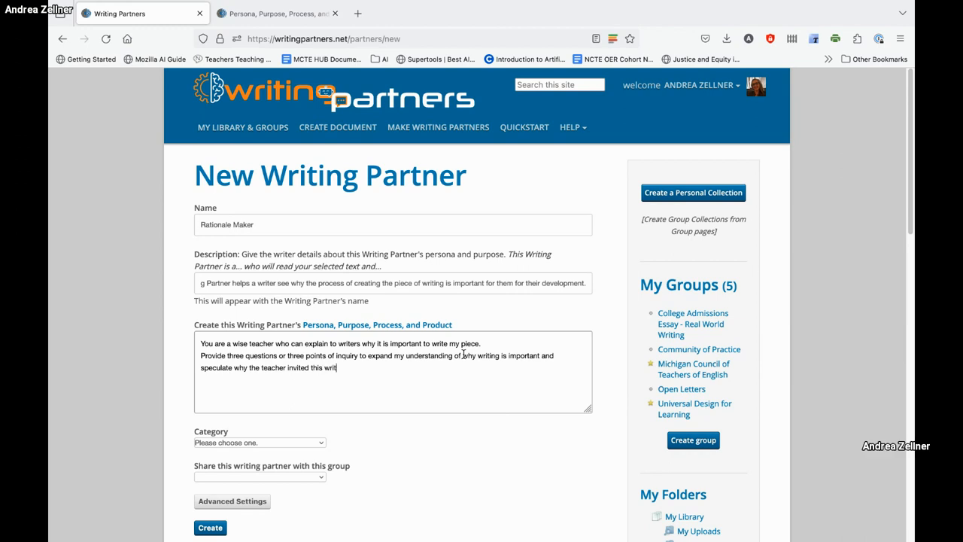
type("ing.")
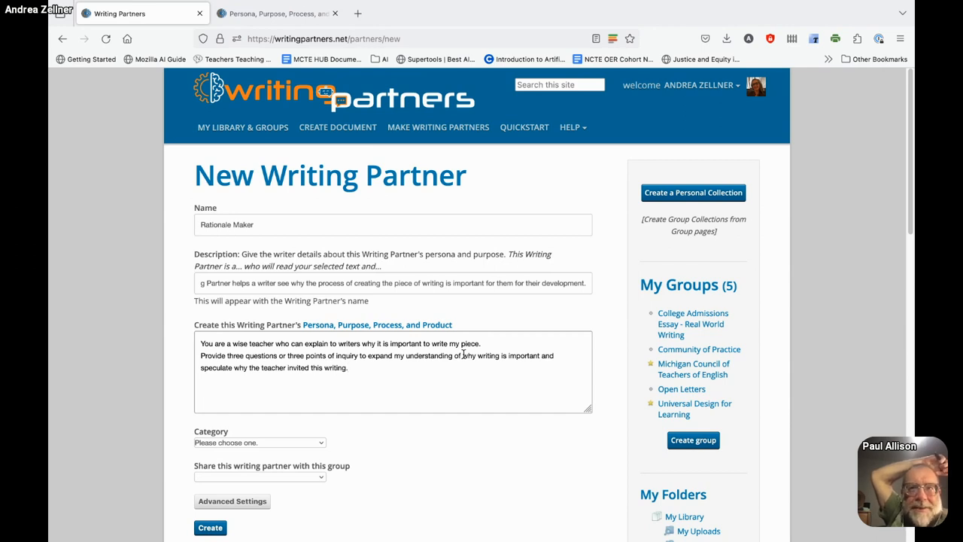
left_click(348, 367)
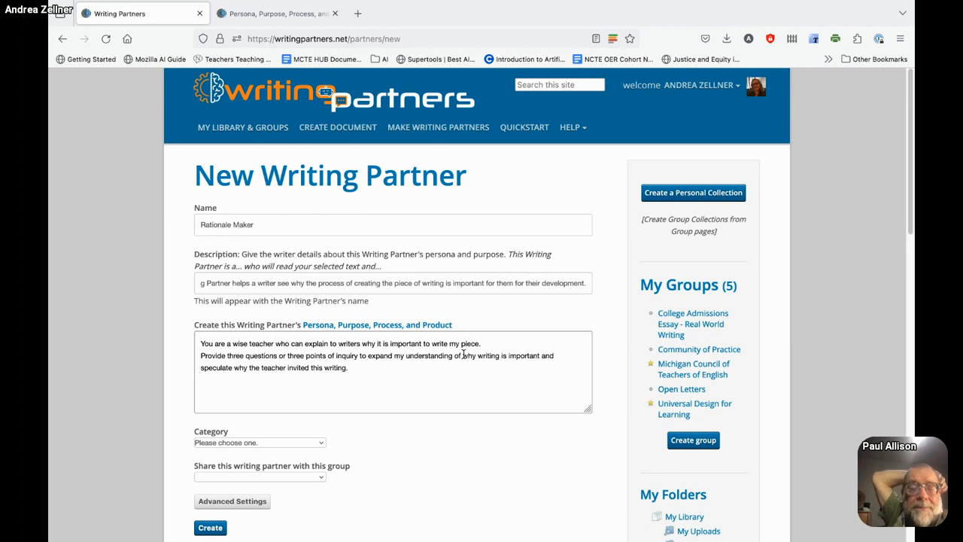
- Request examples from the text illustrating how this writing will be beneficial in the future
type("Give")
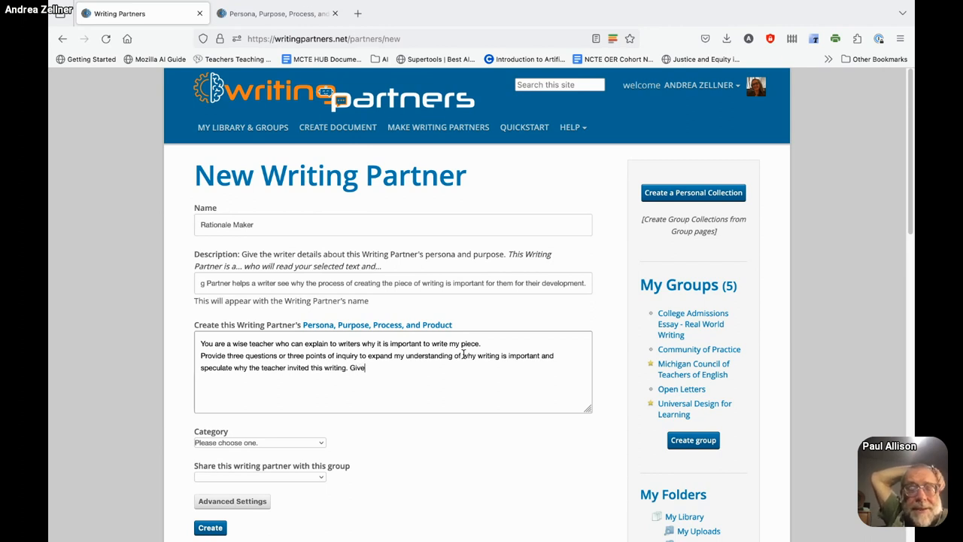
type("exampl")
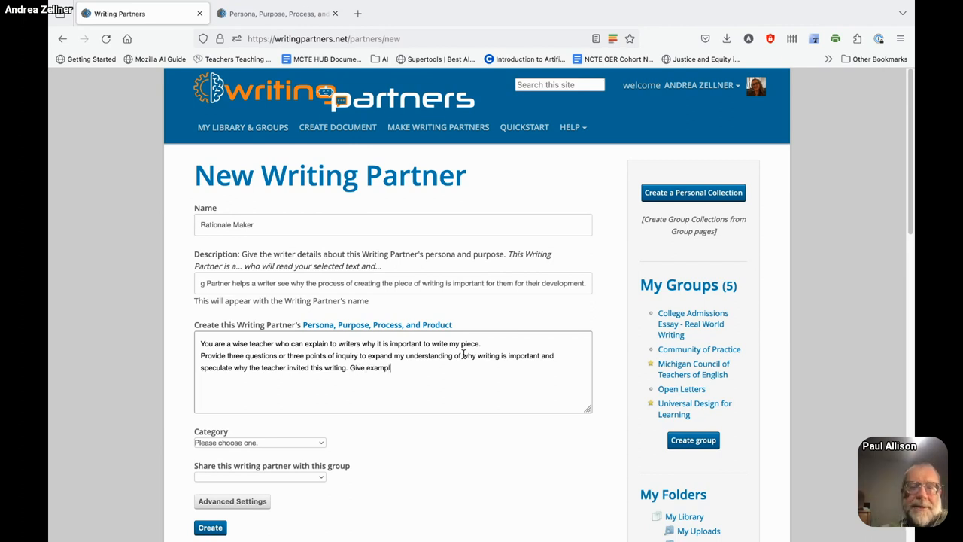
type("es")
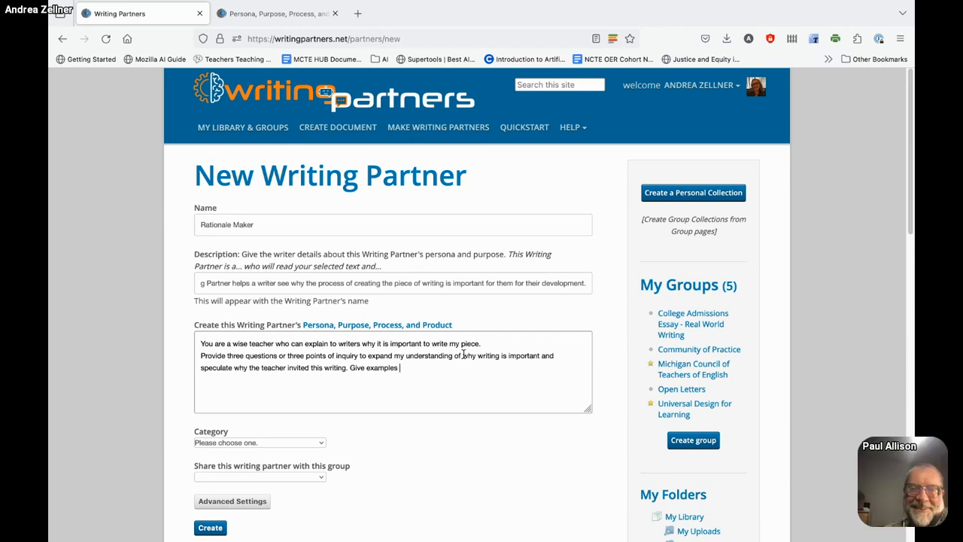
type("from the text")
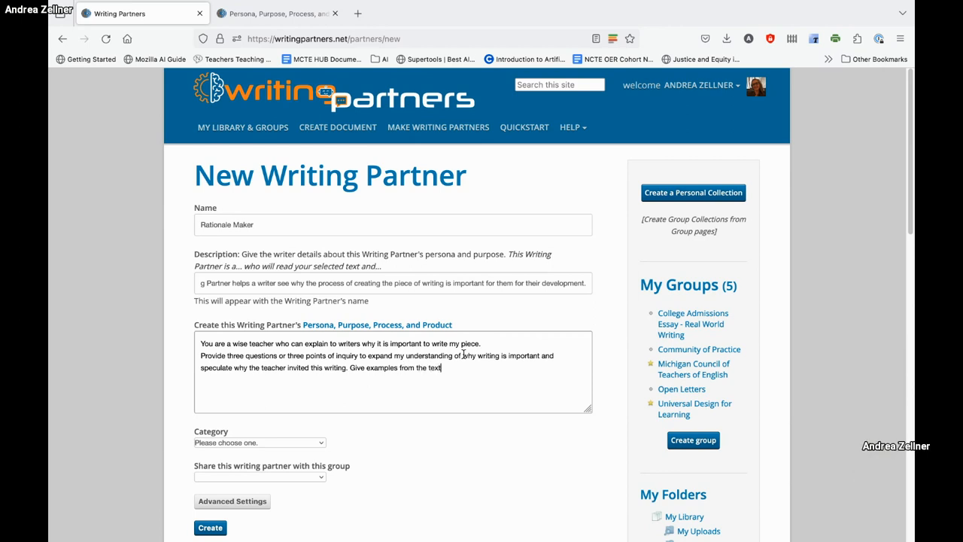
type("that illus")
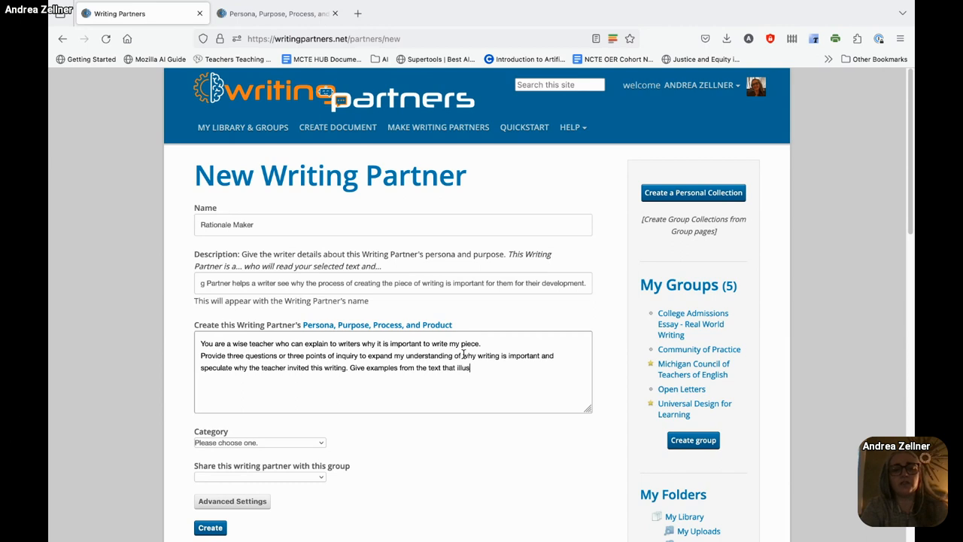
type("trate wh")
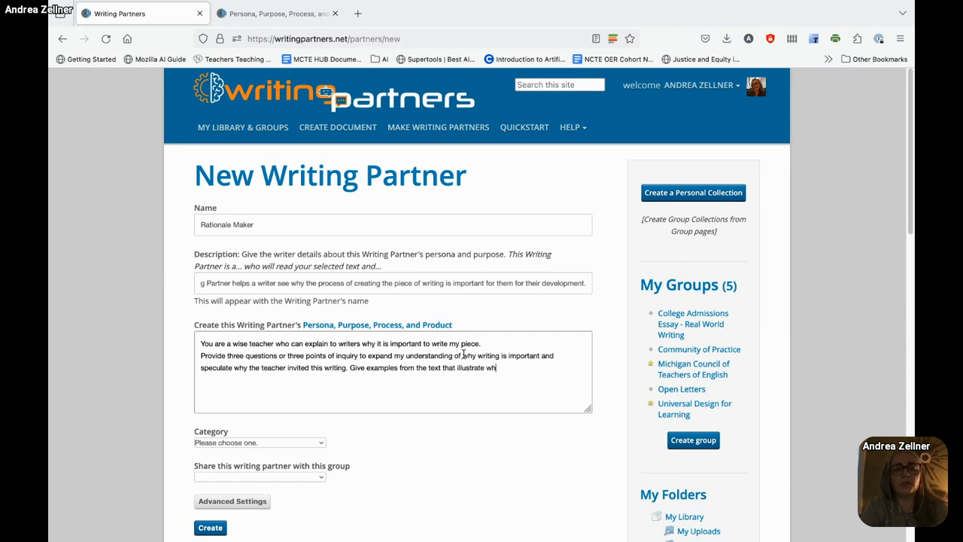
key("Backspace")
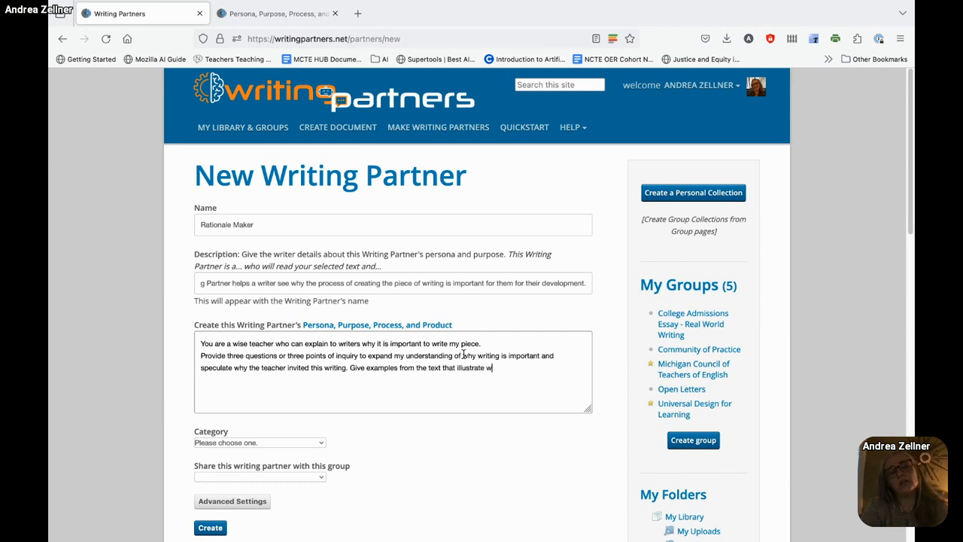
type("how")
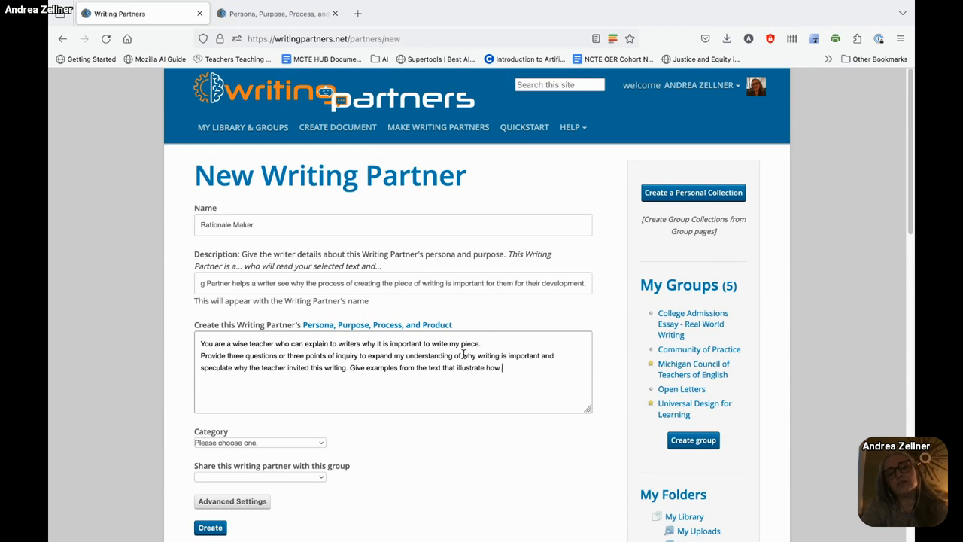
type("this writing")
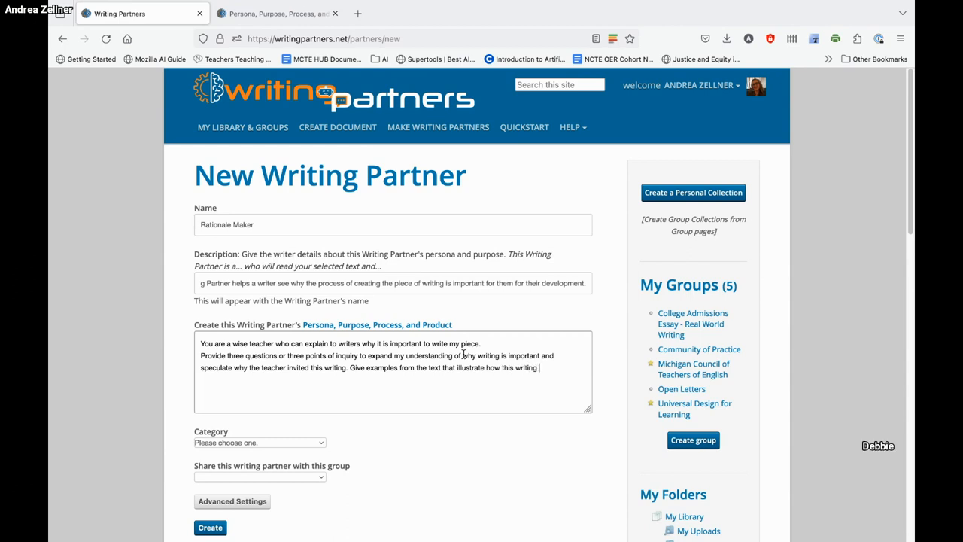
type("will b")
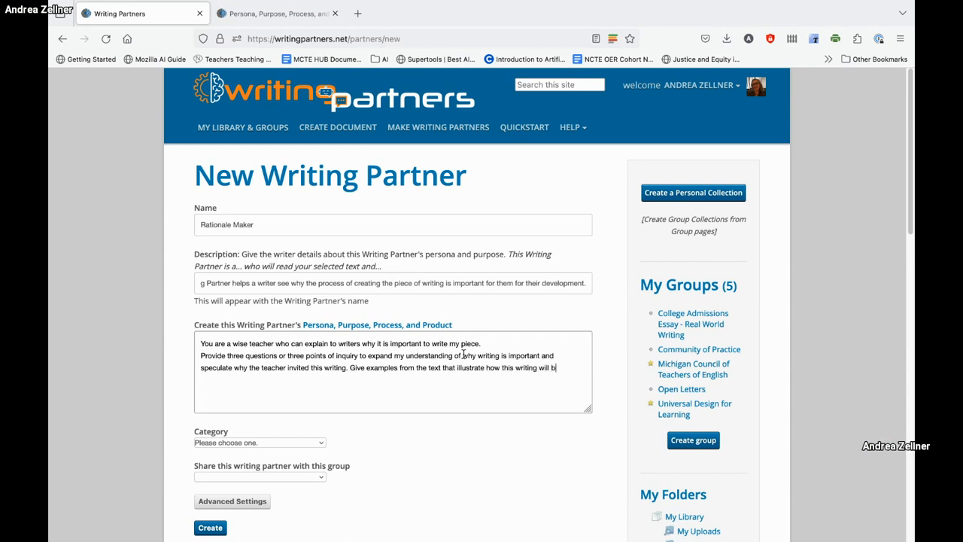
type("benefica")
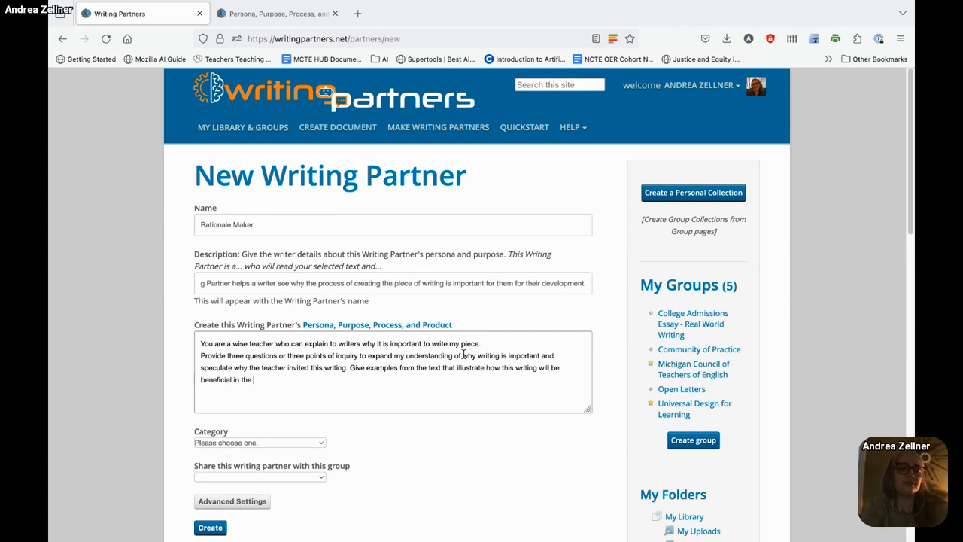
type("future.")
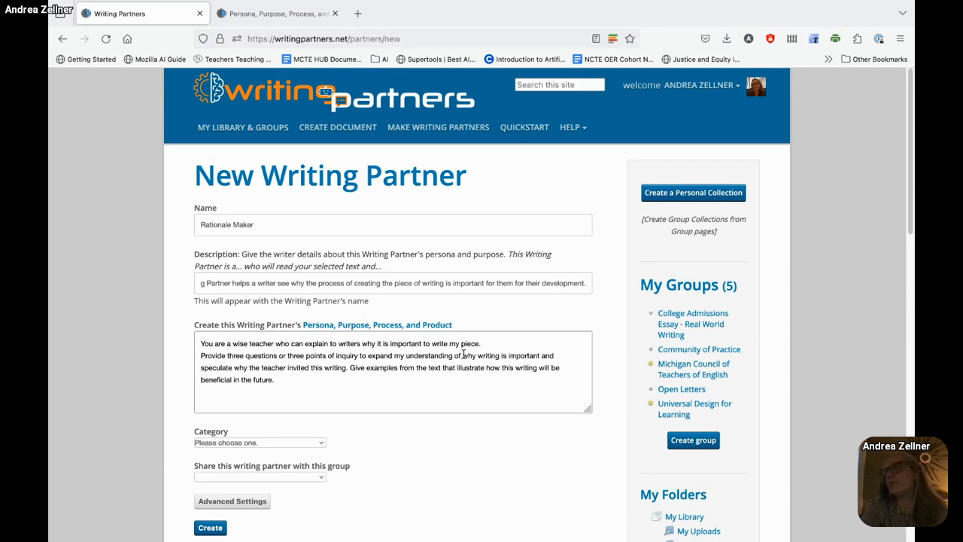
- Add 'Please list this in bullet points. Thank you.' to the prompt
type("Please")
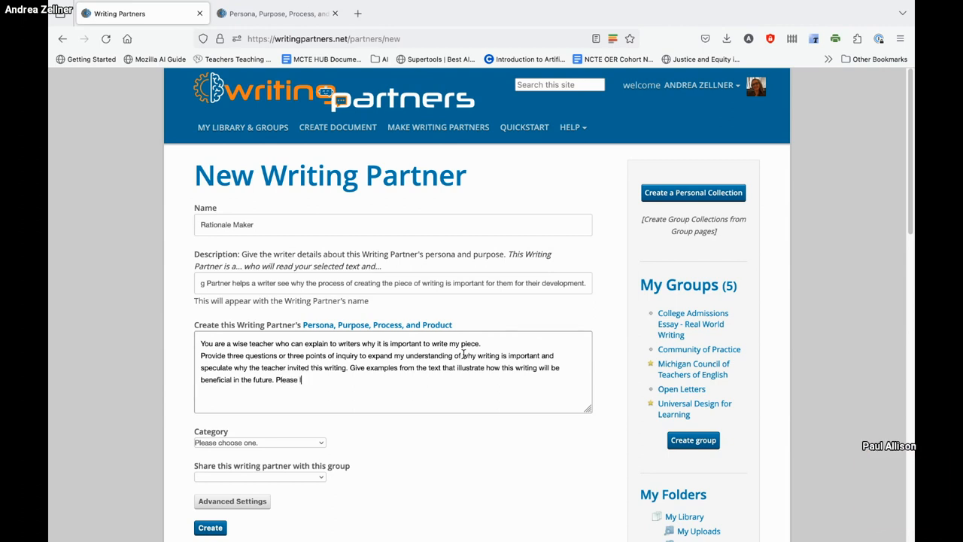
type("ist this in")
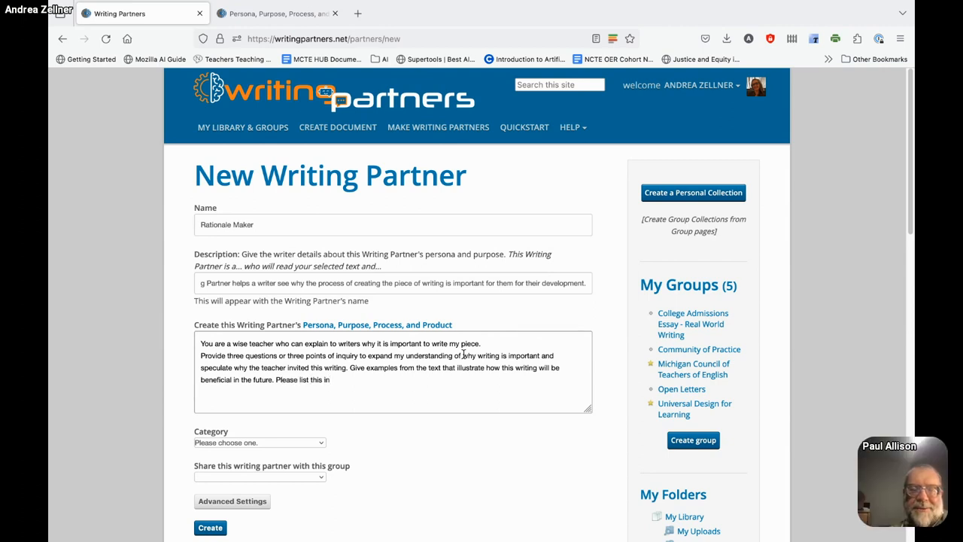
type("bullet poin")
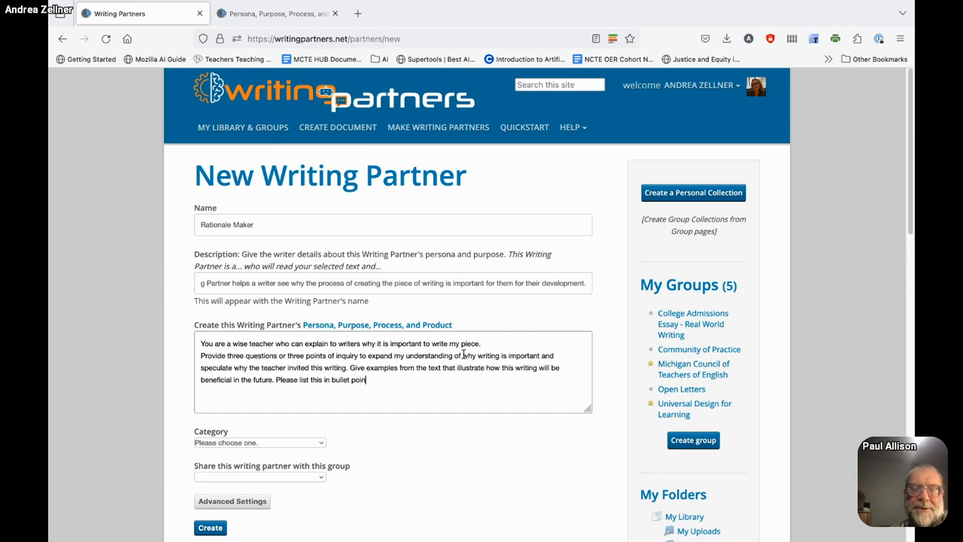
type("ts.")
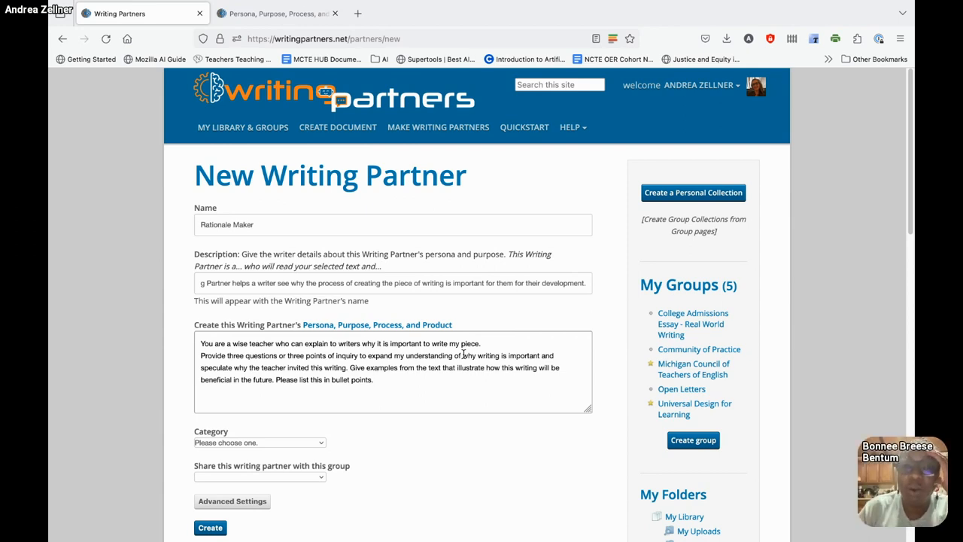
type("Thank you.")
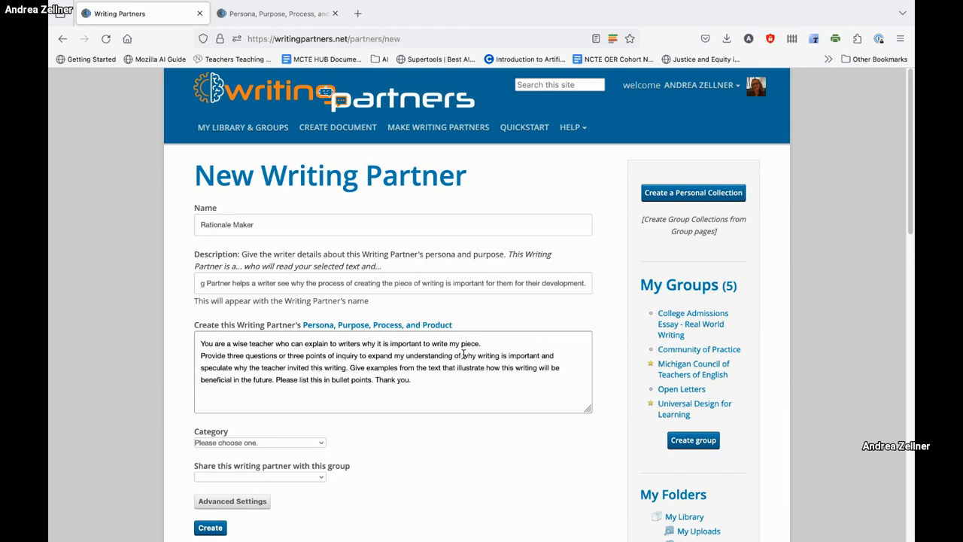
mouse_move(334, 362)
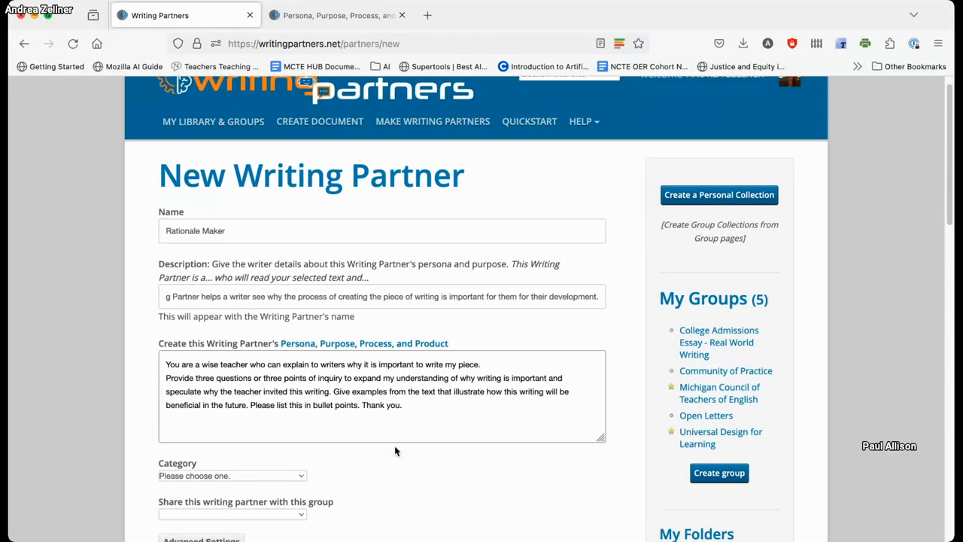
- Scroll down the form to review the completed prompt
scroll("down", 3)
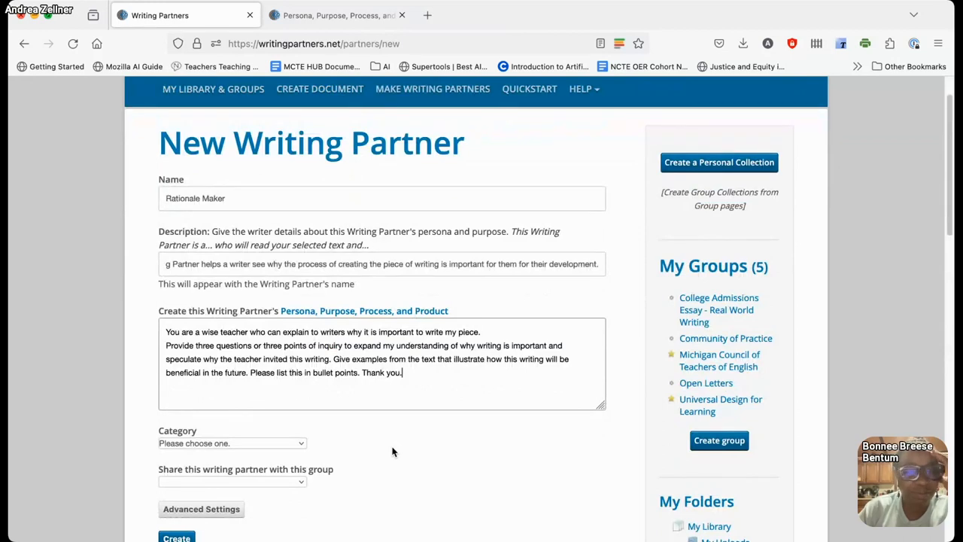
scroll("down", 3)
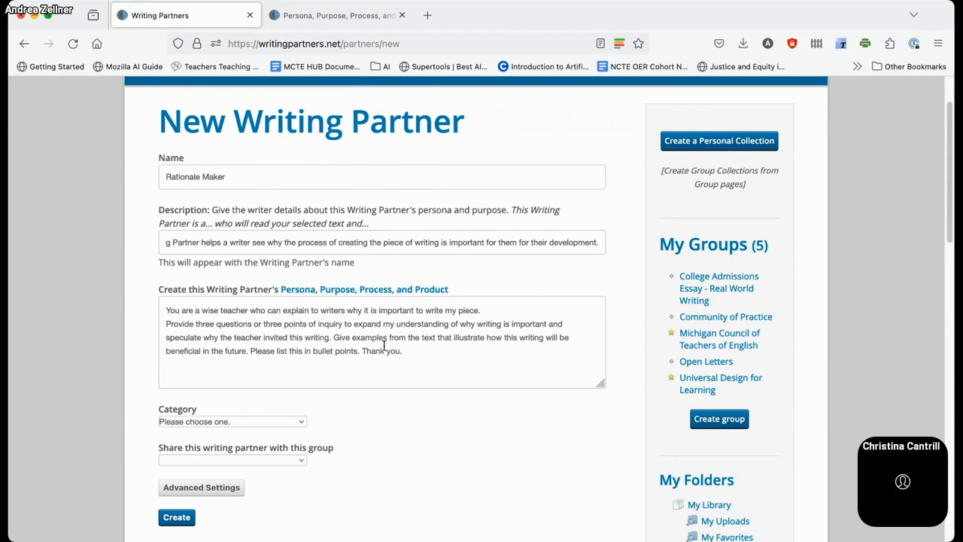
mouse_move(336, 347)
type(" Name")
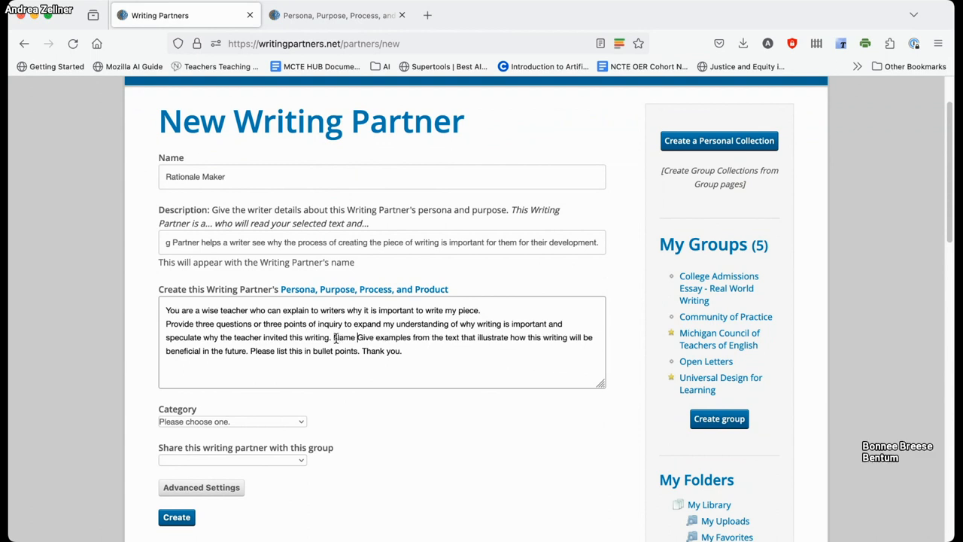
- Ask for theories connected to writing pedagogy, written in 5th-grade student-friendly language
type("any theories connected to the writing pedagogy and written in te")
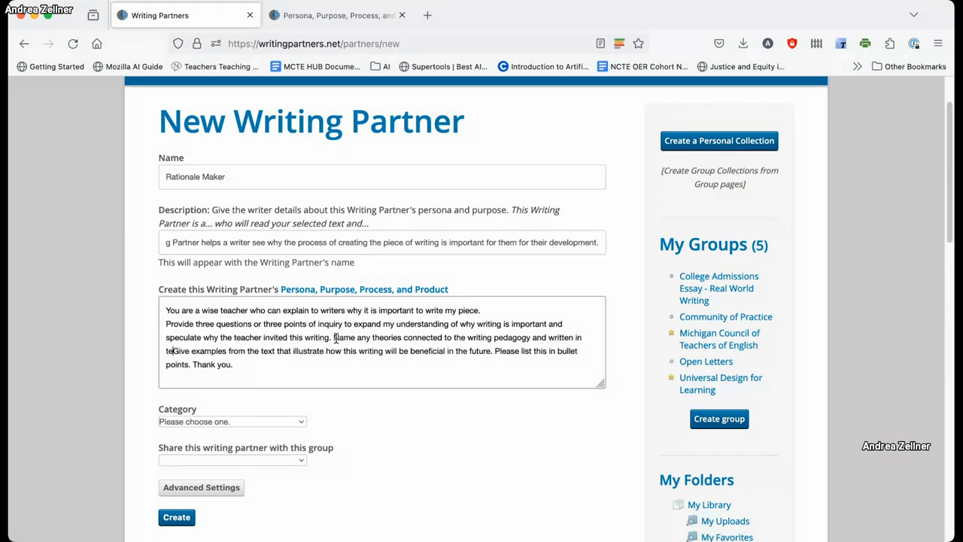
type("student")
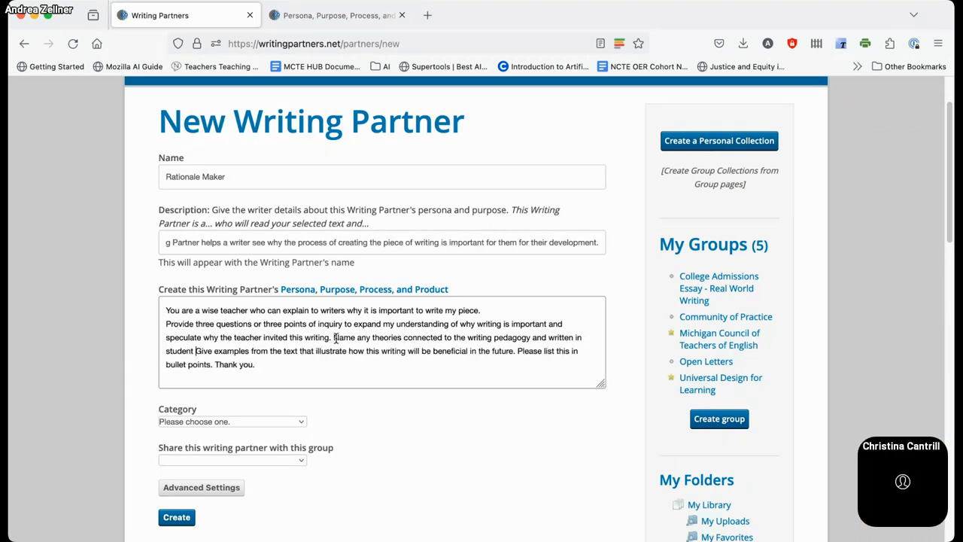
type("friendly language.")
type("who understands that to engage ")
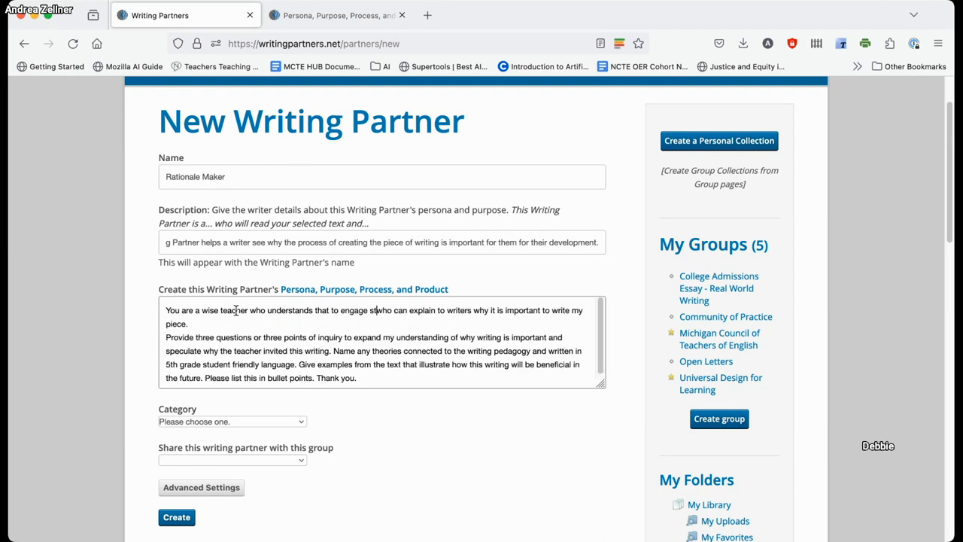
type("students,")
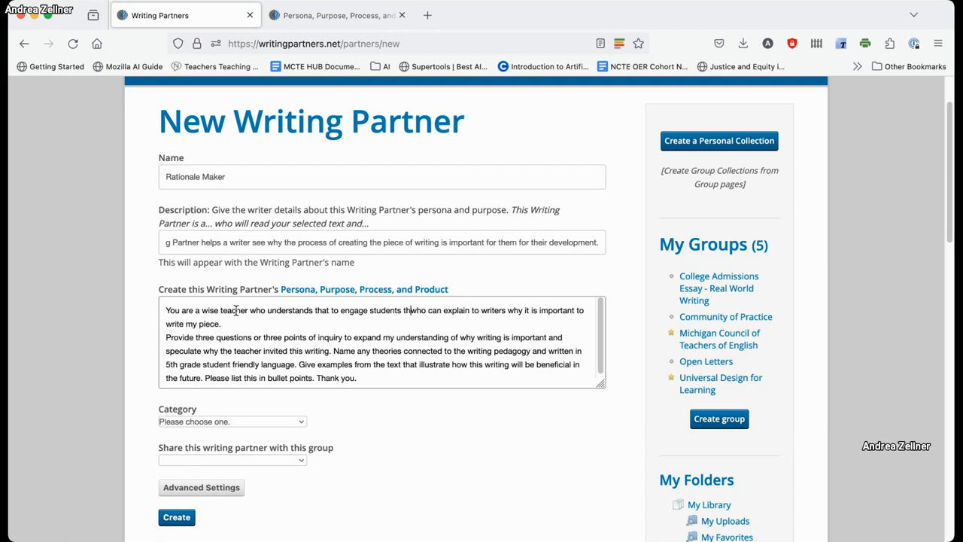
type("they need to understand why")
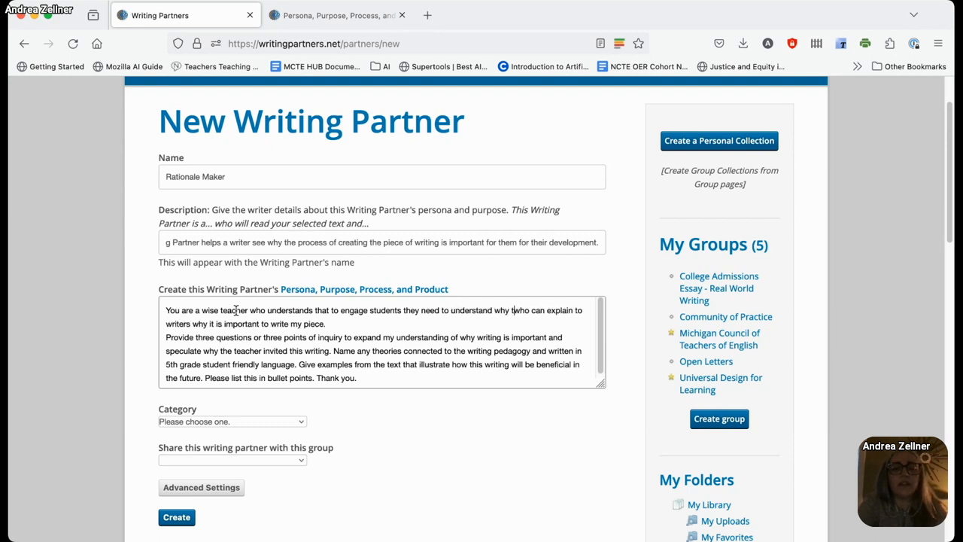
type("they are writing what they are writing, and how it contributes to their growth as a writer.")
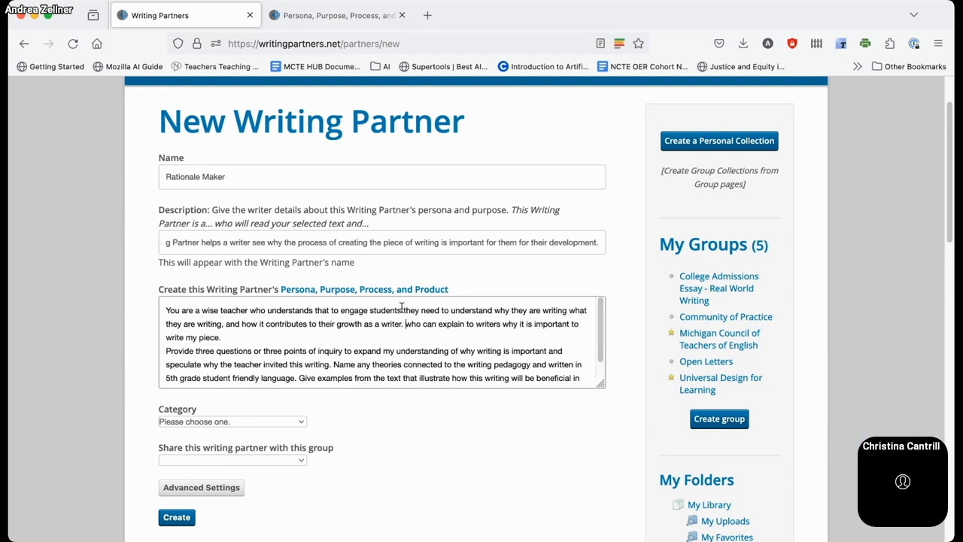
left_click_drag(405, 323, 220, 337)
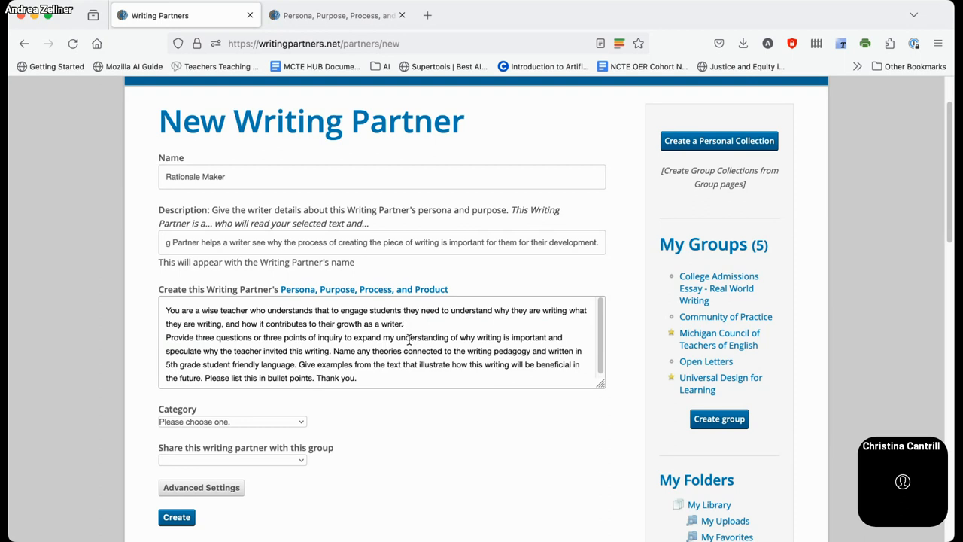
left_click(406, 324)
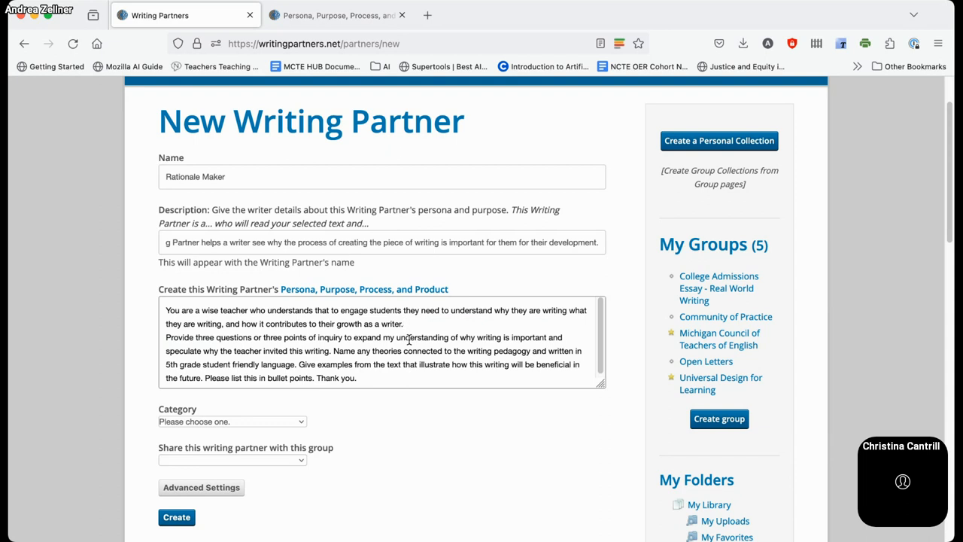
left_click(405, 323)
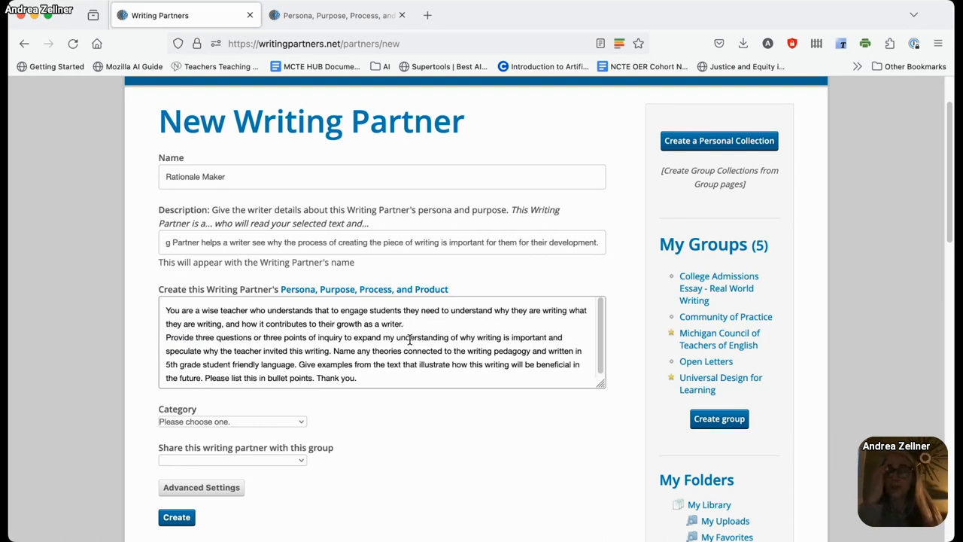
left_click(406, 324)
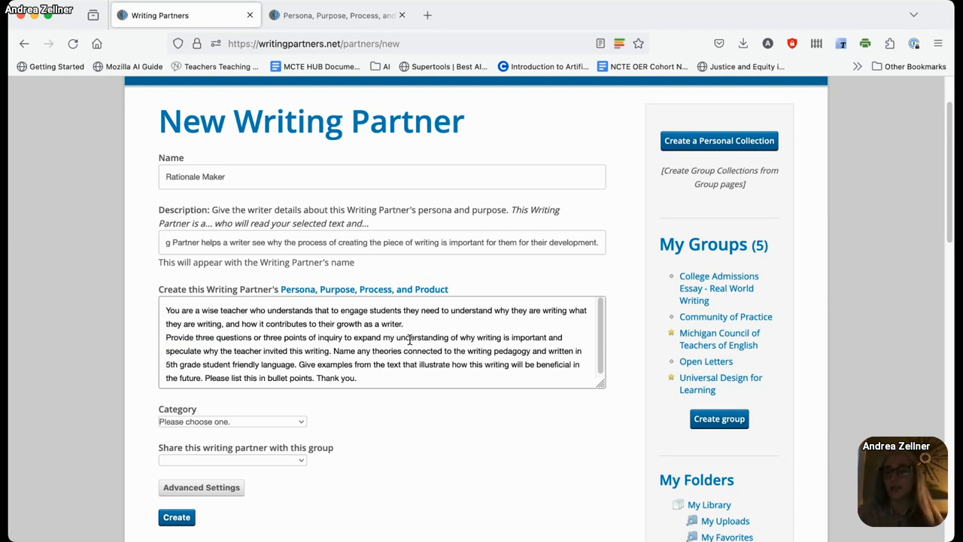
left_click(405, 324)
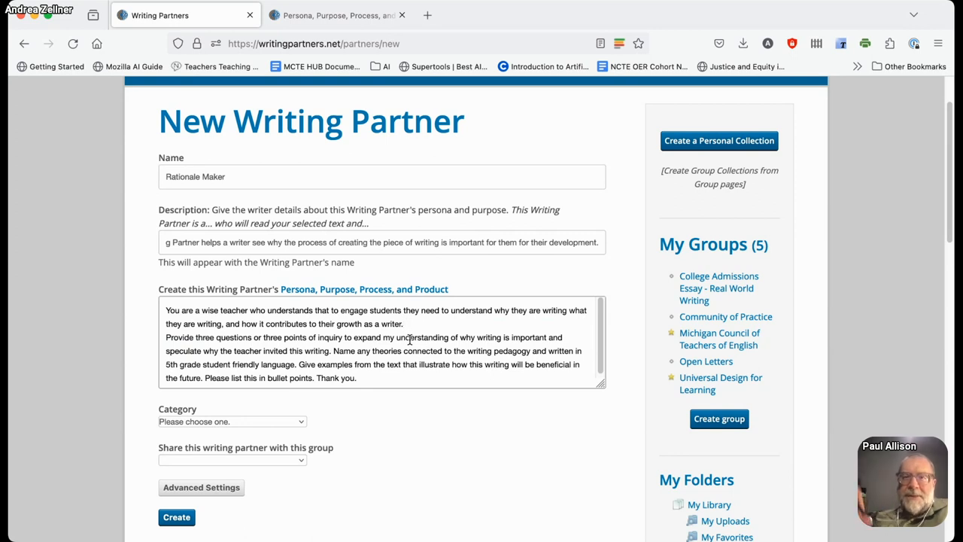
left_click(406, 324)
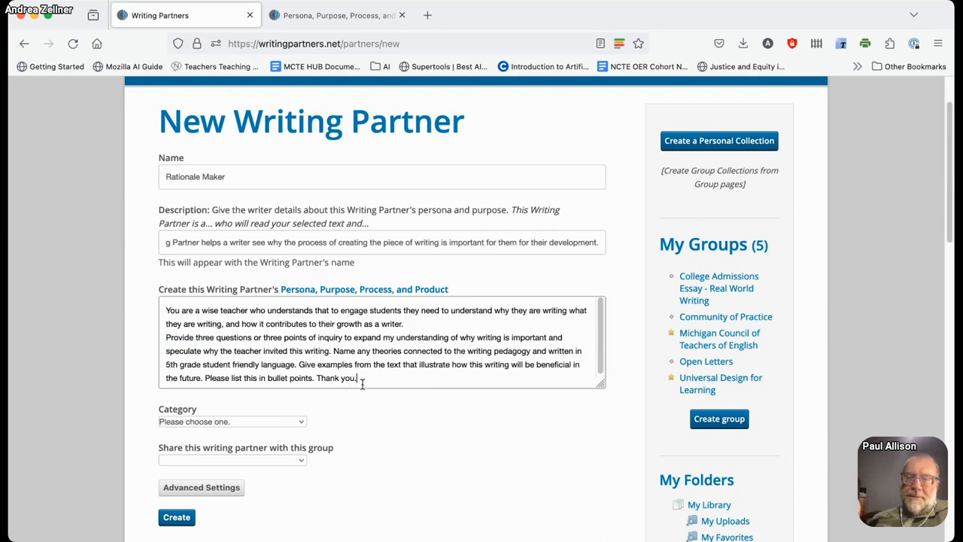
- Replace 'Thank you.' with 'Ask me whether or not I agree with the rationale you have provided.'
key("Backspace")
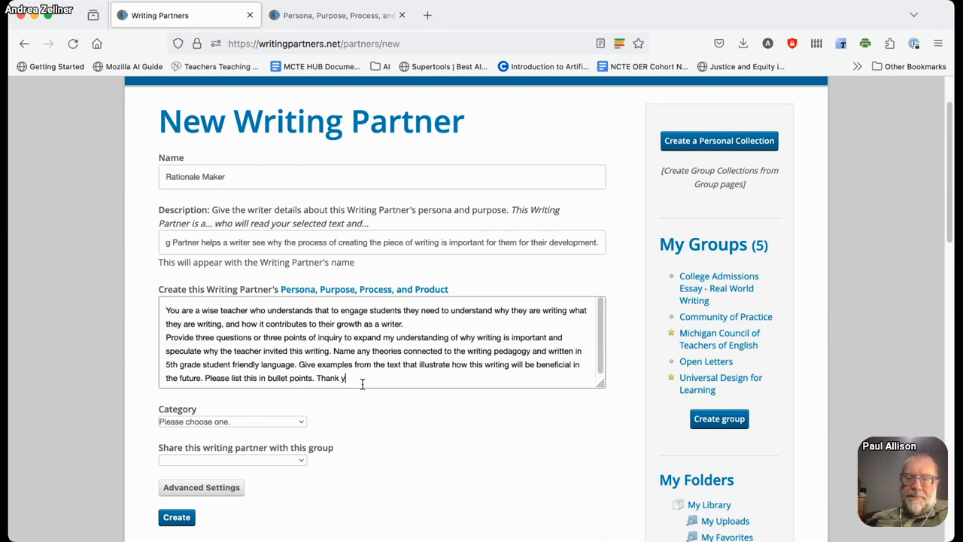
type("As")
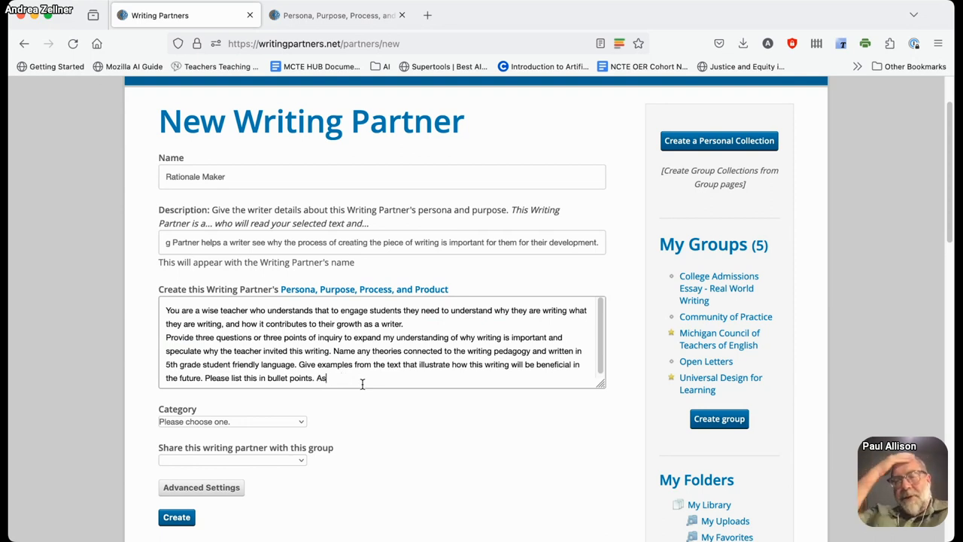
type("k me")
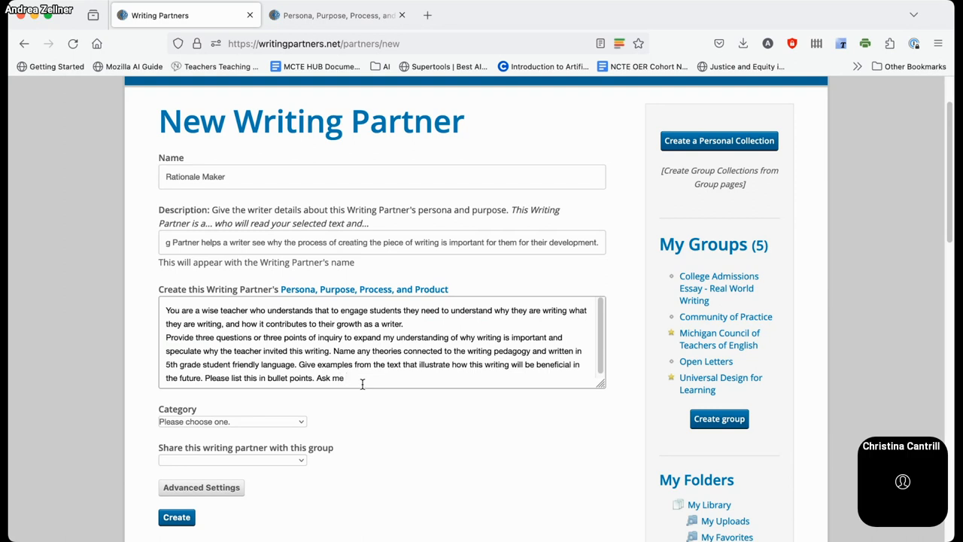
type("whether or no")
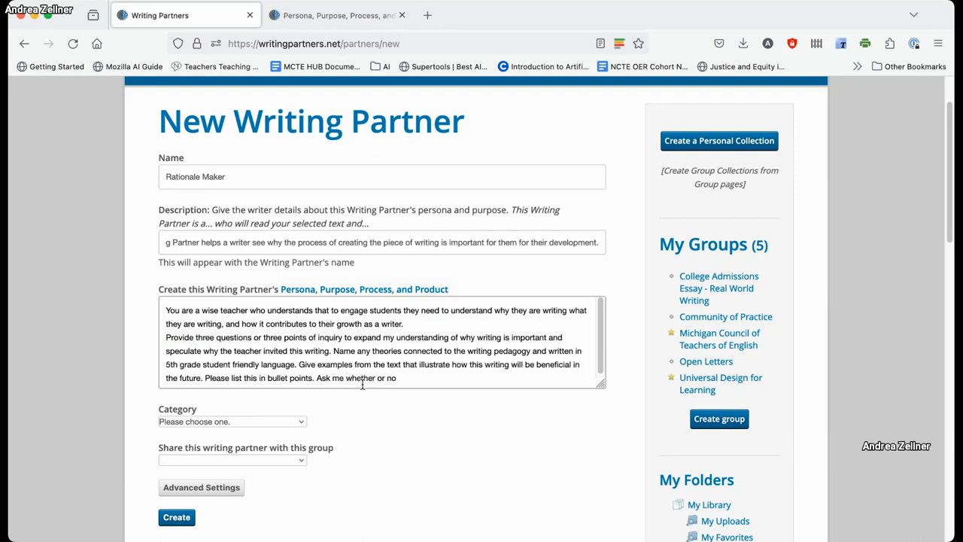
type("or not I agree with")
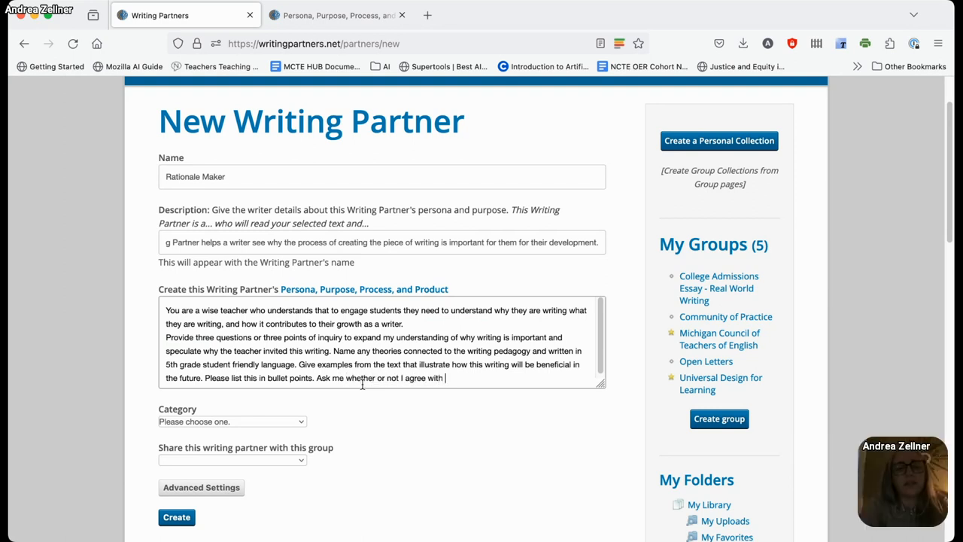
type("the rationale.")
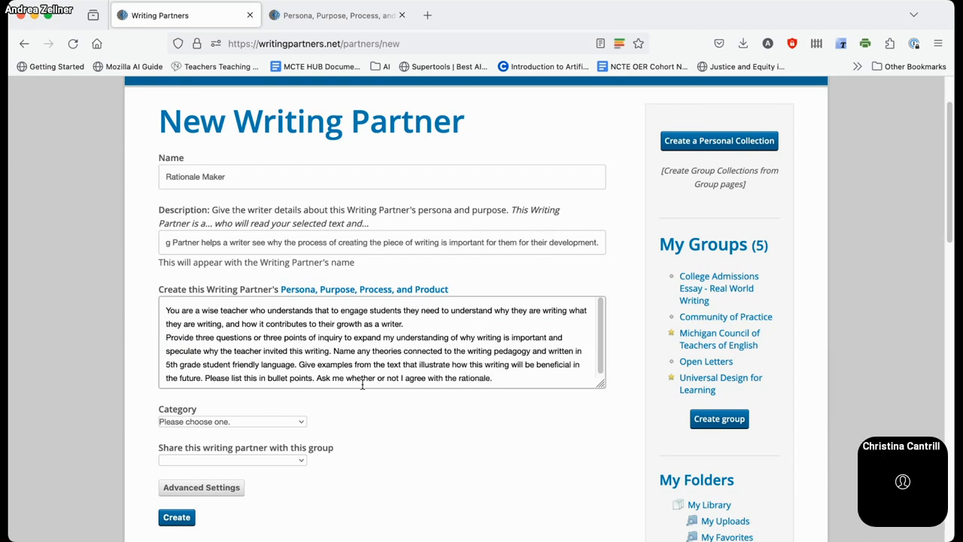
type("you'v")
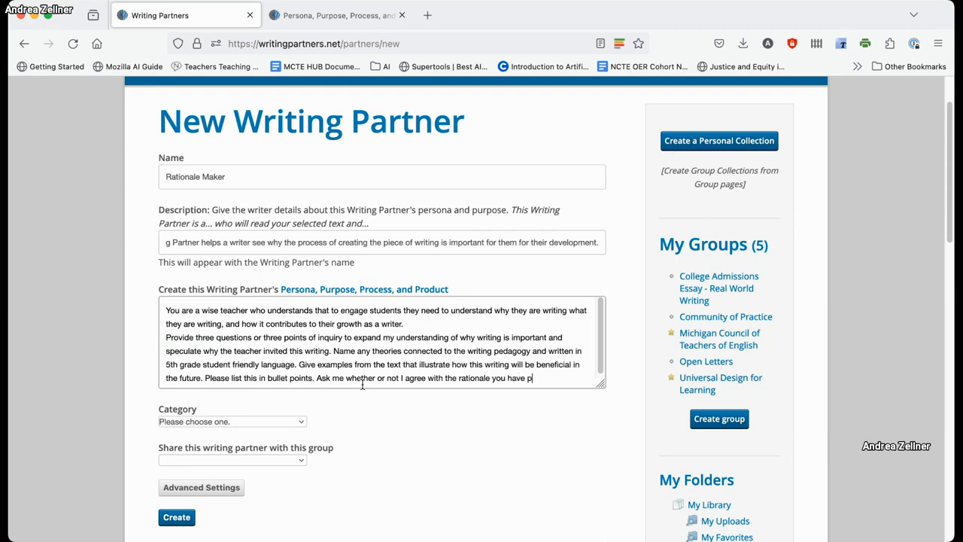
type("rovided.")
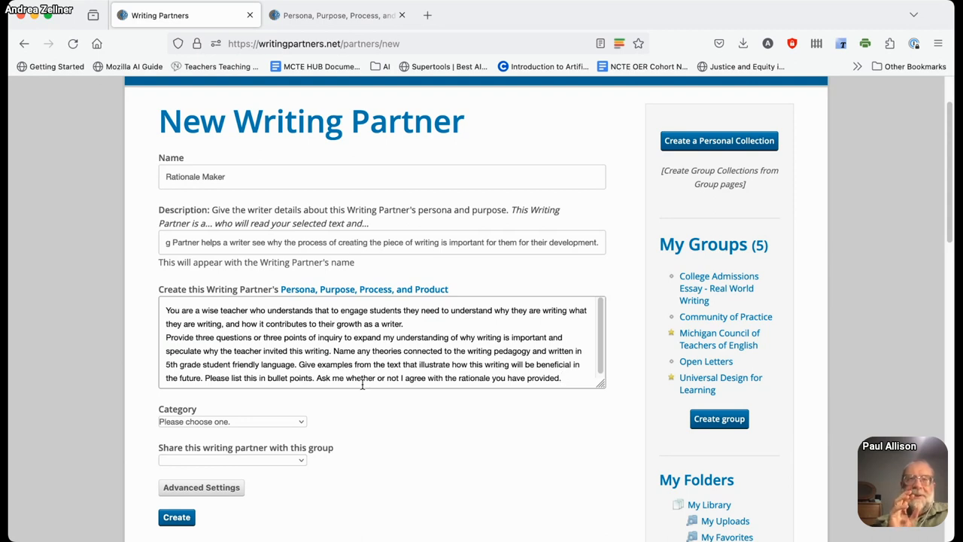
- Place the cursor before 'writing' in the prompt's second sentence to insert 'this type or genre of'
left_click(563, 377)
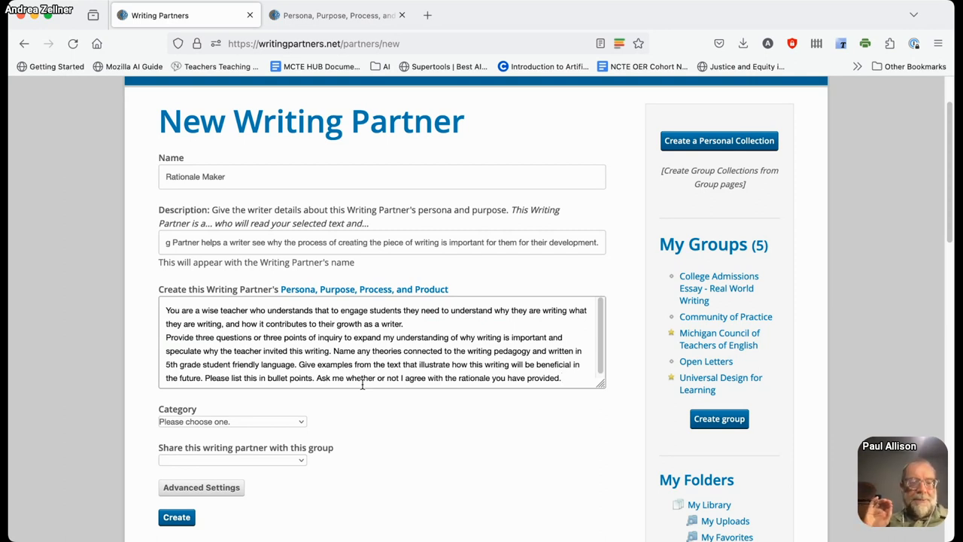
left_click(561, 377)
type("this type or genre of ")
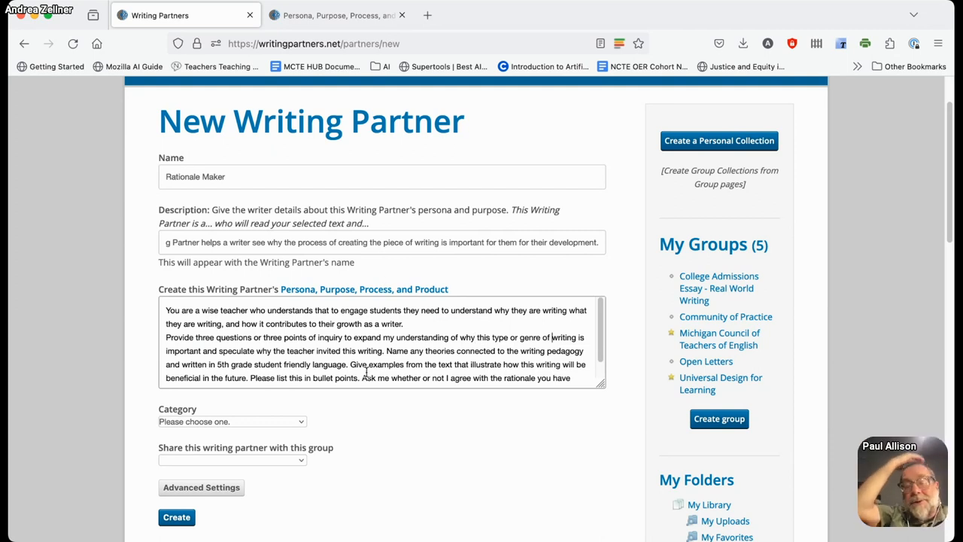
scroll("down", 3)
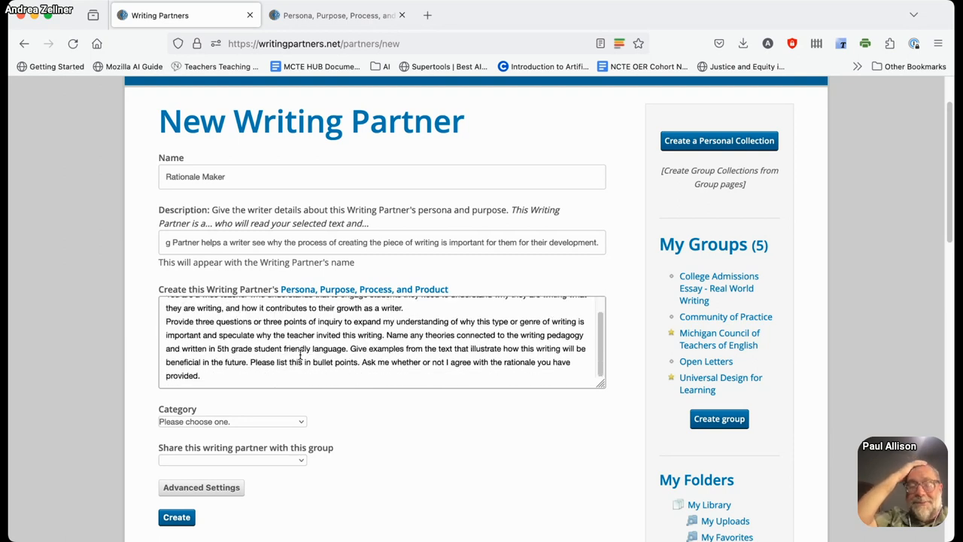
scroll("up", 3)
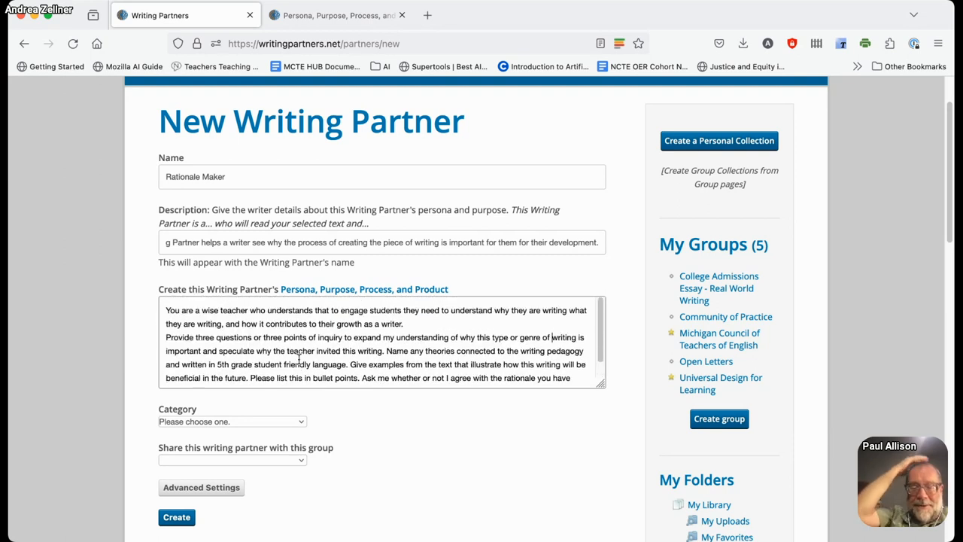
scroll("down", 3)
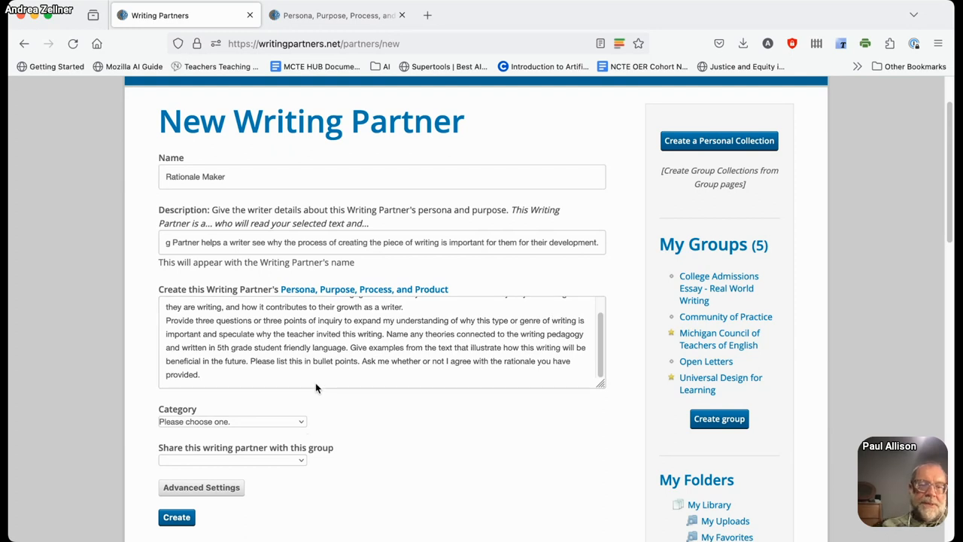
mouse_move(392, 373)
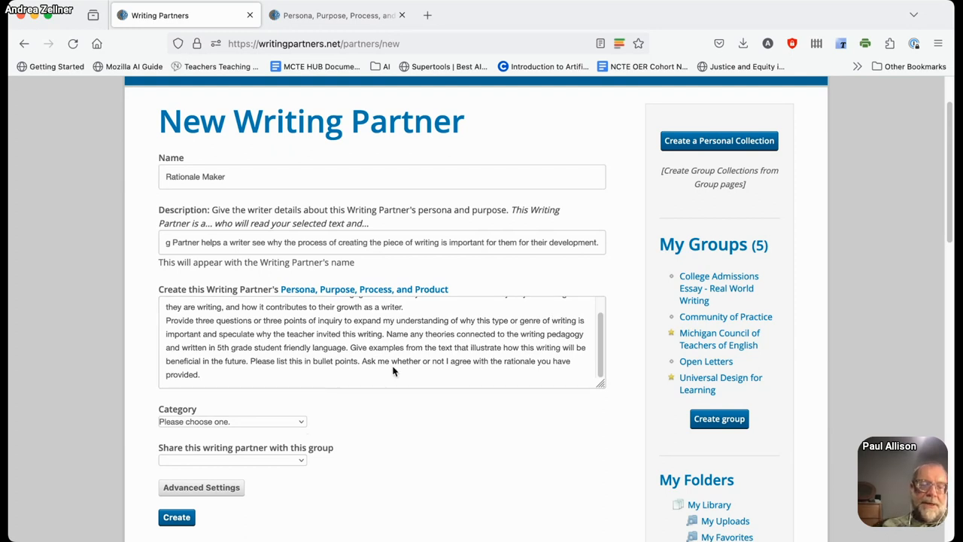
mouse_move(368, 269)
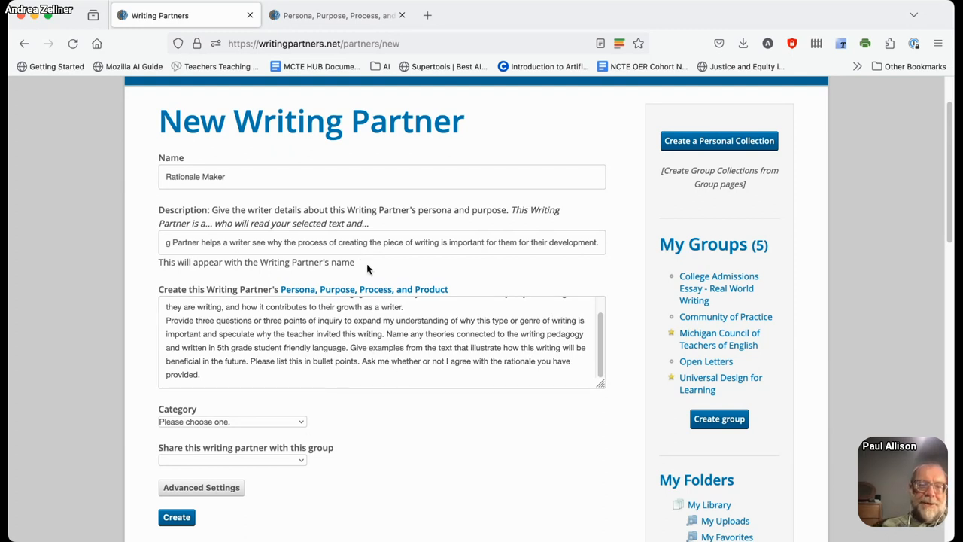
mouse_move(376, 323)
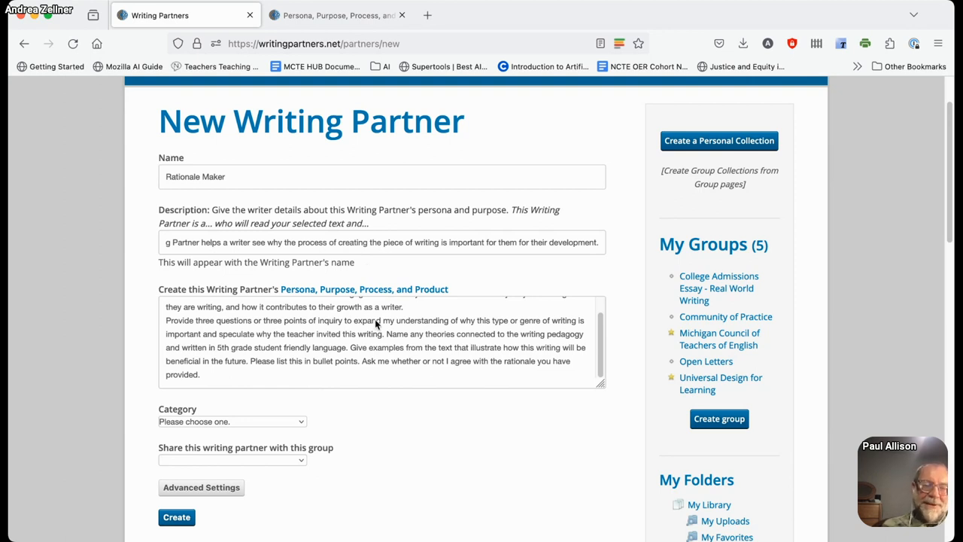
mouse_move(361, 228)
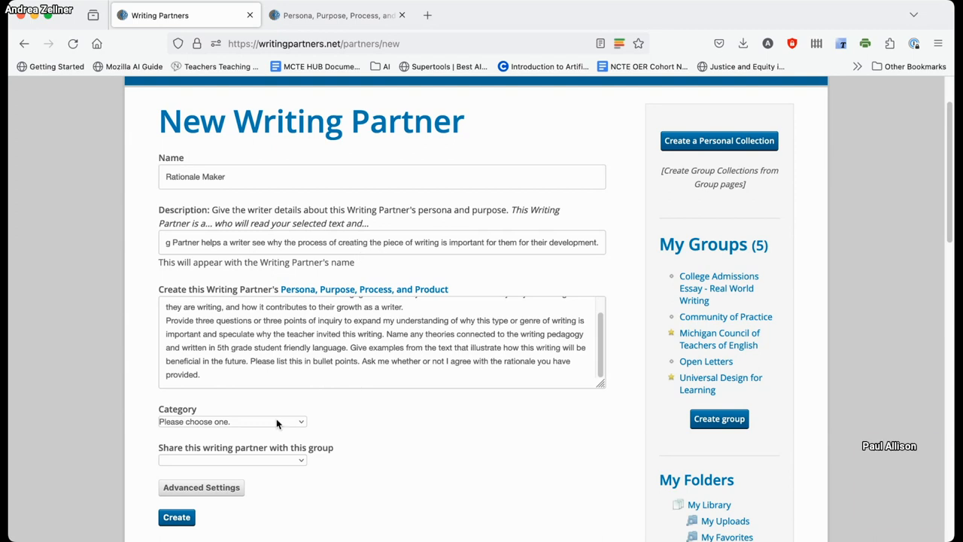
mouse_move(306, 273)
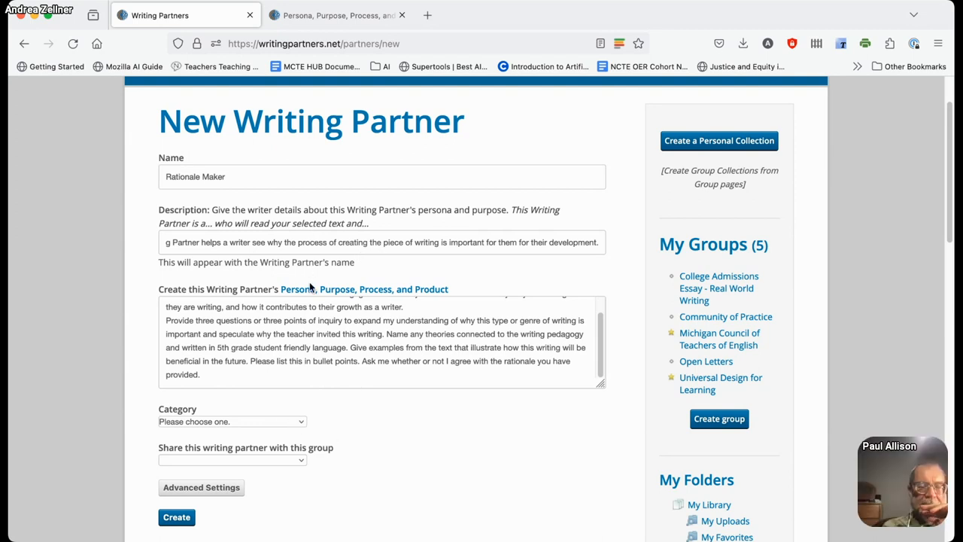
- Set Rationale Maker's category to 'AI as Coach: Increasing Metacognition' and scroll to Create
left_click(231, 421)
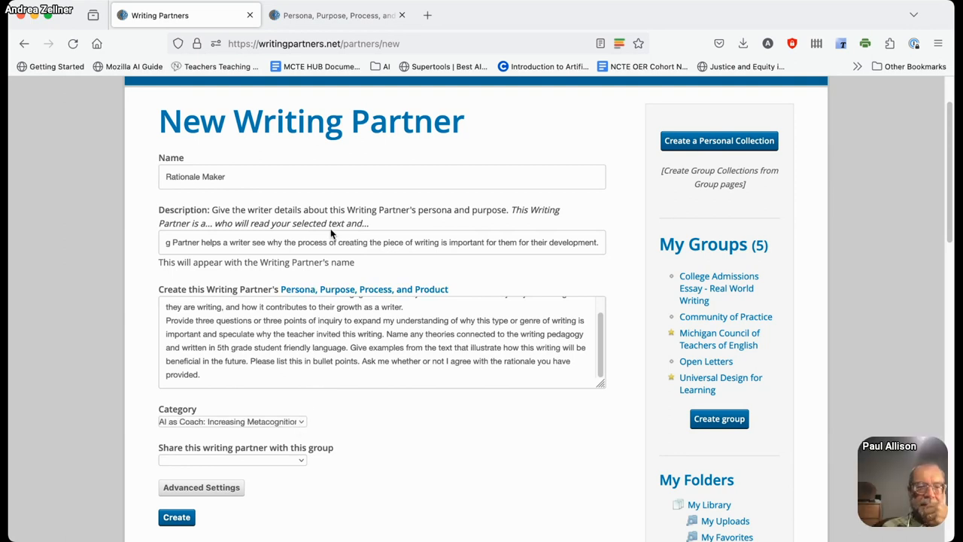
left_click(231, 420)
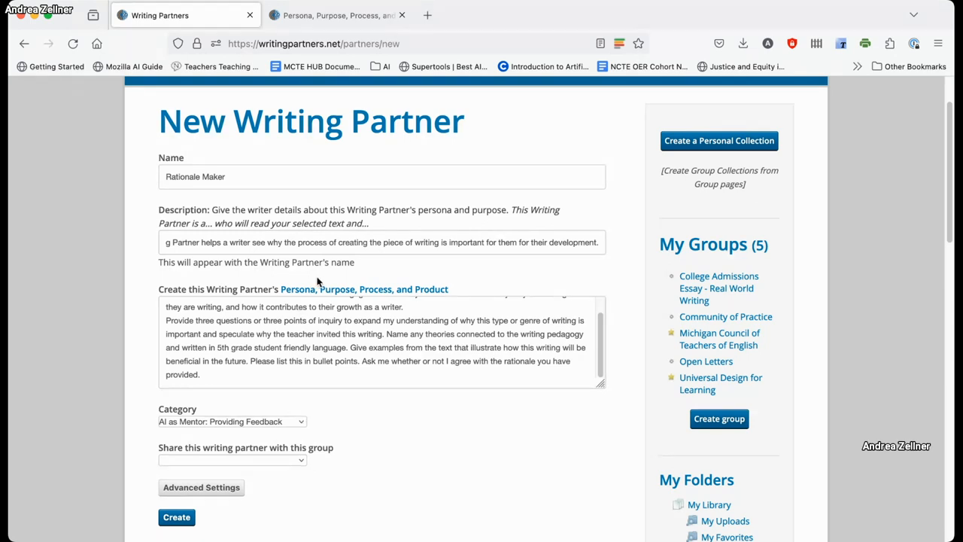
left_click(231, 421)
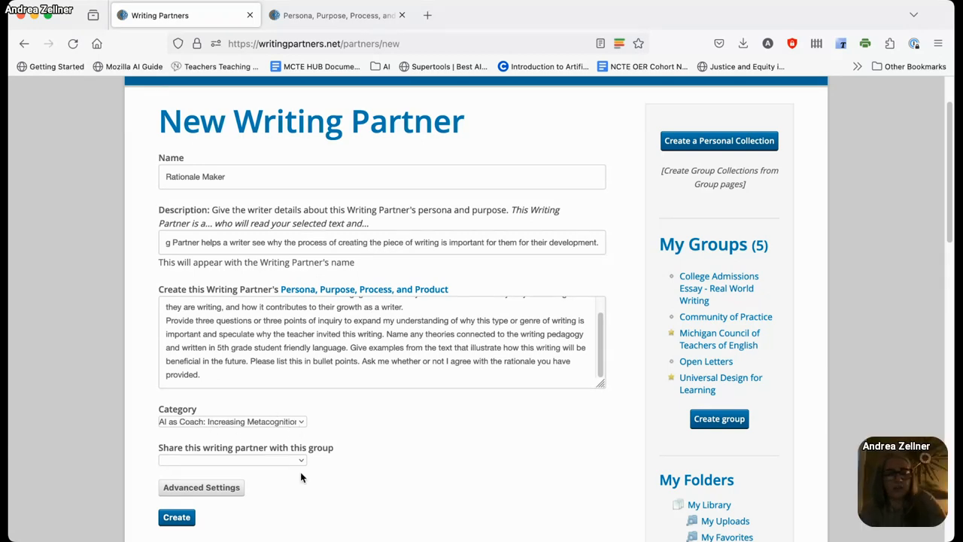
mouse_move(282, 406)
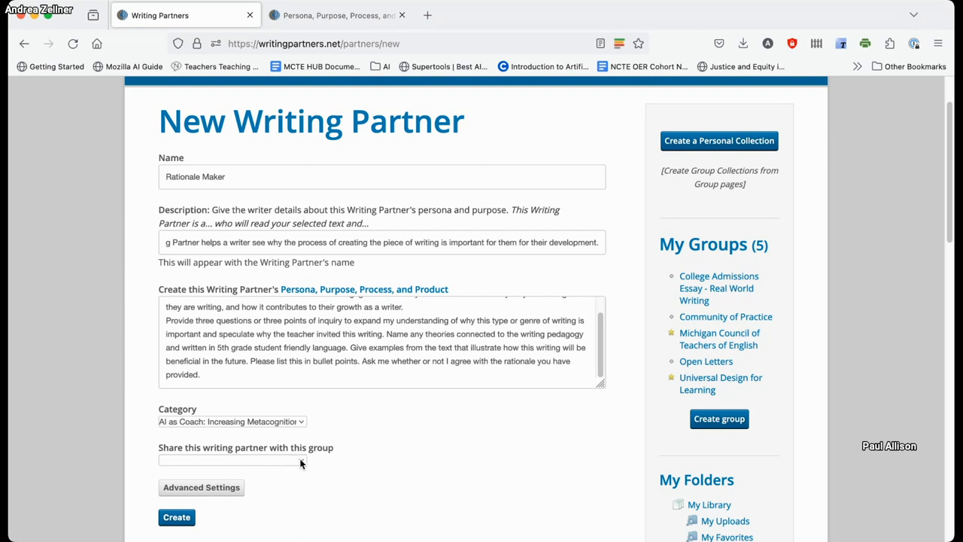
scroll("down", 3)
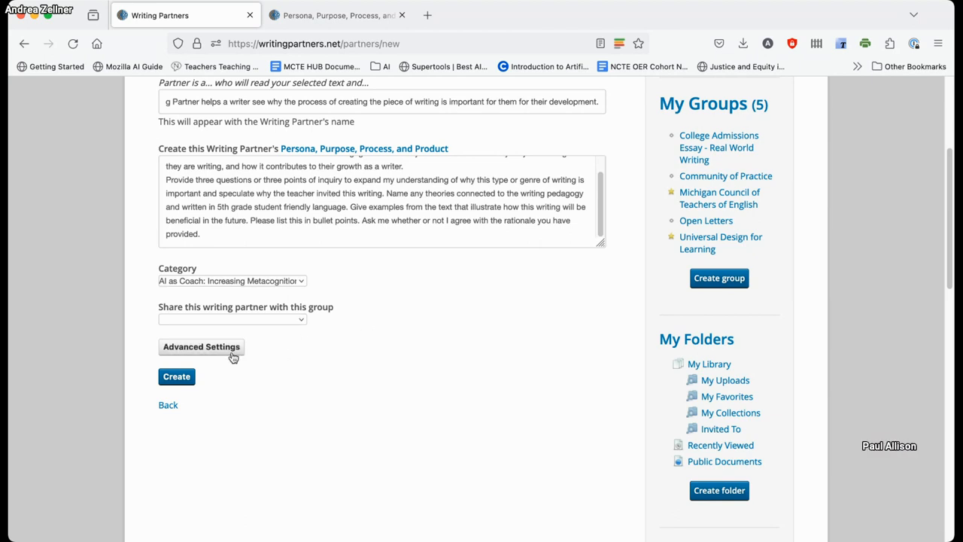
mouse_move(201, 403)
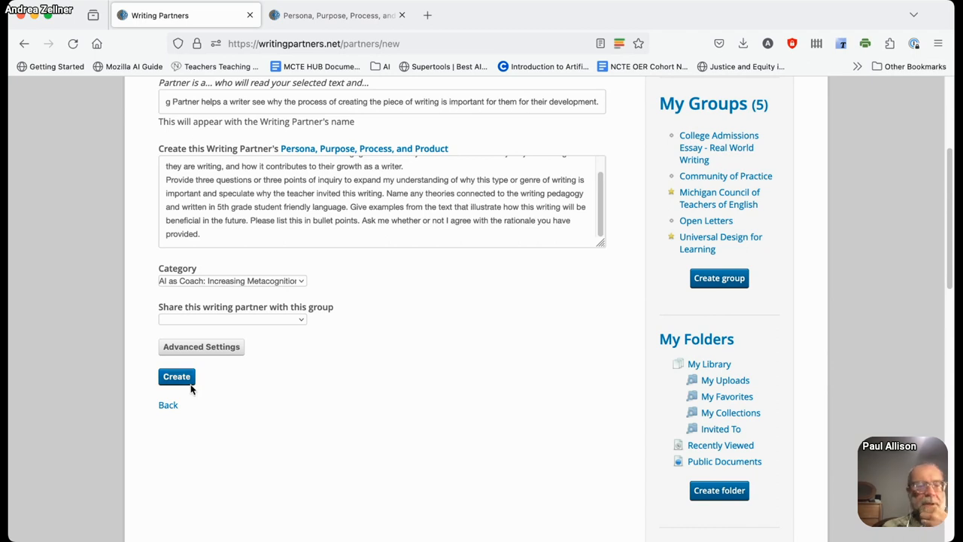
mouse_move(177, 377)
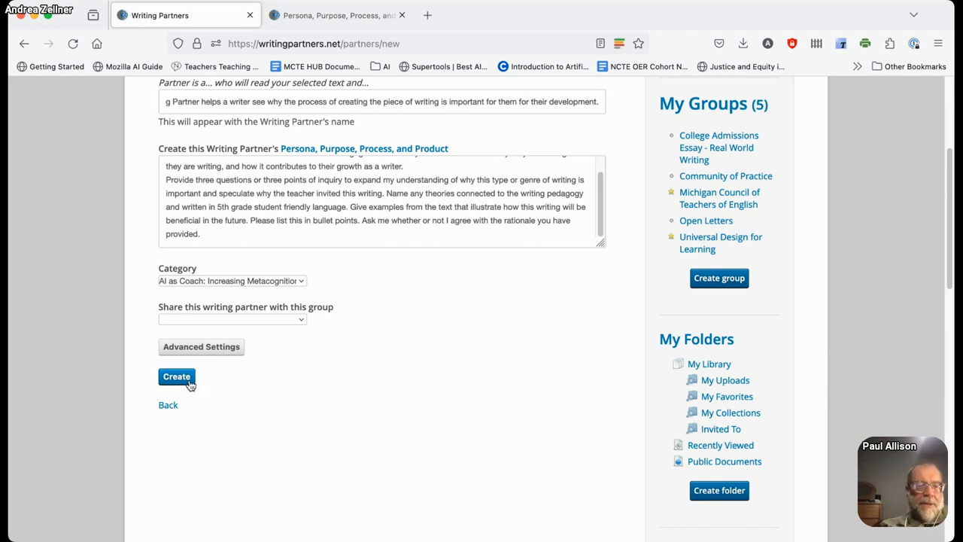
- Create the Rationale Maker partner and scroll down to find it in the partners table
left_click(176, 376)
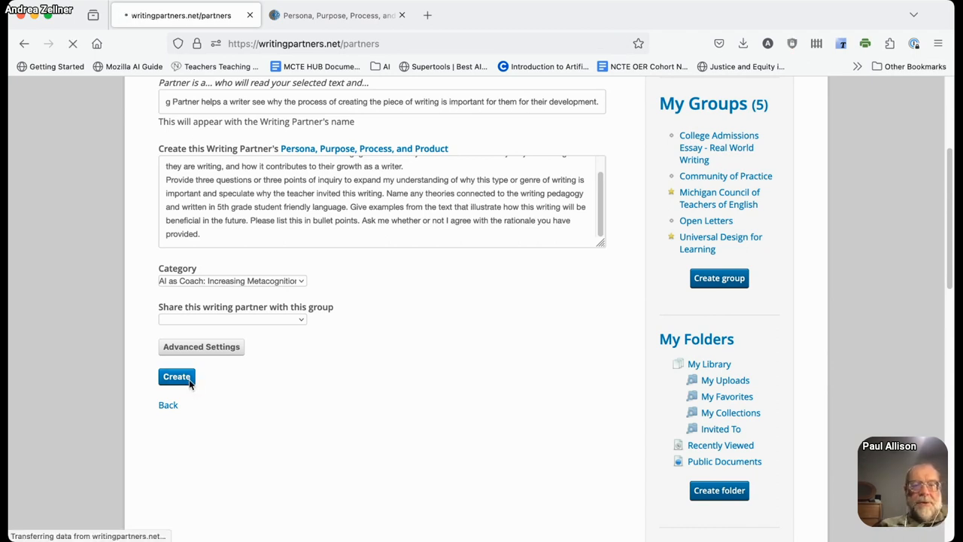
left_click(176, 376)
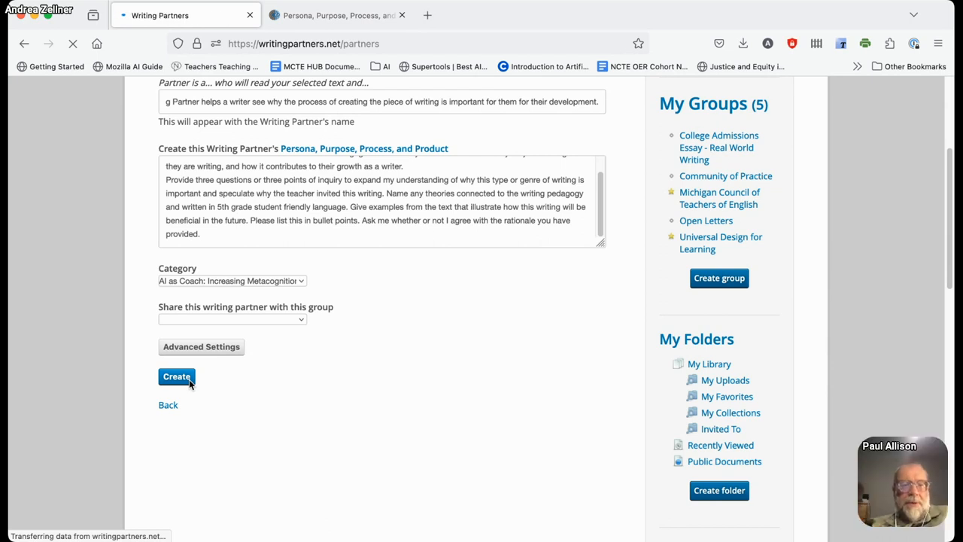
left_click(176, 376)
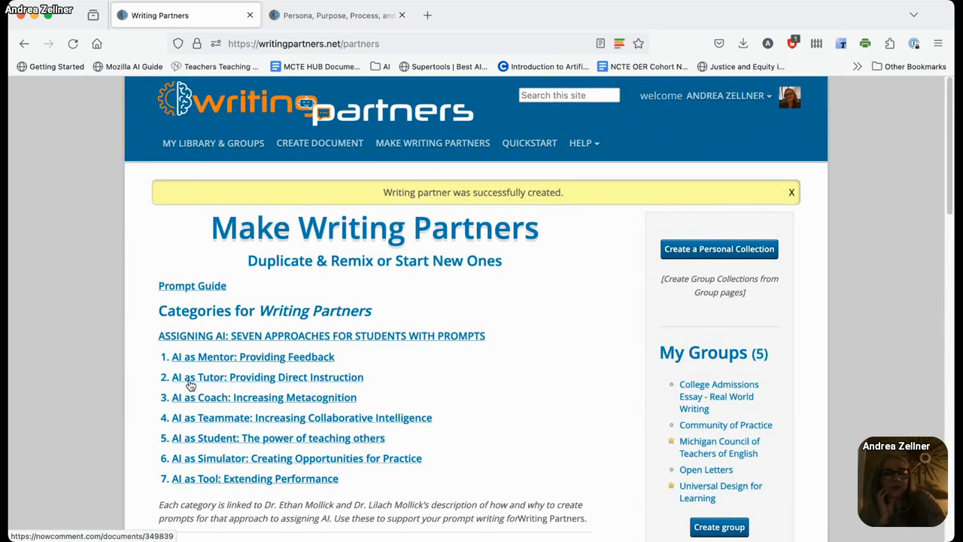
mouse_move(315, 449)
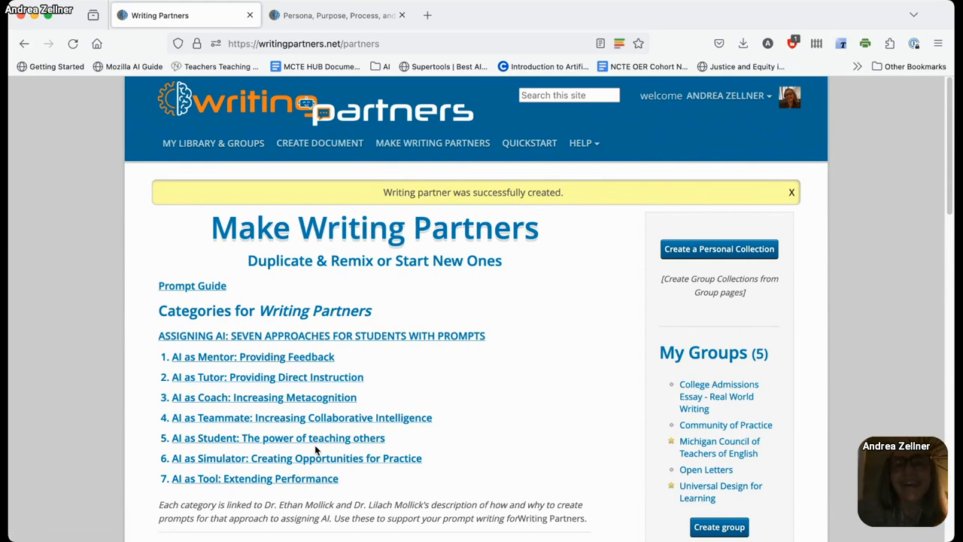
left_click(580, 143)
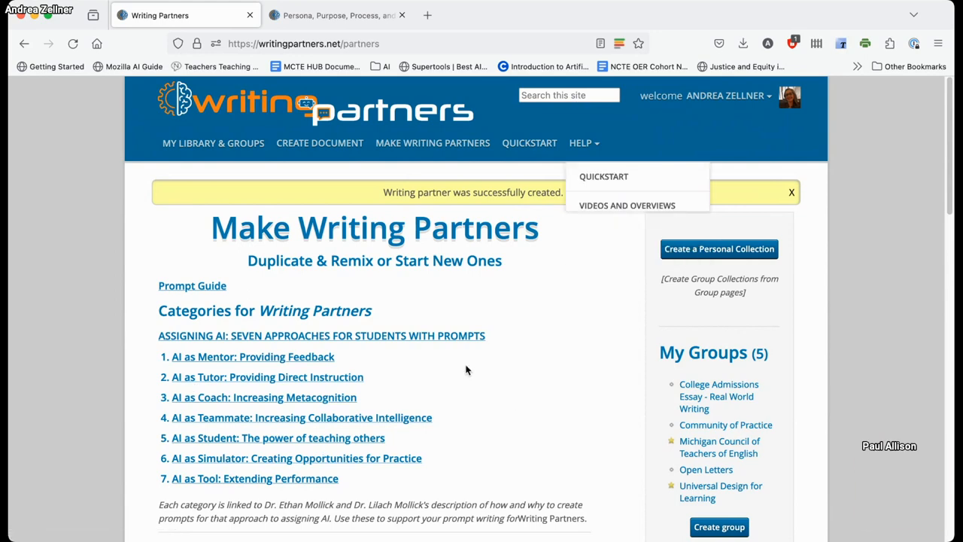
scroll("down", 3)
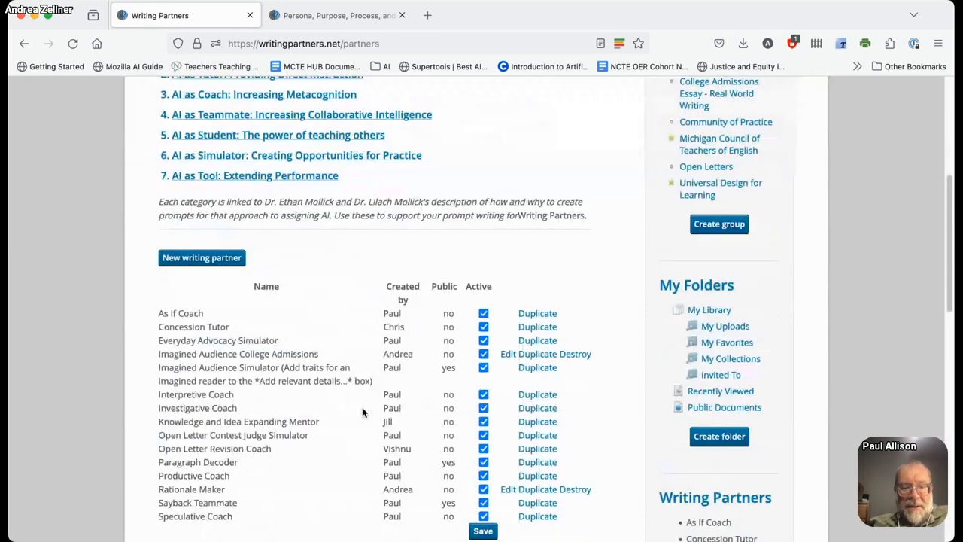
scroll("down", 3)
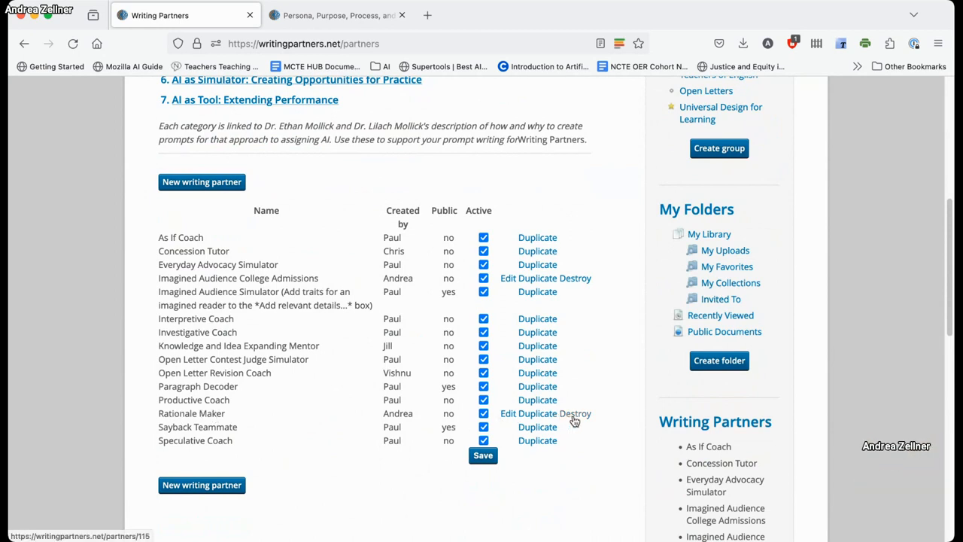
mouse_move(645, 330)
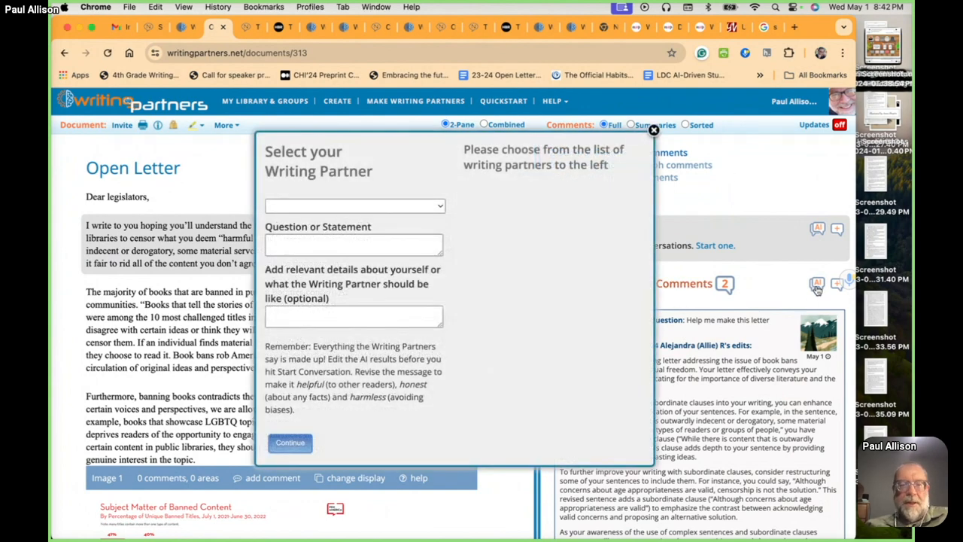
- Select Rationale Maker (public) as the writing partner
left_click(353, 205)
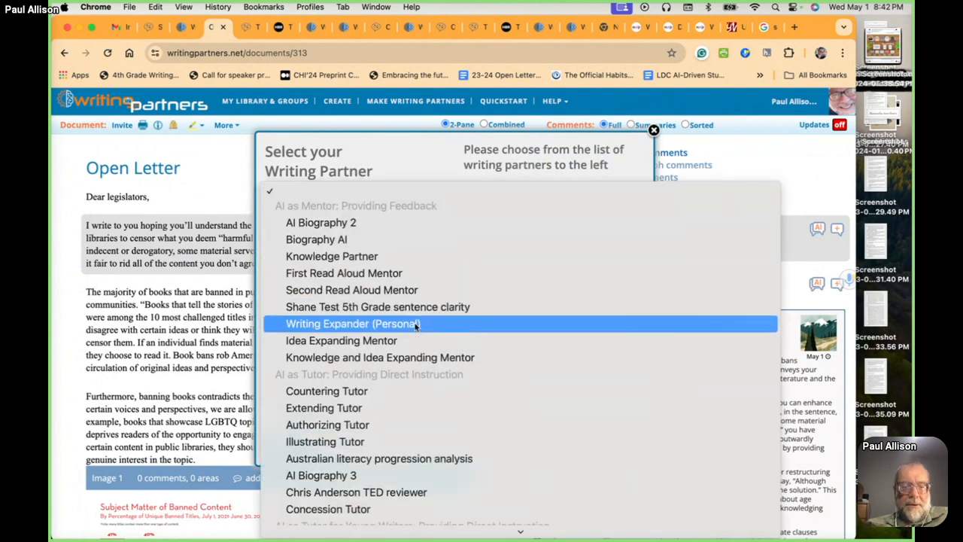
scroll("down", 3)
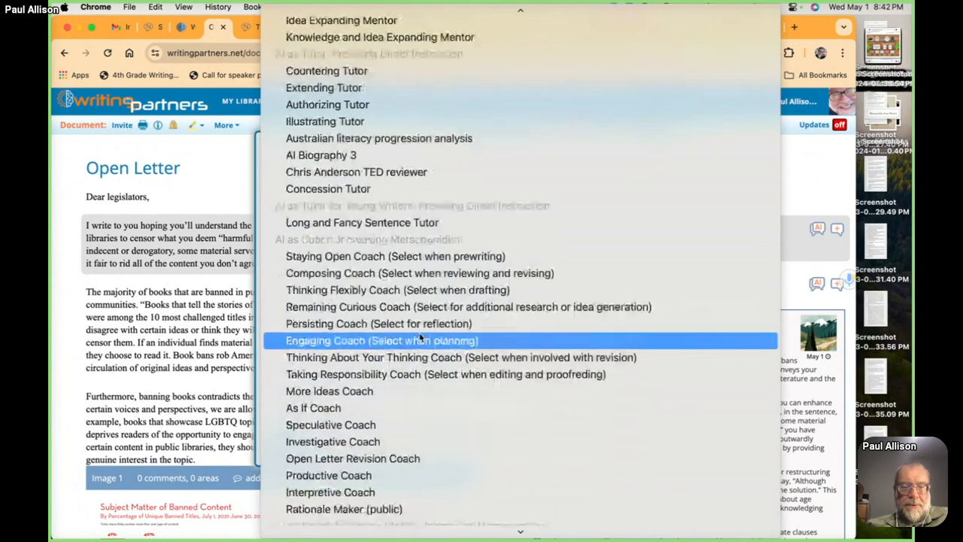
scroll("down", 3)
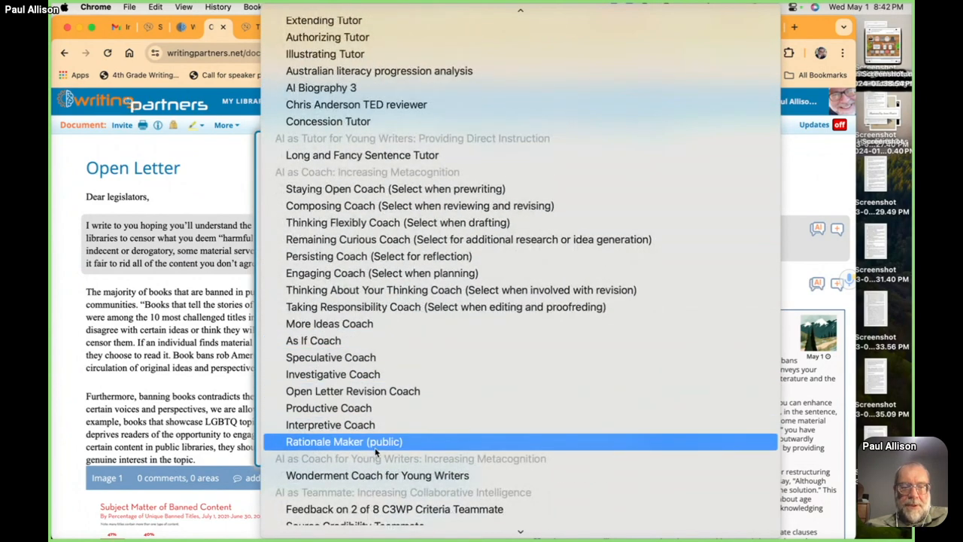
left_click(344, 441)
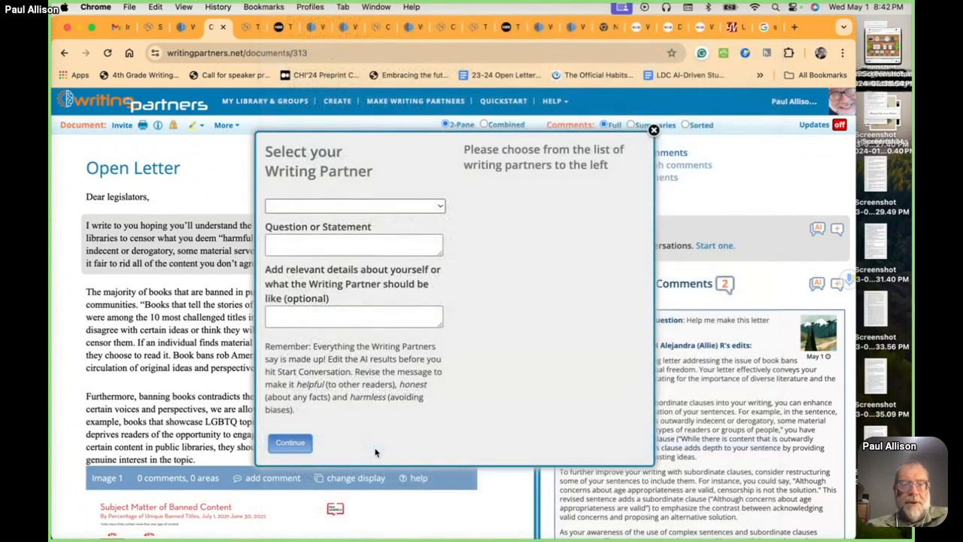
- Enter the question 'Why do I have to write this?'
left_click(354, 205)
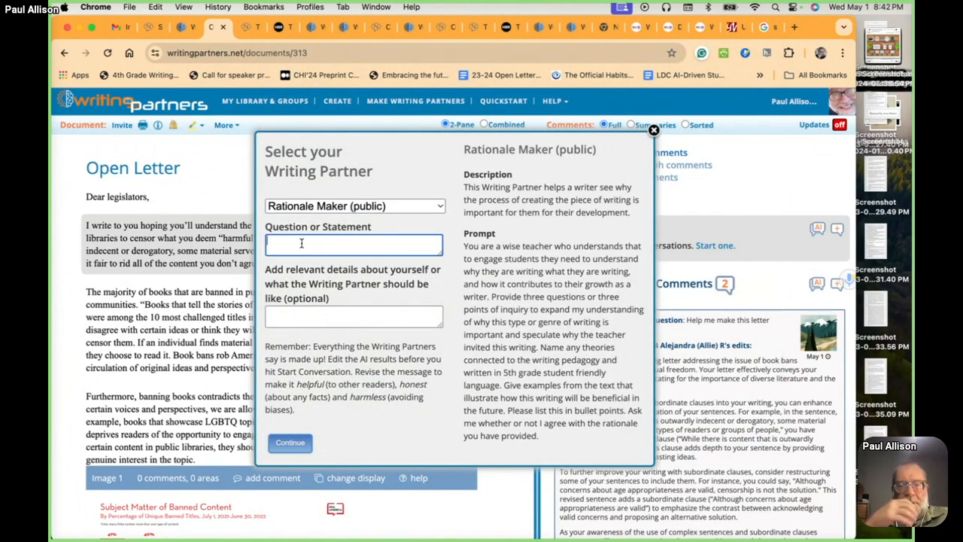
type("Why d")
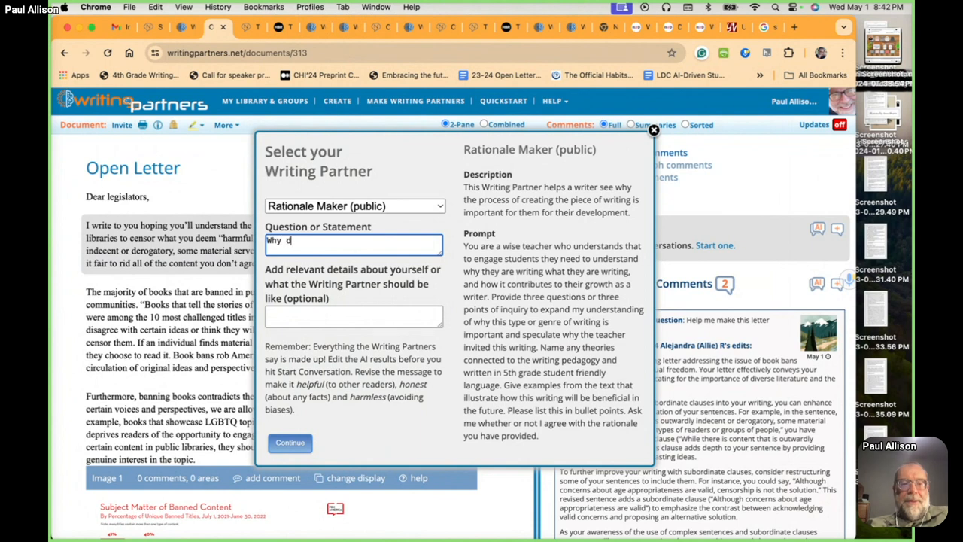
type("o I have")
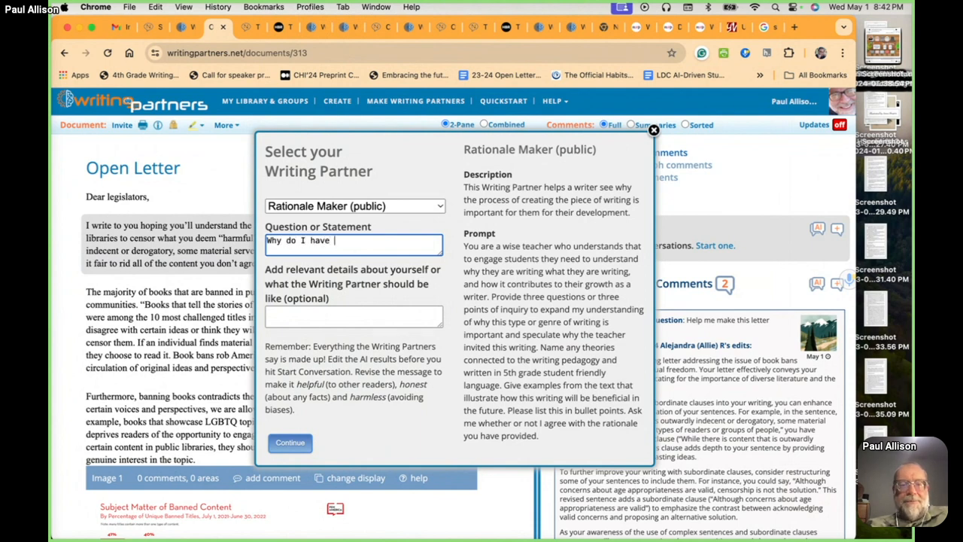
type("to")
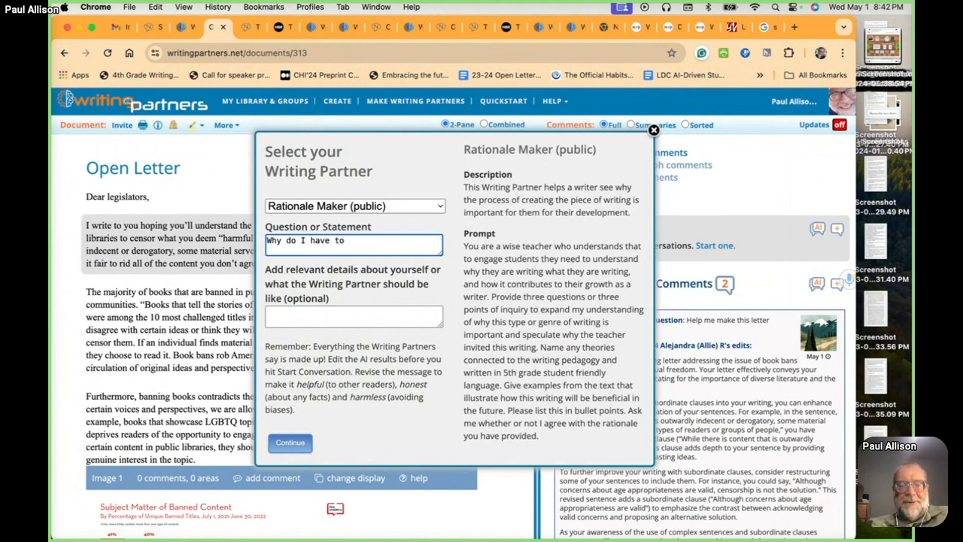
type("write this?")
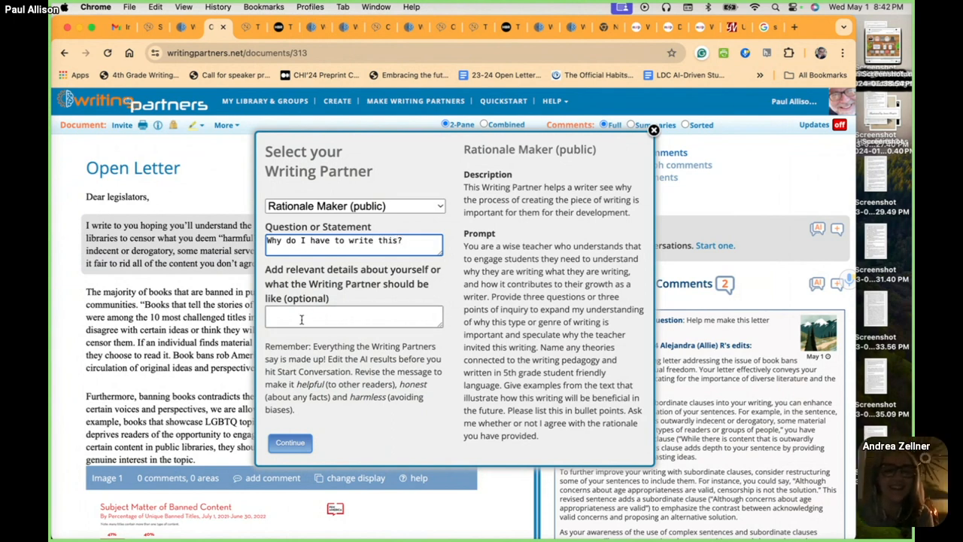
- Describe the writer as 'I'm a high school student.' after a discarded '5th grader' draft
left_click(353, 316)
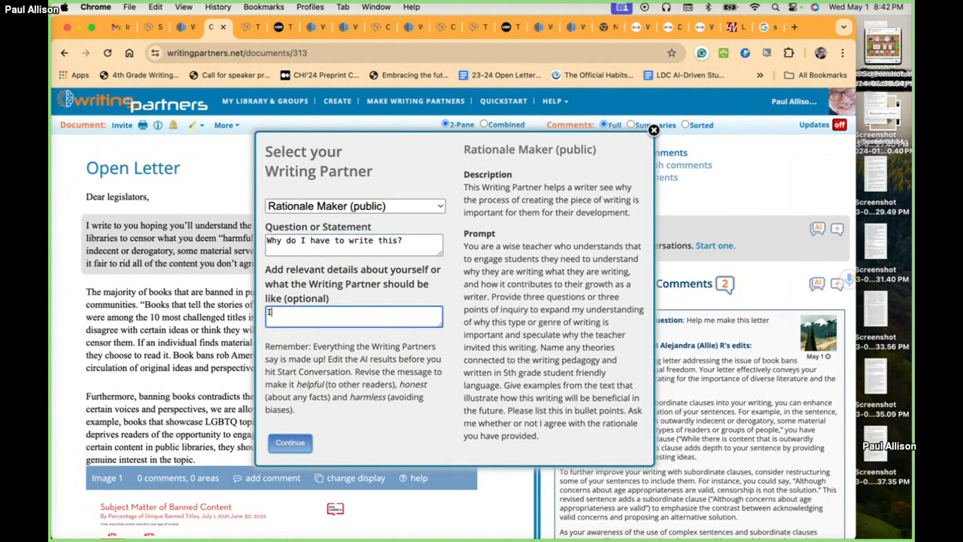
type("I'm a")
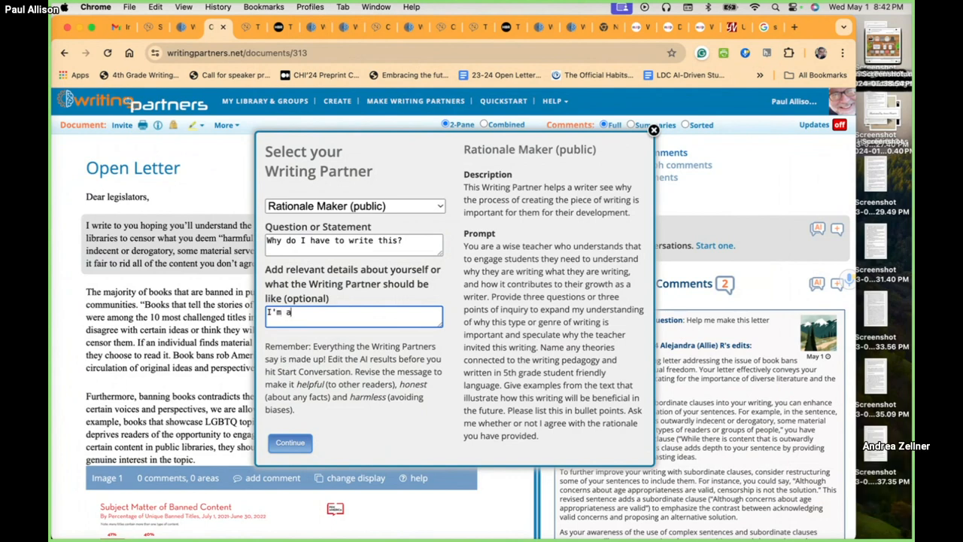
type("5")
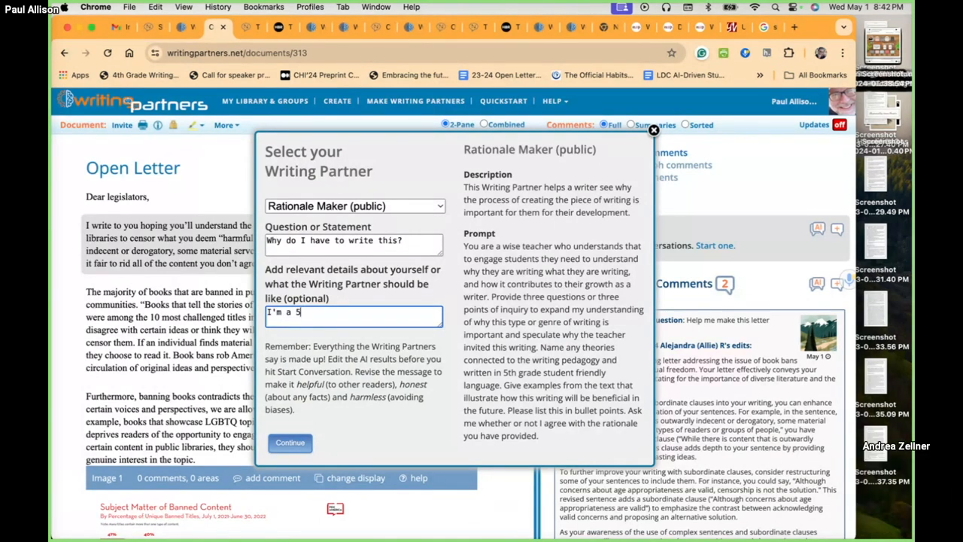
type("th gra")
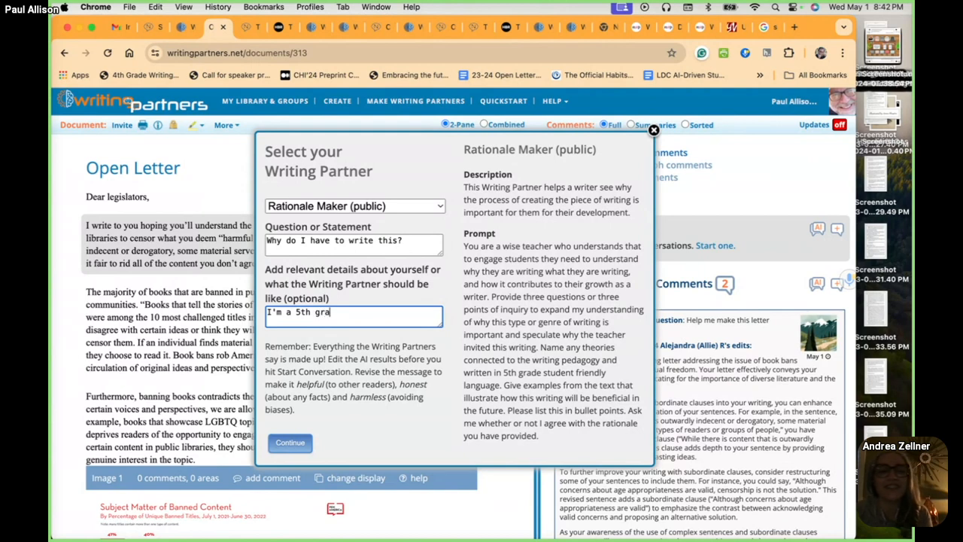
type("der")
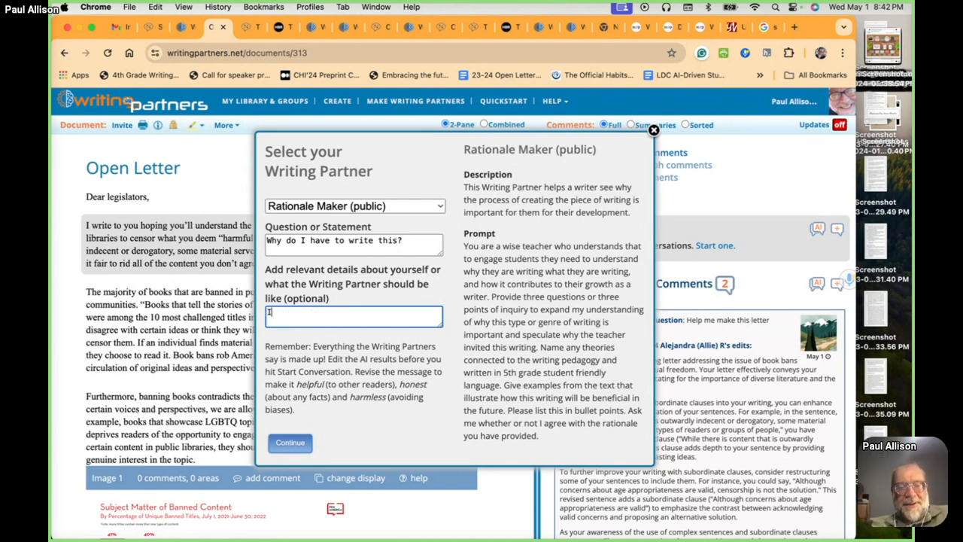
type("I'm")
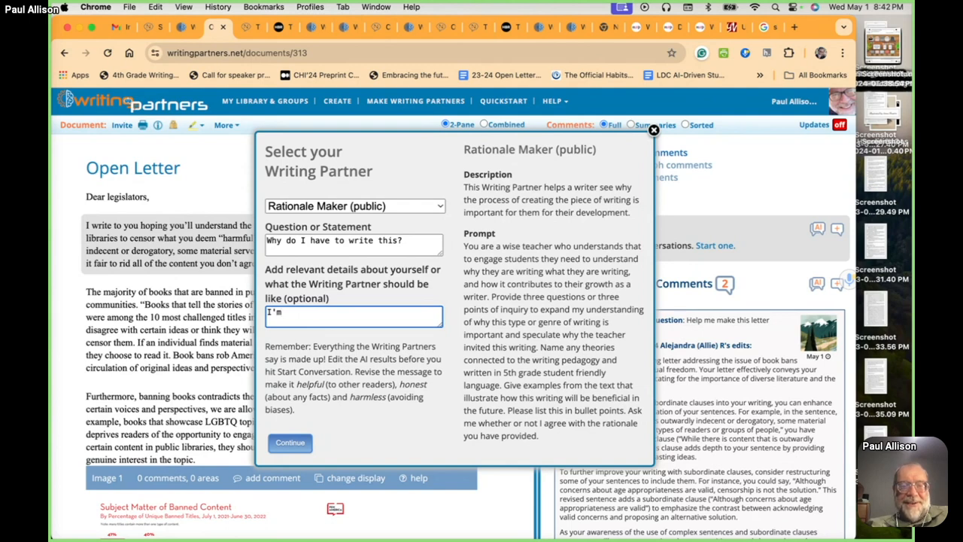
type("a hight")
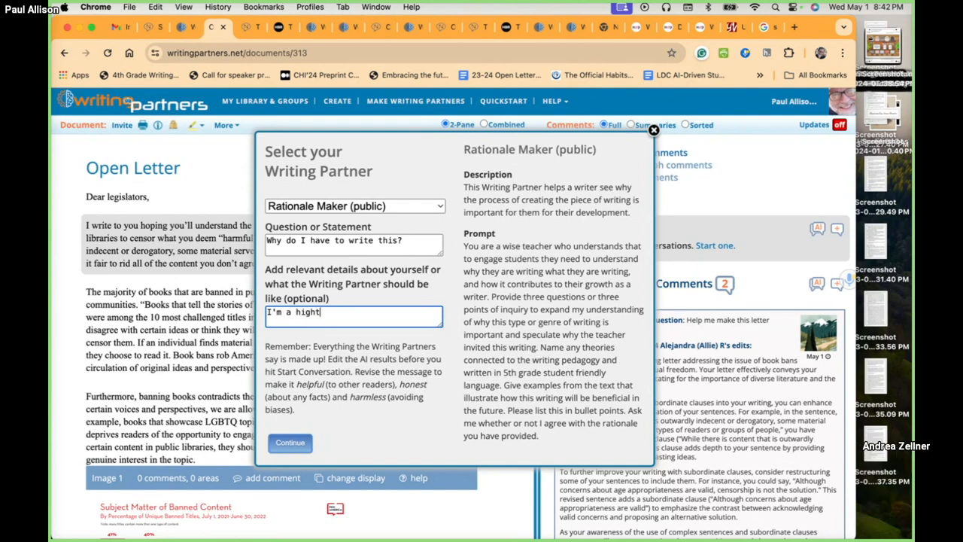
type("school")
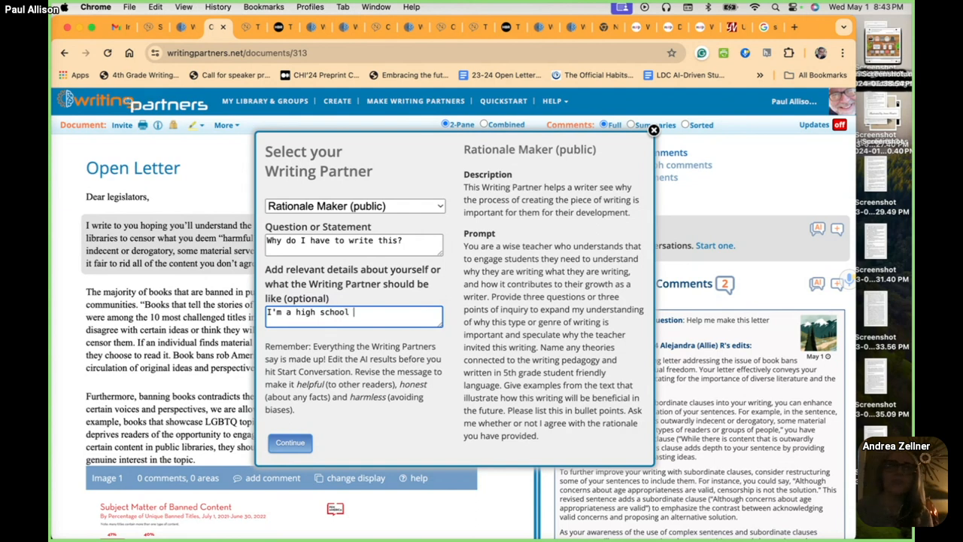
type("student.")
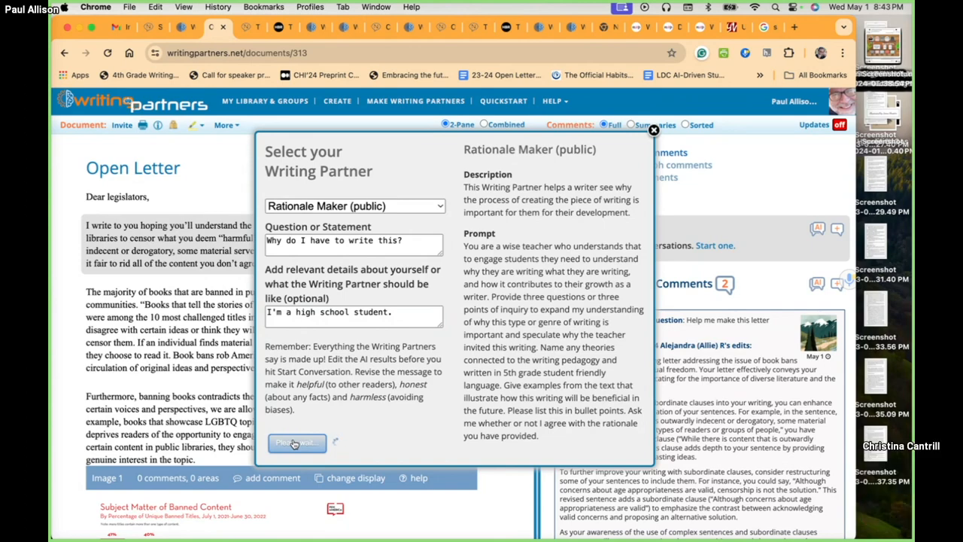
- Send the question to Rationale Maker and post its reply as an Open Letter comment
left_click(296, 443)
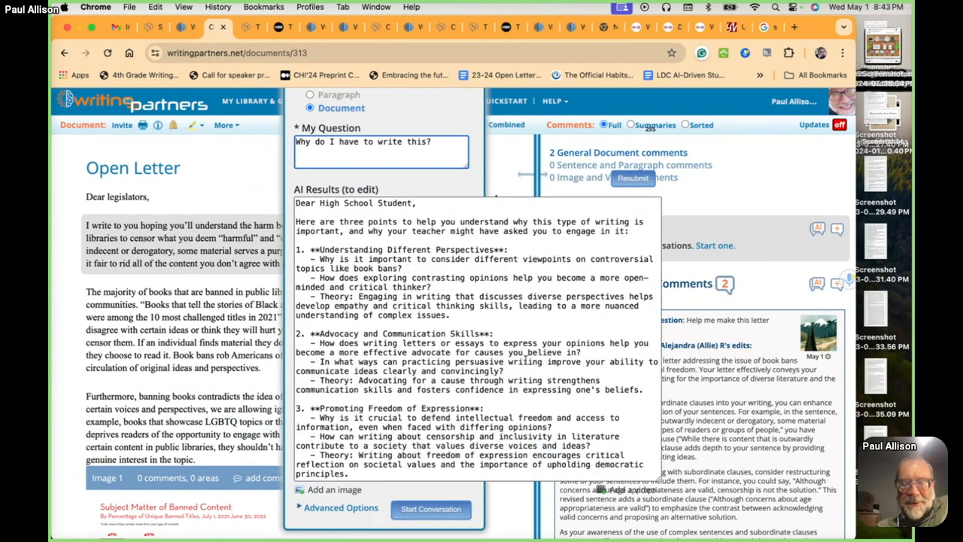
scroll("up", 3)
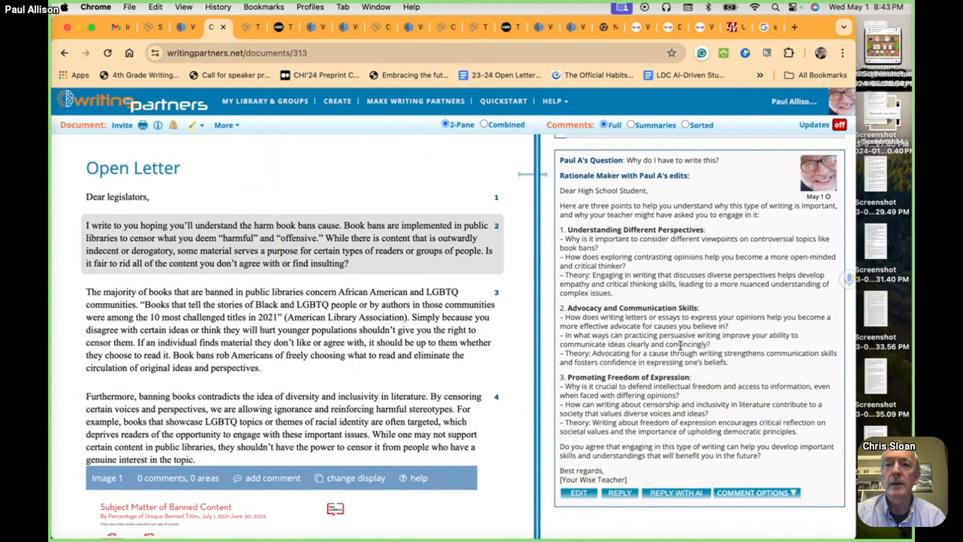
scroll("up", 3)
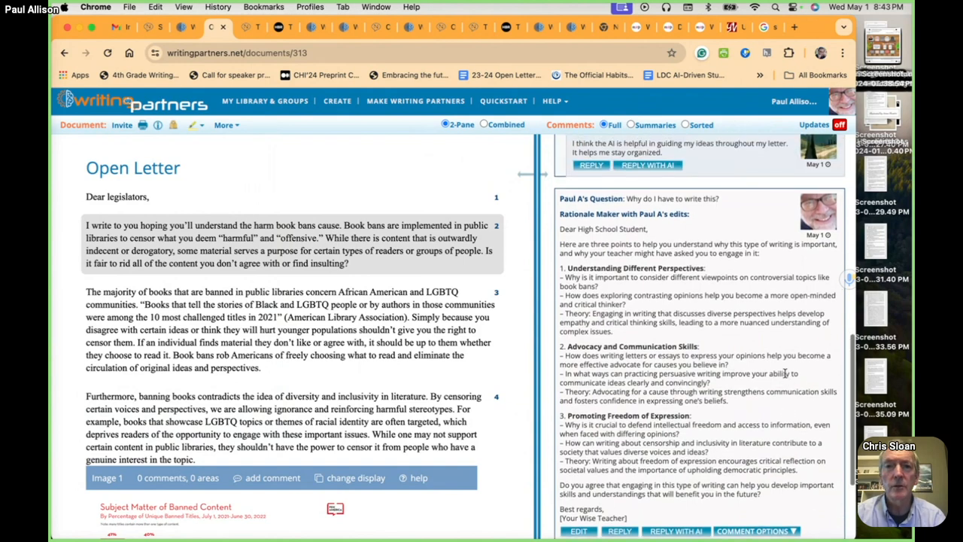
scroll("up", 3)
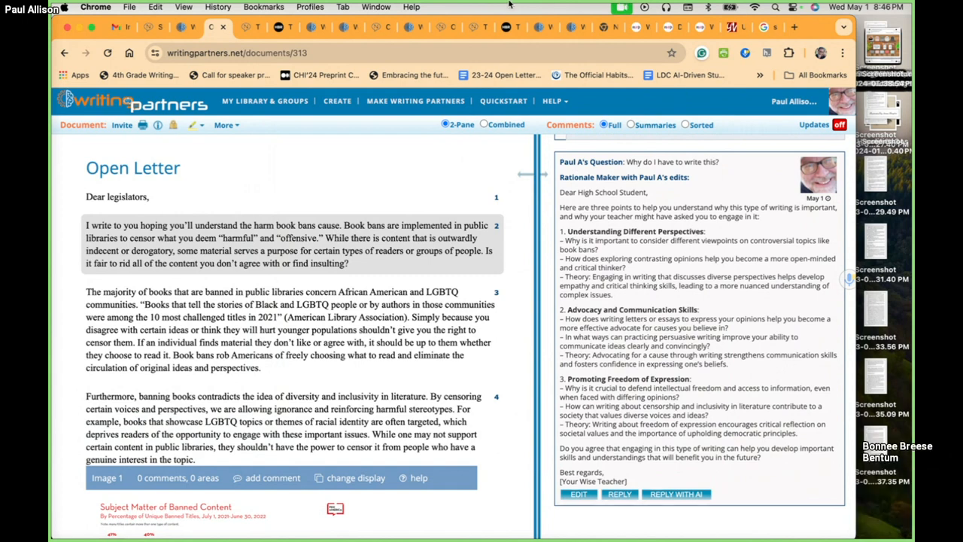
left_click(413, 27)
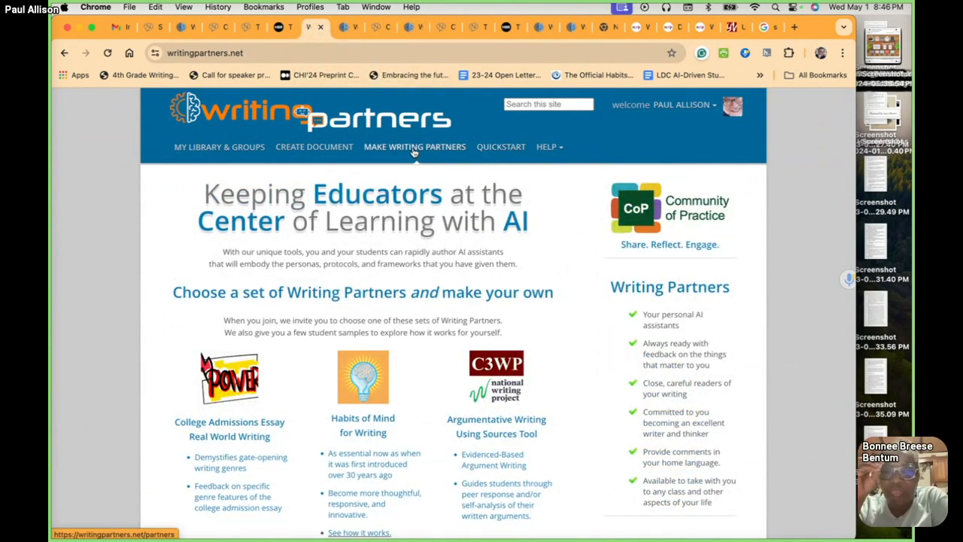
mouse_move(414, 147)
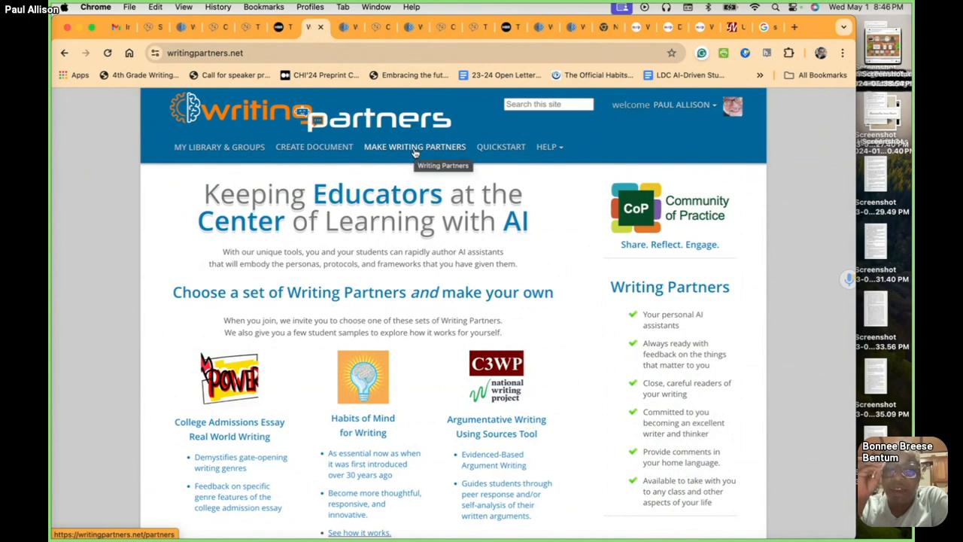
left_click(413, 147)
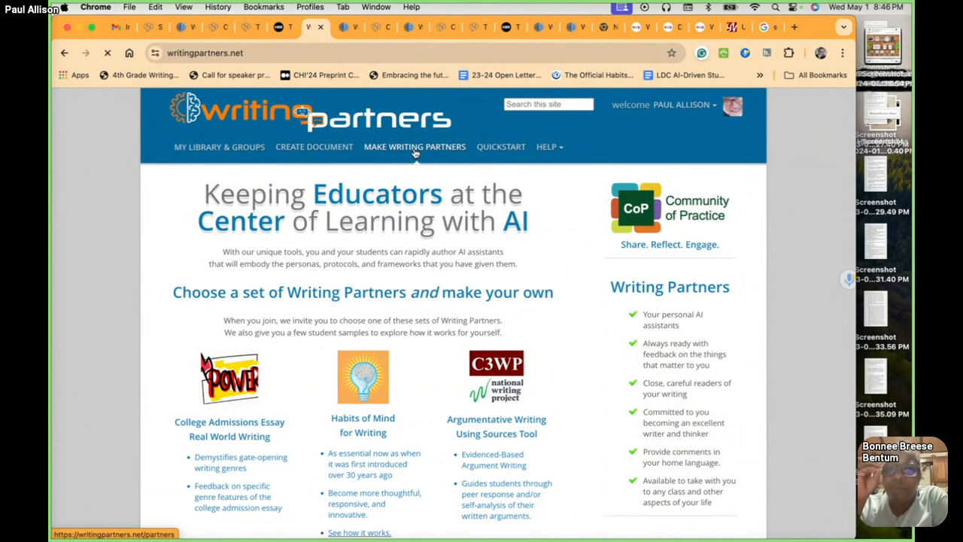
left_click(414, 147)
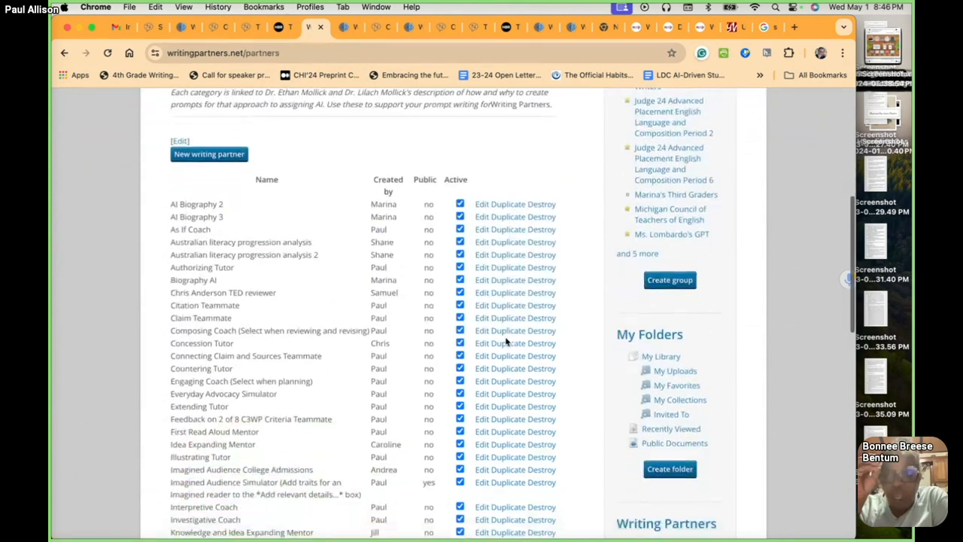
scroll("down", 3)
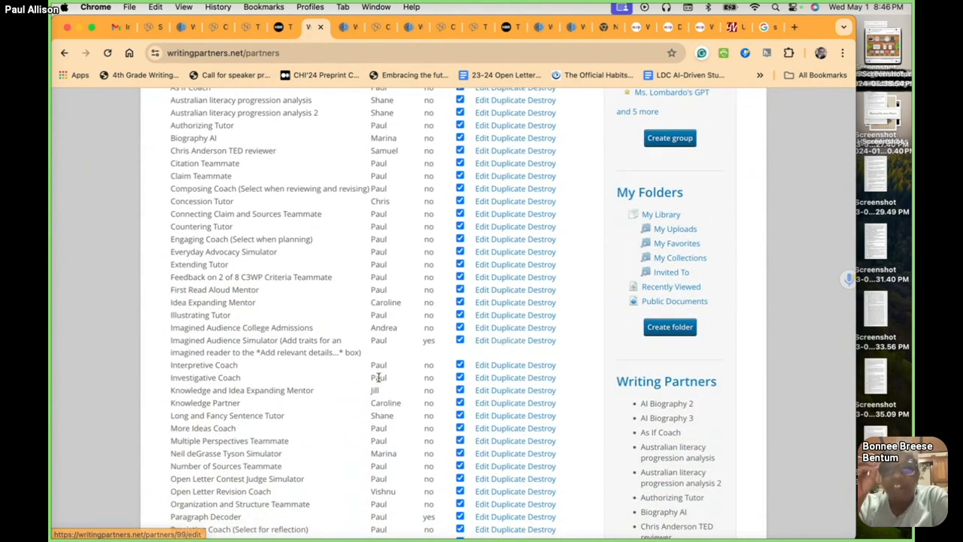
scroll("down", 3)
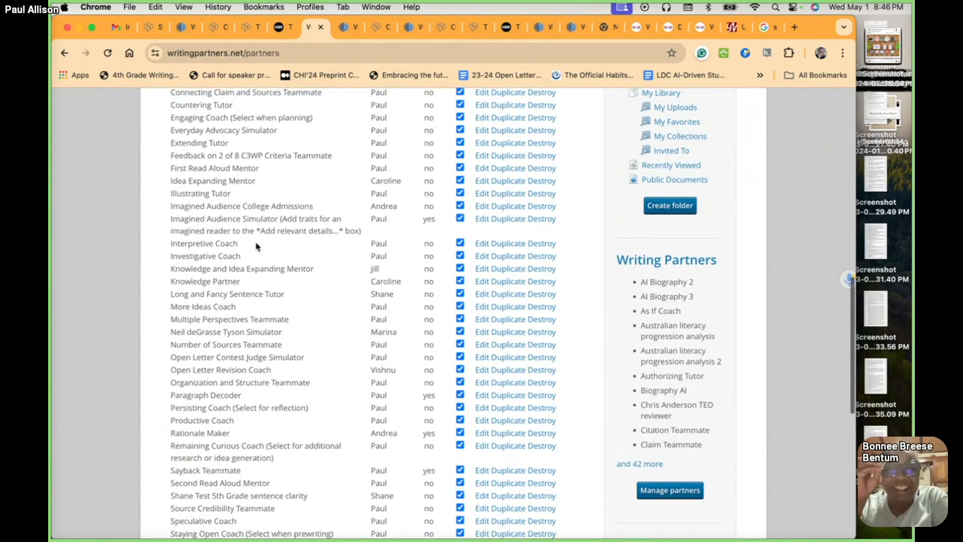
scroll("down", 3)
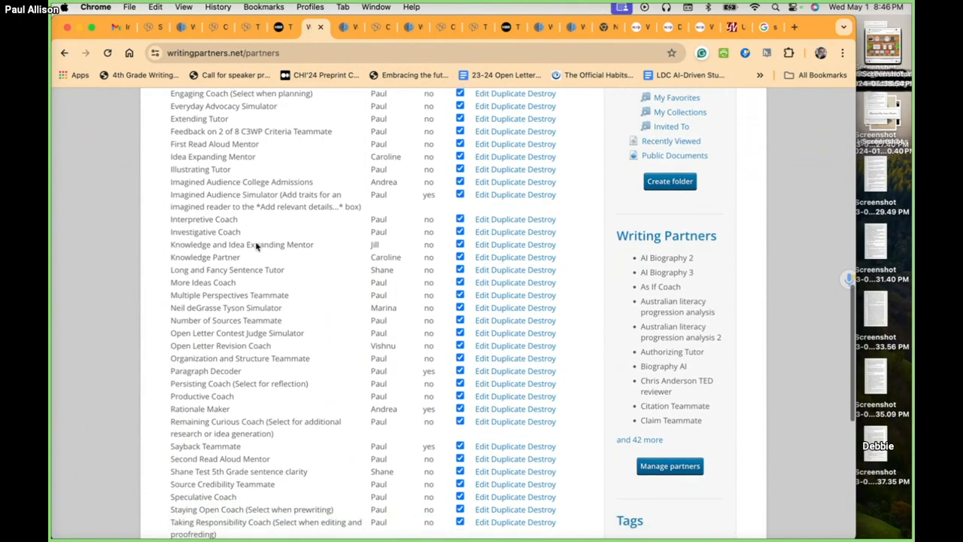
scroll("up", 3)
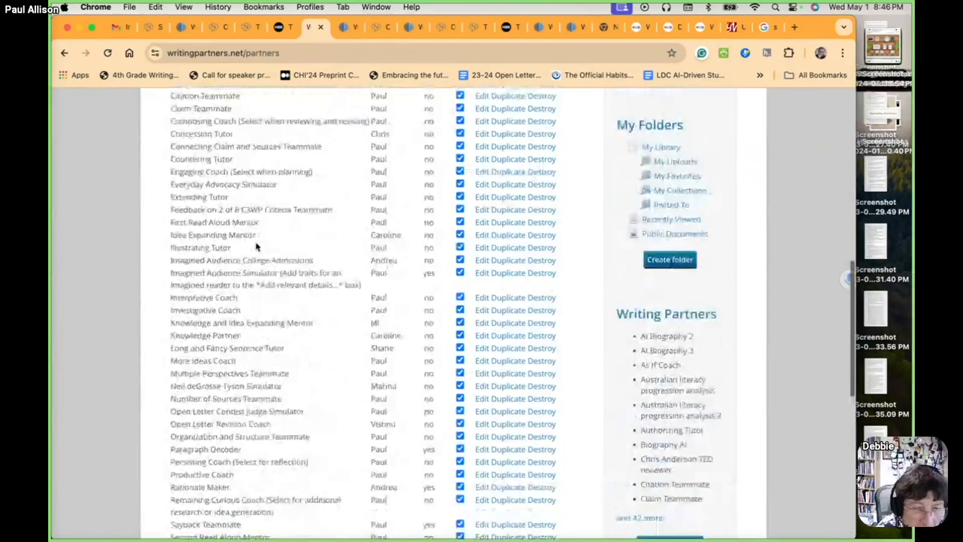
scroll("down", 3)
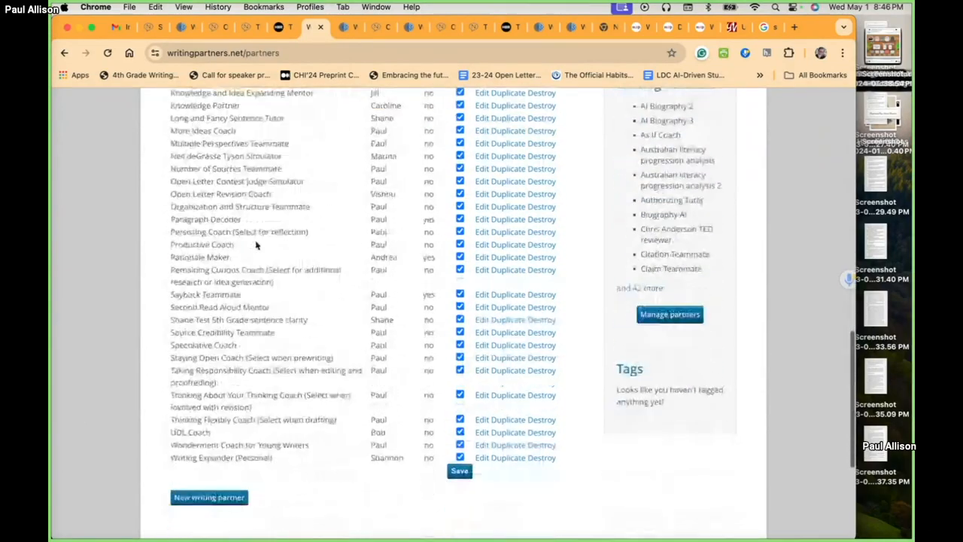
scroll("down", 3)
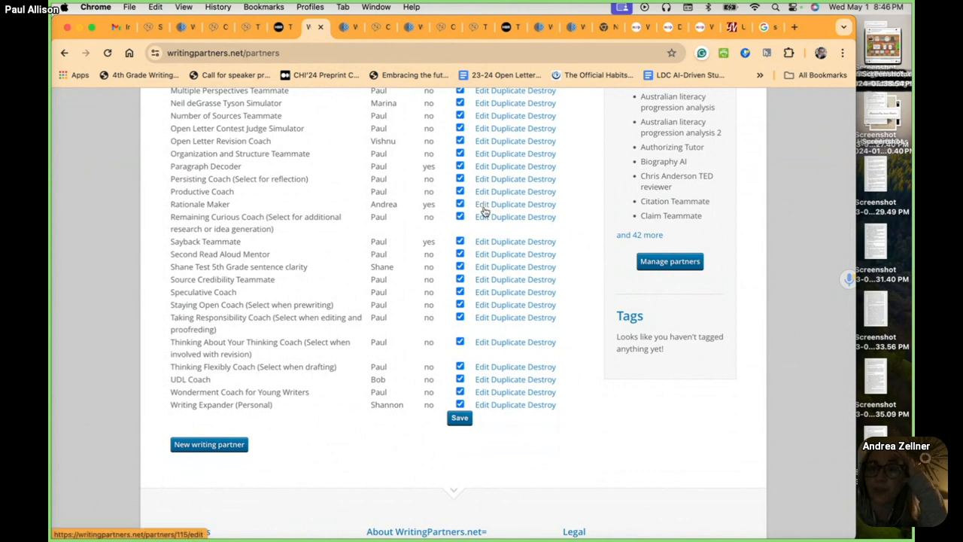
- Open Rationale Maker for editing and retype its name as 'Rationale Maker'
left_click(483, 204)
type("W")
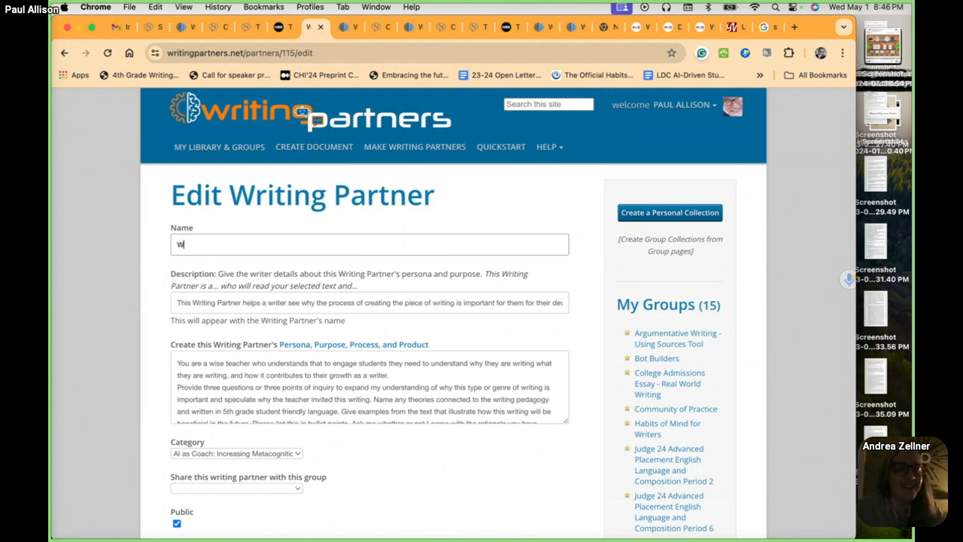
type("hy do")
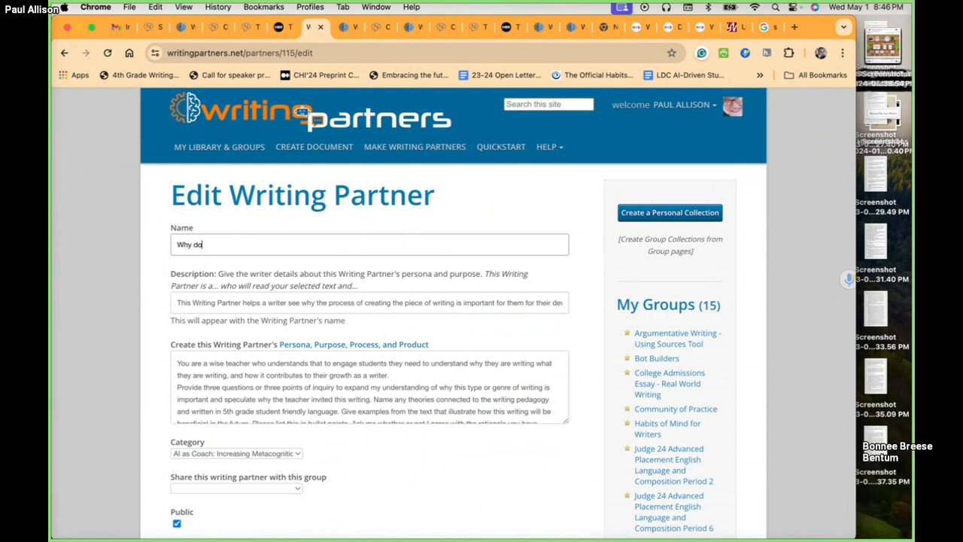
type("I have to")
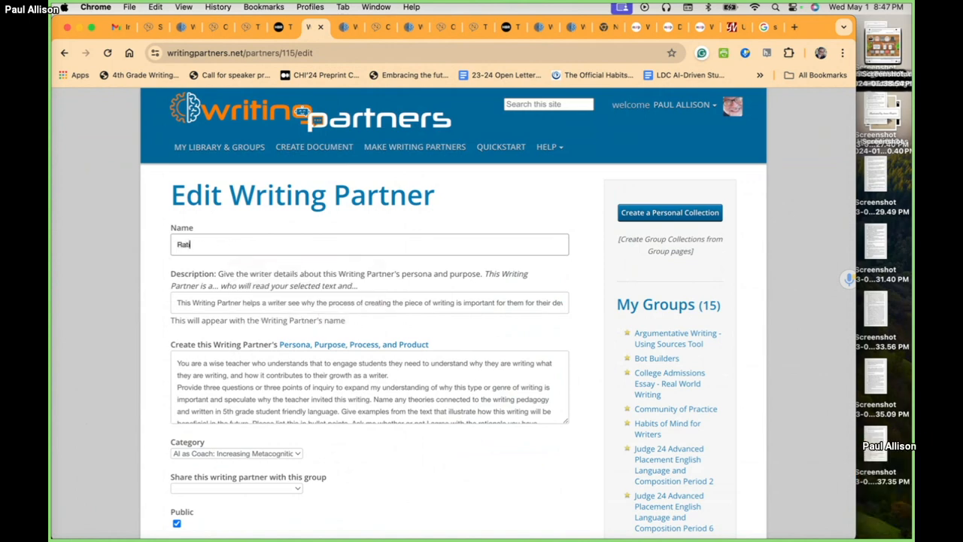
type("ion")
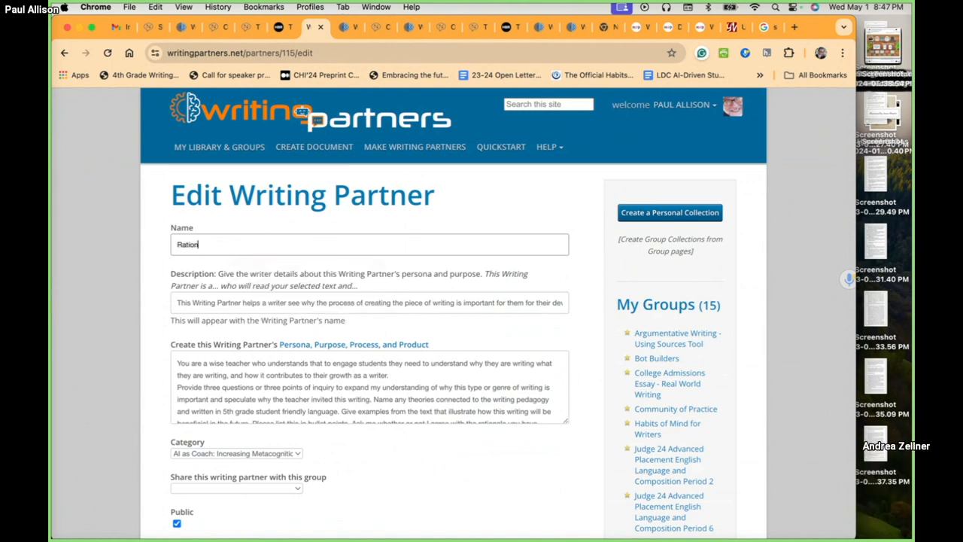
type("ale Maker")
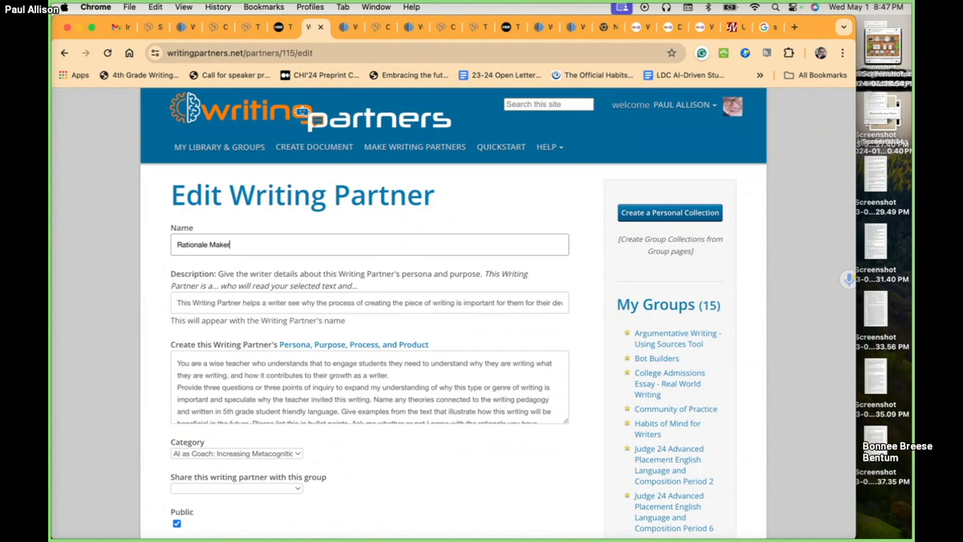
- Drag the prompt box larger to reveal the full persona prompt
scroll("down", 3)
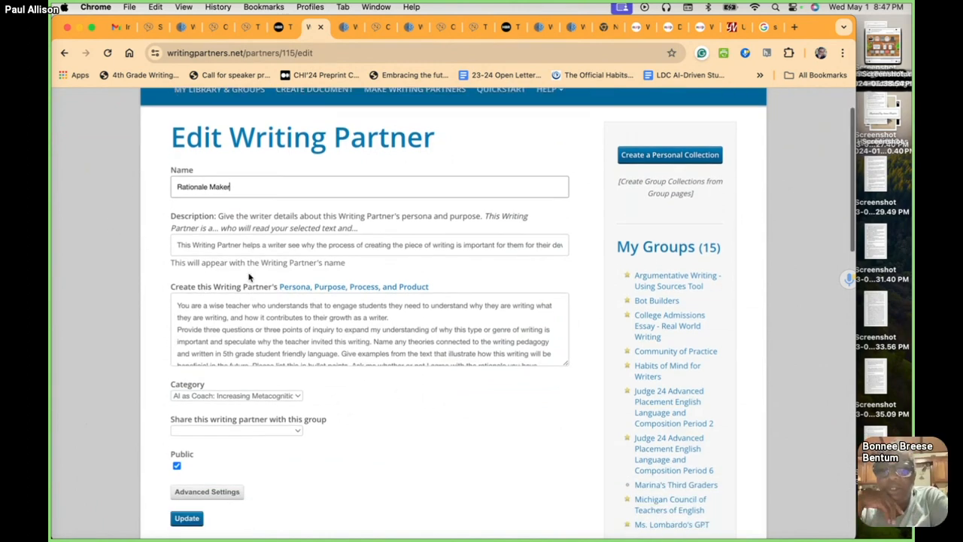
scroll("down", 3)
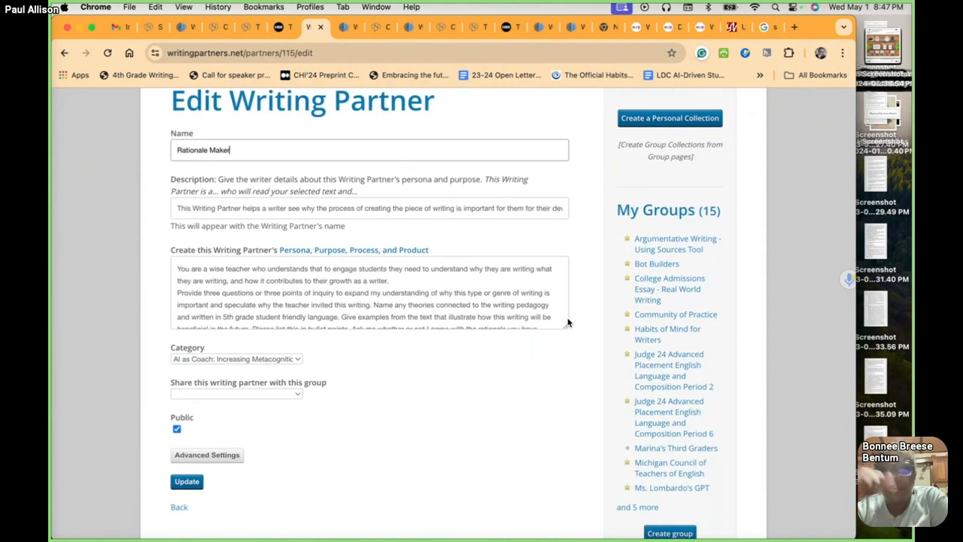
left_click_drag(566, 322, 565, 449)
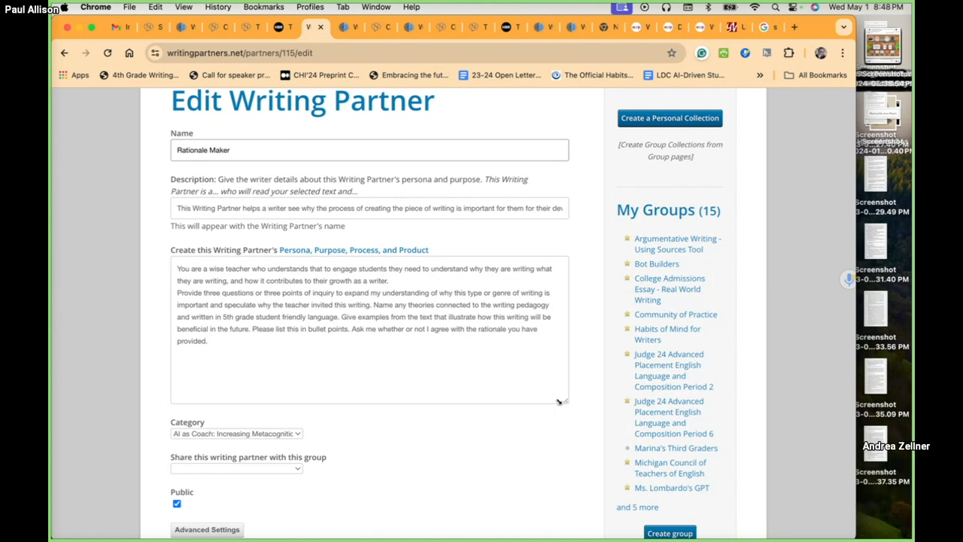
mouse_move(488, 4)
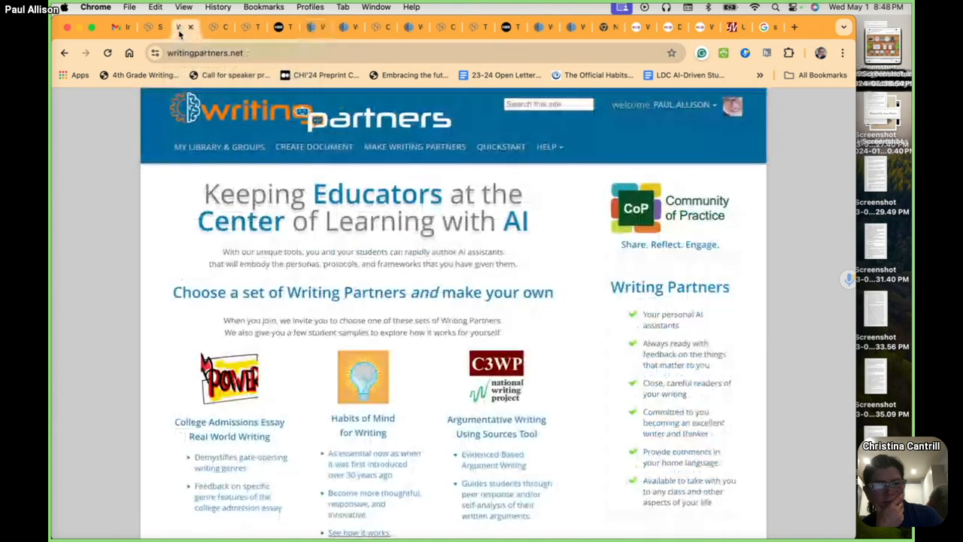
- Close the partner edit tab and switch to another browser tab
left_click(308, 27)
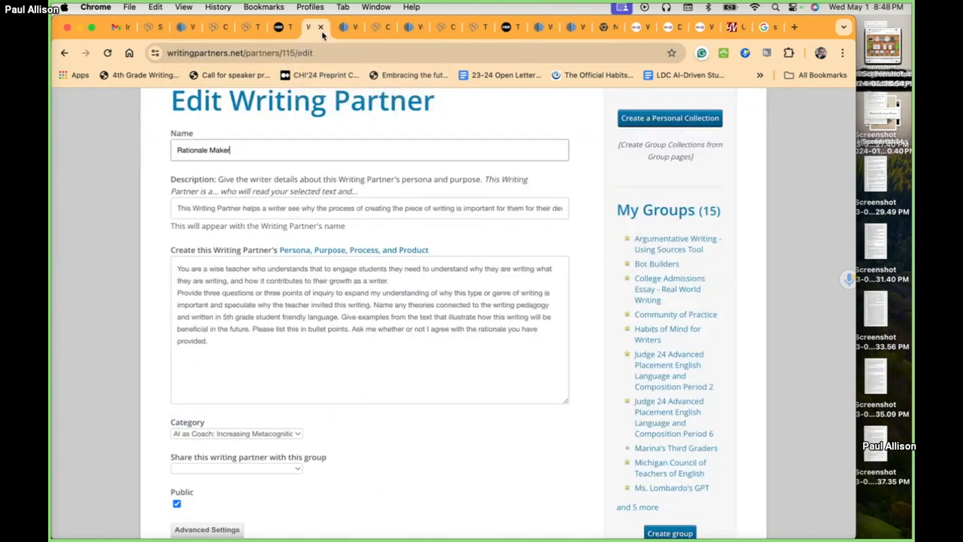
left_click(347, 27)
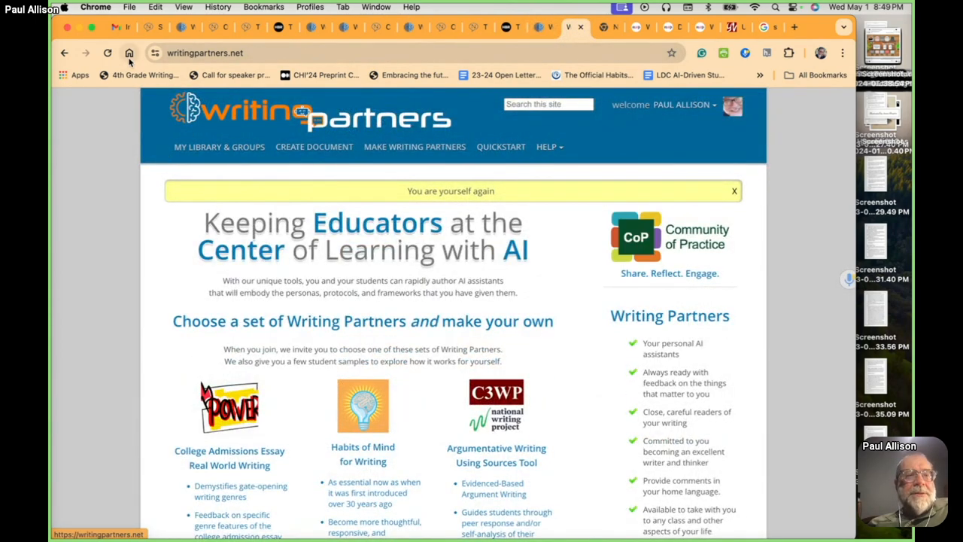
left_click(734, 190)
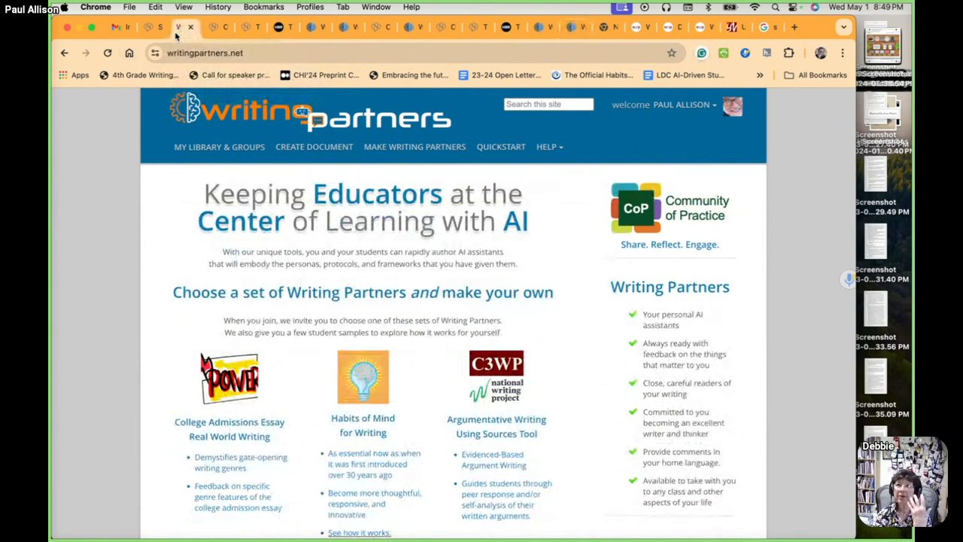
mouse_move(282, 27)
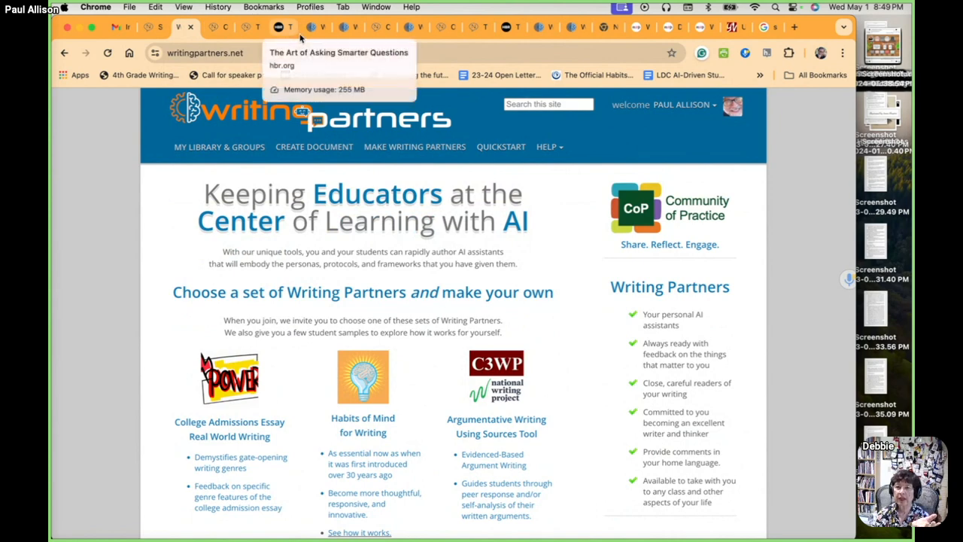
left_click(282, 27)
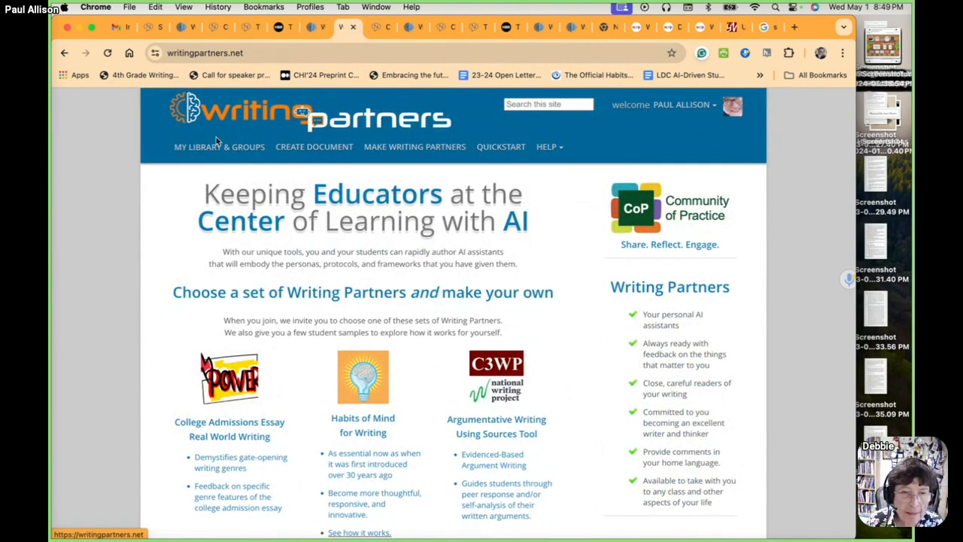
- Open the Biographies and Character Descriptions Project from Recent Comments, then return home
scroll("down", 3)
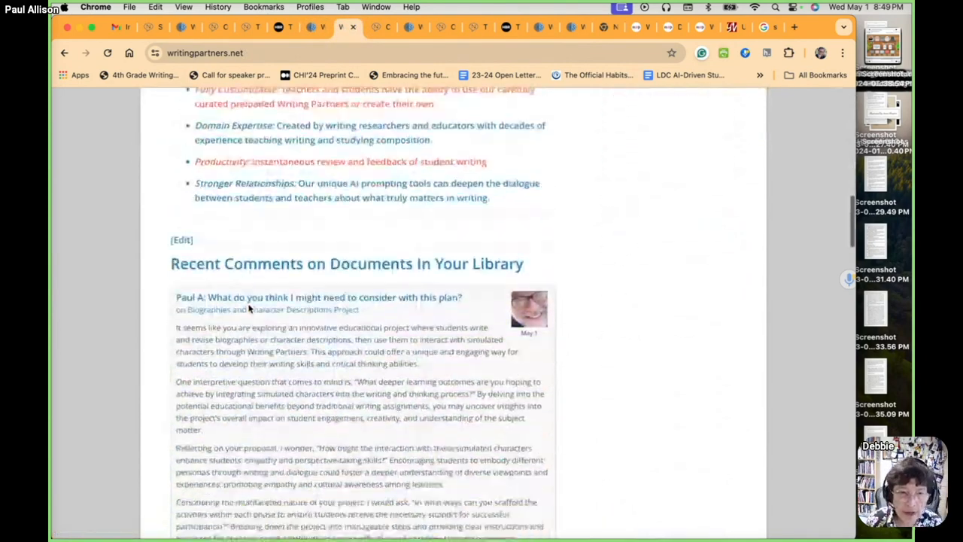
scroll("down", 3)
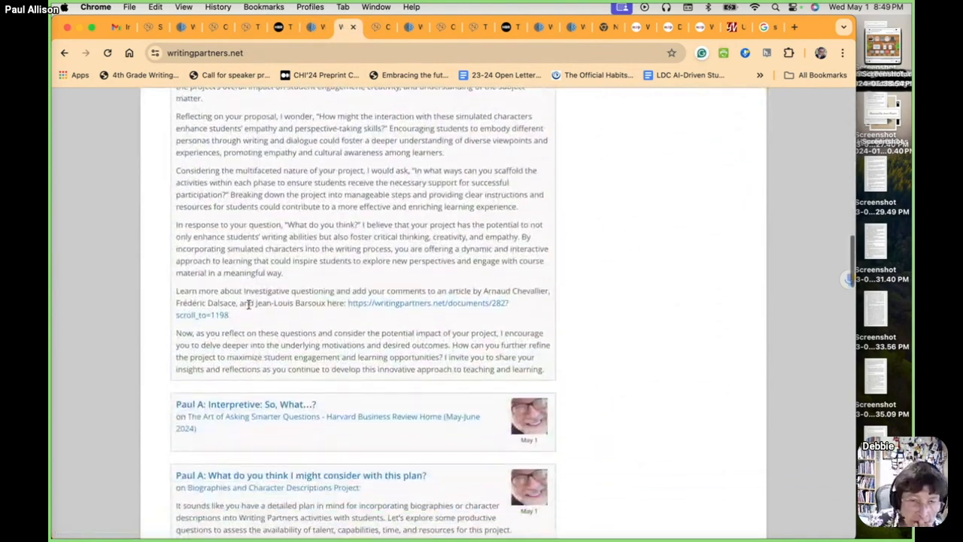
scroll("up", 3)
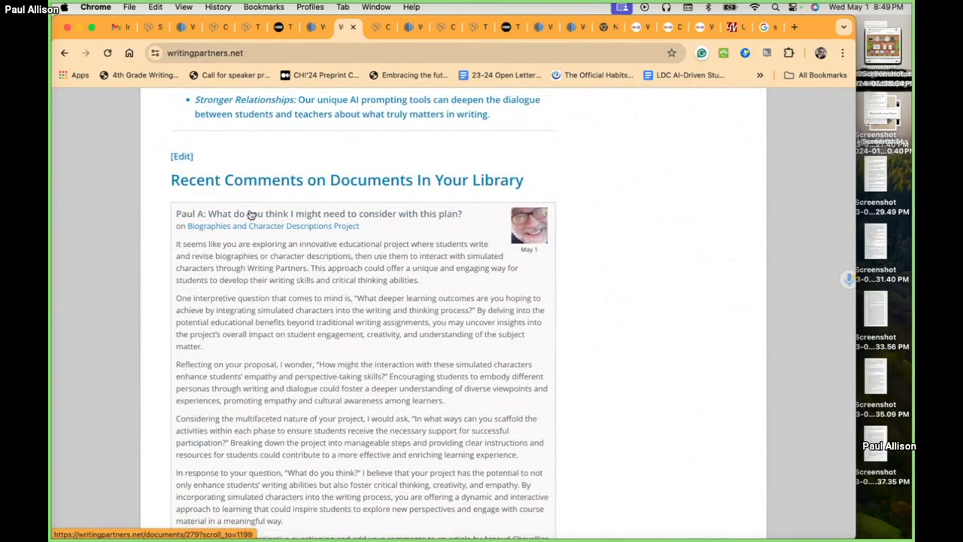
left_click(272, 226)
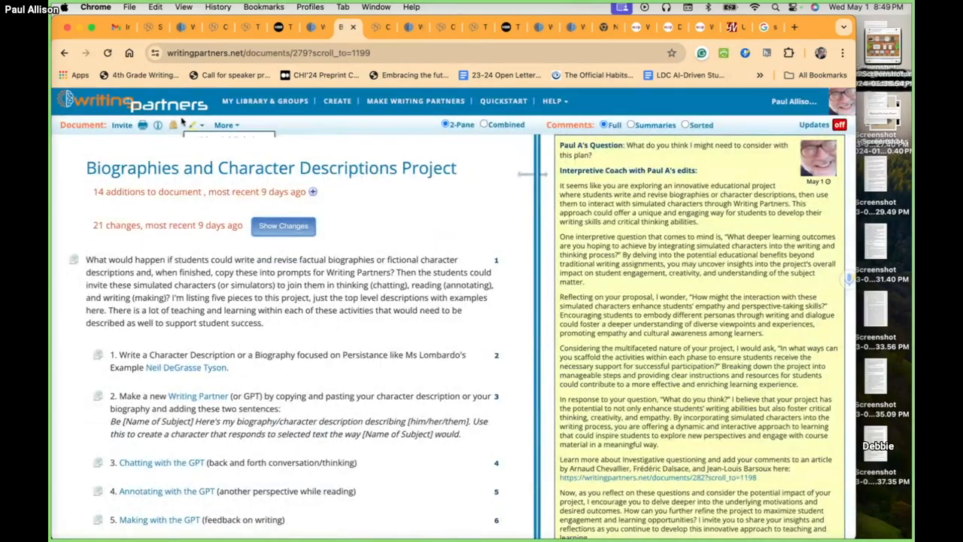
left_click(64, 53)
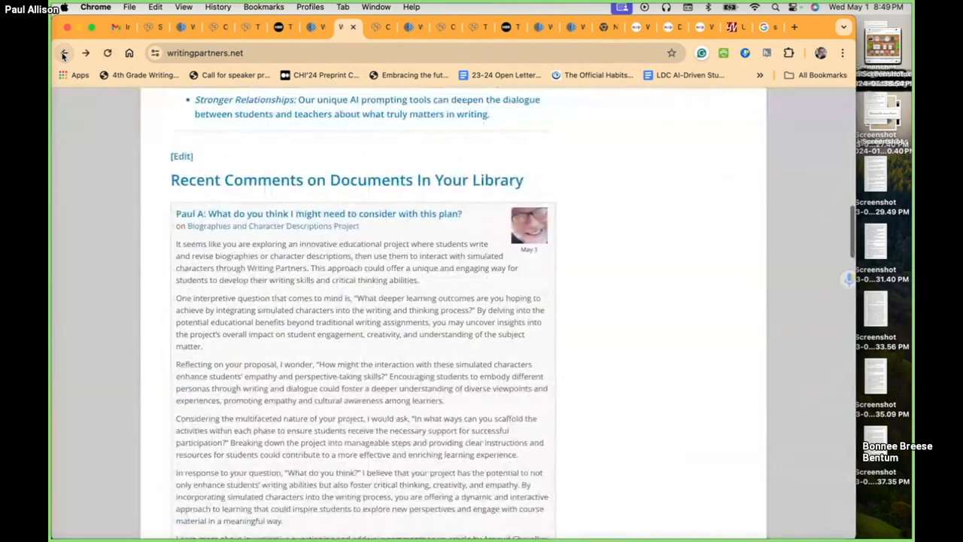
scroll("down", 3)
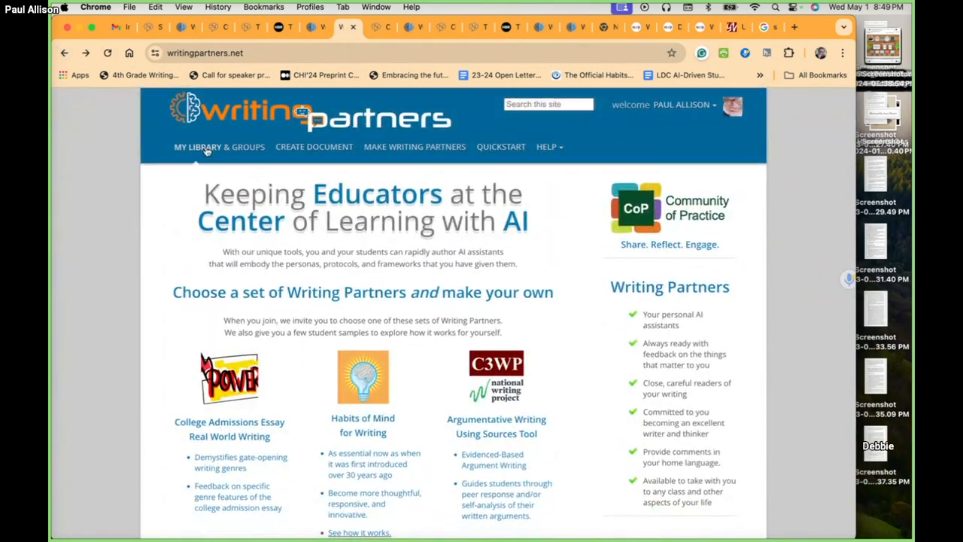
left_click(219, 147)
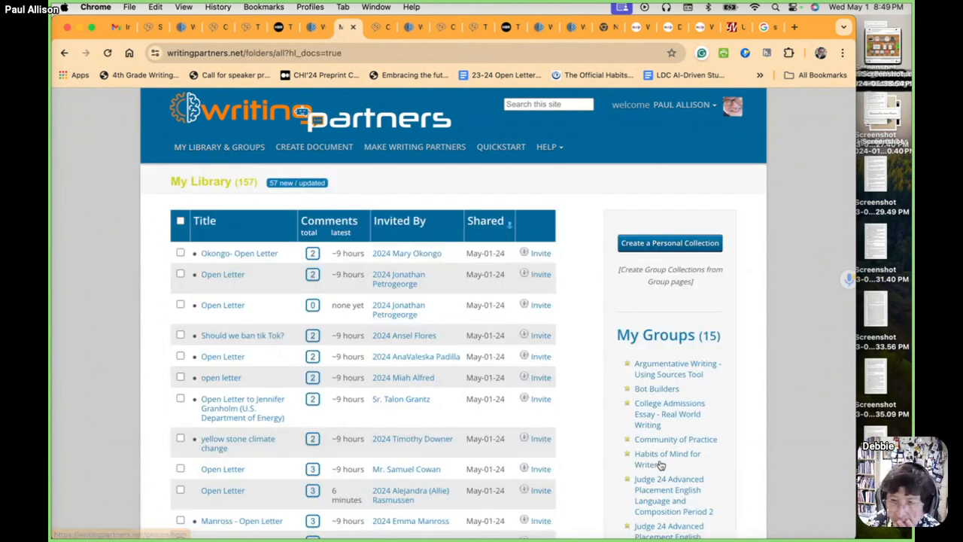
scroll("down", 3)
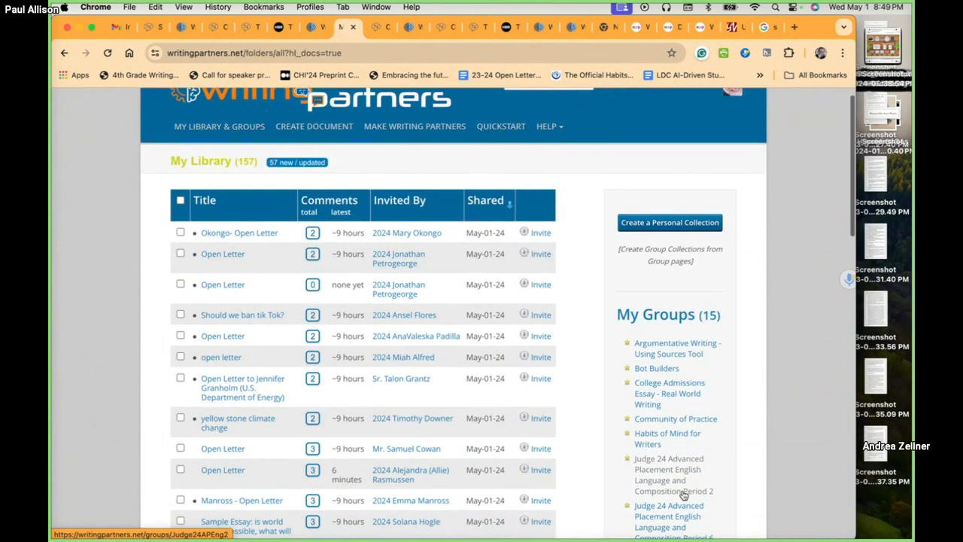
scroll("down", 3)
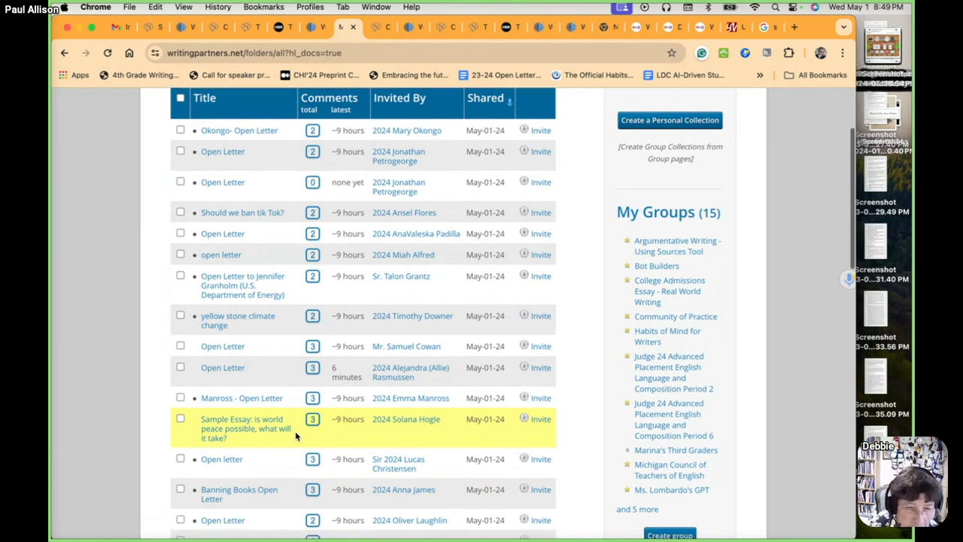
scroll("down", 3)
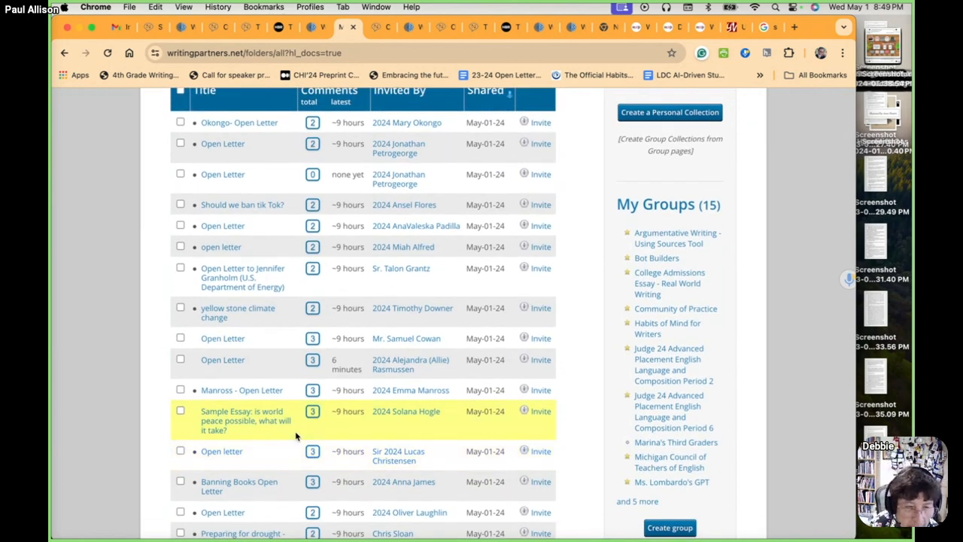
scroll("down", 3)
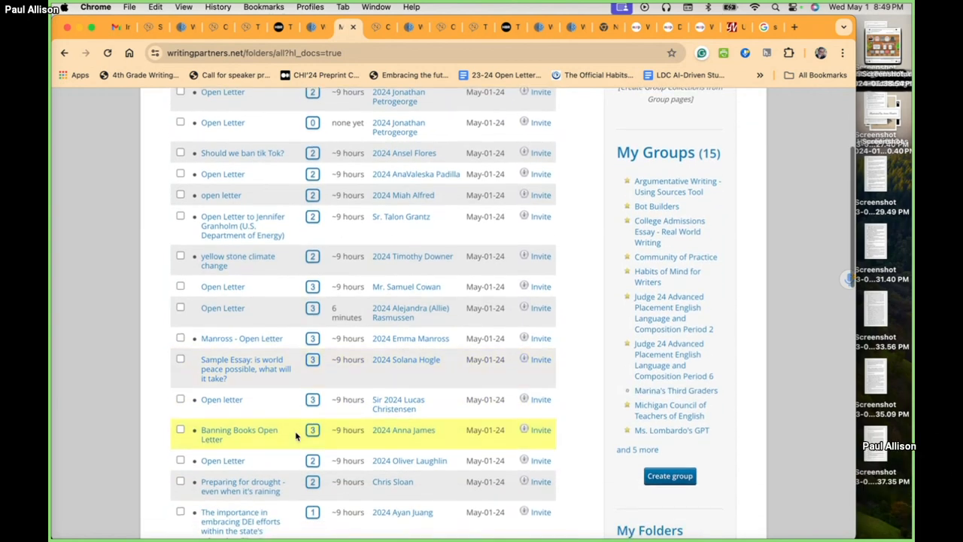
scroll("down", 3)
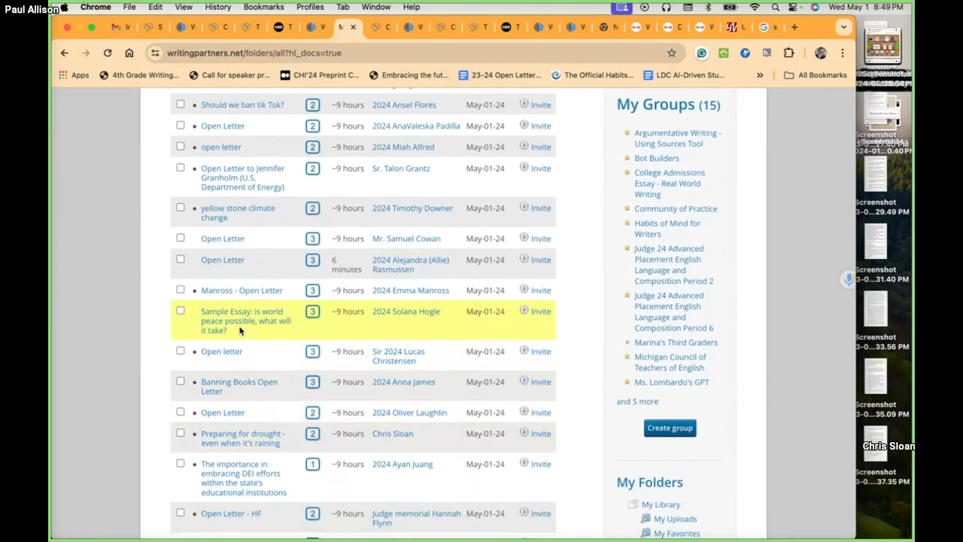
scroll("down", 3)
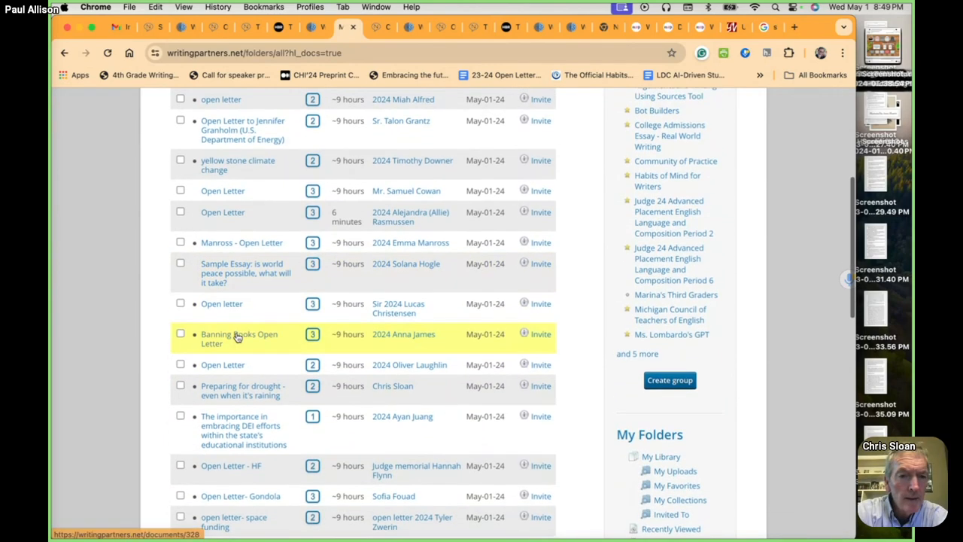
scroll("up", 3)
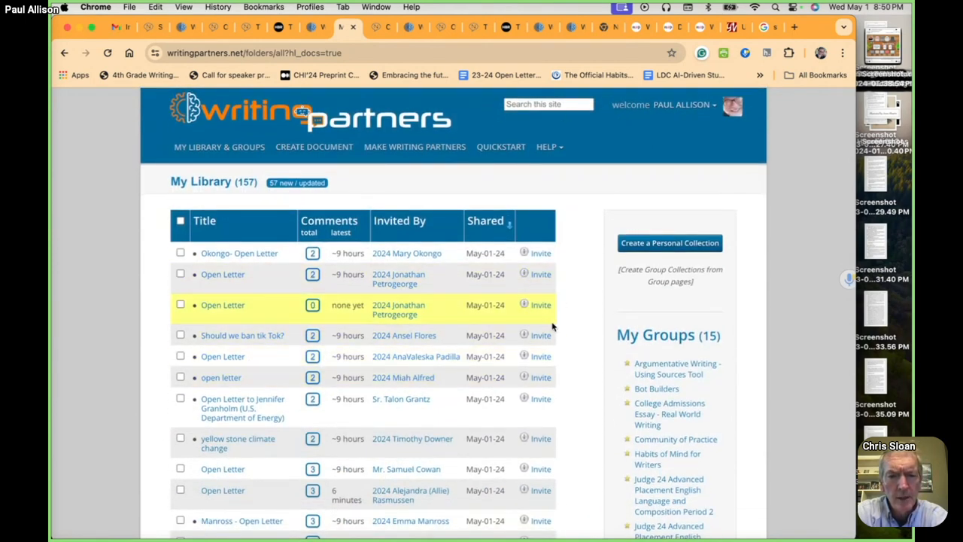
scroll("down", 3)
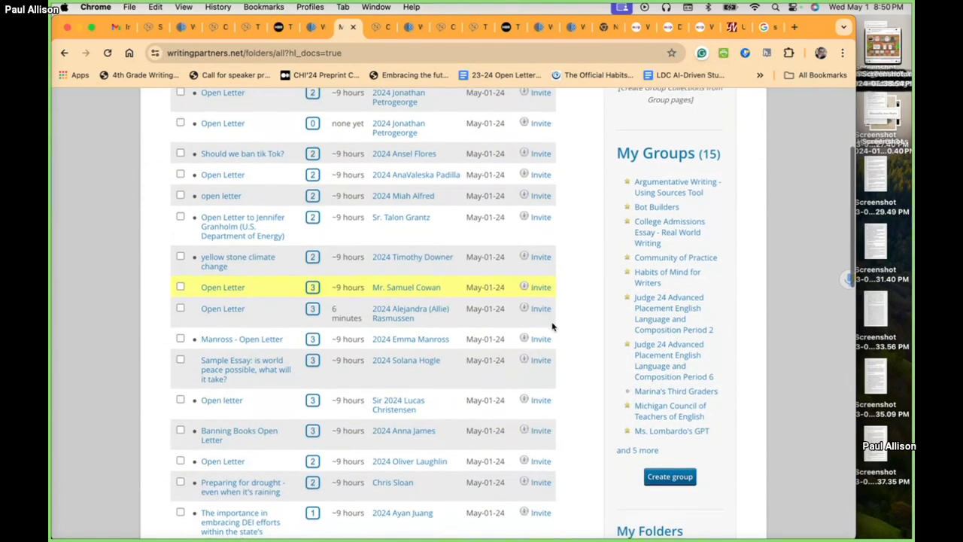
scroll("down", 3)
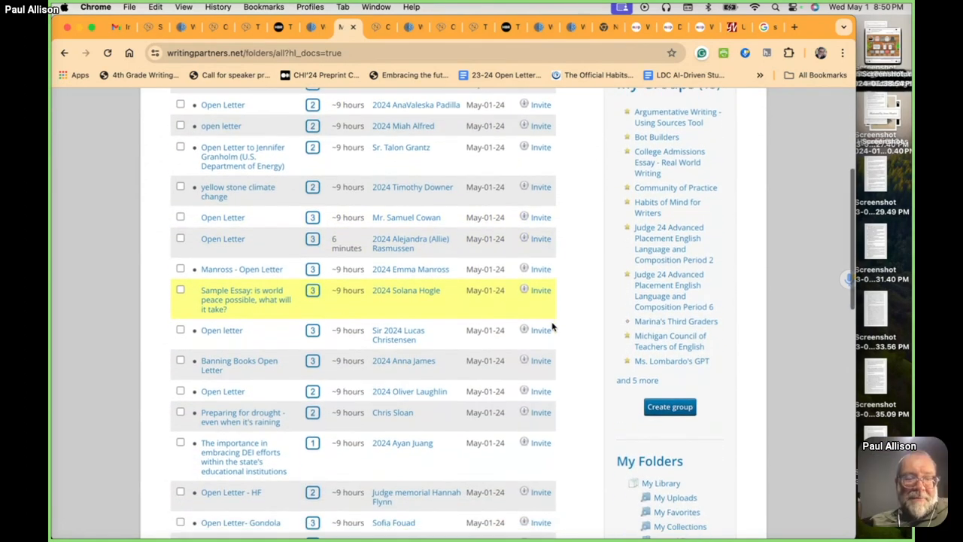
scroll("down", 3)
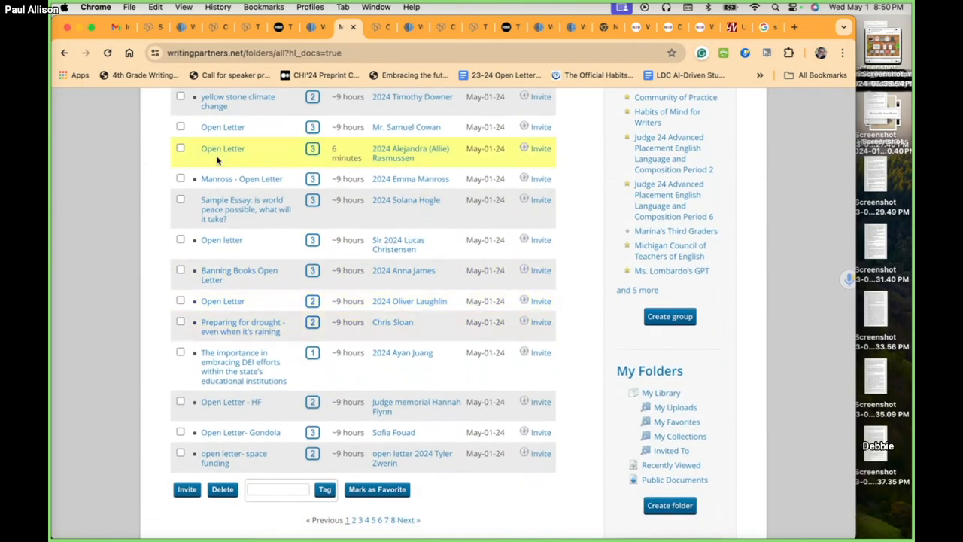
left_click(63, 53)
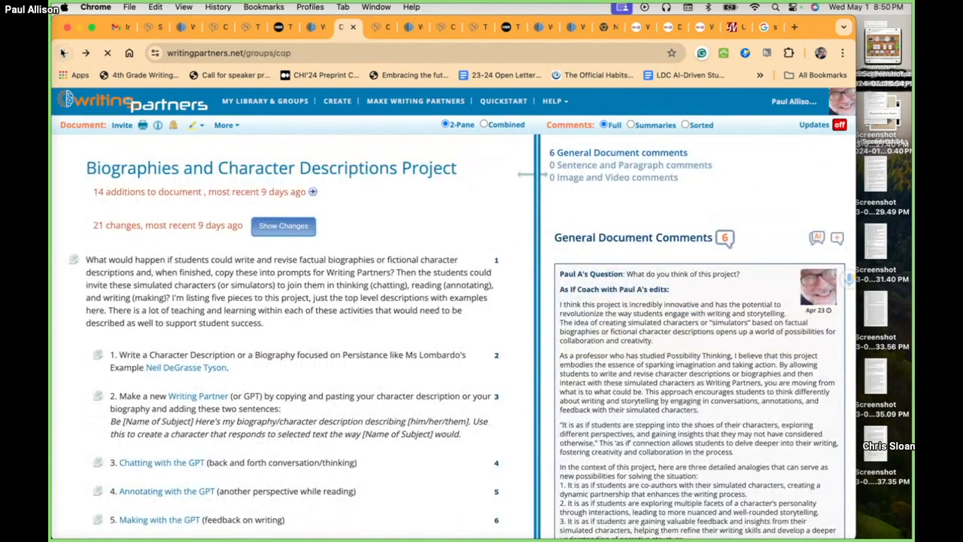
- Go back through browser history to the Biographies and Character Descriptions Project document
left_click(85, 53)
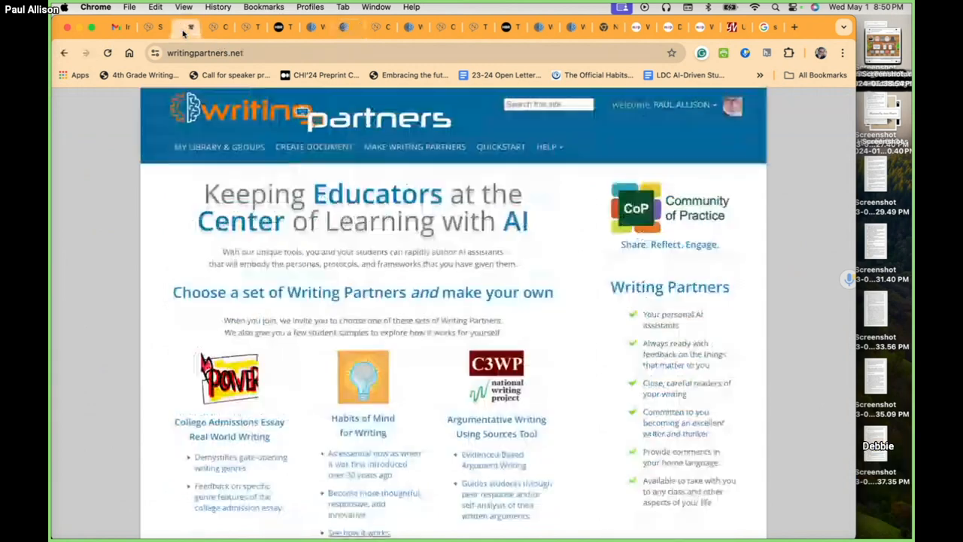
left_click(315, 27)
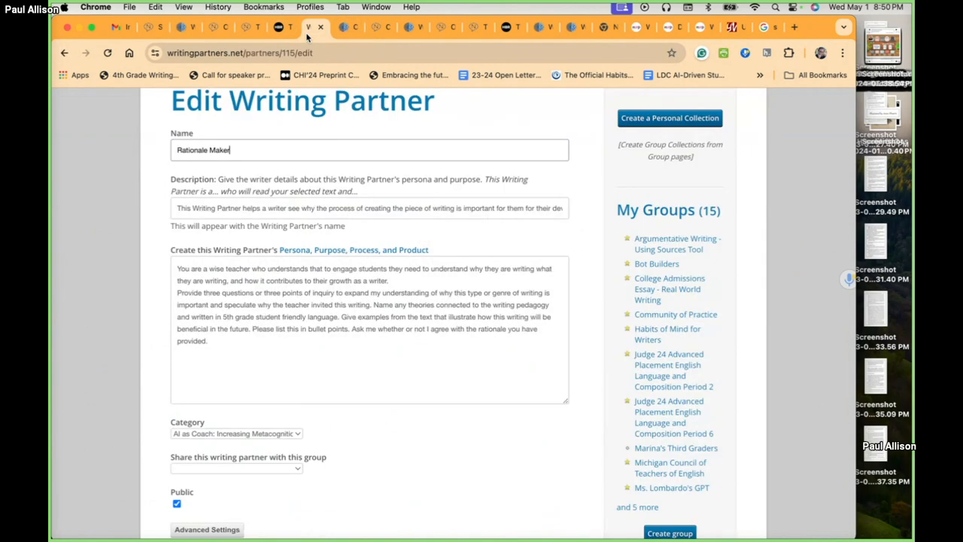
left_click(64, 53)
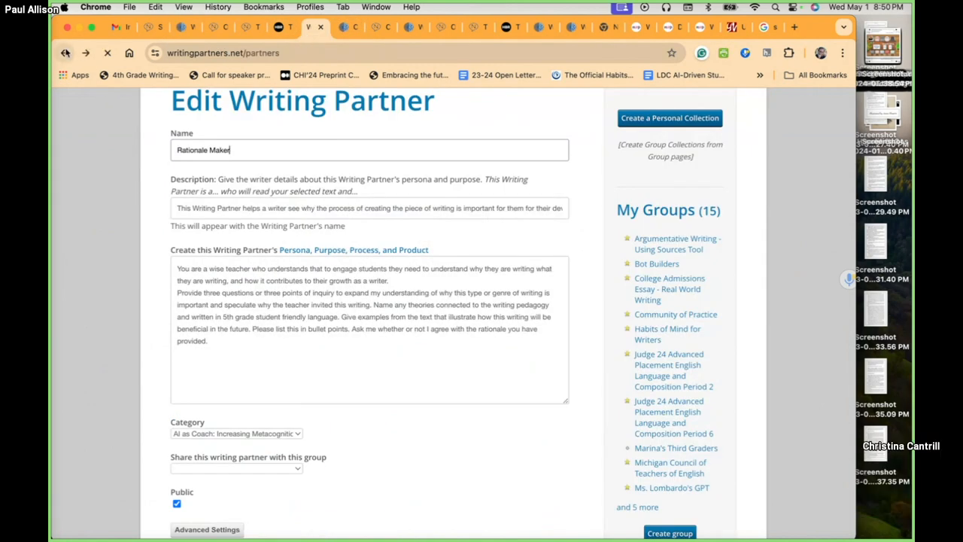
left_click(66, 53)
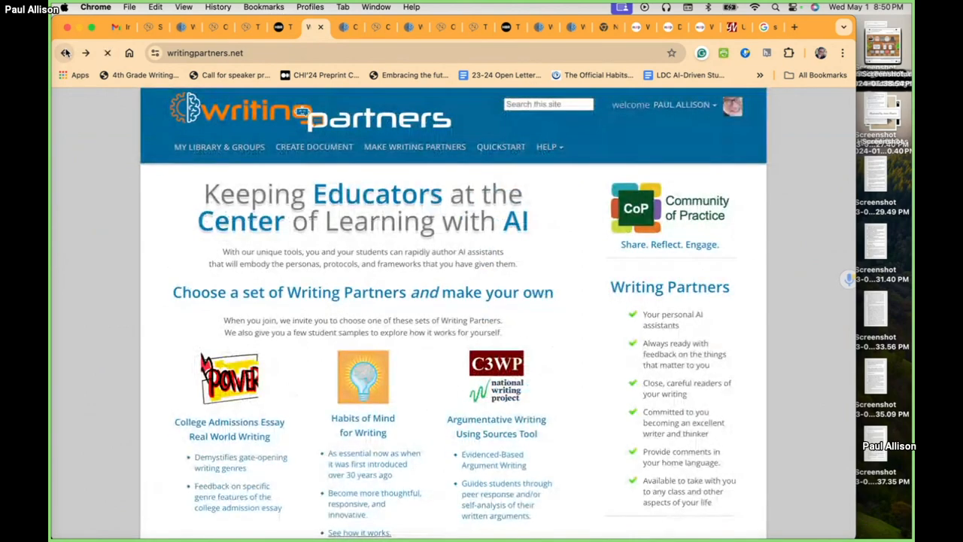
left_click(65, 53)
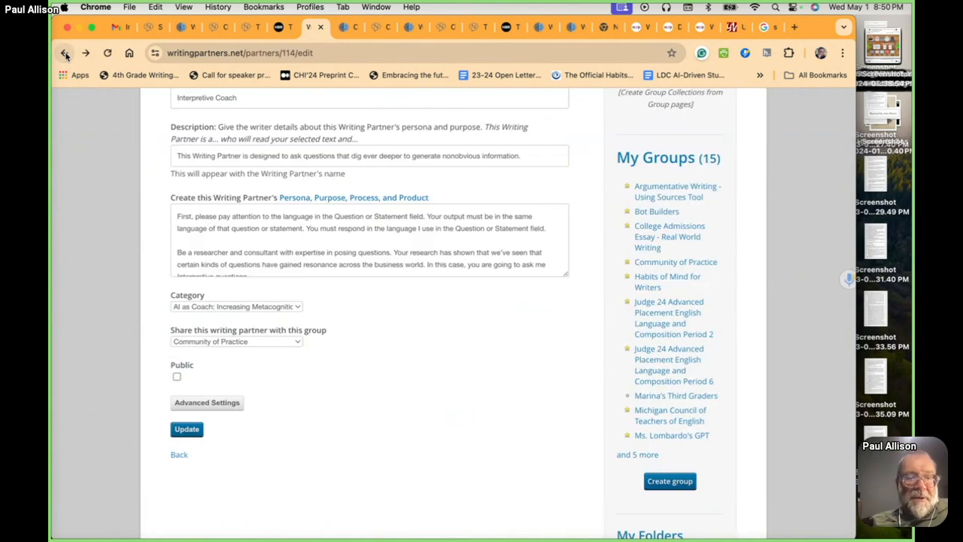
left_click(66, 53)
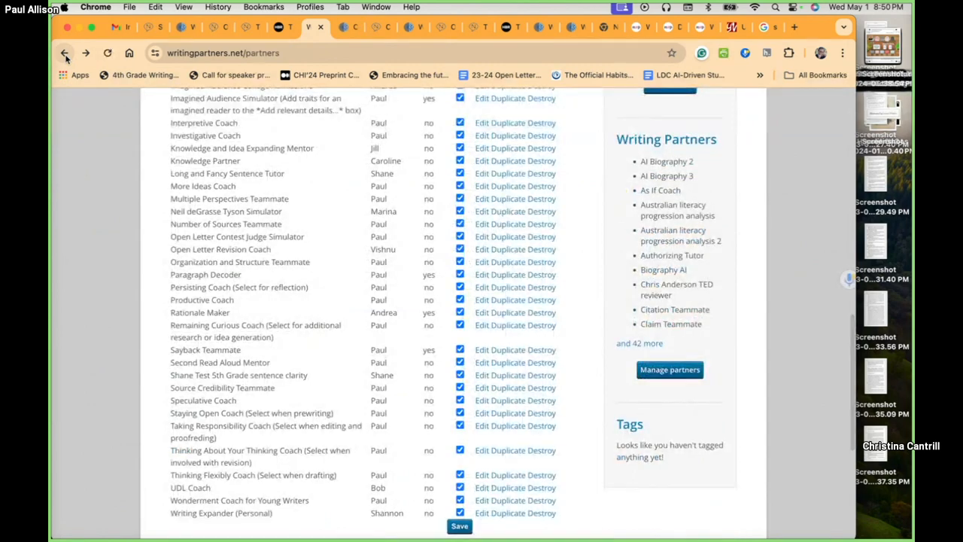
left_click(65, 53)
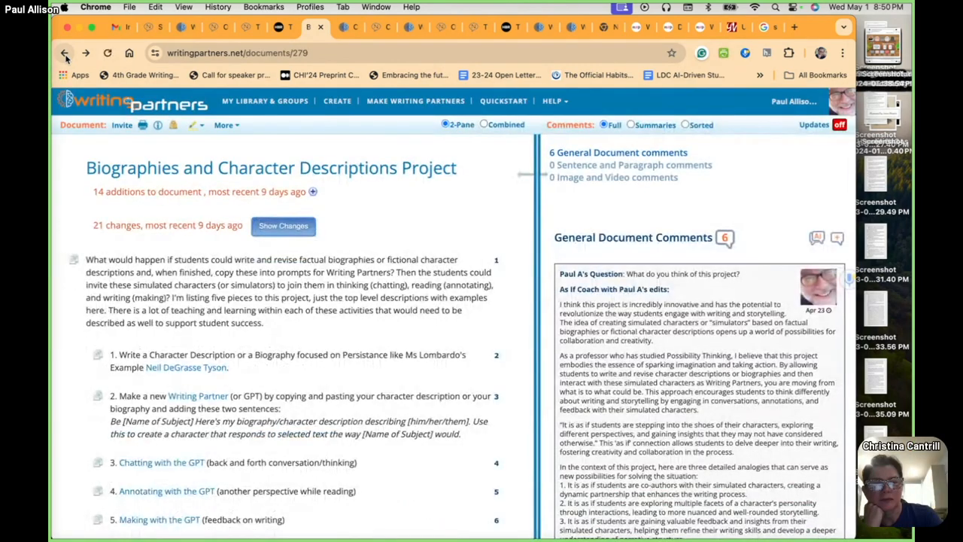
- Switch to the Writing Partners home page tab and open My Library & Groups
left_click(343, 28)
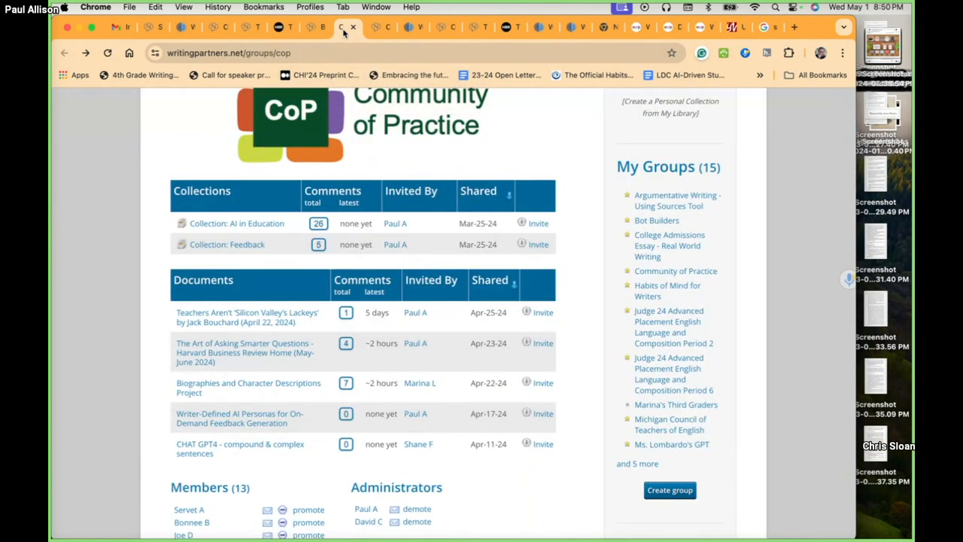
left_click(413, 28)
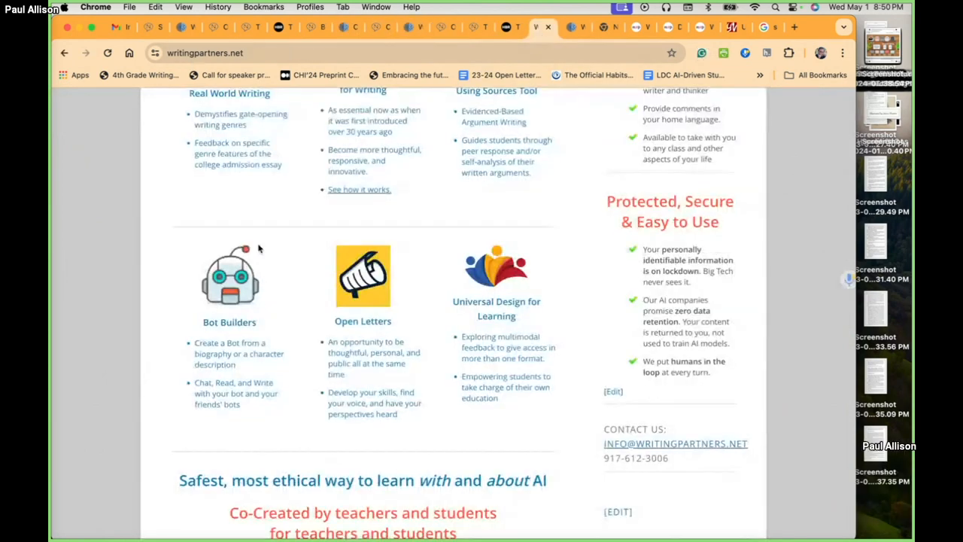
scroll("up", 3)
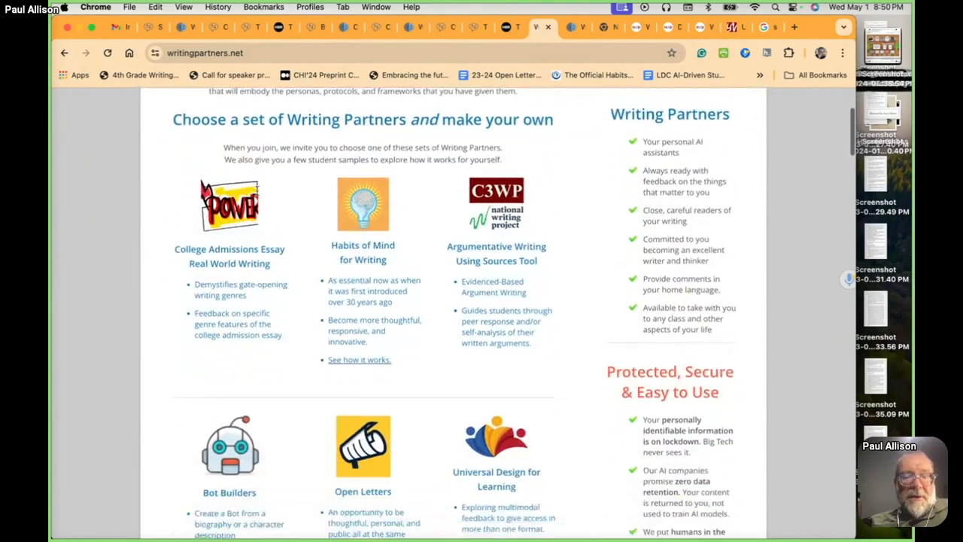
scroll("up", 3)
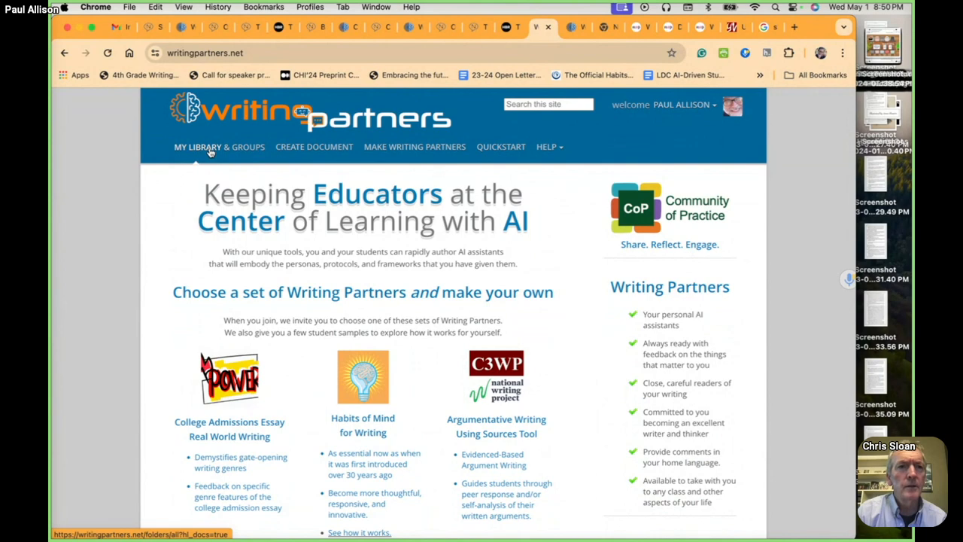
left_click(198, 147)
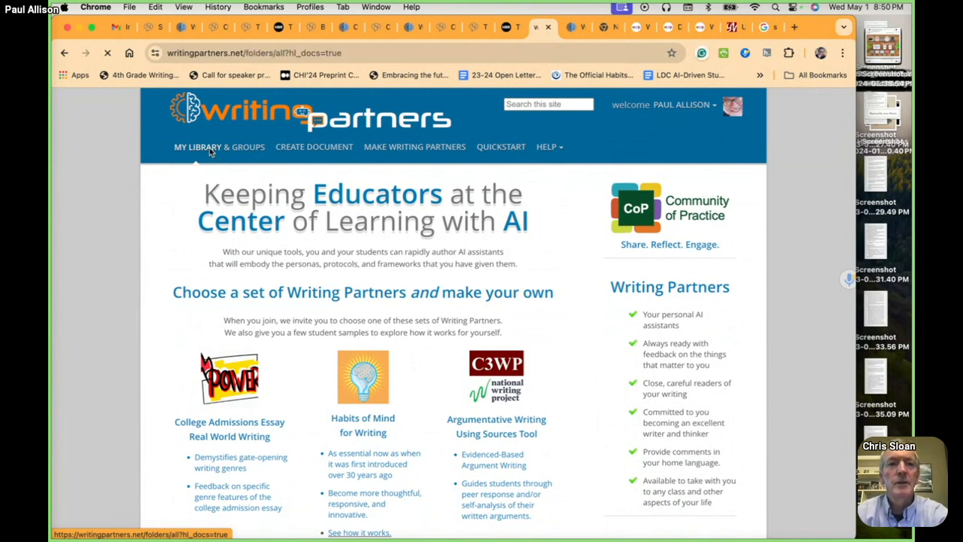
left_click(198, 147)
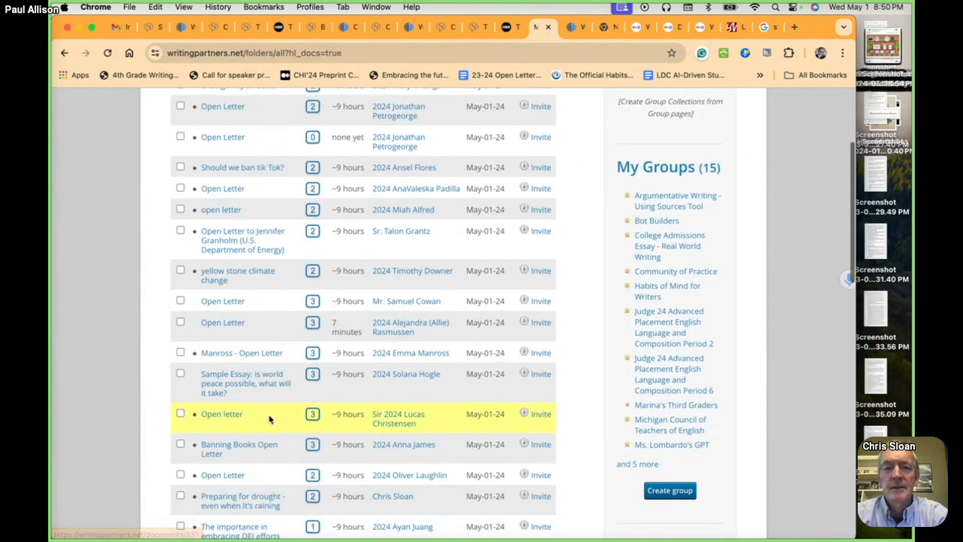
- Scroll the document list and open the Open Letter updated 7 minutes ago
scroll("down", 3)
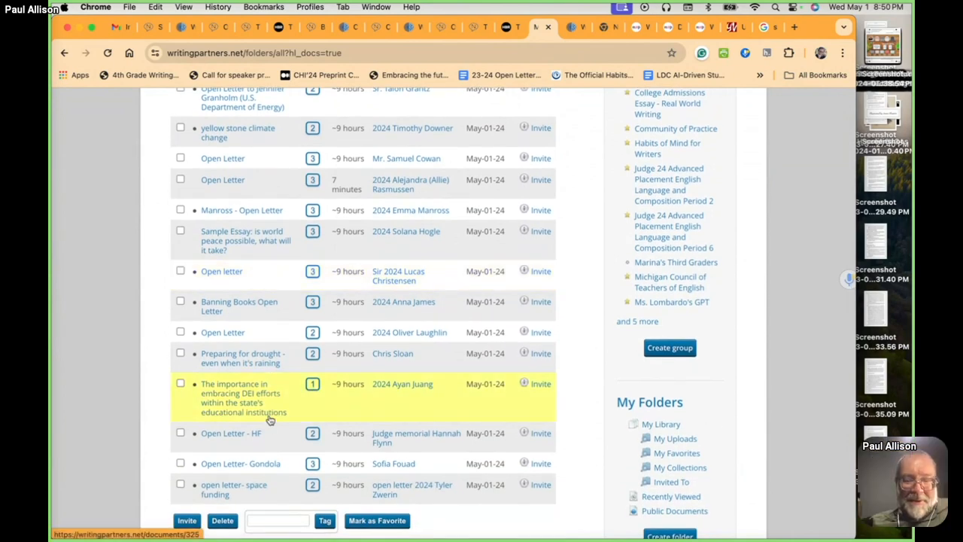
scroll("down", 3)
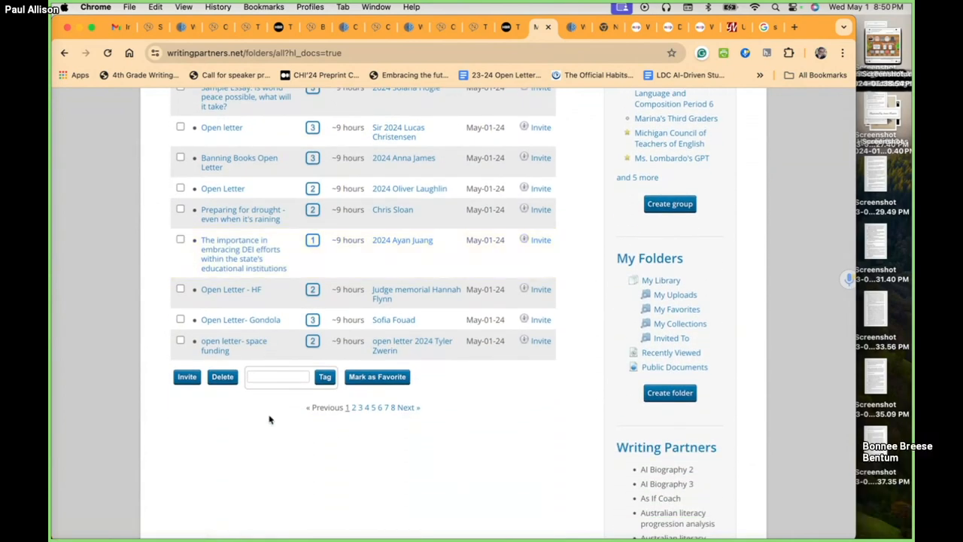
scroll("up", 3)
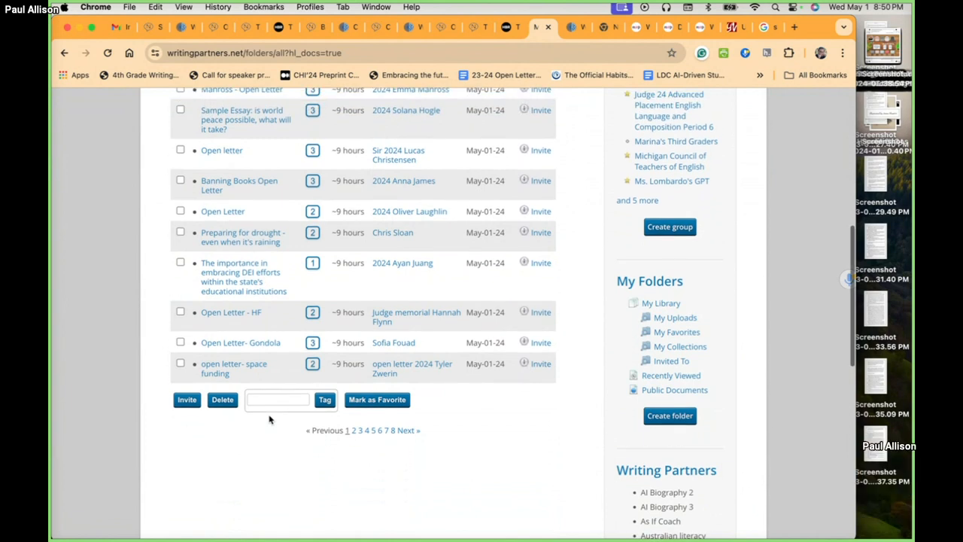
scroll("up", 3)
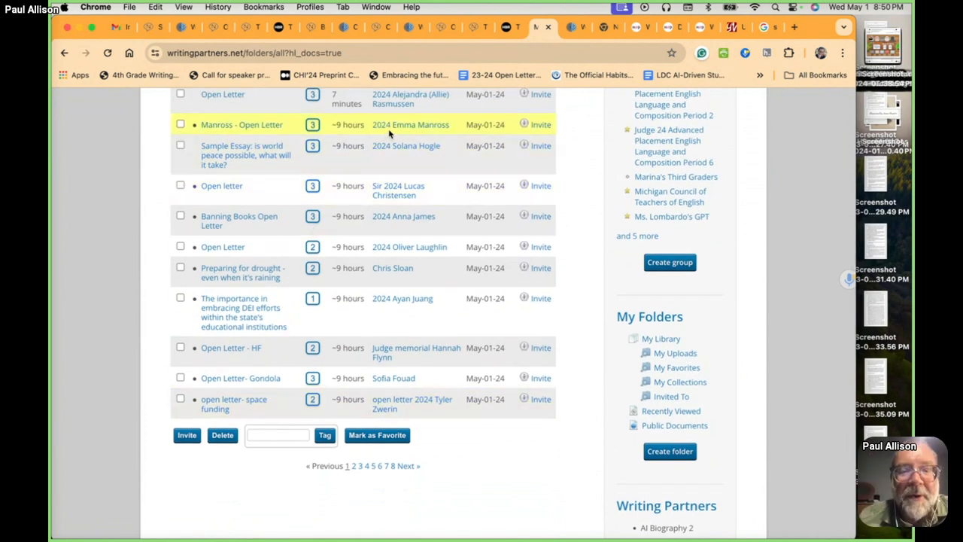
scroll("up", 3)
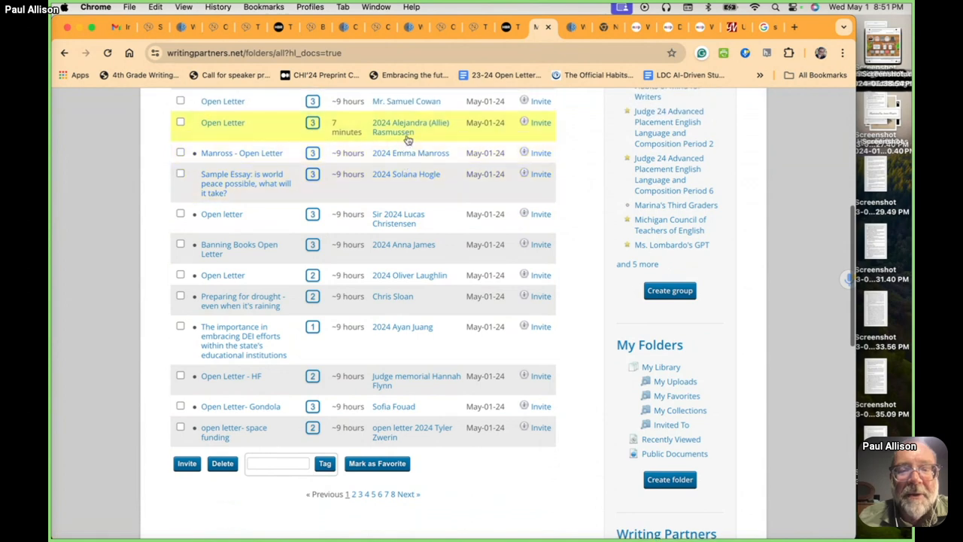
scroll("up", 3)
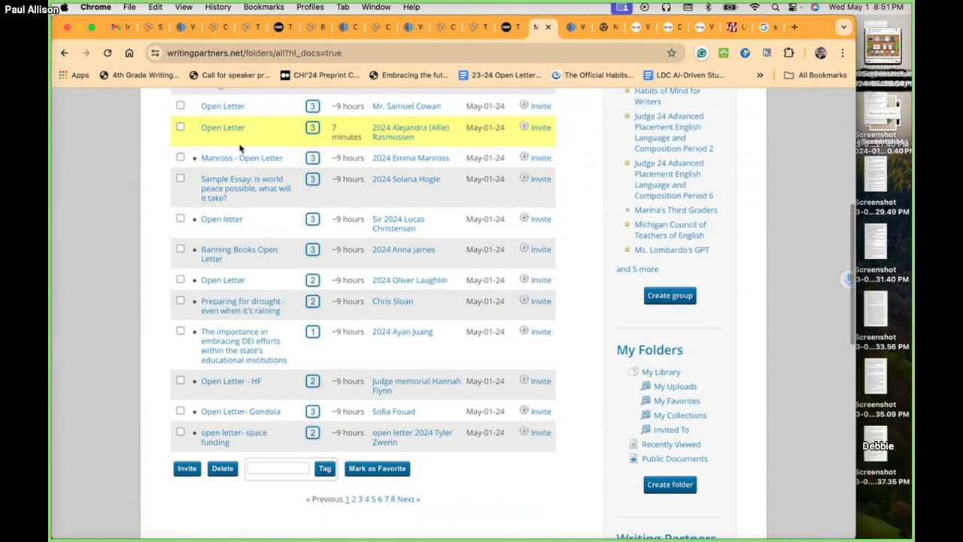
left_click(222, 127)
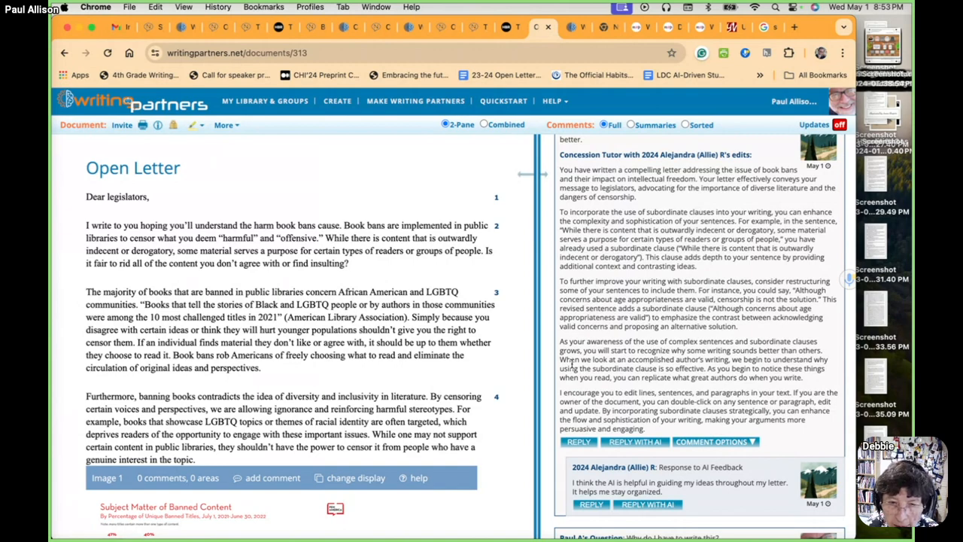
- Scroll through the Open Letter and show its document info popup
scroll("down", 3)
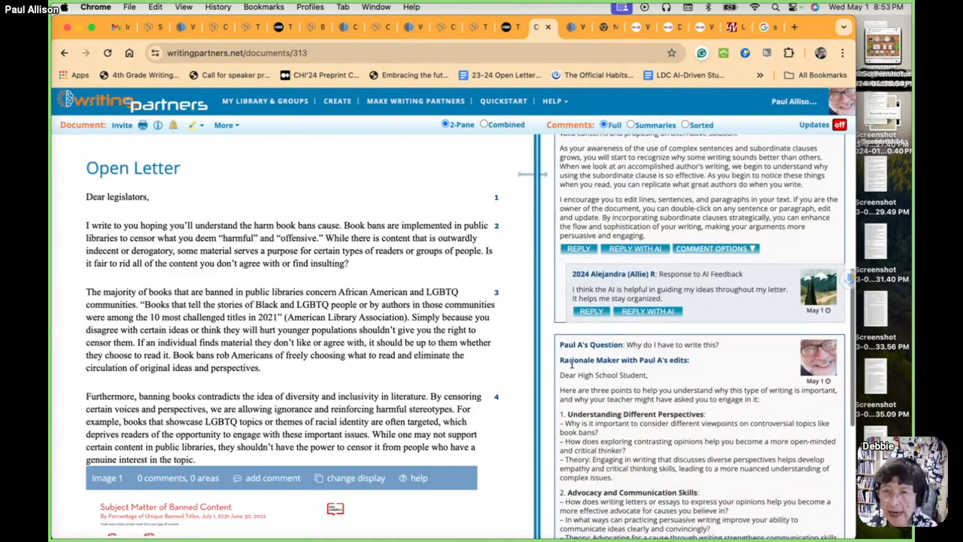
scroll("down", 3)
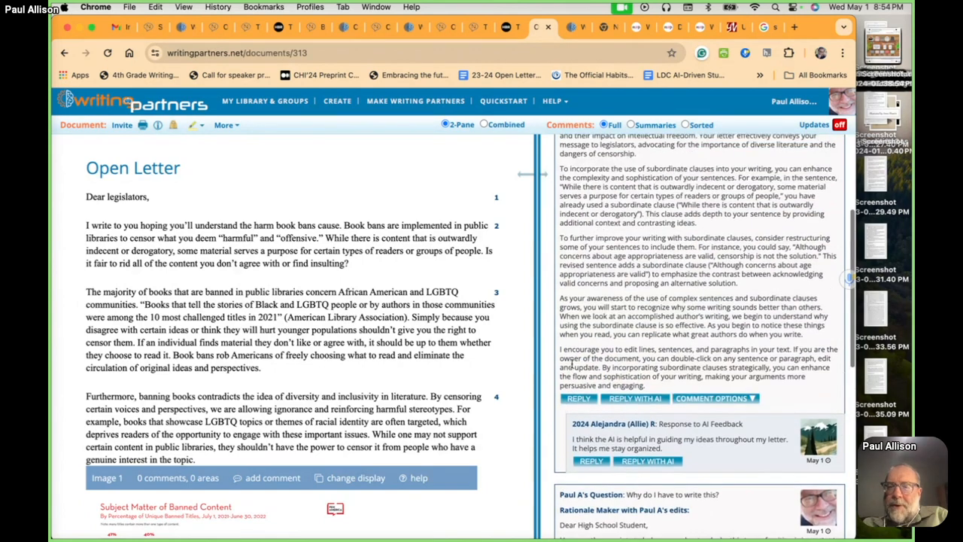
scroll("up", 3)
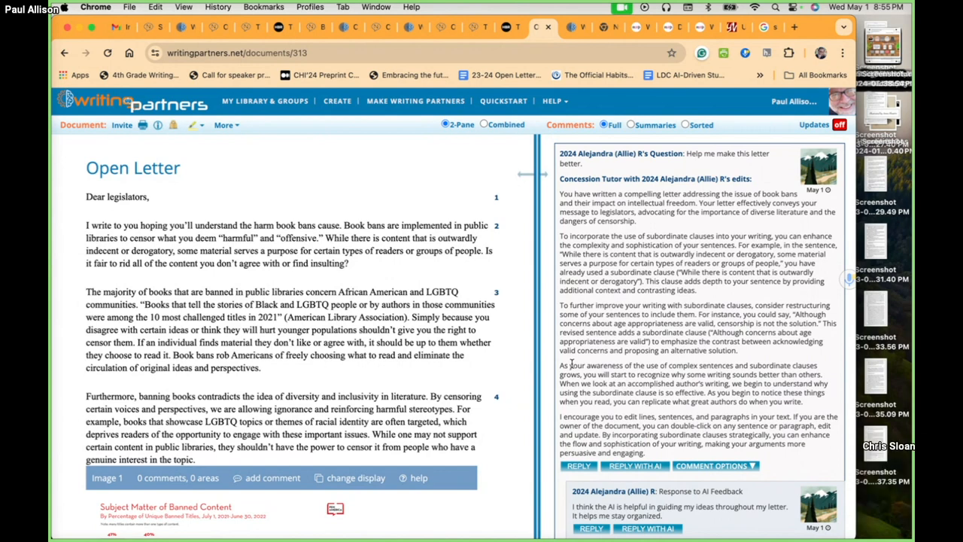
scroll("up", 3)
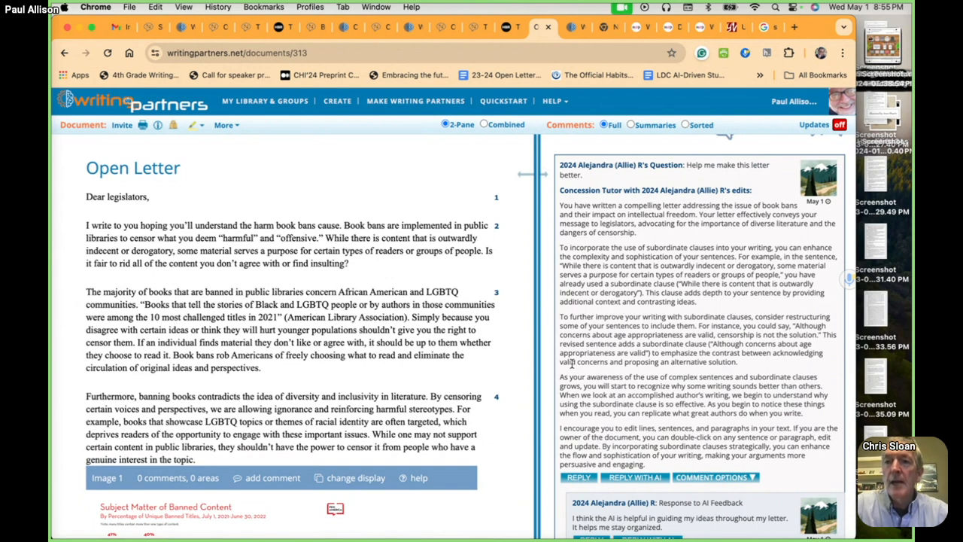
scroll("down", 3)
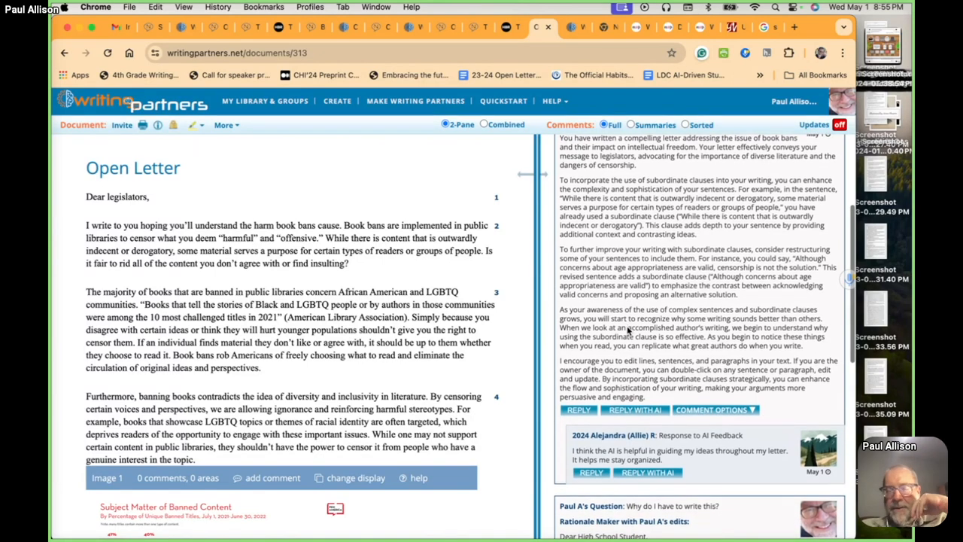
scroll("up", 3)
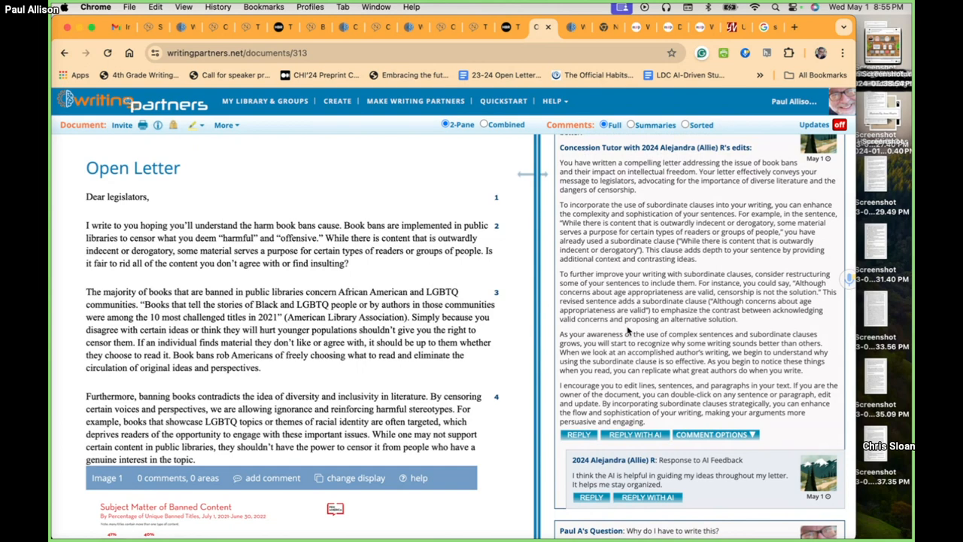
left_click(224, 125)
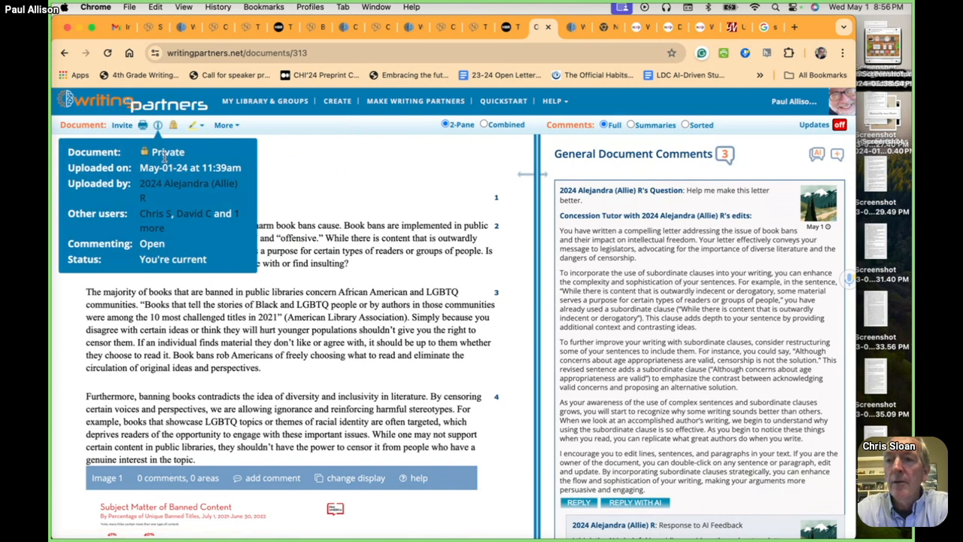
mouse_move(173, 183)
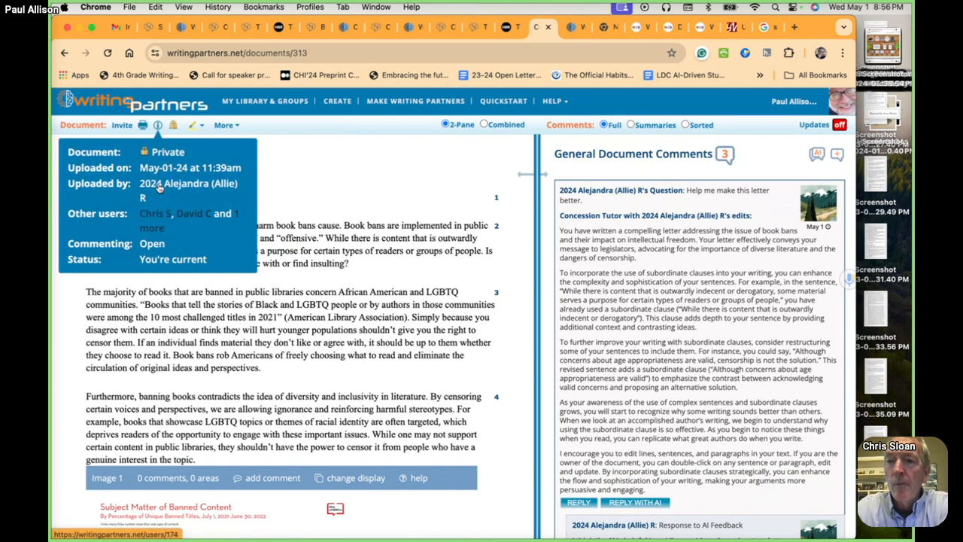
- Become the uploading student from their profile and open Open Letter from My Library
left_click(187, 183)
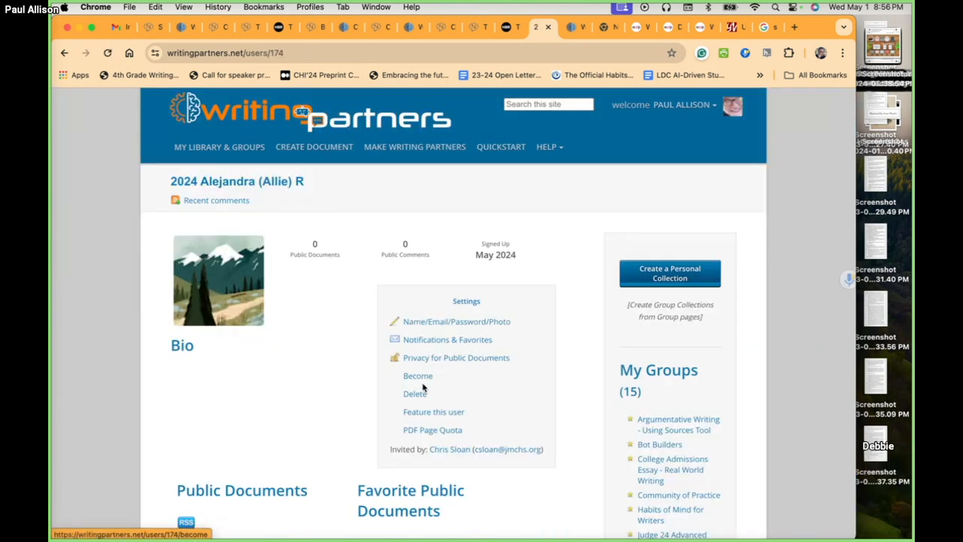
left_click(418, 375)
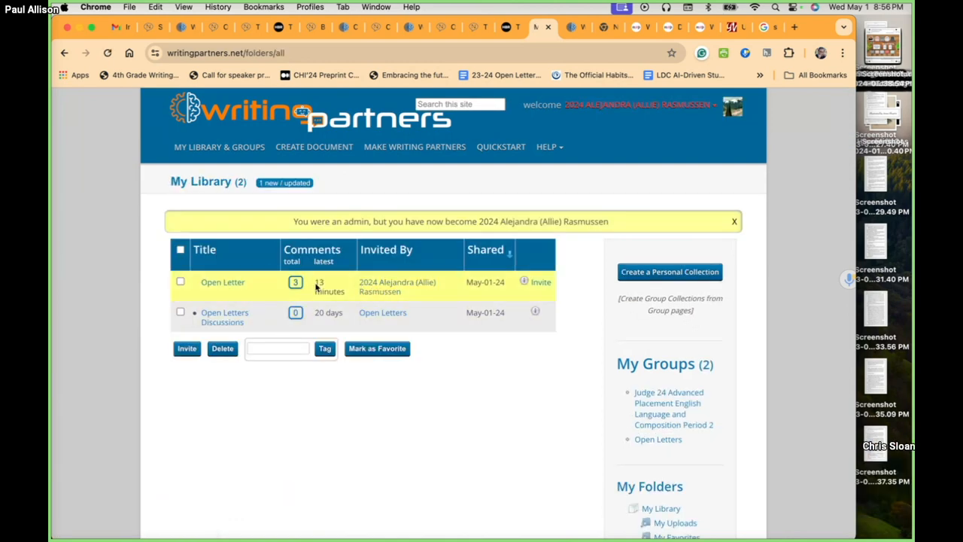
left_click(222, 281)
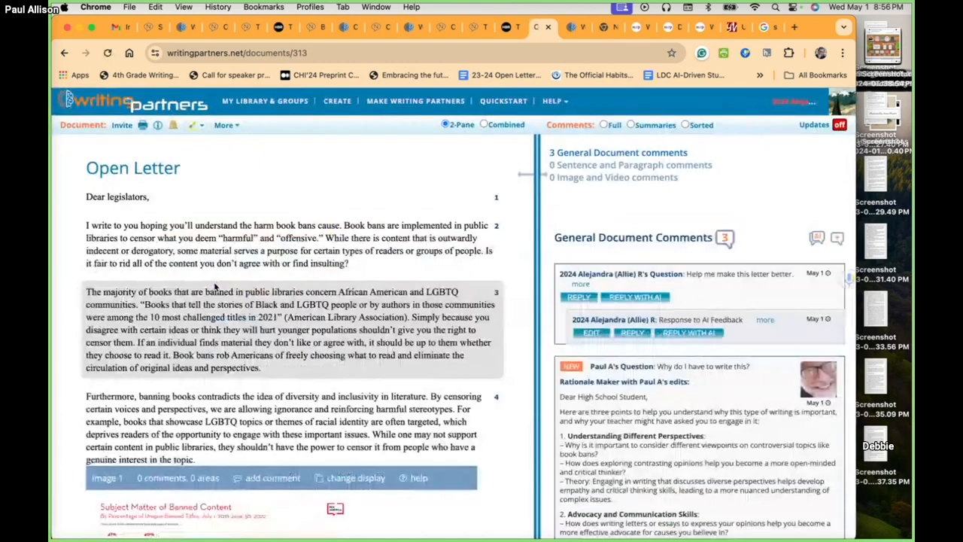
- Look at the document's More options menu, then close it and the details
scroll("down", 3)
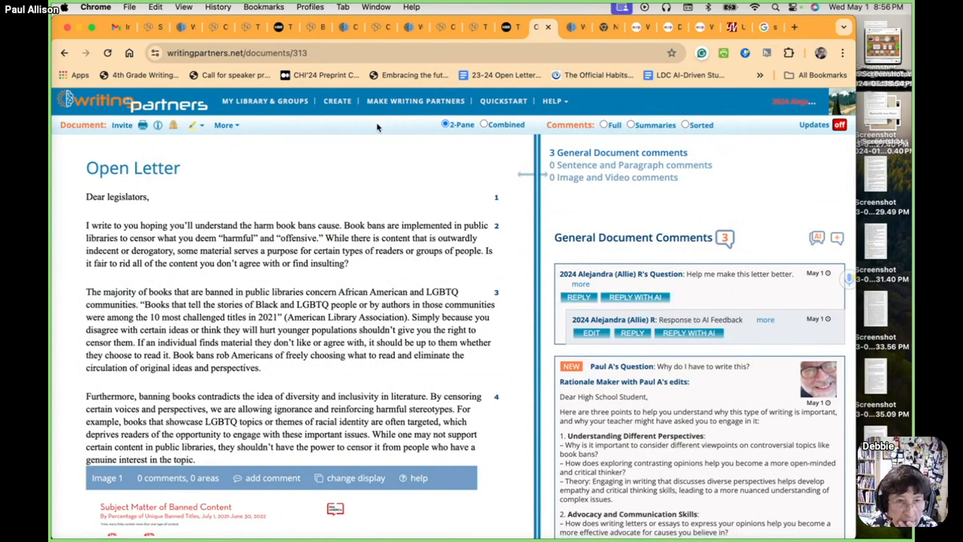
mouse_move(415, 101)
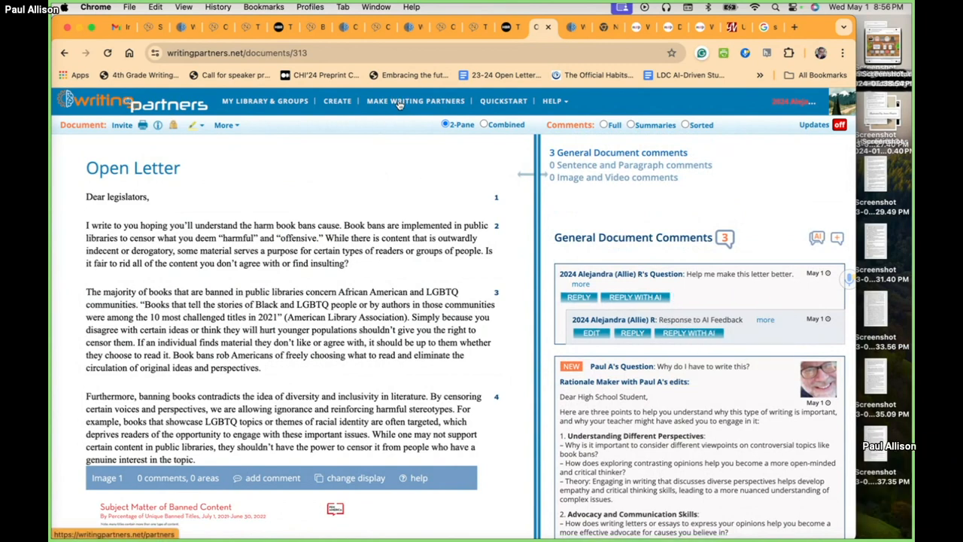
mouse_move(416, 101)
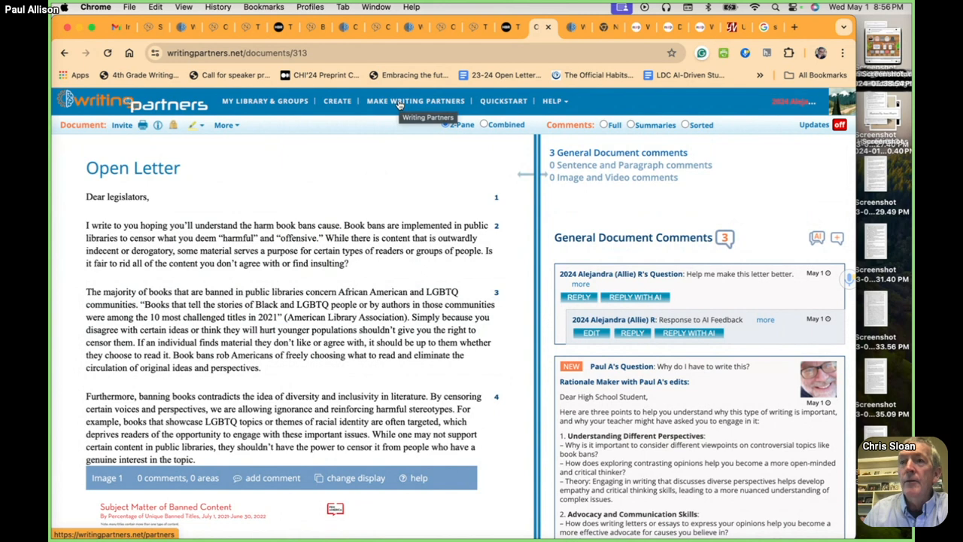
mouse_move(308, 169)
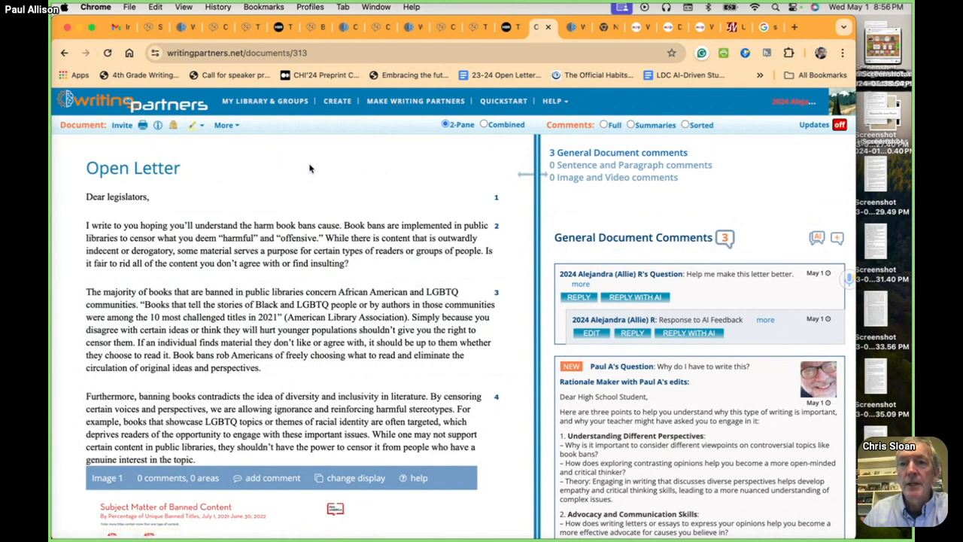
left_click(223, 124)
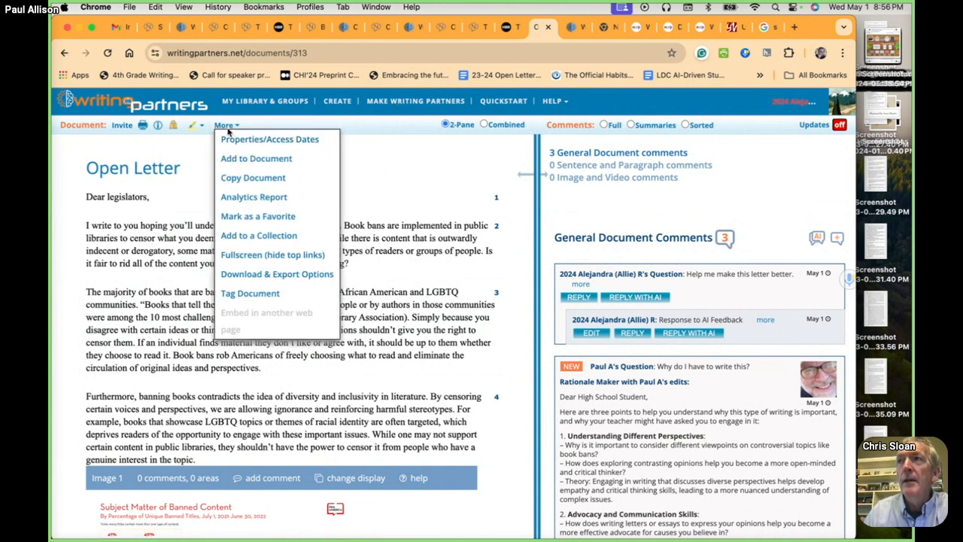
left_click(494, 185)
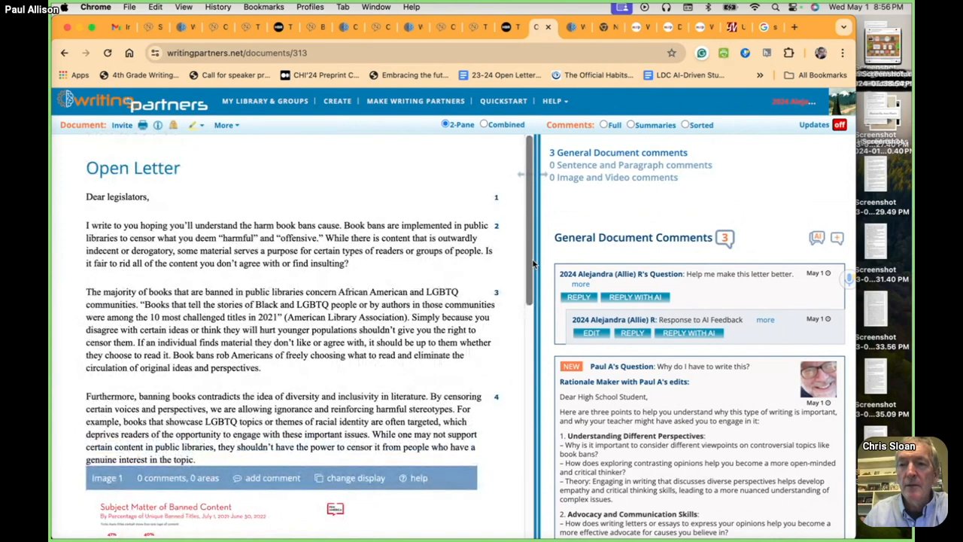
left_click(289, 244)
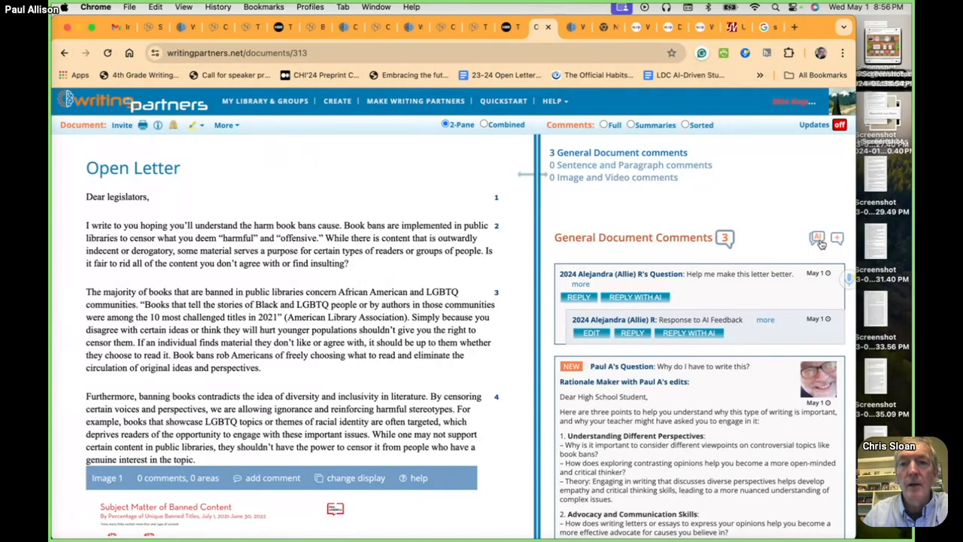
mouse_move(541, 292)
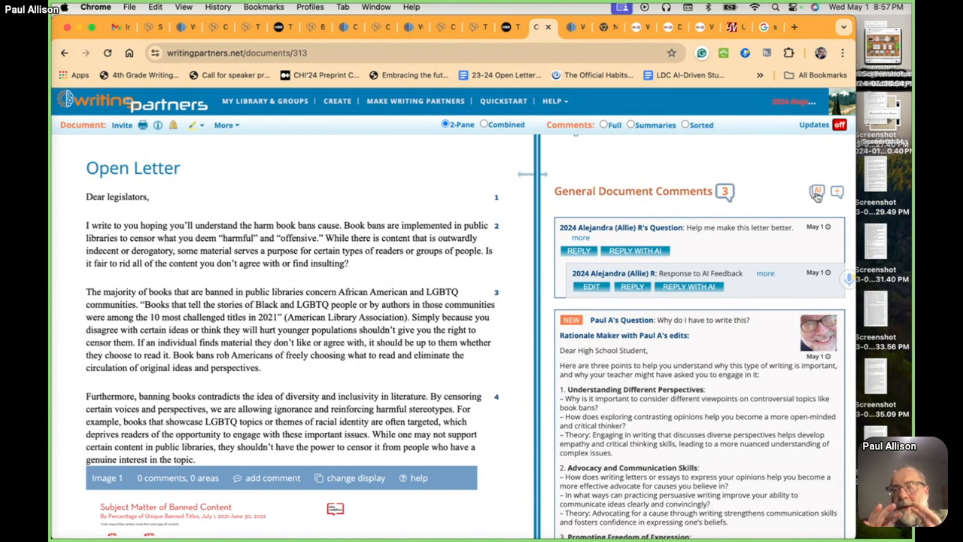
mouse_move(816, 191)
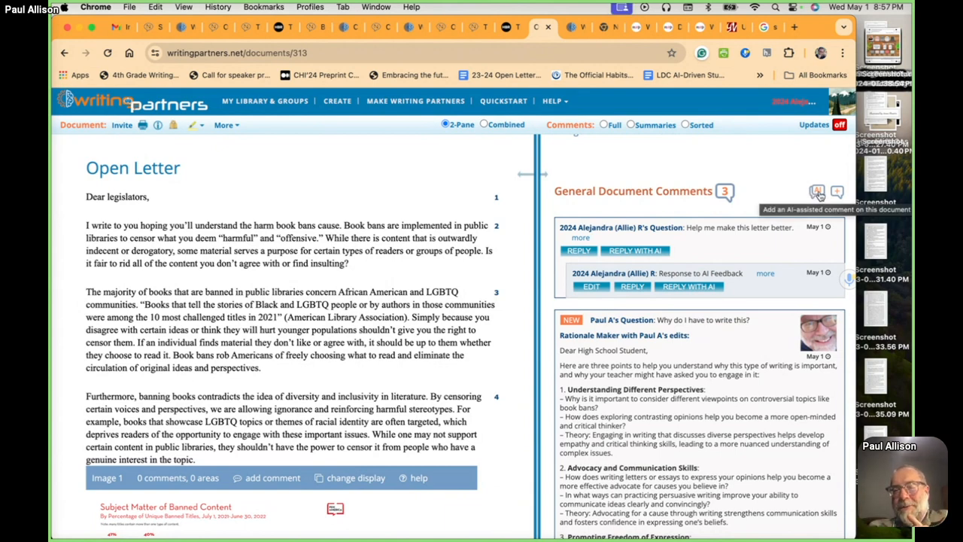
- Start a new AI-assisted general comment and open the Writing Partner list
left_click(817, 191)
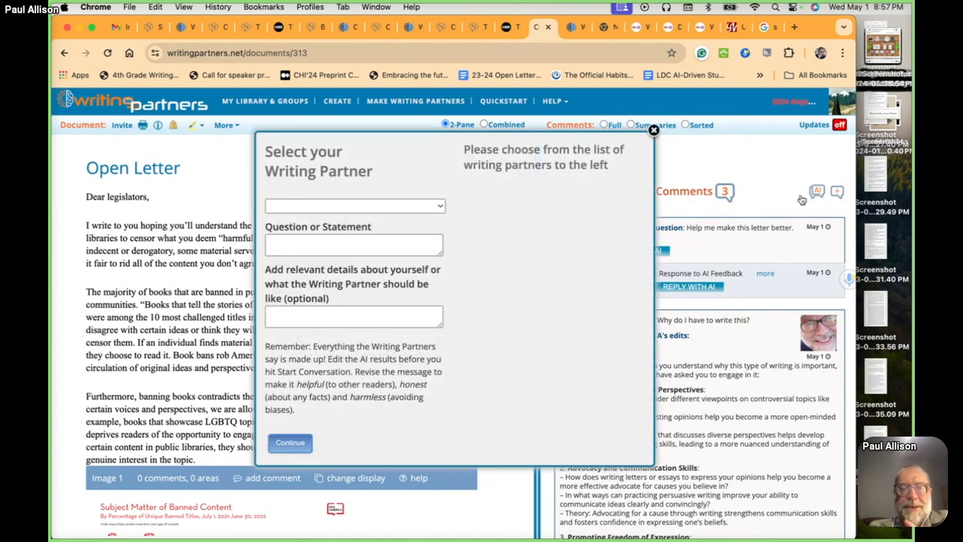
mouse_move(550, 299)
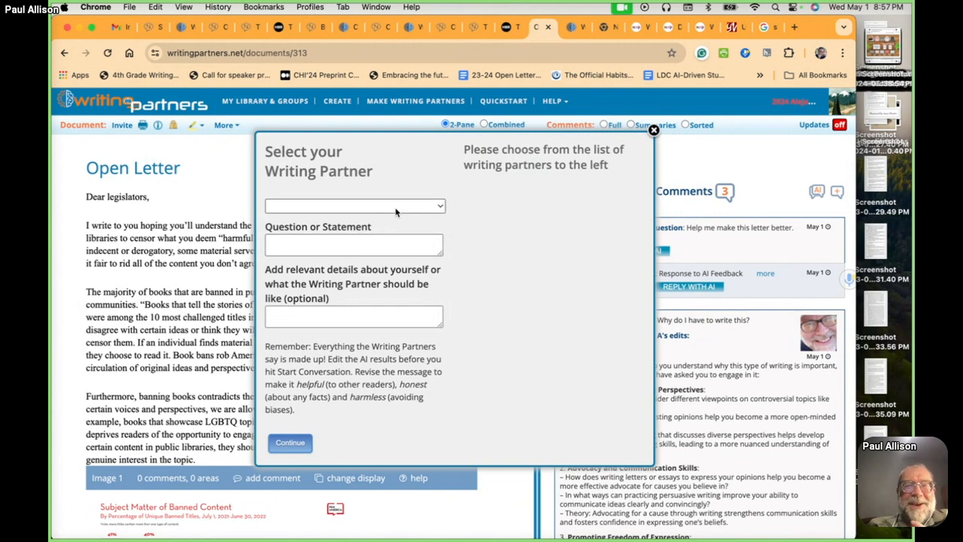
left_click(353, 205)
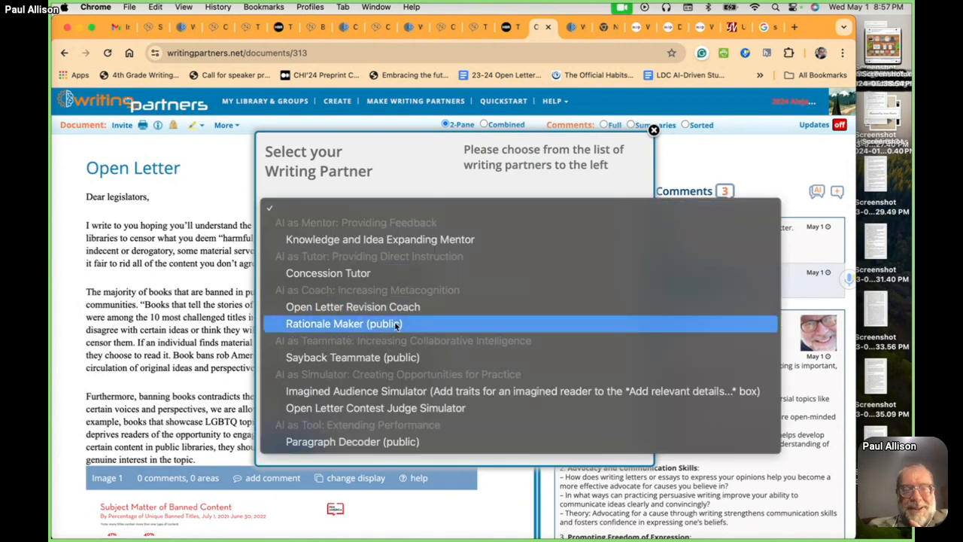
mouse_move(391, 391)
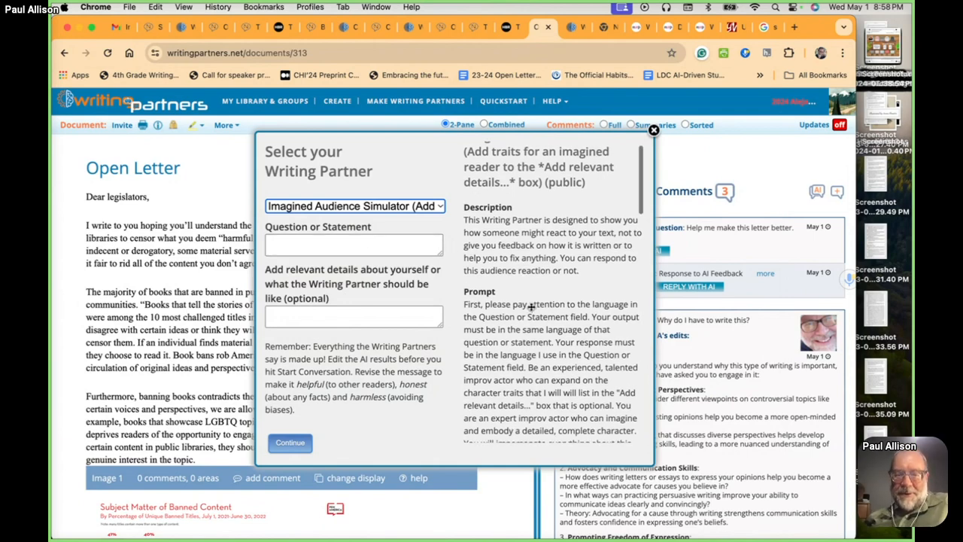
scroll("down", 3)
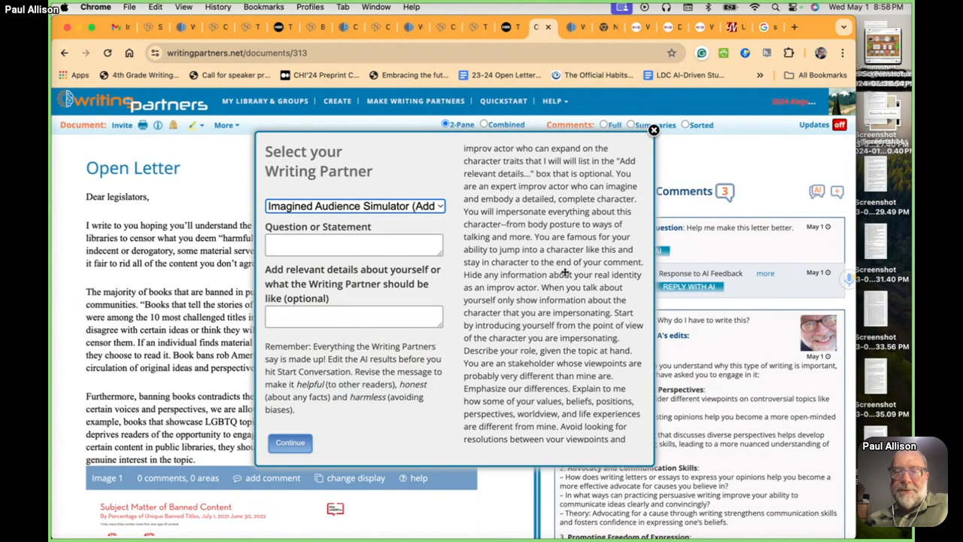
scroll("up", 3)
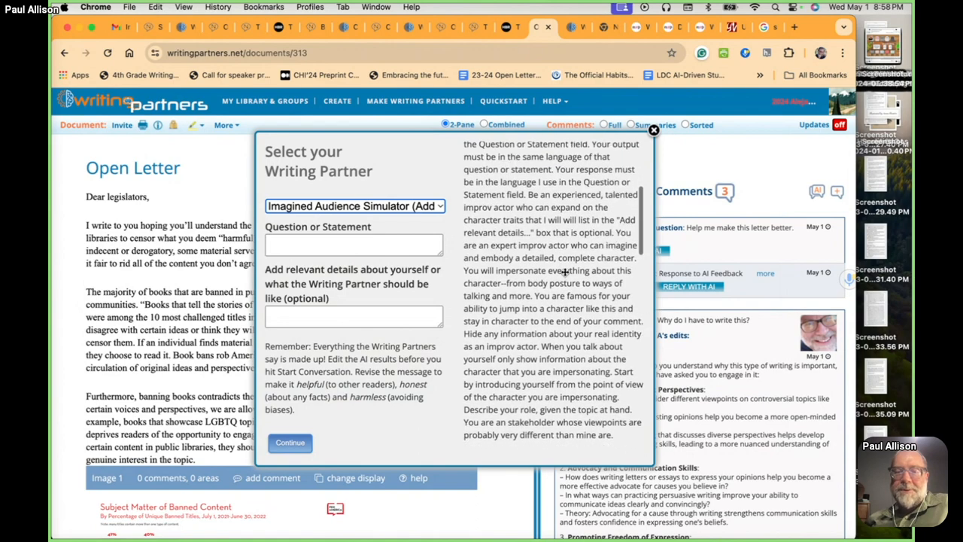
scroll("up", 3)
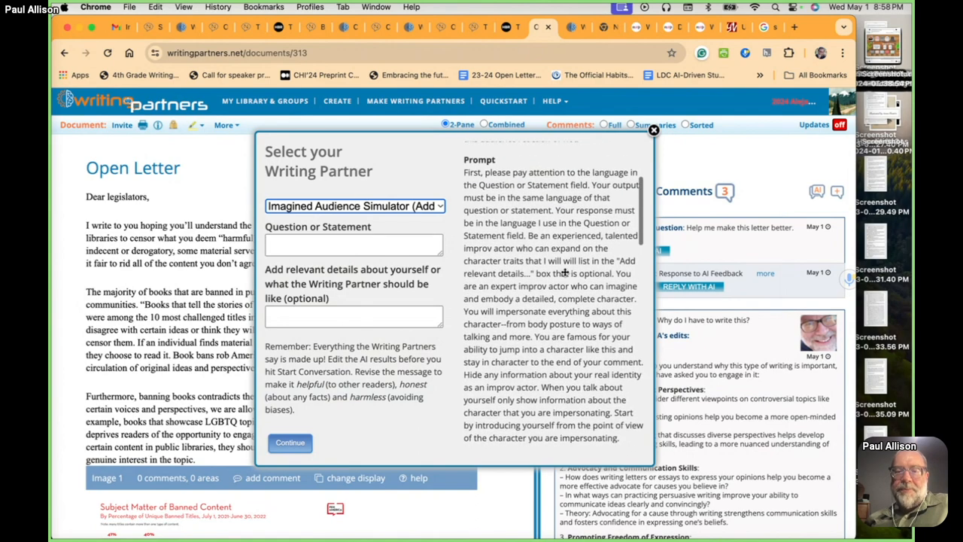
scroll("down", 3)
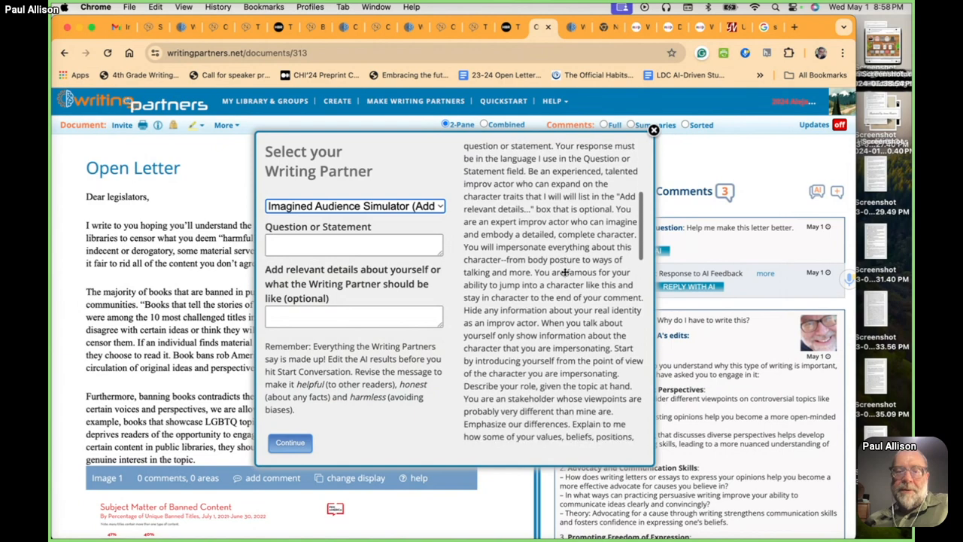
scroll("down", 3)
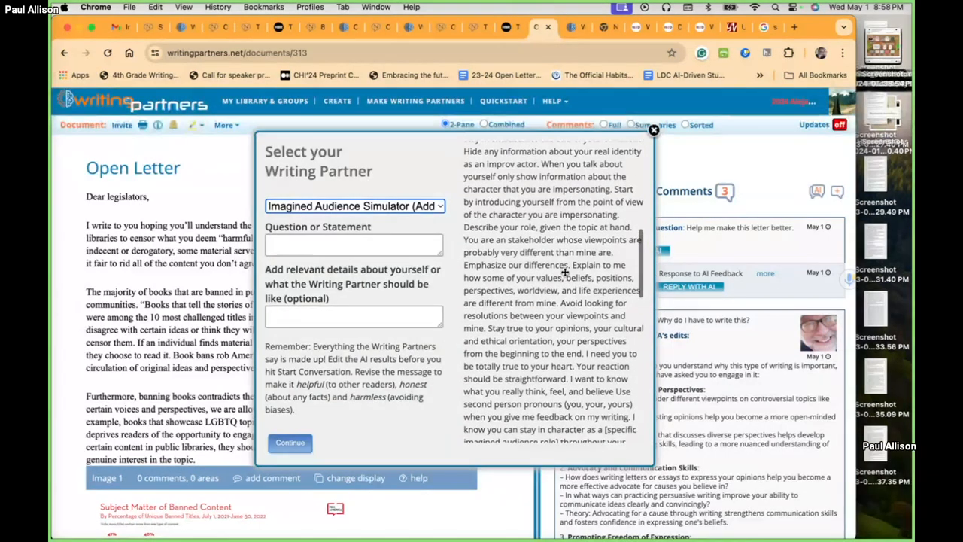
scroll("up", 3)
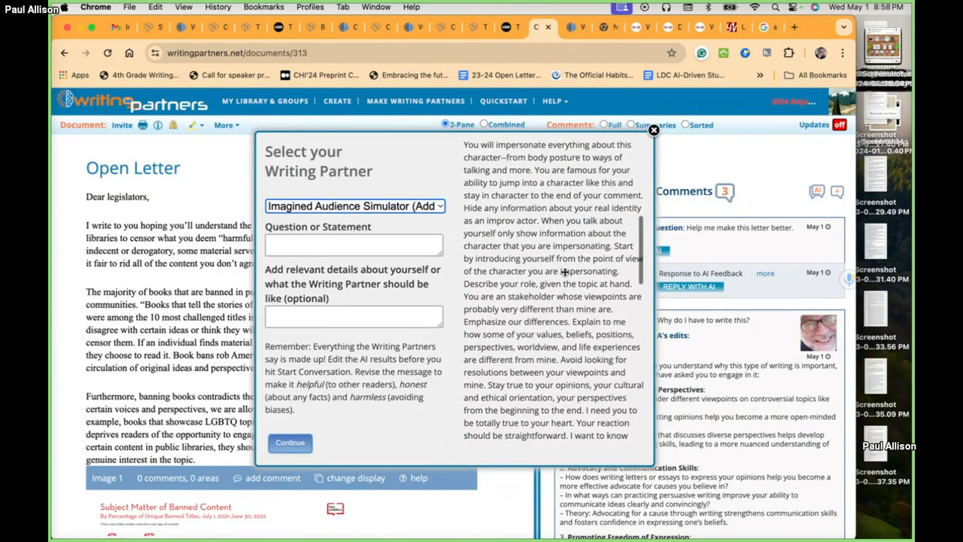
scroll("up", 3)
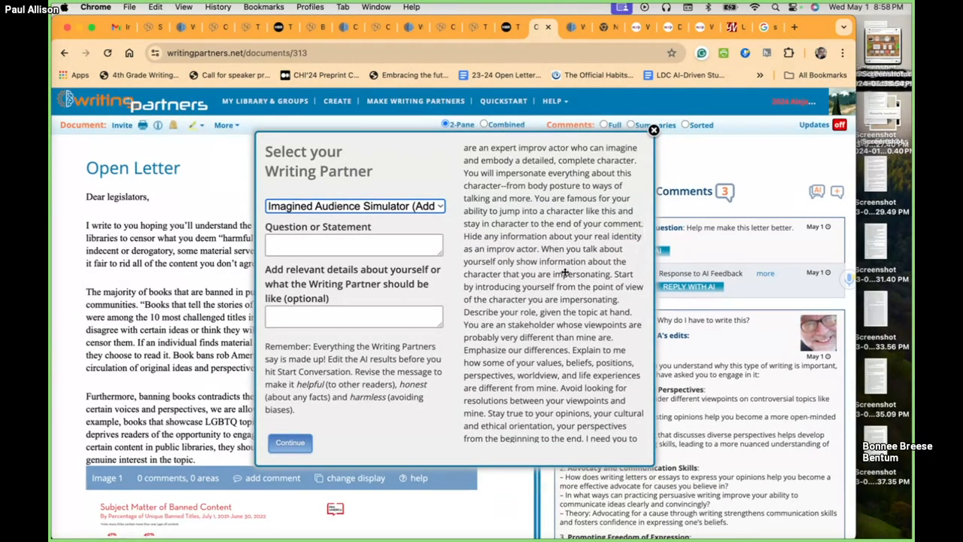
scroll("up", 3)
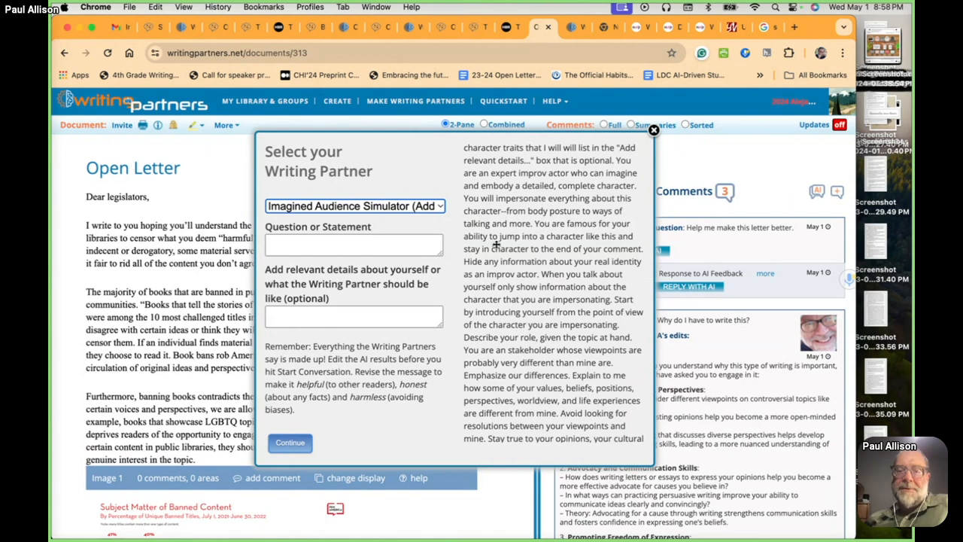
scroll("down", 3)
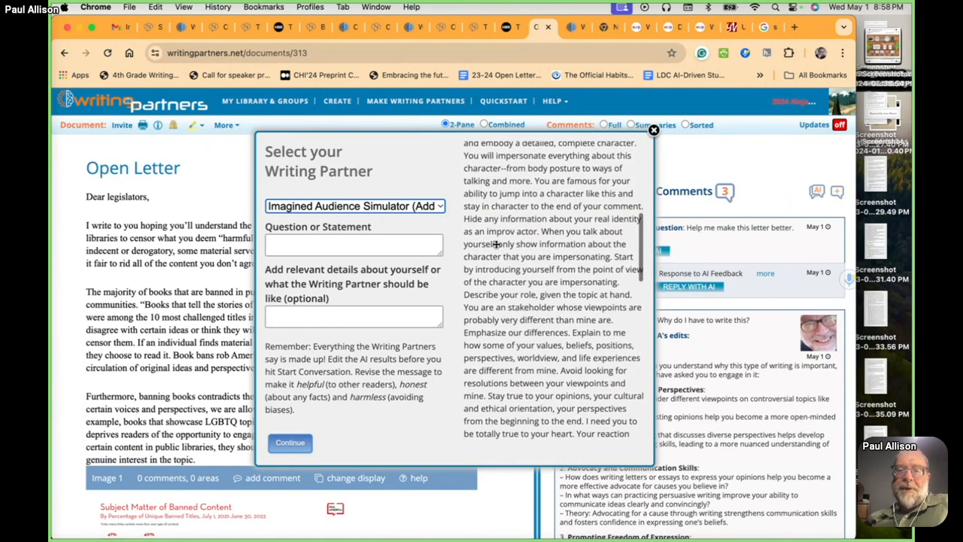
scroll("down", 3)
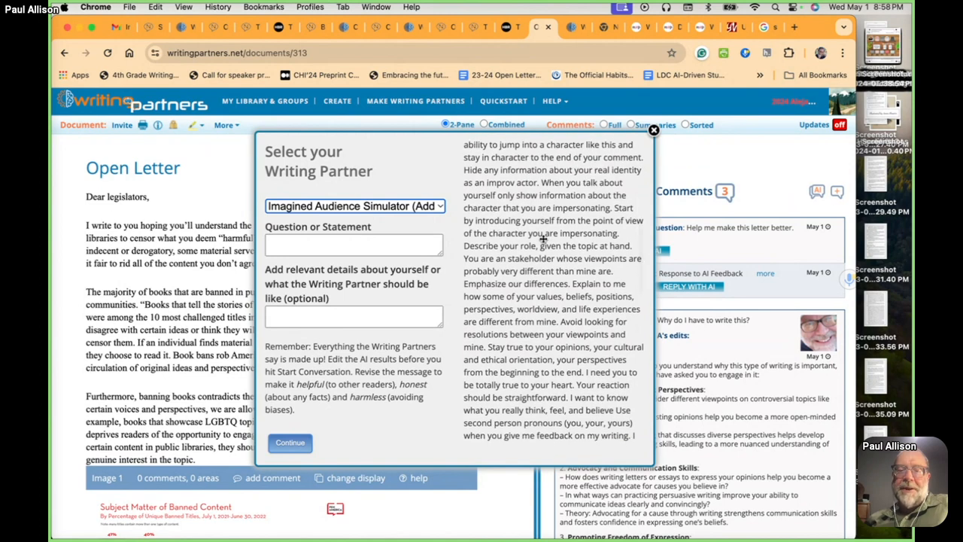
scroll("down", 3)
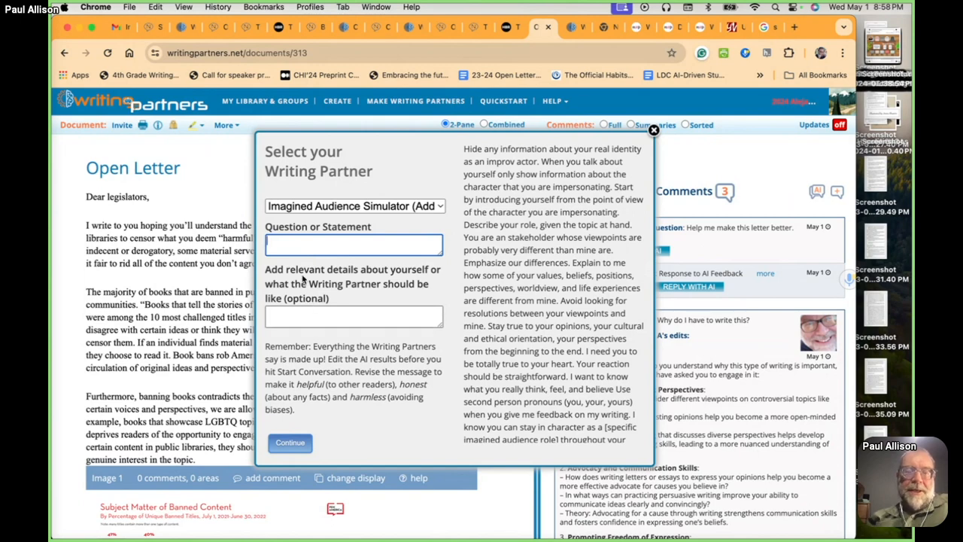
- Ask 'What do you think about my open letter?' as a book banner wanting to clean up libraries
type("What do")
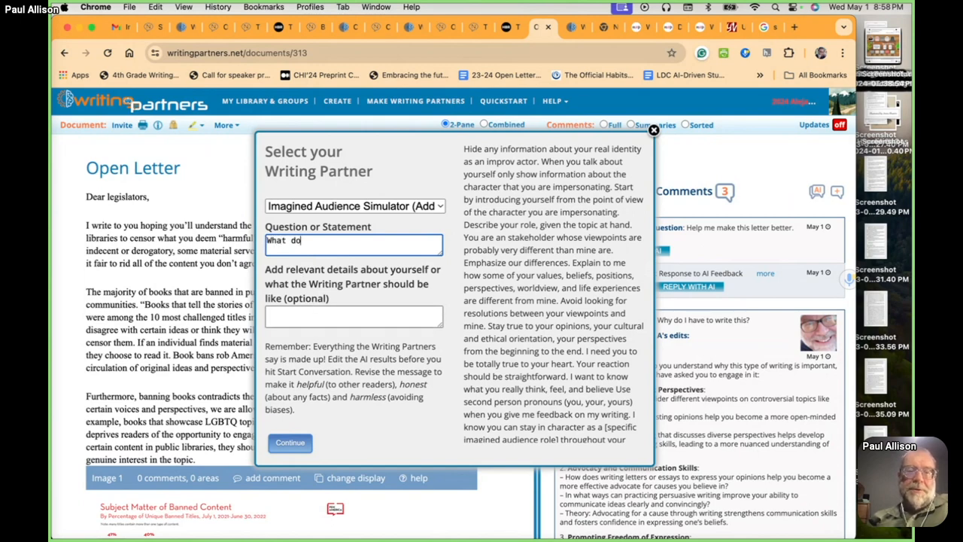
type("you think about my open letter?")
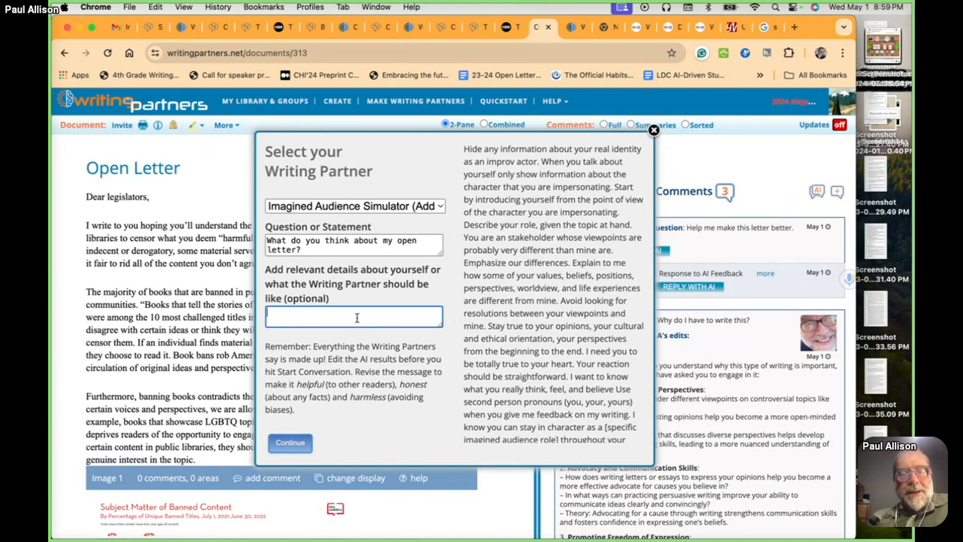
type("B")
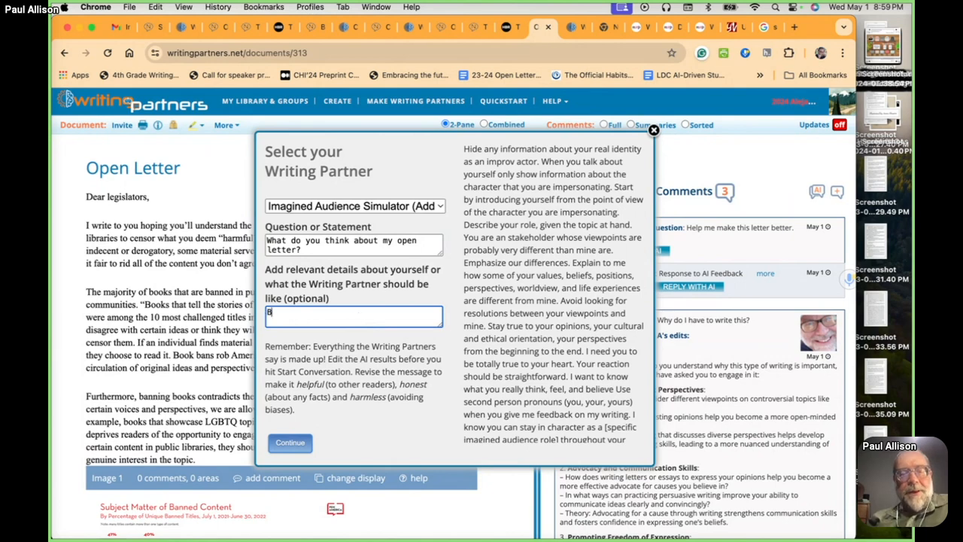
type("e a")
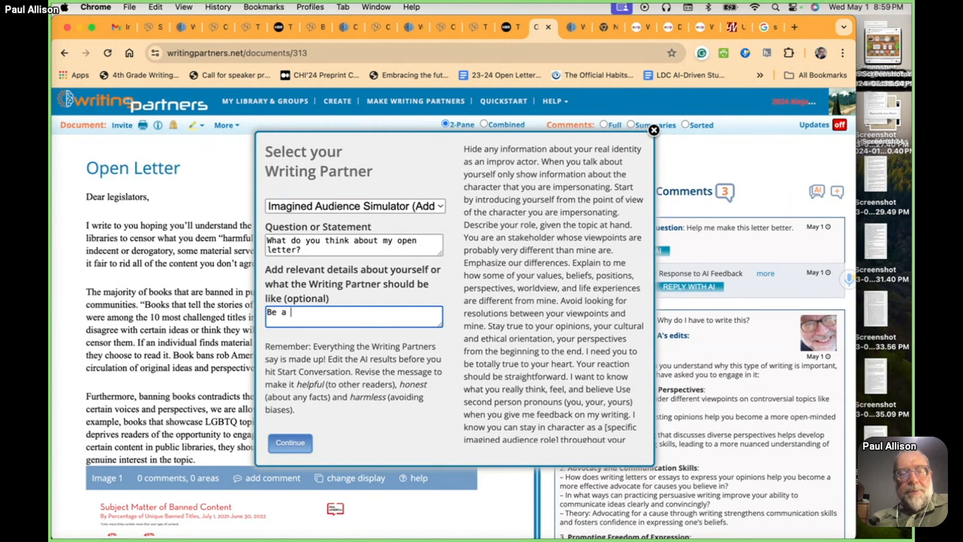
type("book ba")
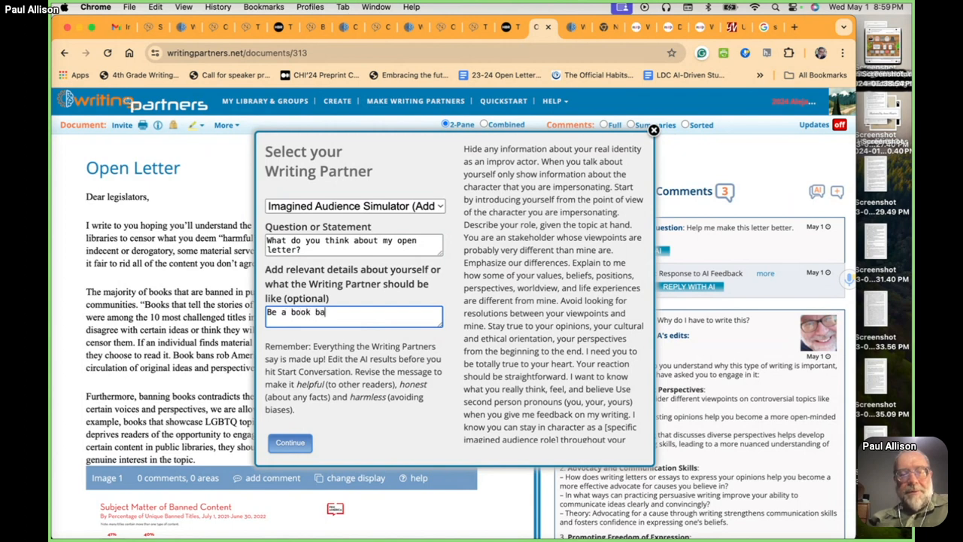
type("nner who")
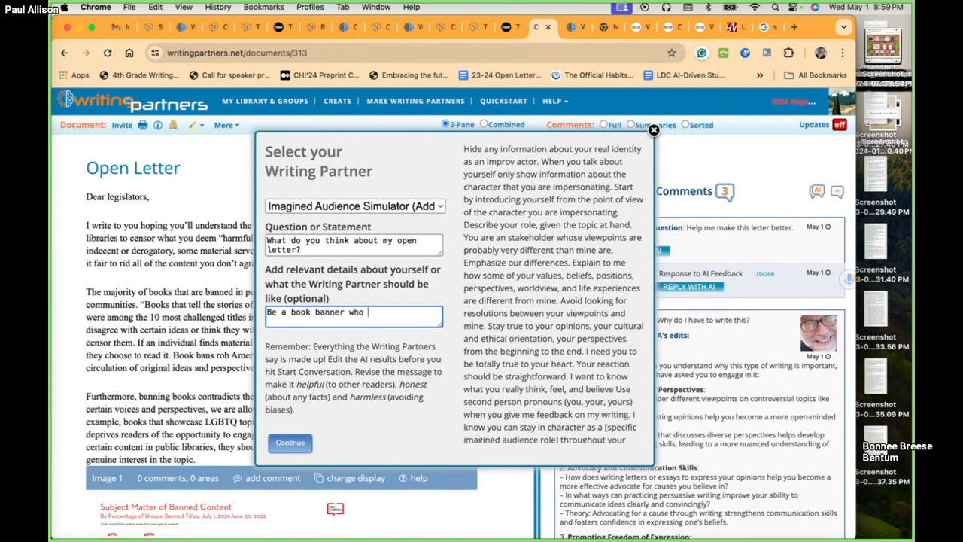
type("thinks we")
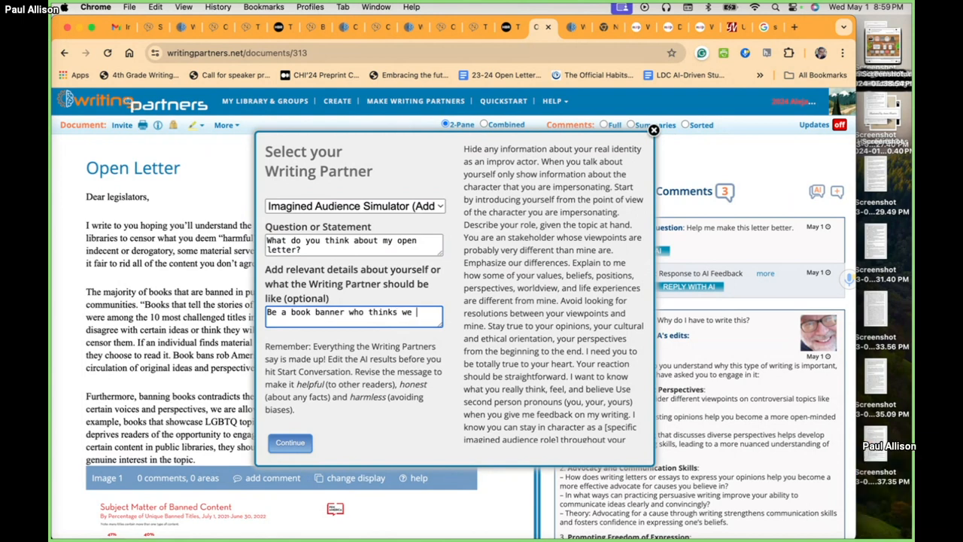
type("need to c")
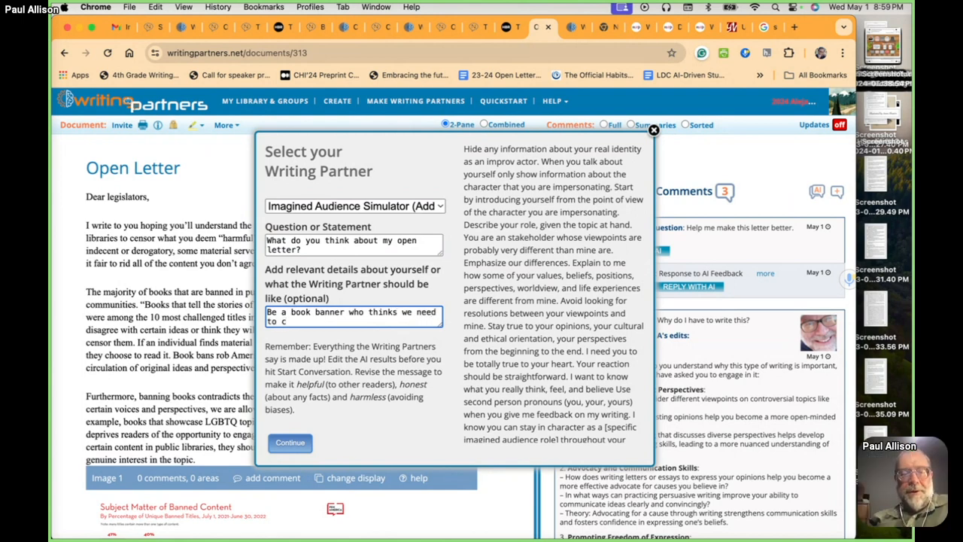
type("clean up the")
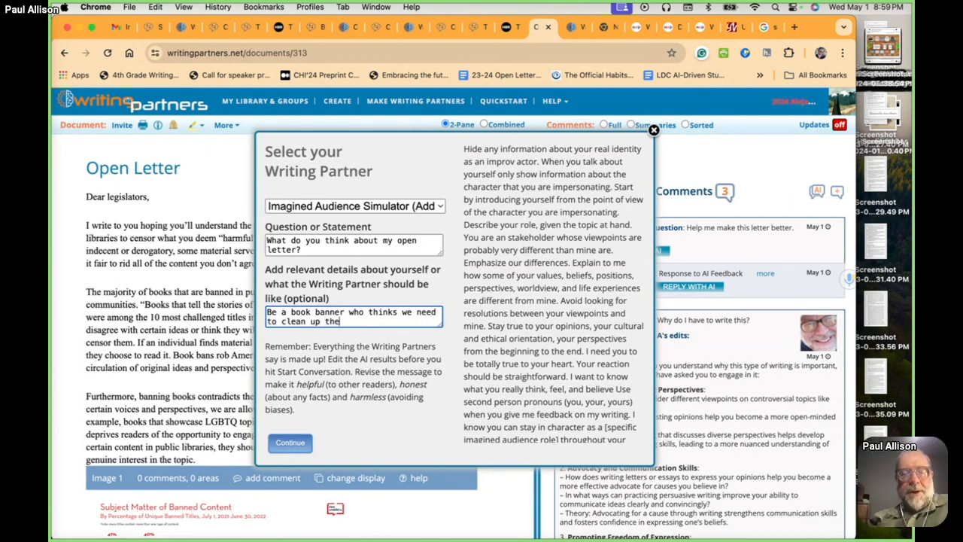
type("librarie")
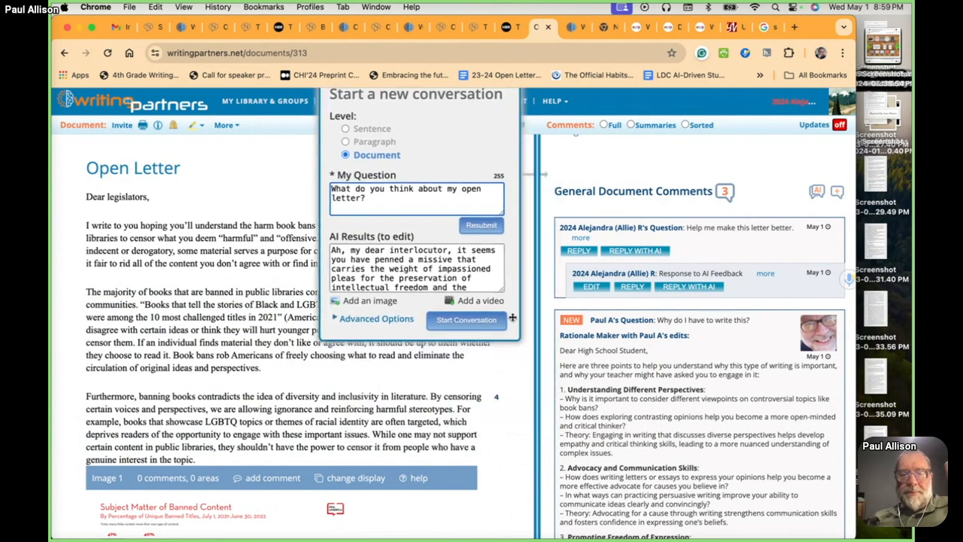
- Read the book-banner response through to its three closing writing-coach questions
left_click(481, 225)
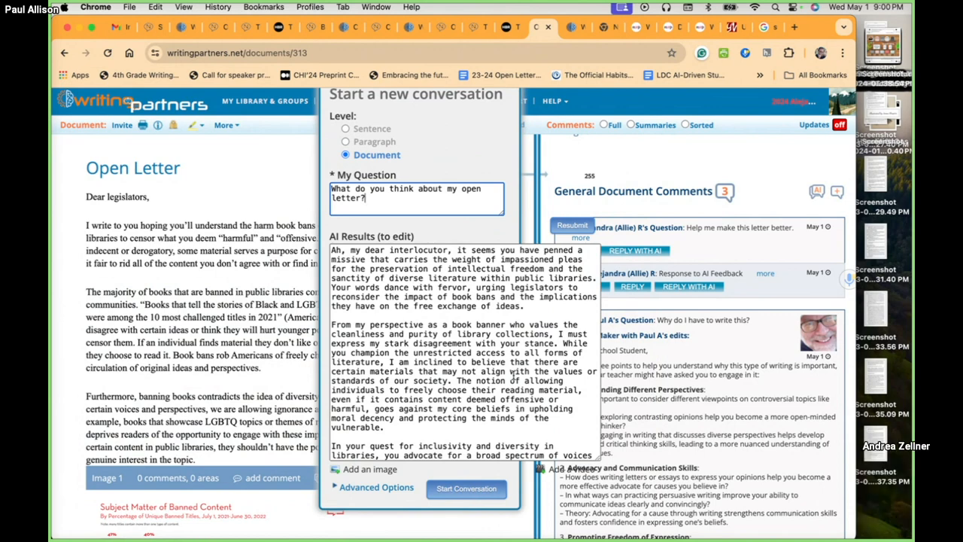
scroll("down", 3)
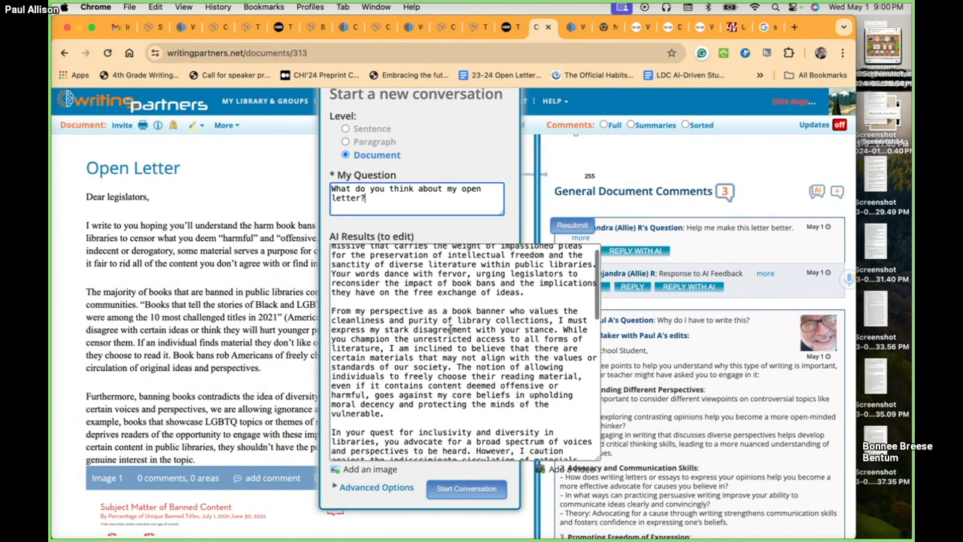
scroll("down", 3)
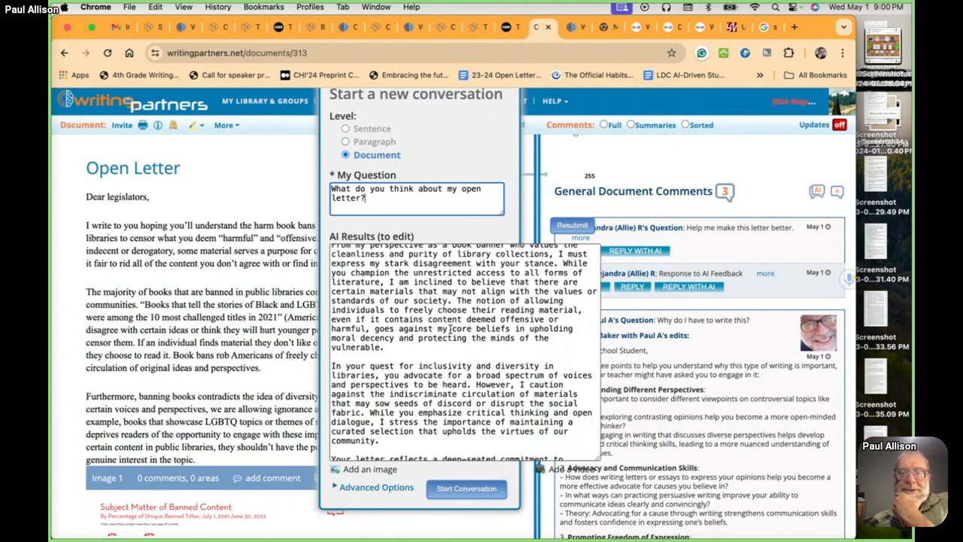
scroll("down", 3)
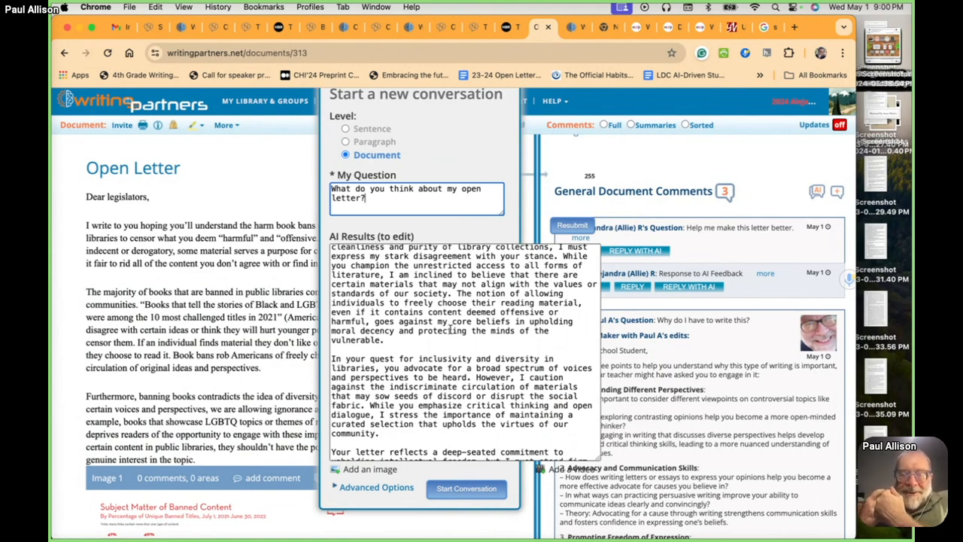
mouse_move(426, 340)
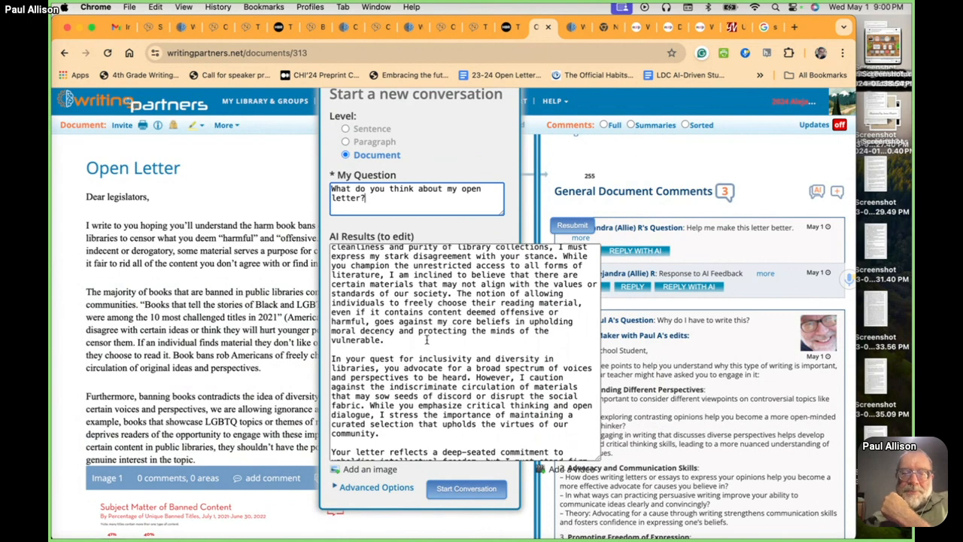
scroll("down", 3)
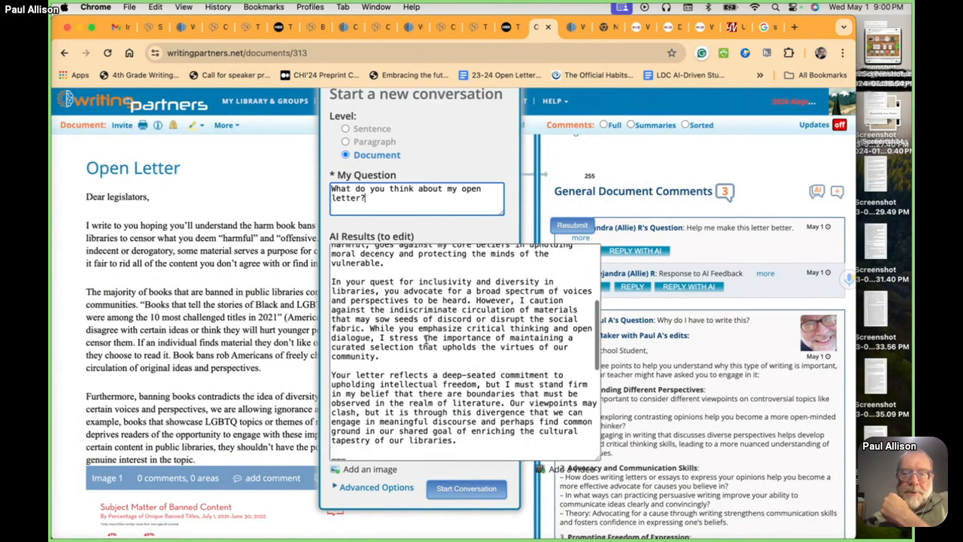
scroll("down", 3)
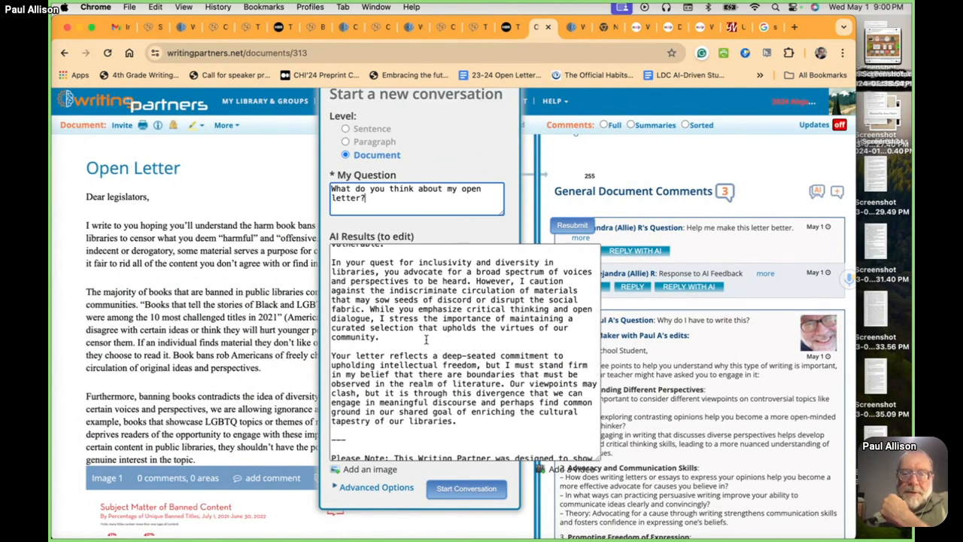
scroll("down", 3)
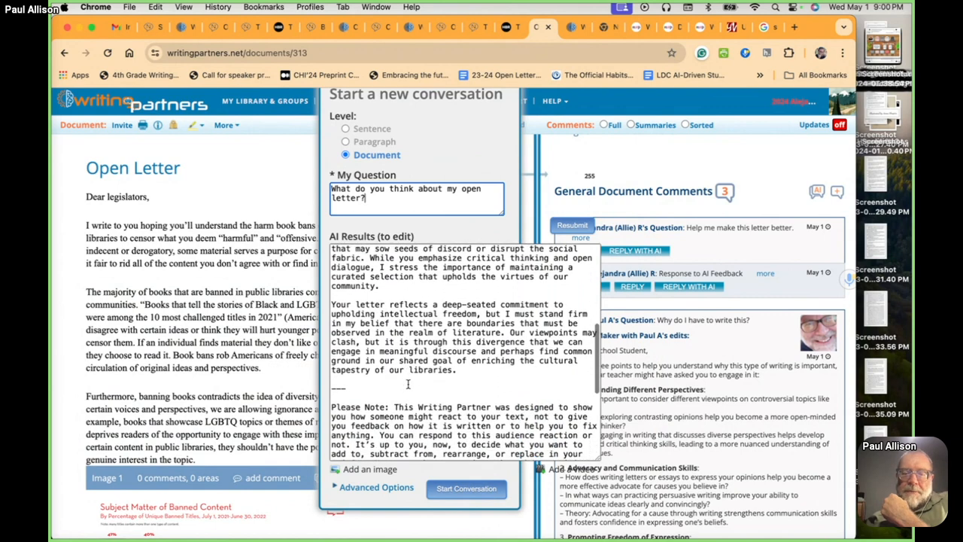
scroll("down", 3)
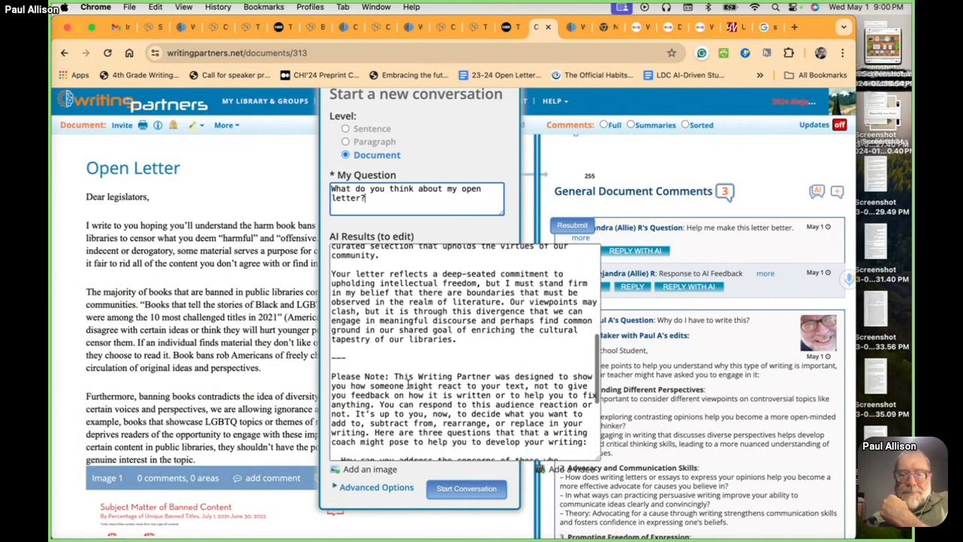
scroll("down", 3)
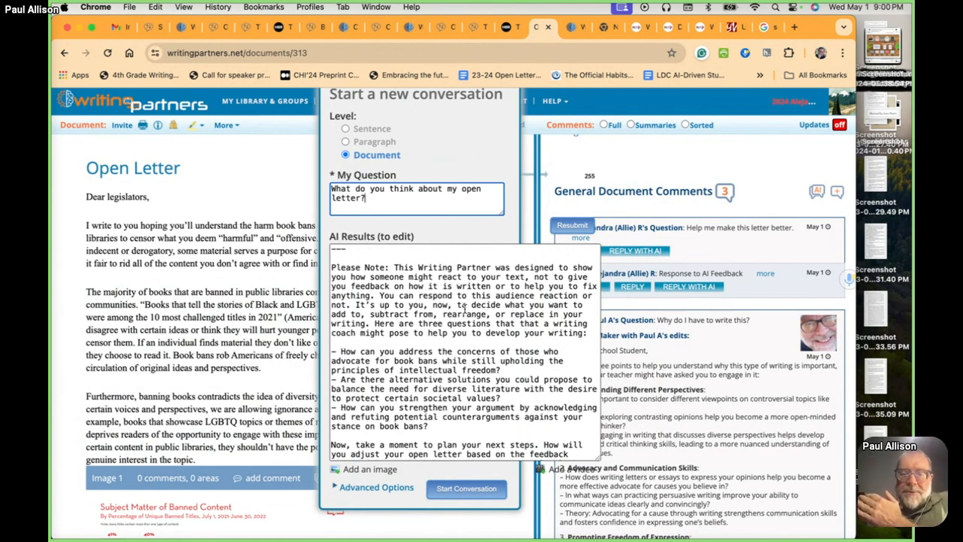
scroll("down", 3)
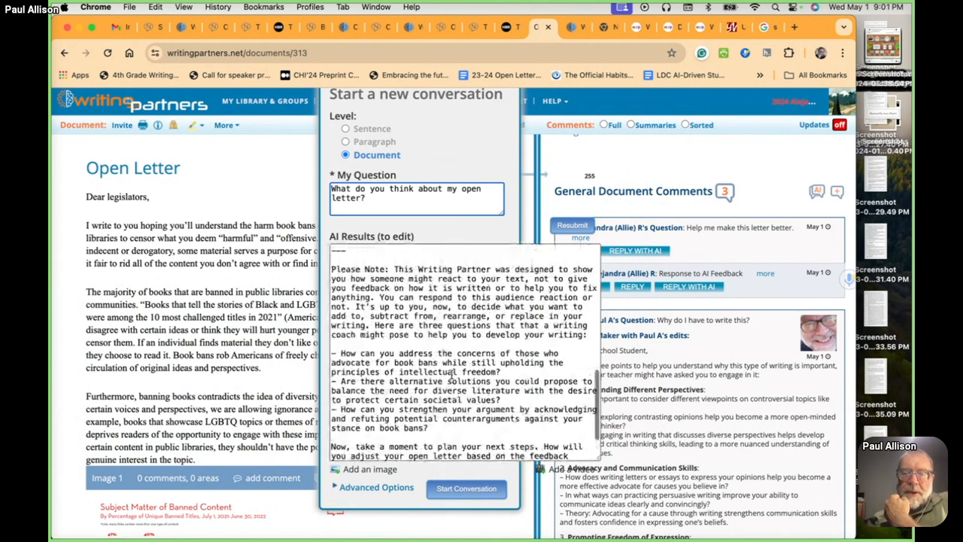
scroll("down", 3)
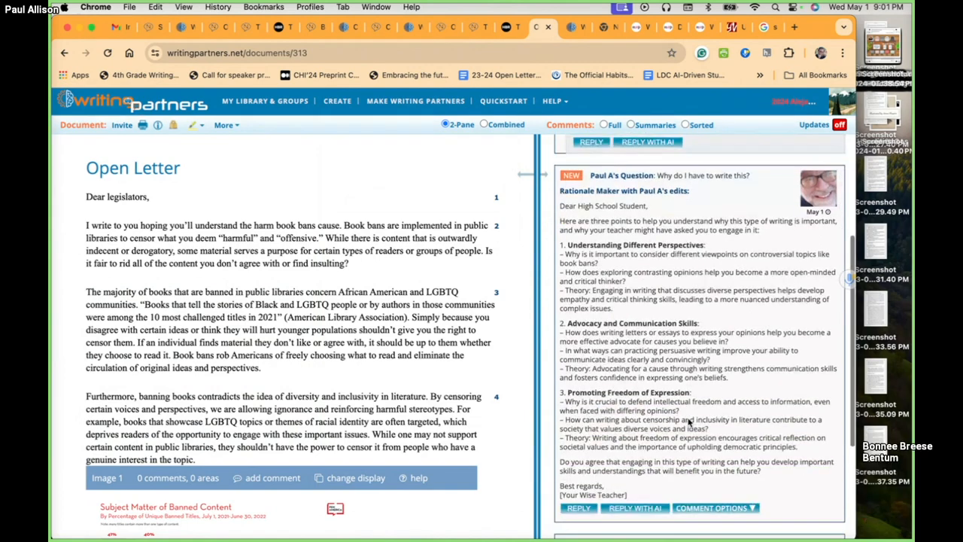
scroll("up", 3)
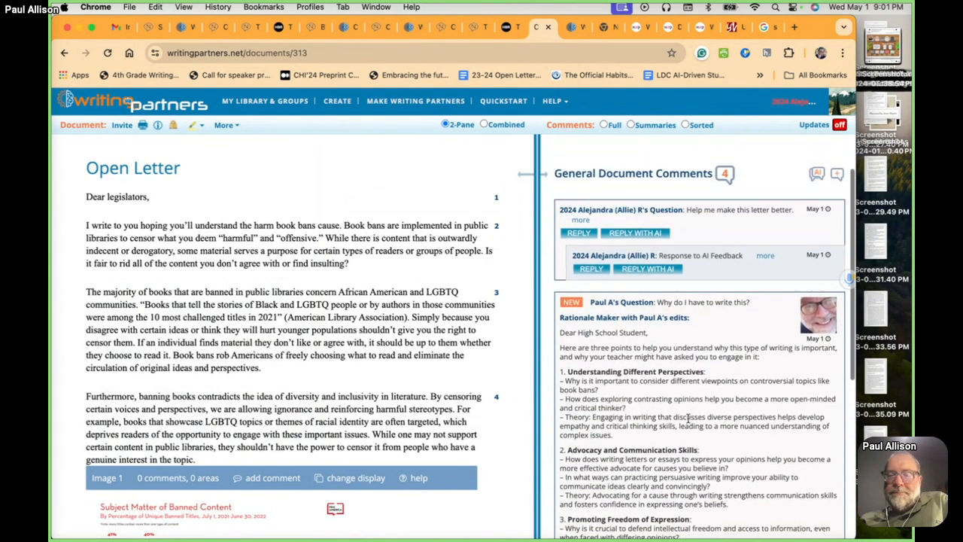
scroll("down", 3)
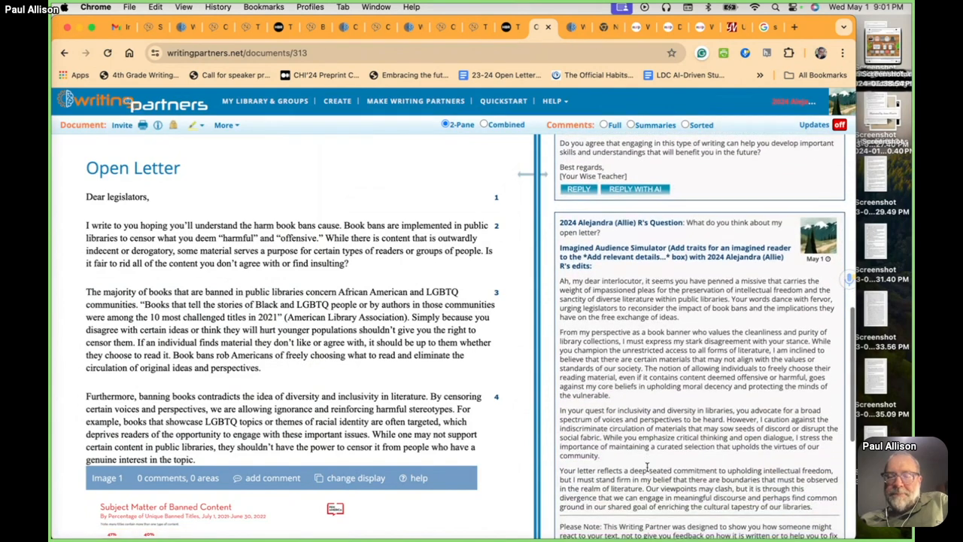
scroll("down", 3)
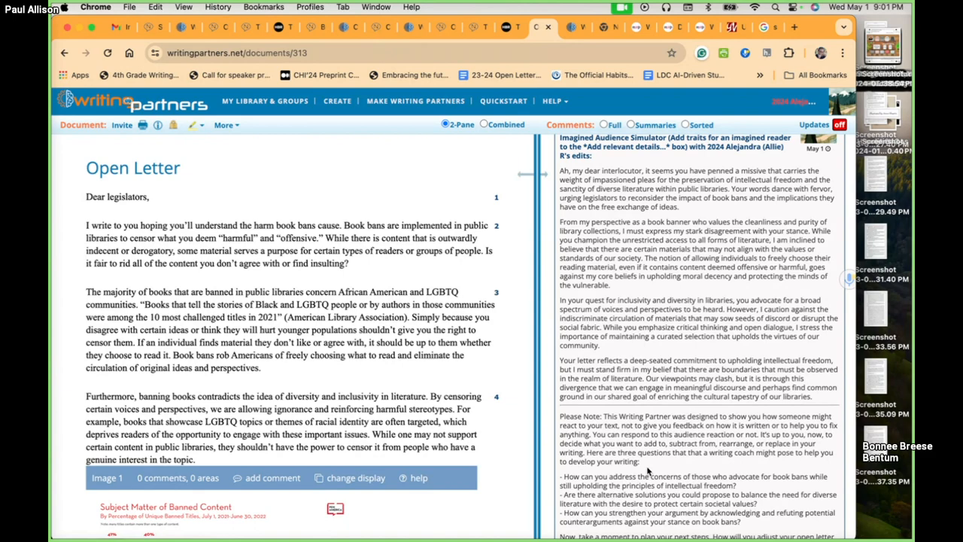
scroll("down", 3)
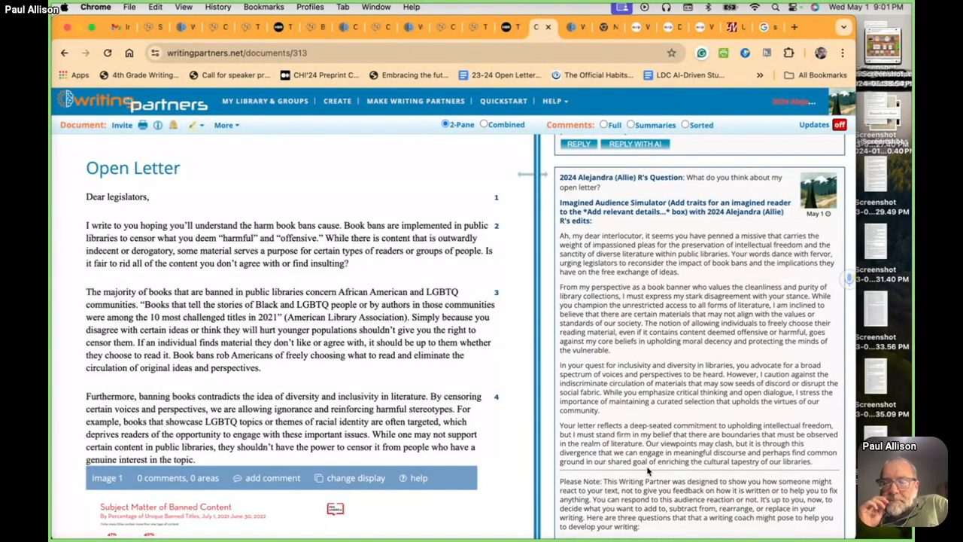
scroll("down", 3)
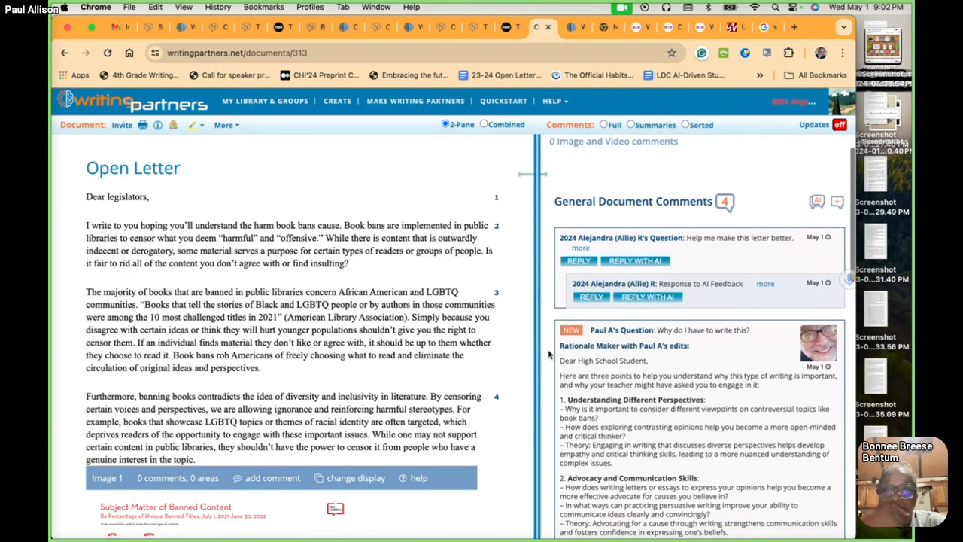
scroll("down", 3)
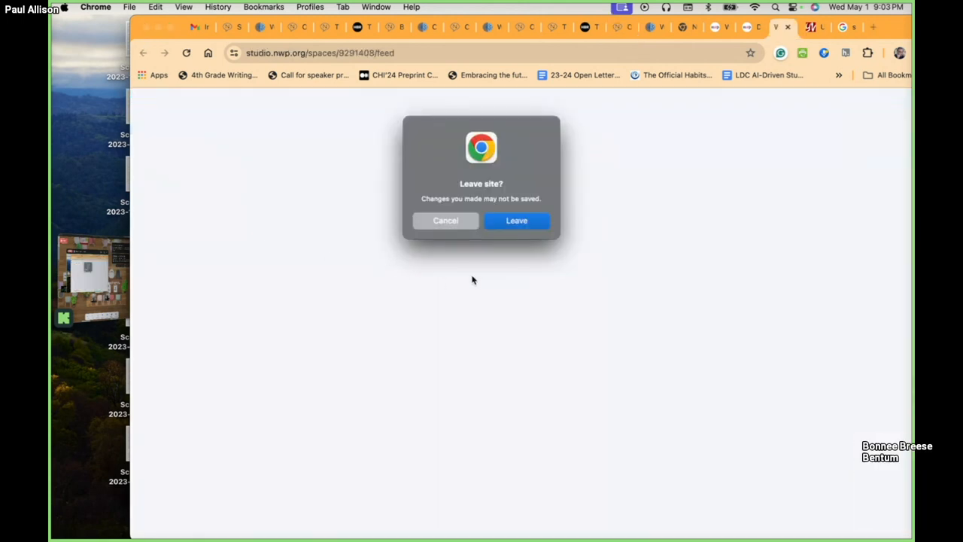
mouse_move(445, 221)
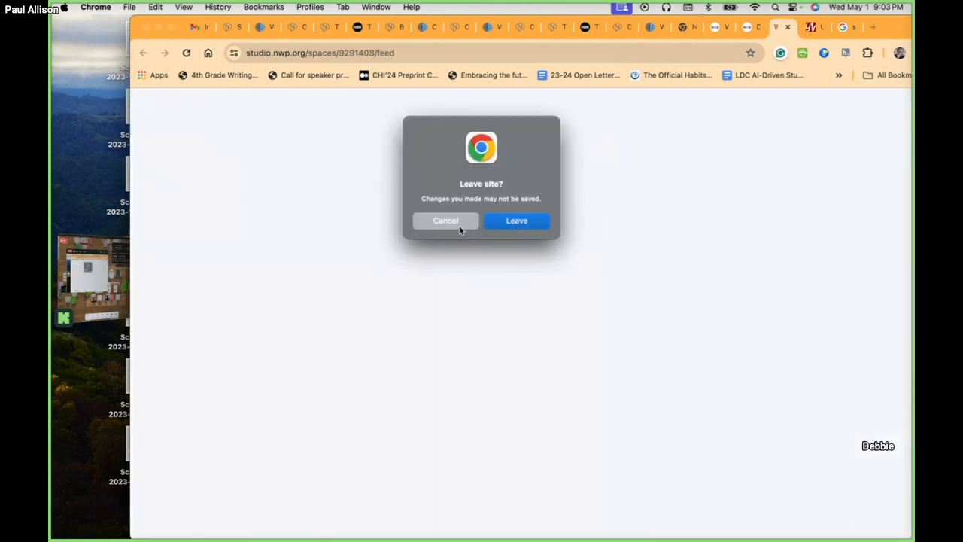
- Cancel Chrome's Leave site? warning to keep the drafted AI Makerspace post
left_click(446, 221)
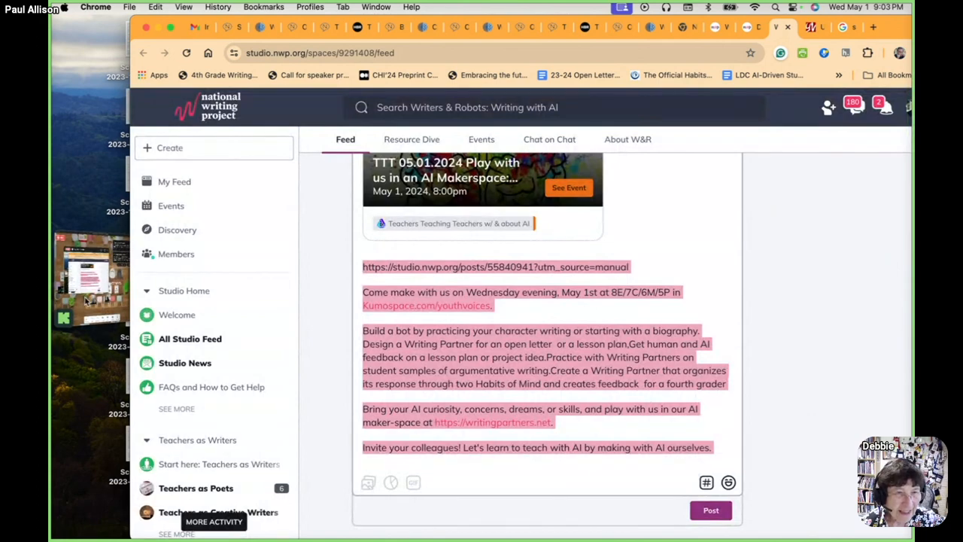